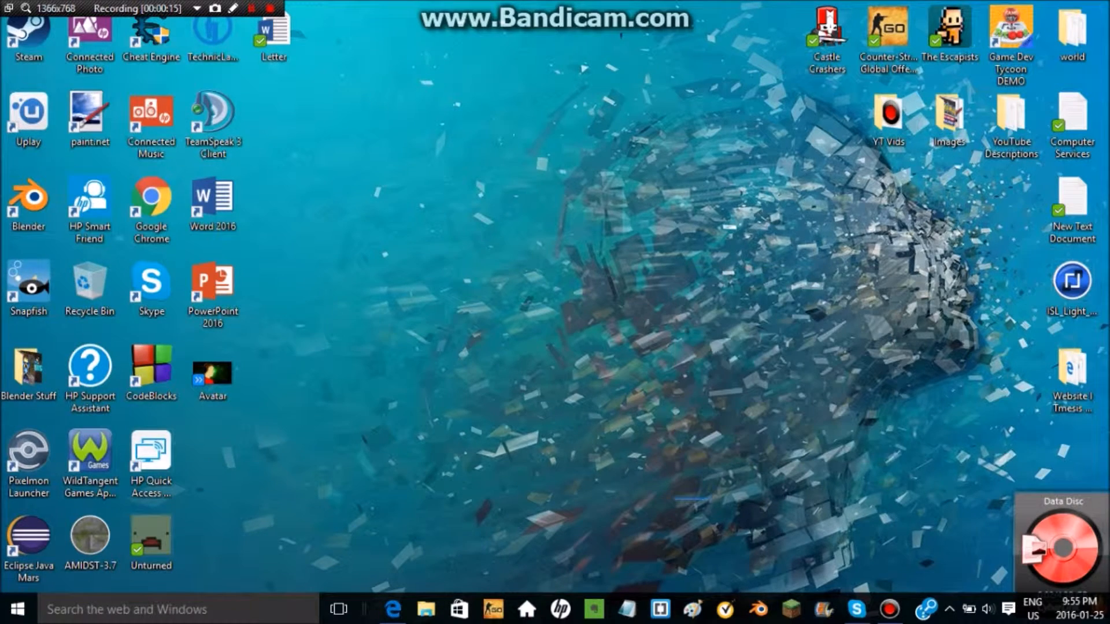
# Step: Fill the Notepad note with random letters and close it without saving
pyautogui.moveTo(457, 107); pyautogui.dragTo(714, 500)
pyautogui.write('hdhewu')
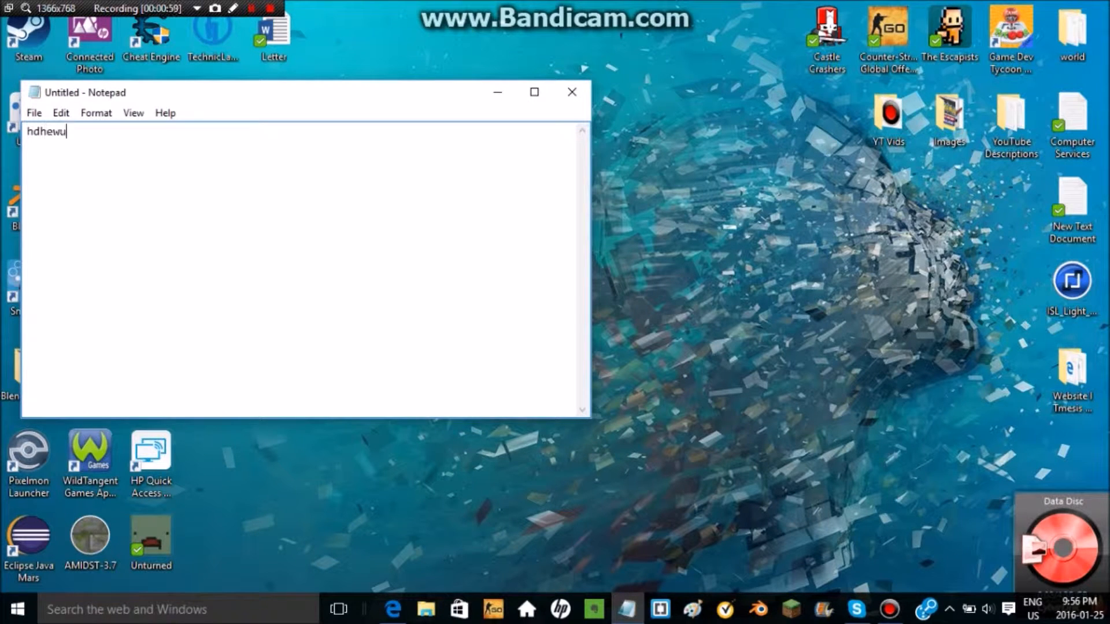
pyautogui.write('ifohewiufiuer')
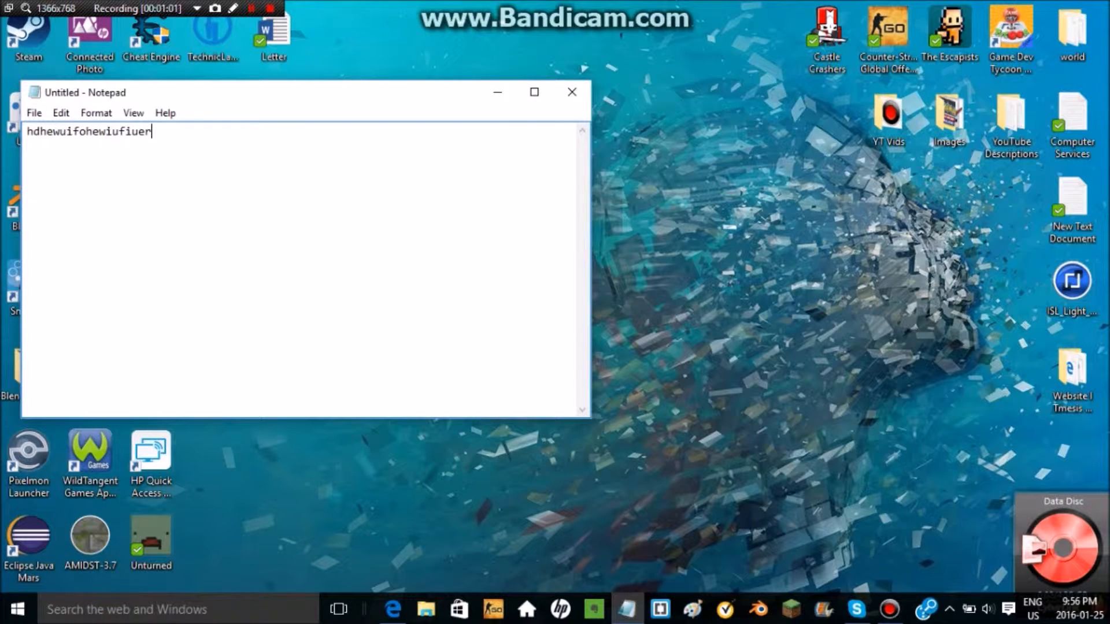
pyautogui.click(571, 93)
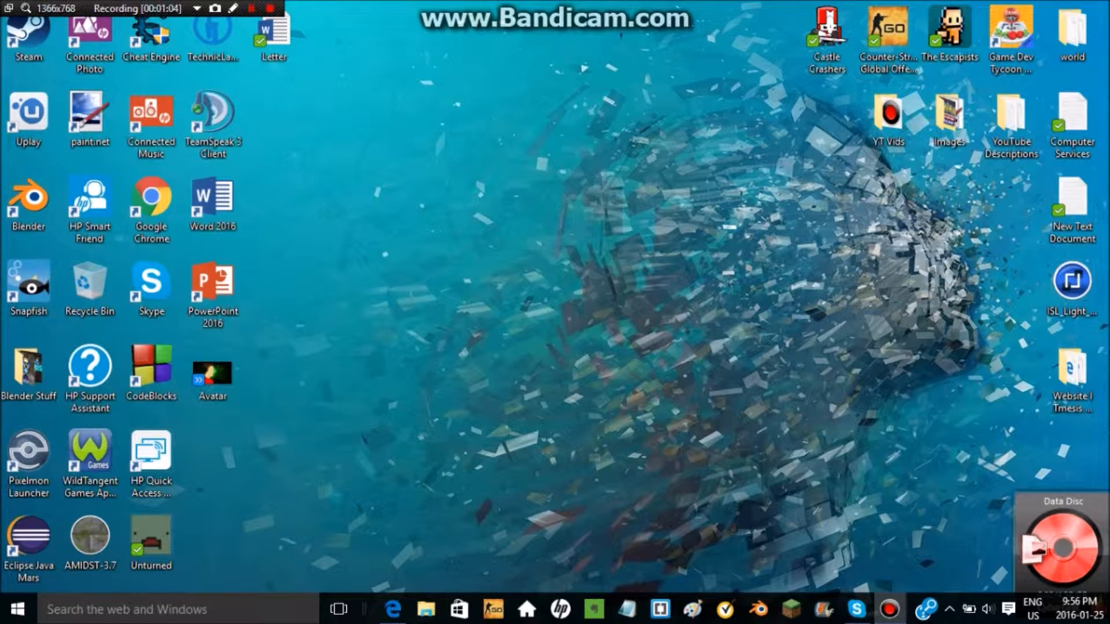
pyautogui.click(662, 608)
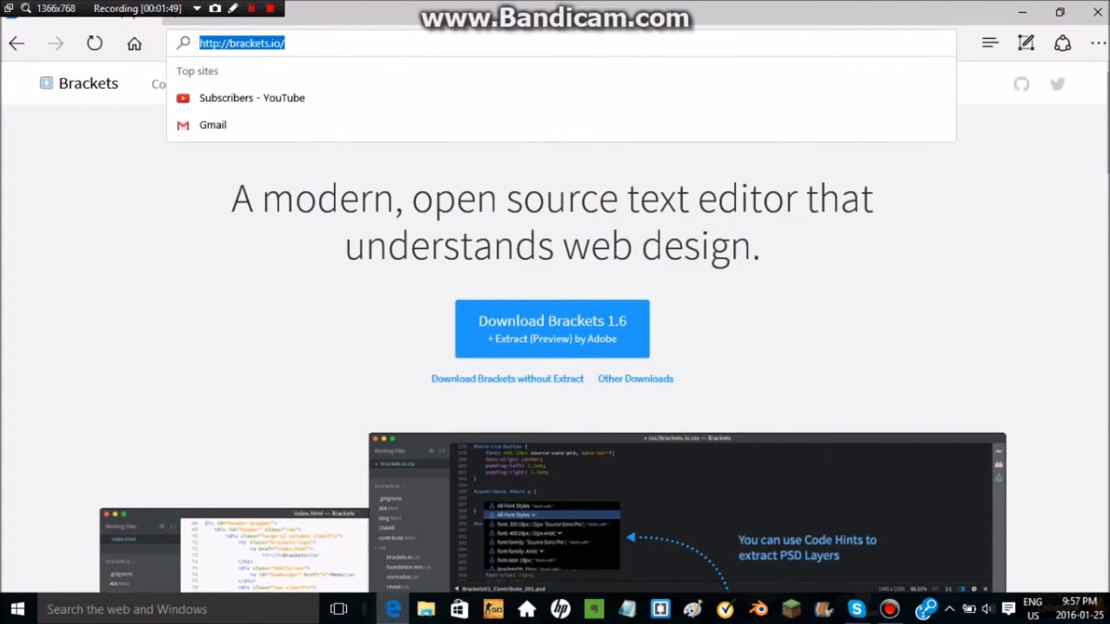
# Step: Go to the Brackets site and scroll down to the New in Release 1.6 and extensions sections
pyautogui.write('bara')
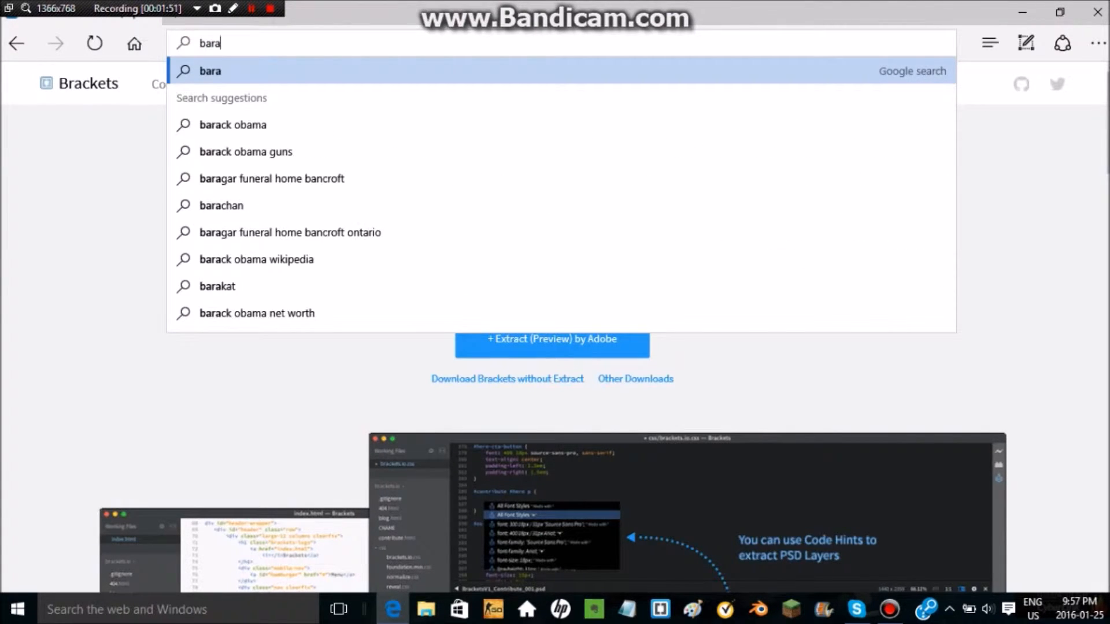
pyautogui.write('rackets.io')
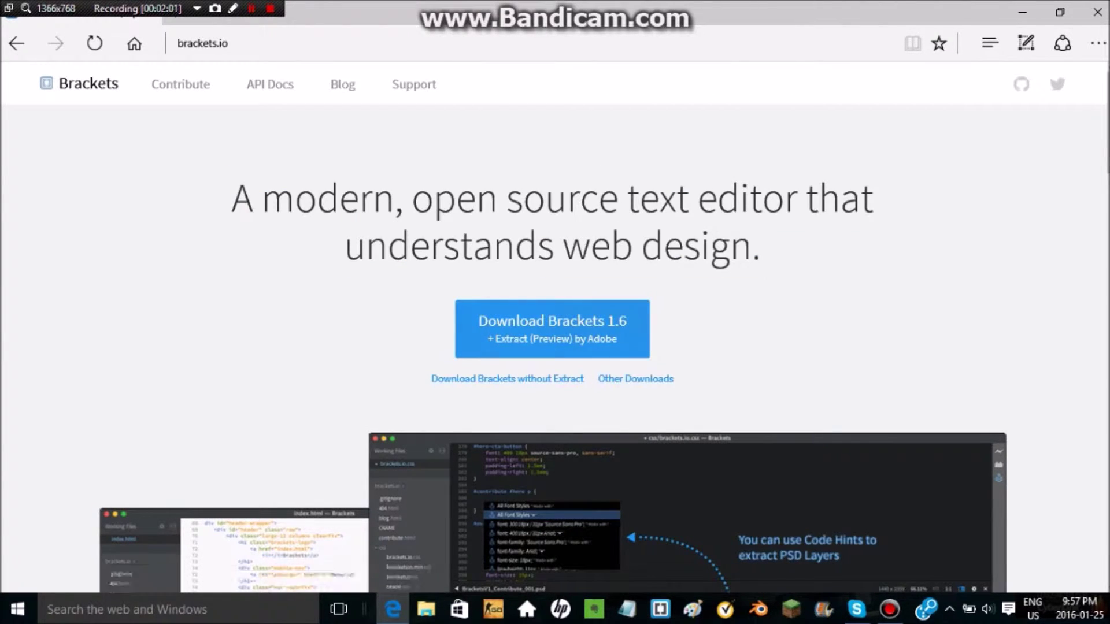
pyautogui.moveTo(551, 328)
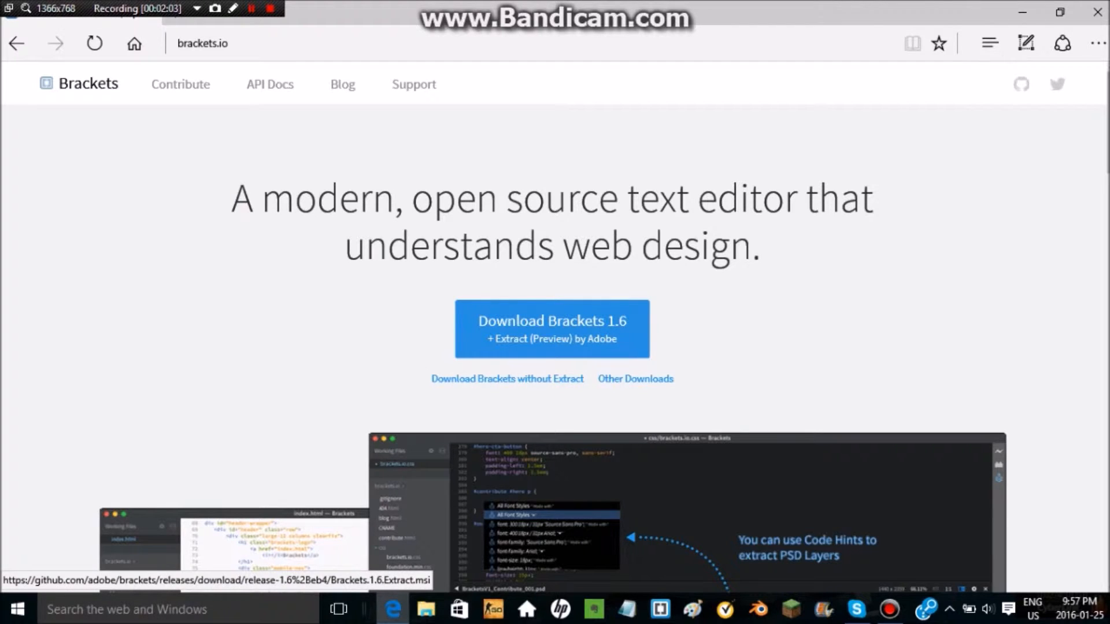
pyautogui.scroll(-3)
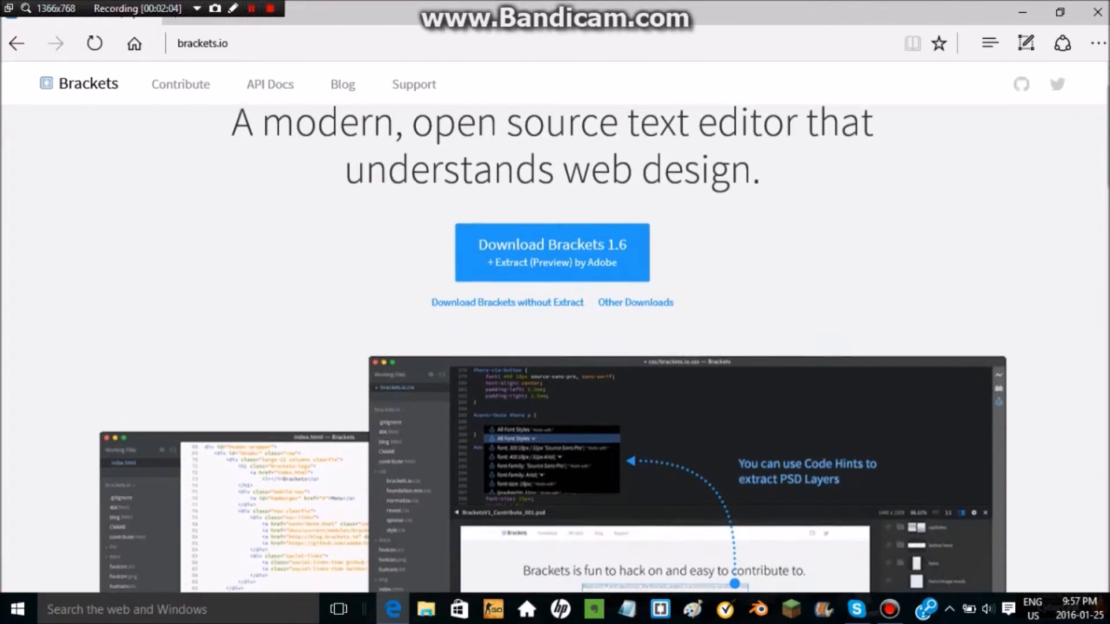
pyautogui.scroll(-3)
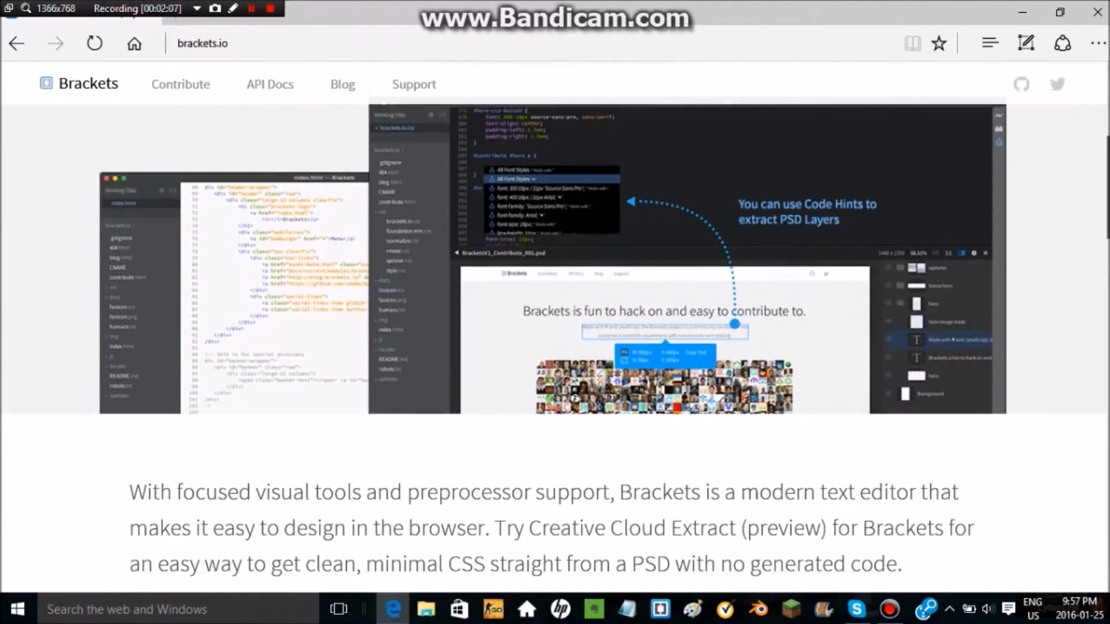
pyautogui.scroll(-3)
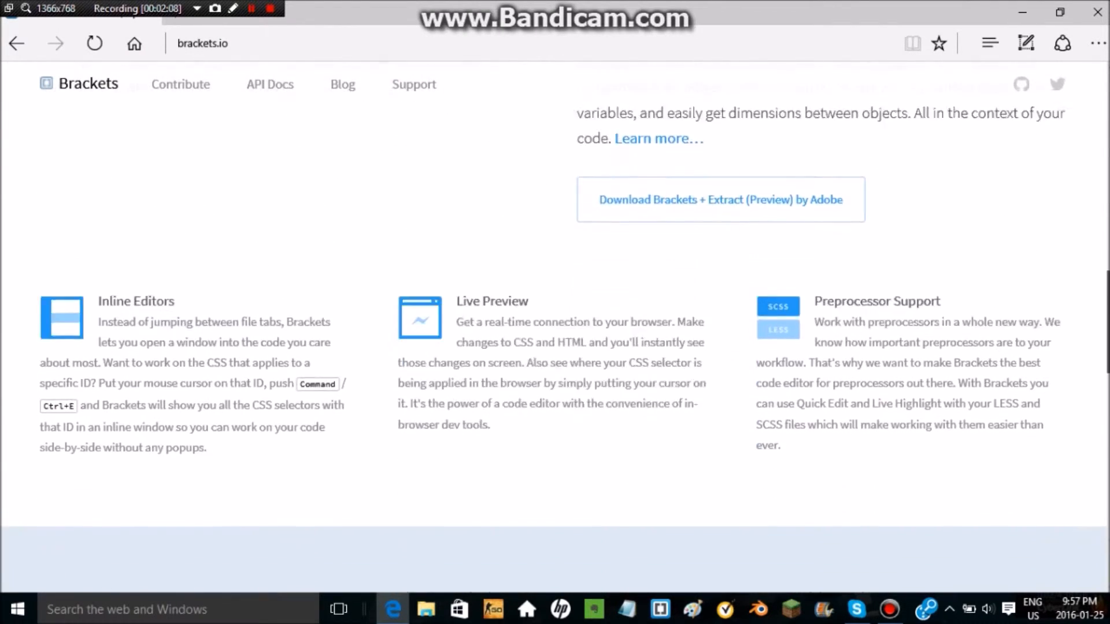
pyautogui.scroll(-3)
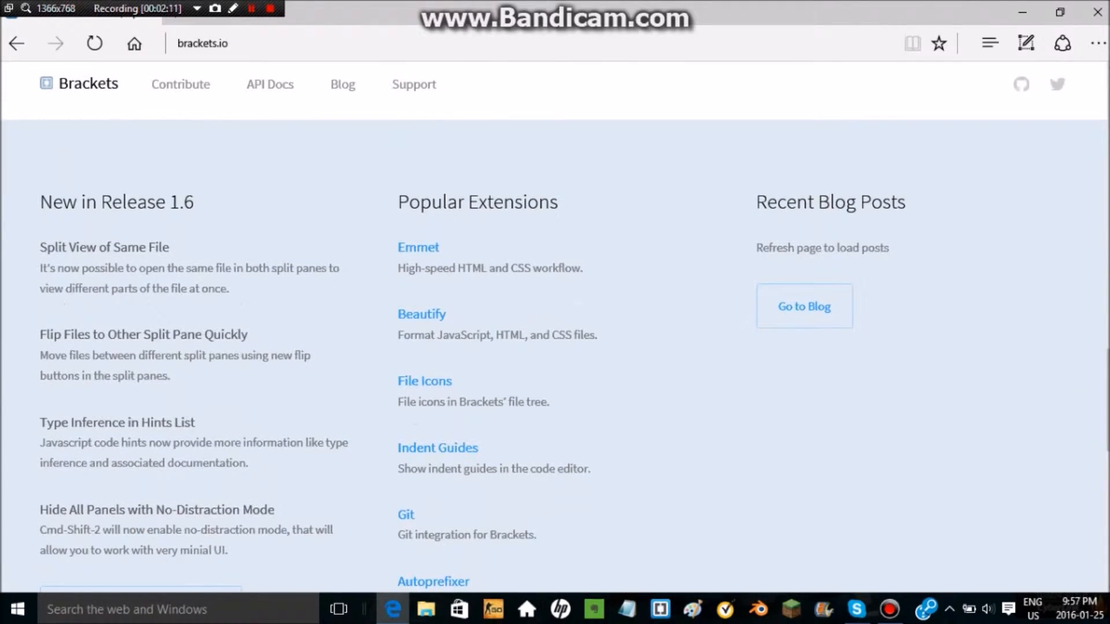
pyautogui.moveTo(421, 315)
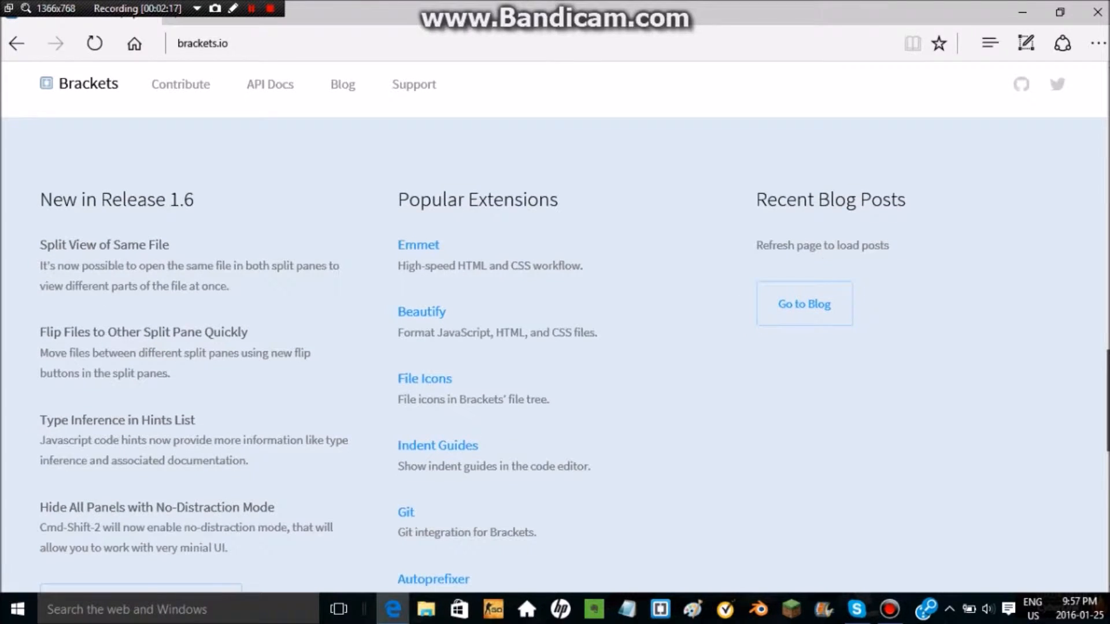
pyautogui.scroll(-3)
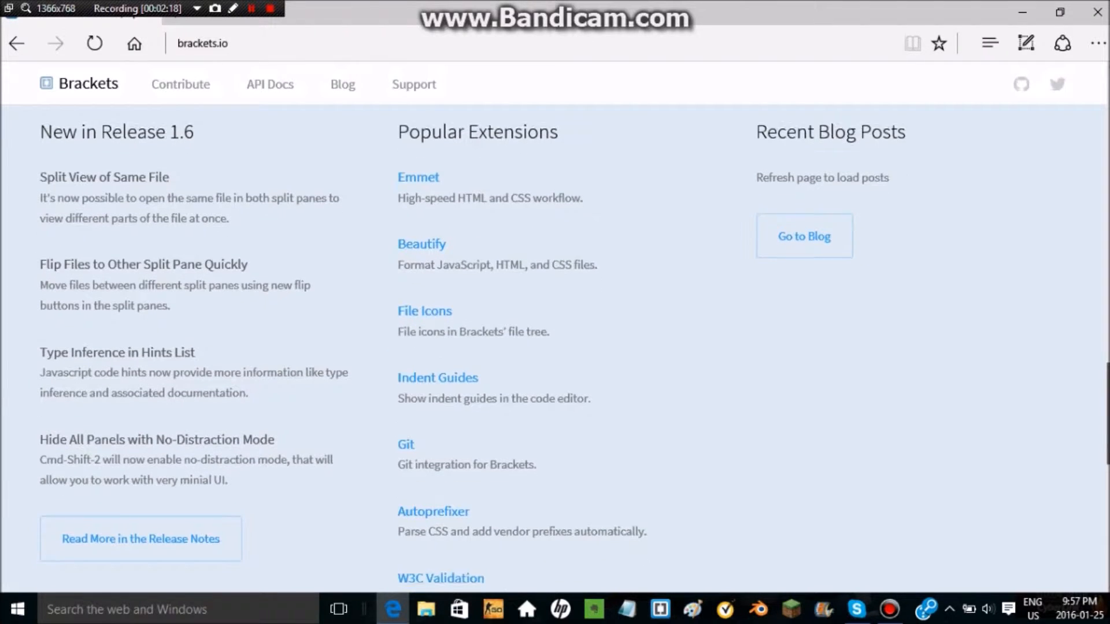
pyautogui.scroll(-3)
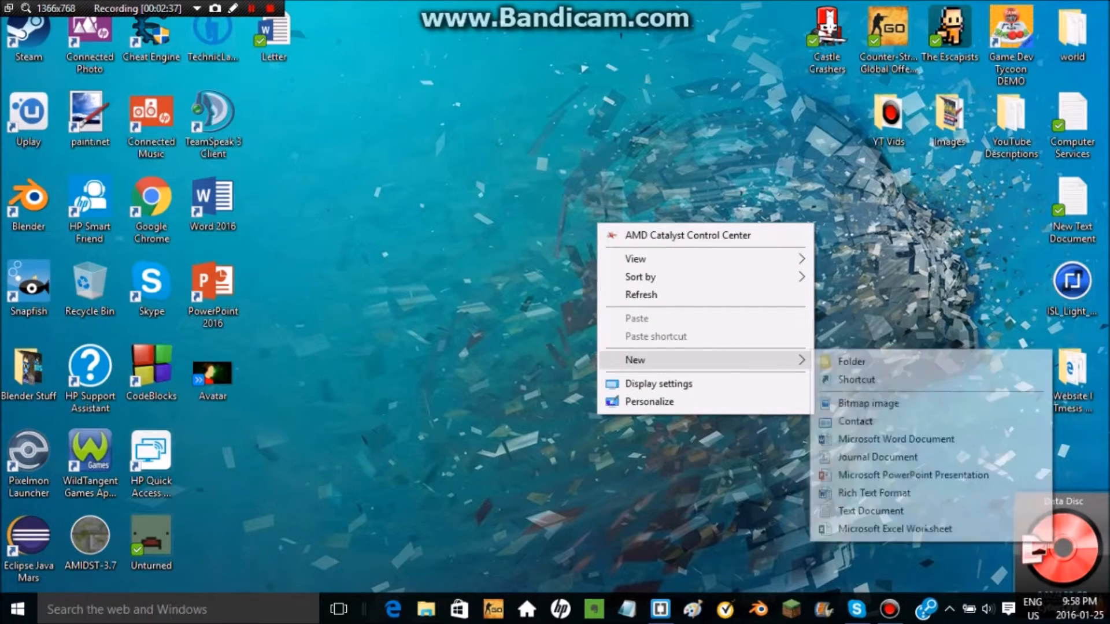
# Step: Create a desktop folder named Website and bring up its context menu
pyautogui.click(851, 360)
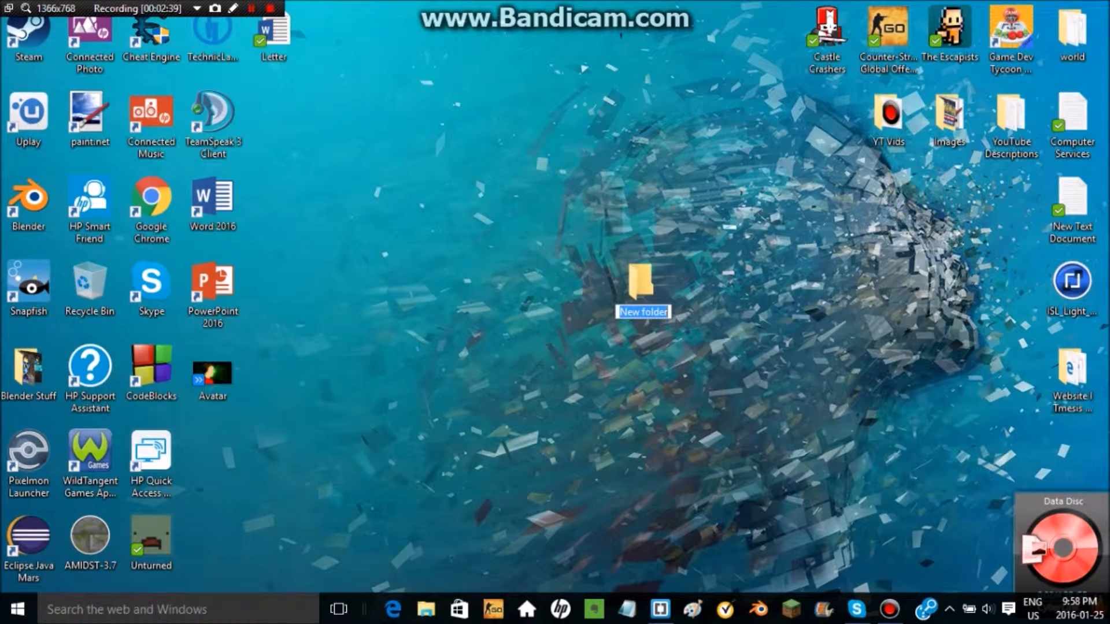
pyautogui.write('Website')
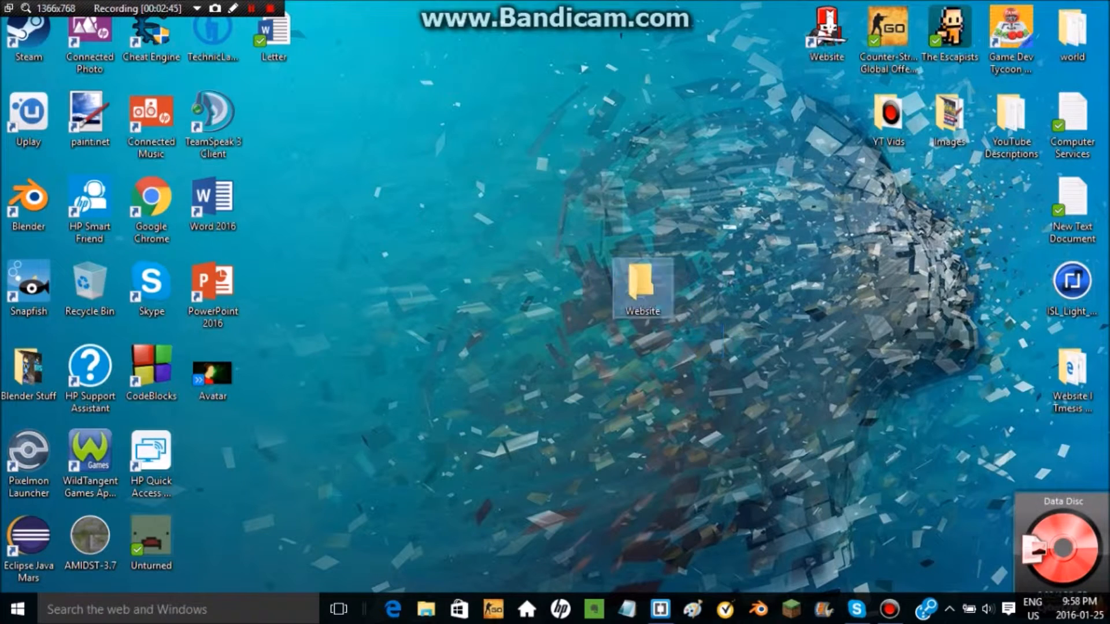
pyautogui.rightClick(643, 287)
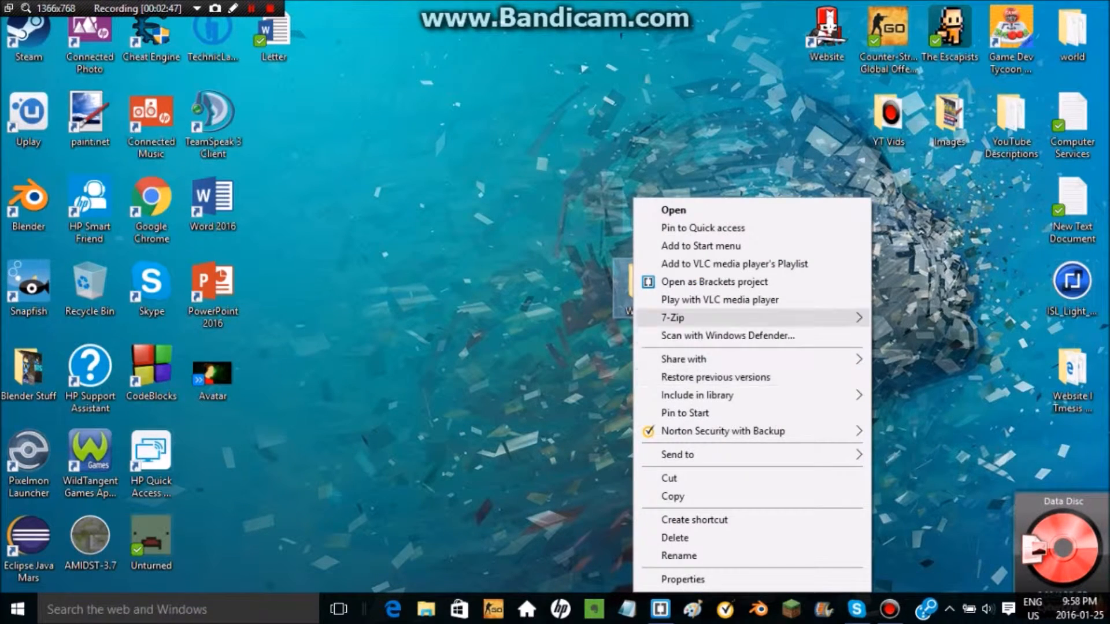
# Step: Open the Website folder in Brackets, start a new file and begin saving it as Index.html
pyautogui.click(713, 281)
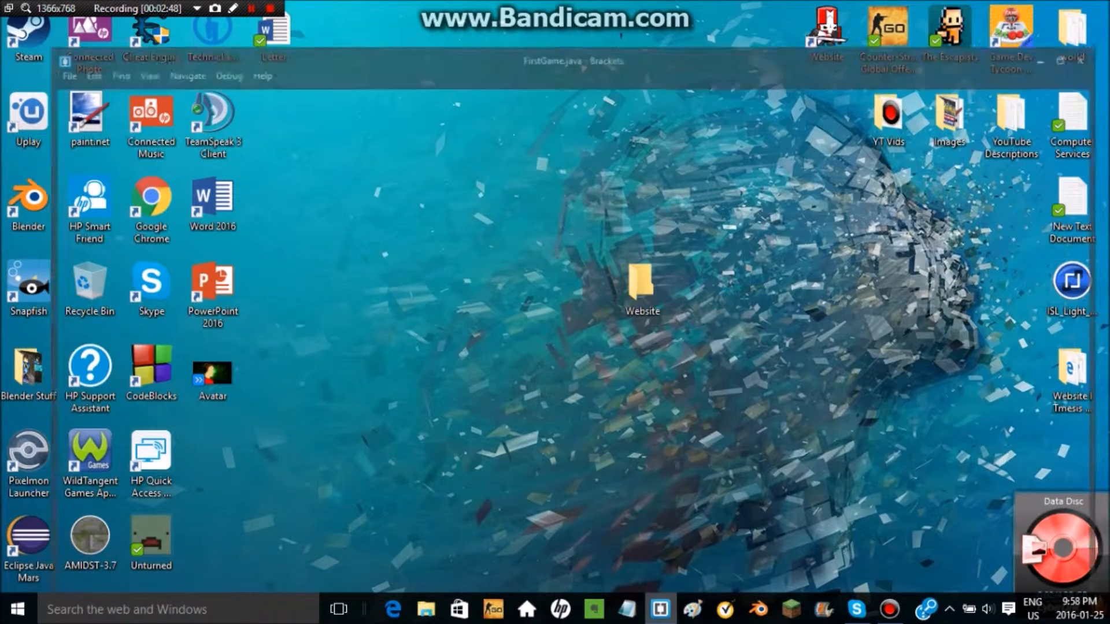
pyautogui.click(10, 23)
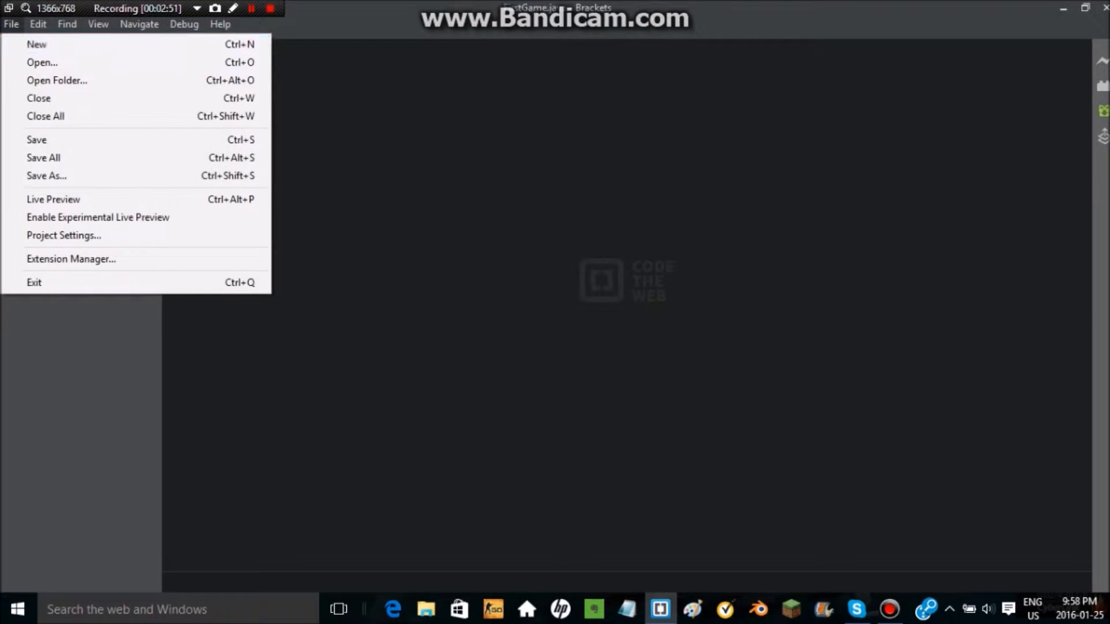
pyautogui.click(36, 45)
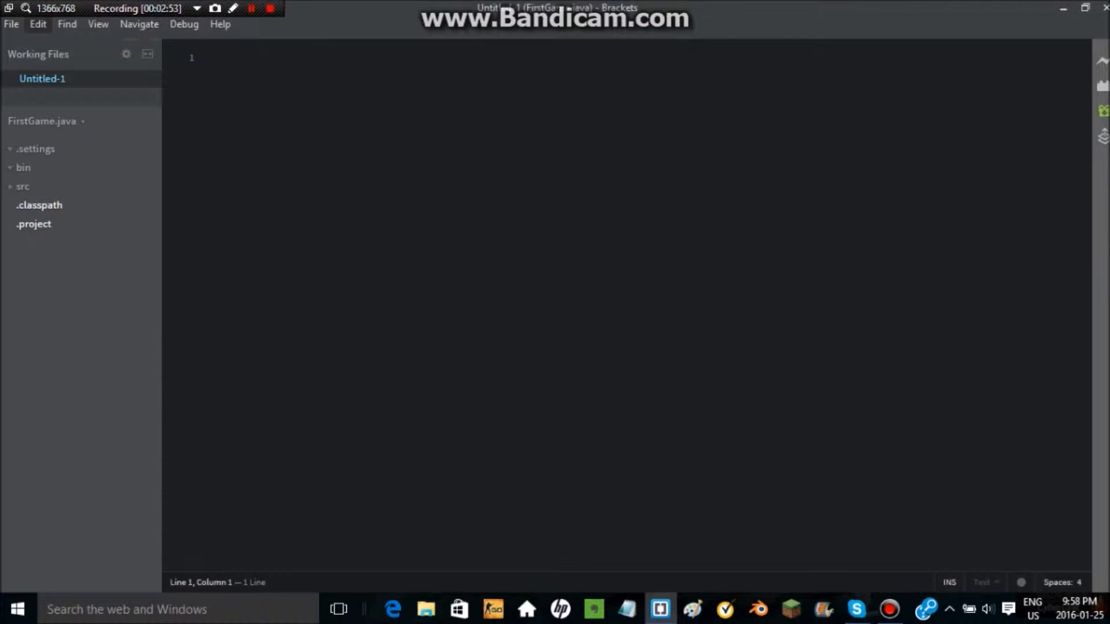
pyautogui.click(10, 24)
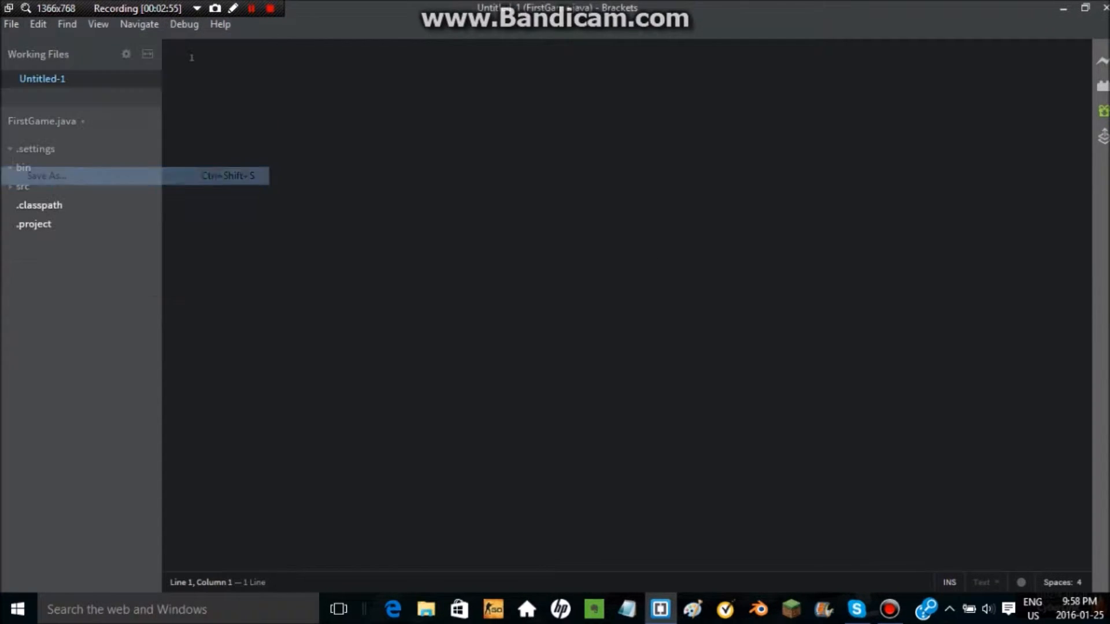
pyautogui.click(49, 175)
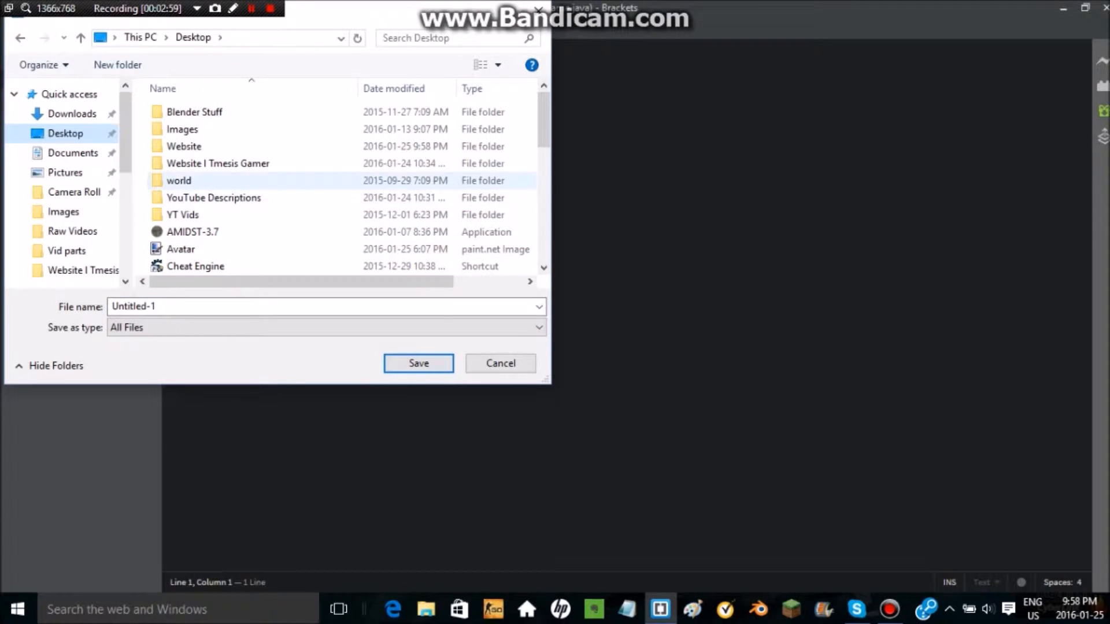
pyautogui.doubleClick(184, 145)
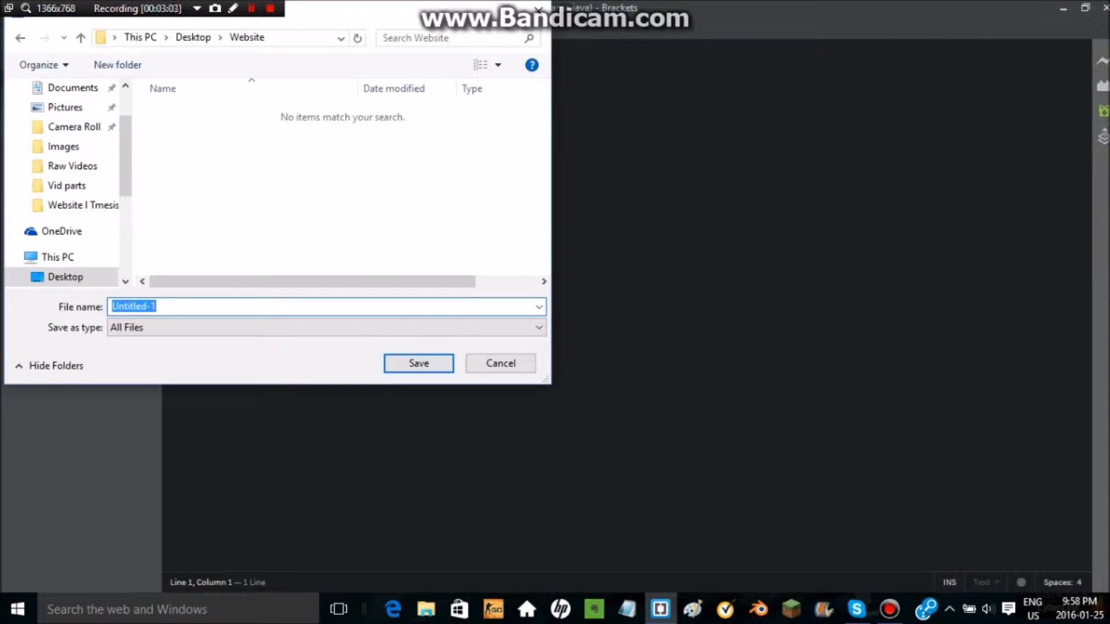
pyautogui.write('Index')
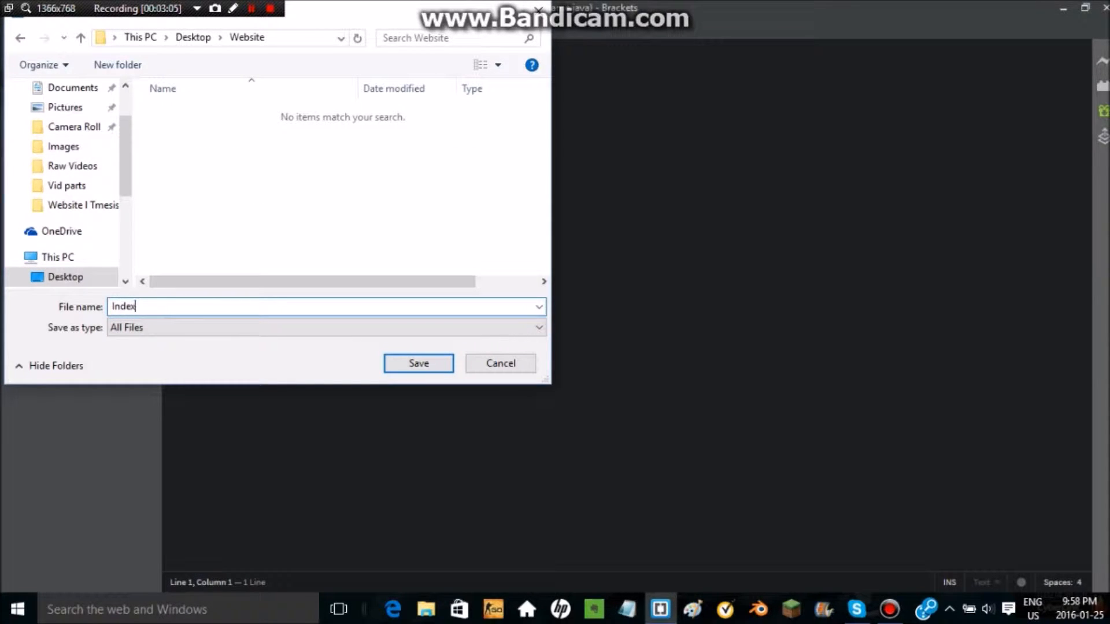
pyautogui.write('.html')
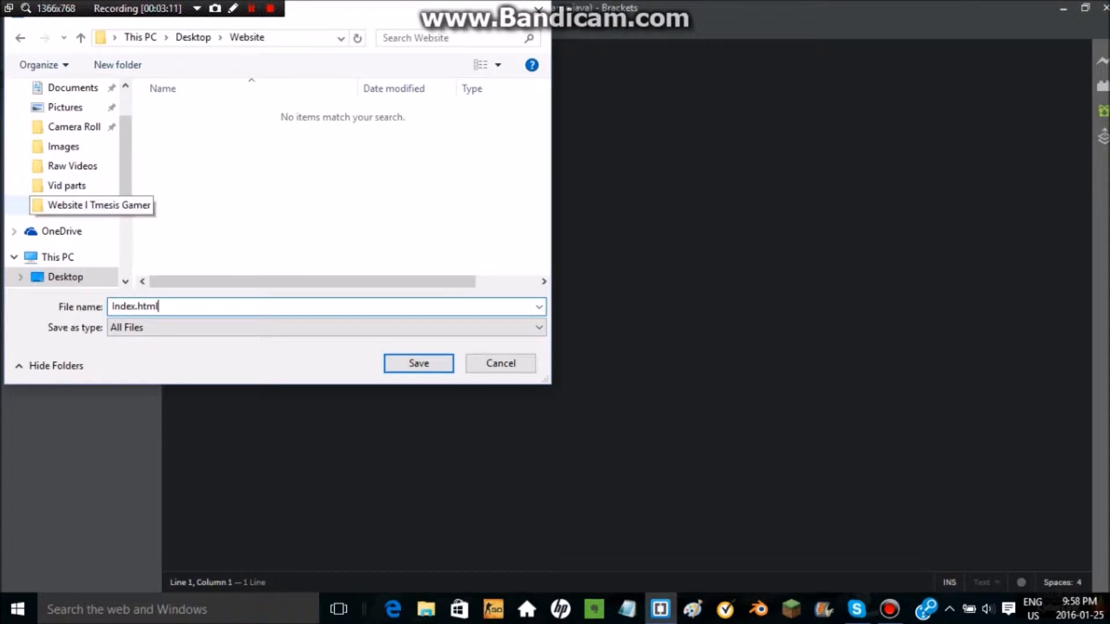
# Step: Browse into the Website folder and confirm saving the file as Index.html
pyautogui.doubleClick(91, 206)
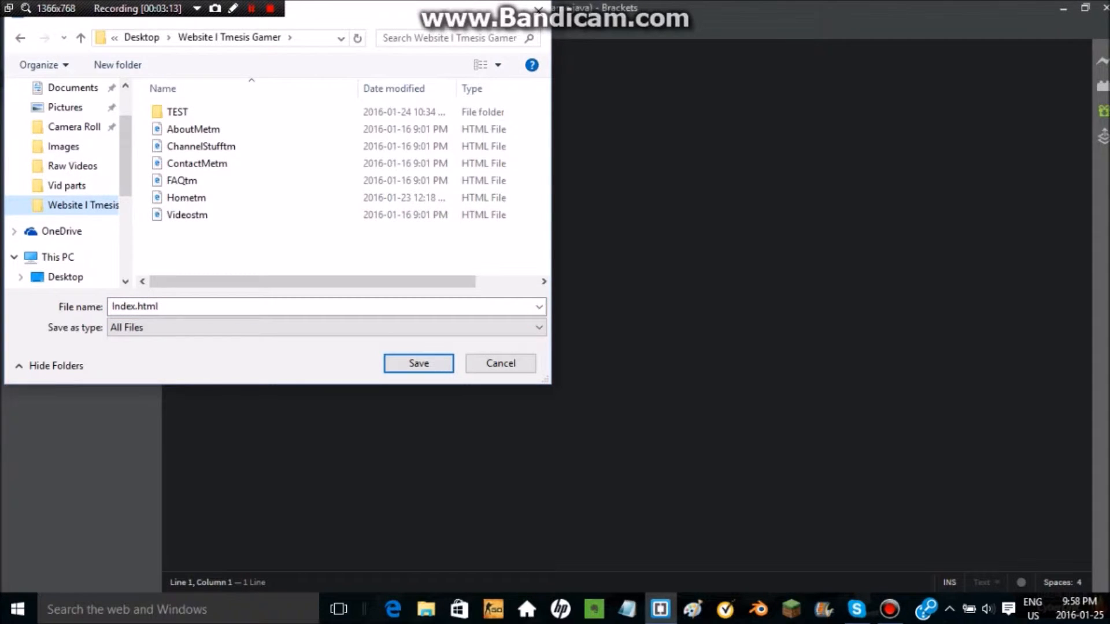
pyautogui.click(188, 215)
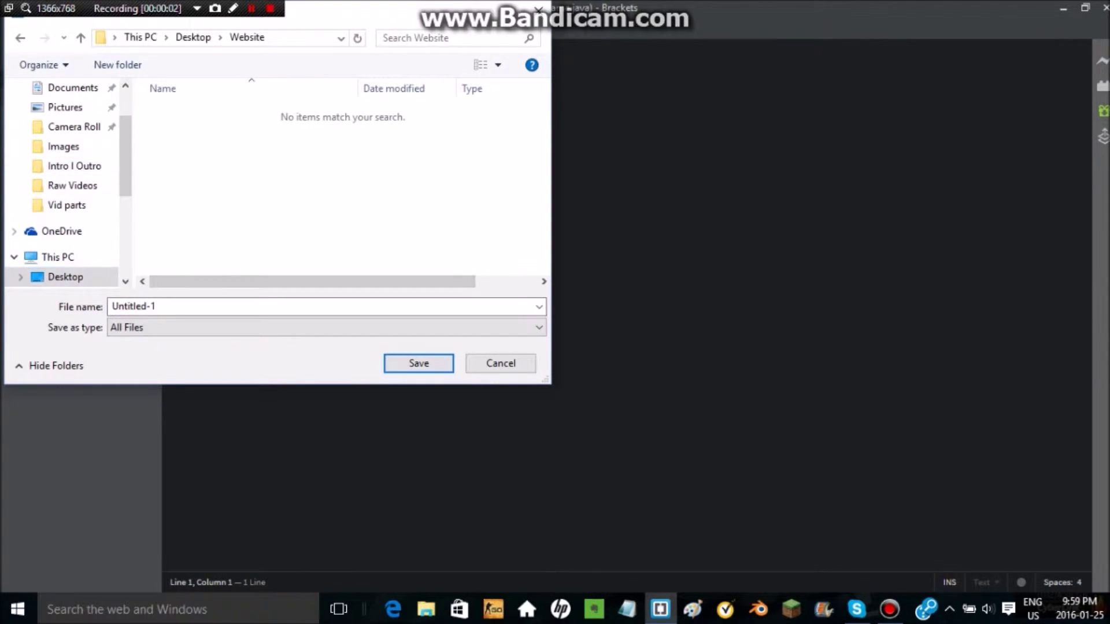
pyautogui.write('Index.')
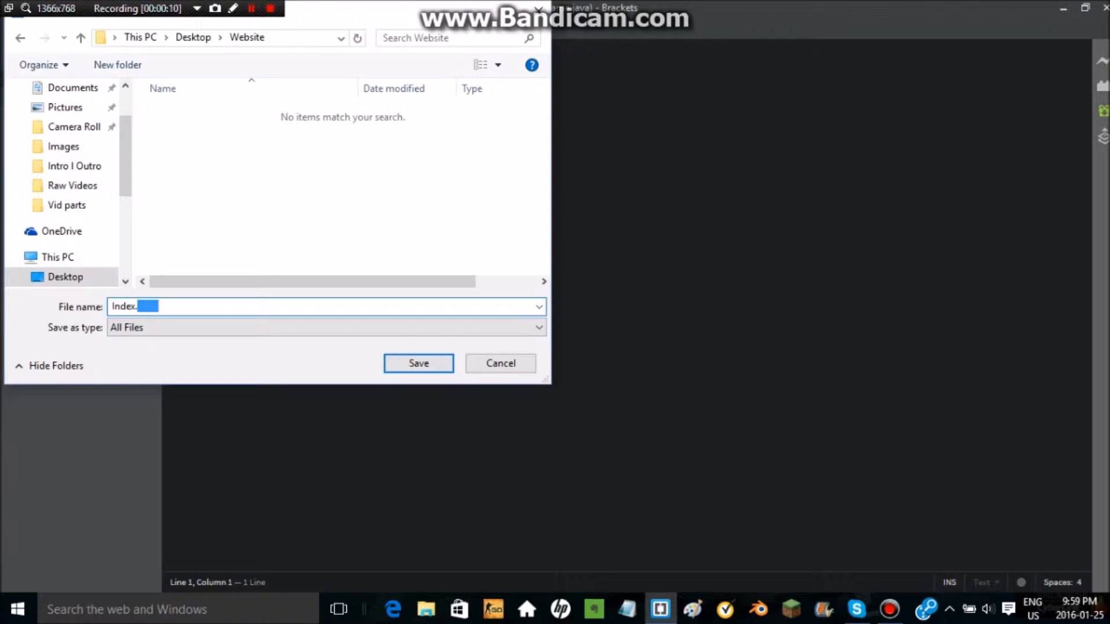
pyautogui.write('html')
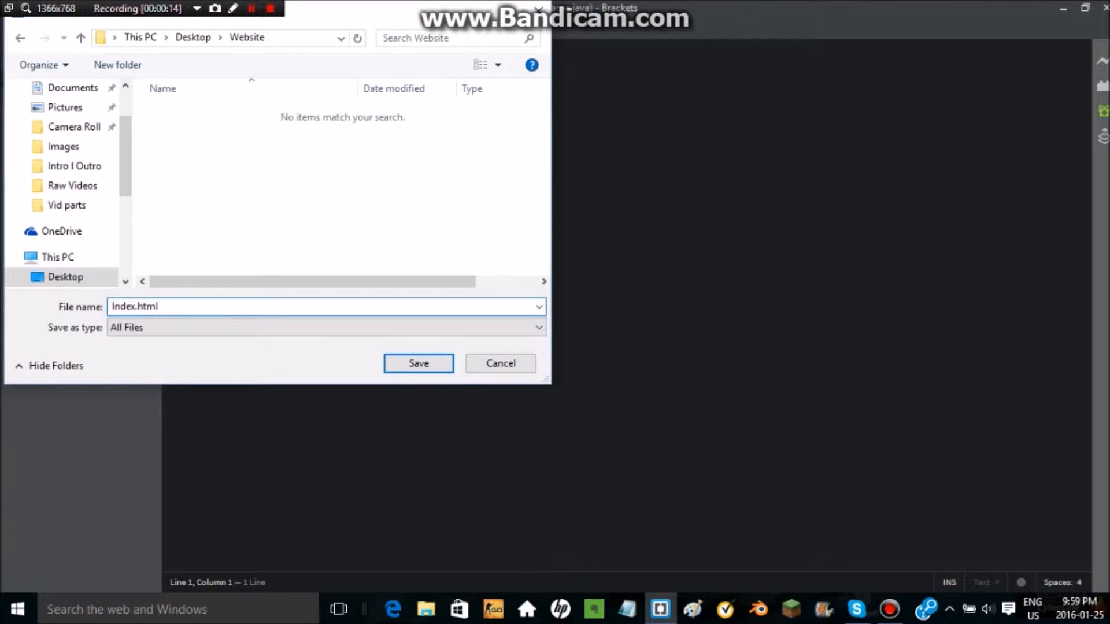
pyautogui.click(418, 363)
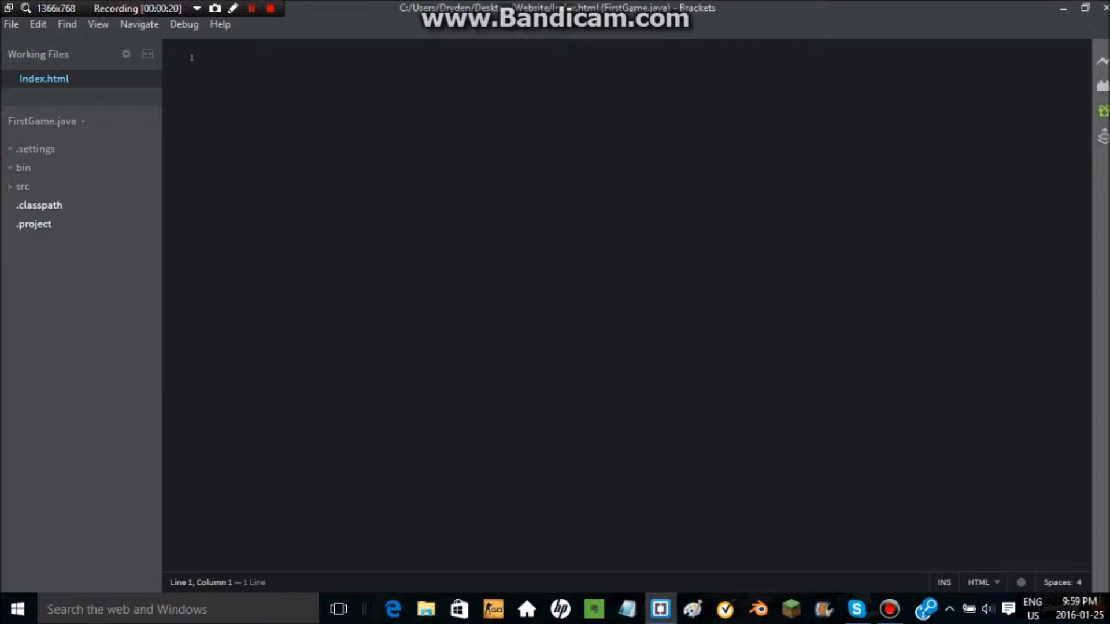
# Step: Add an html element containing a head section to the empty document
pyautogui.click(626, 608)
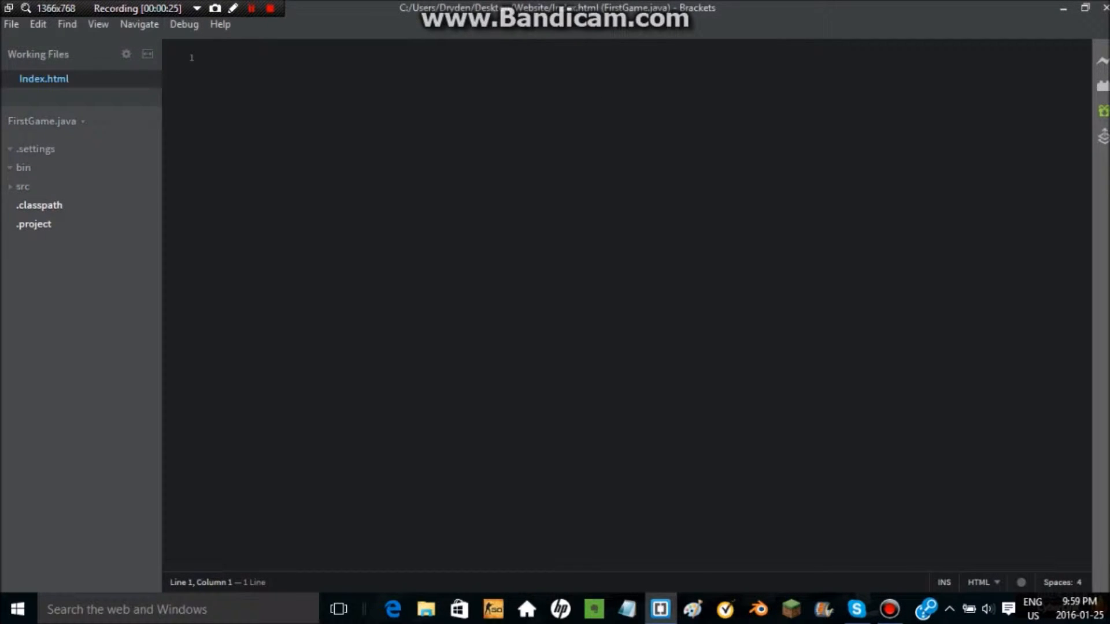
pyautogui.write('c')
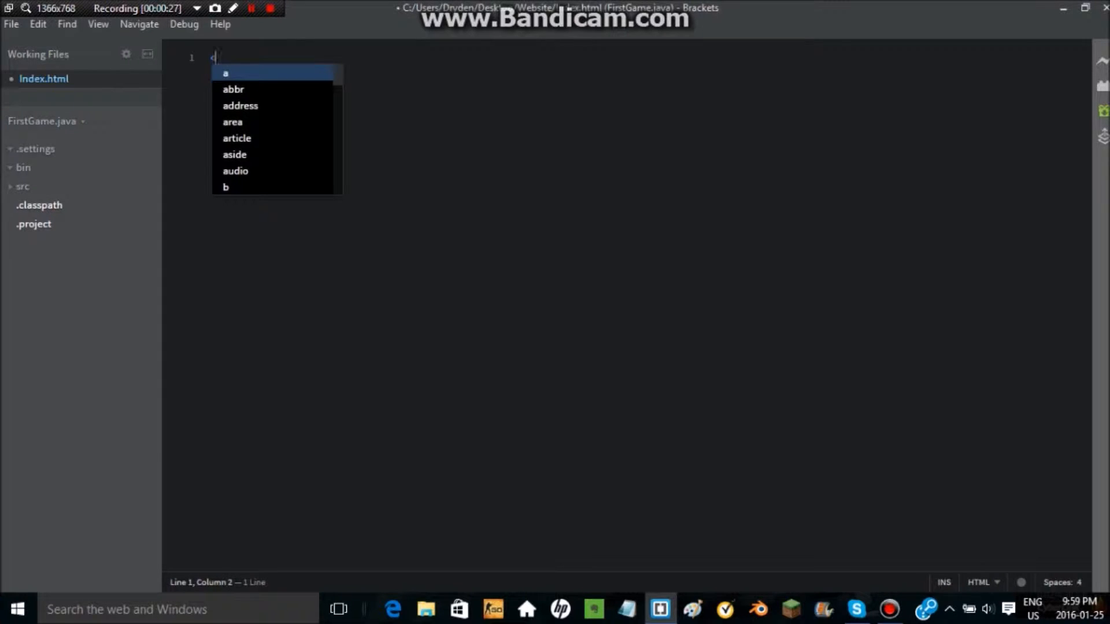
pyautogui.write('html')
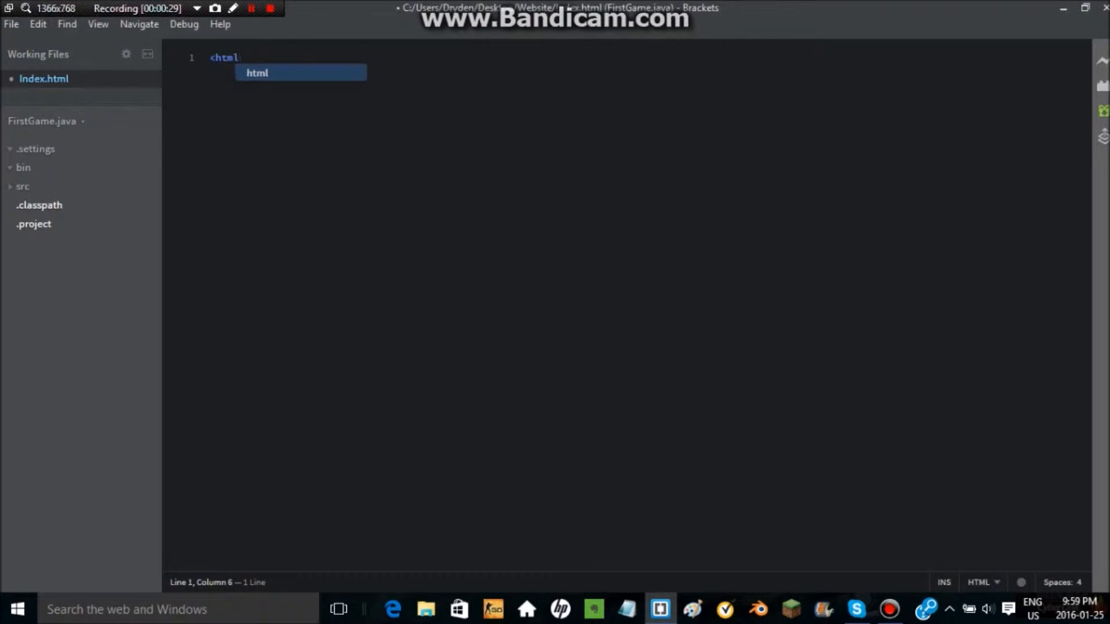
pyautogui.press('Enter')
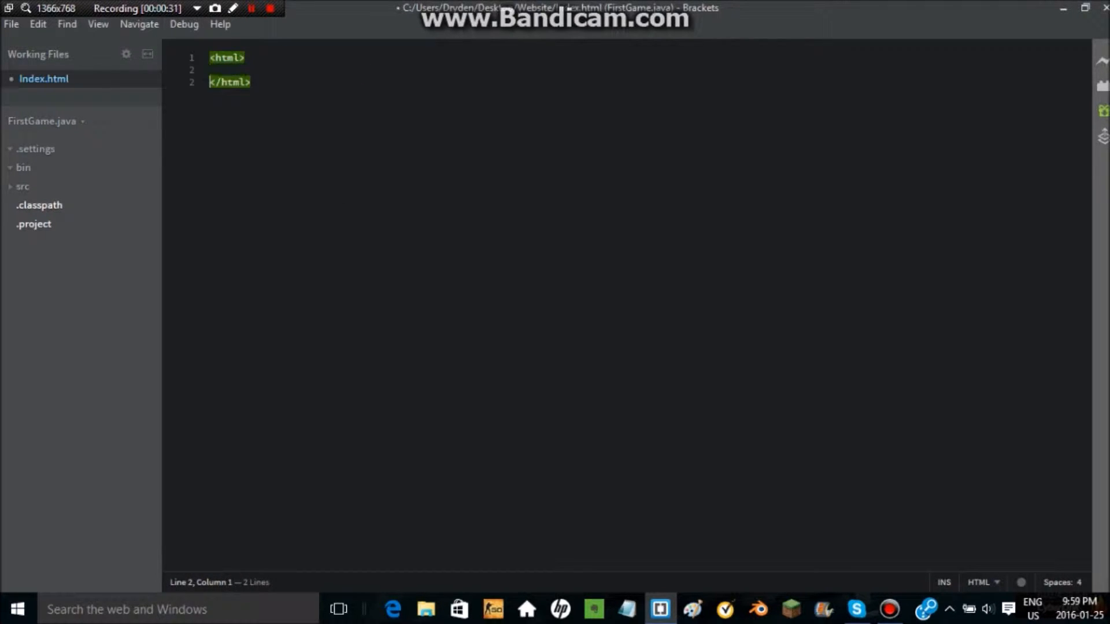
pyautogui.press('Enter')
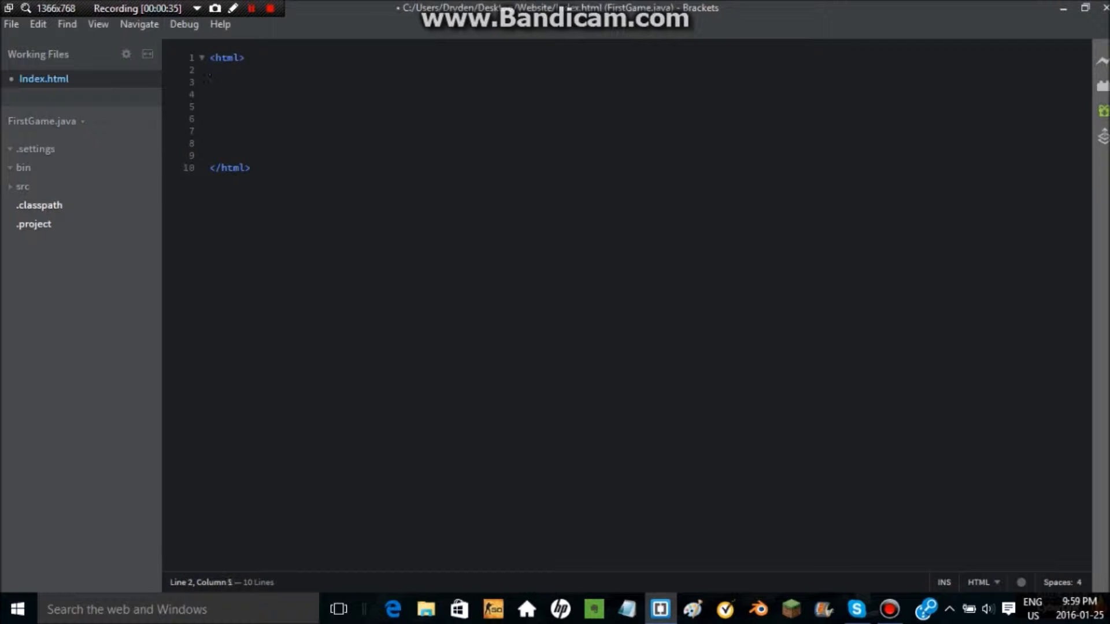
pyautogui.write('<')
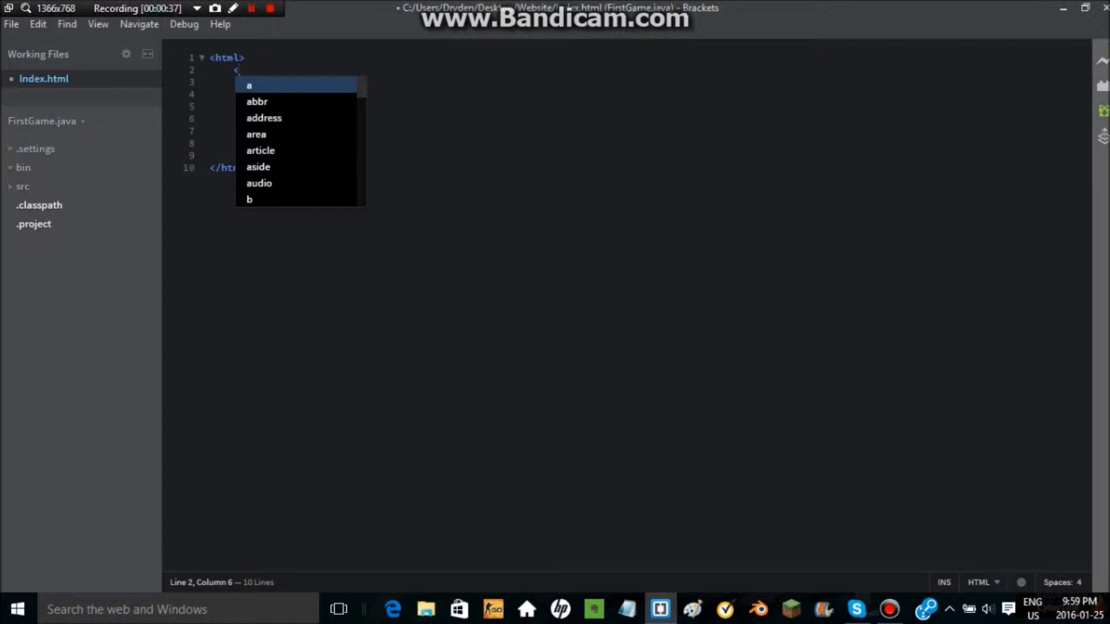
pyautogui.write('head></head>')
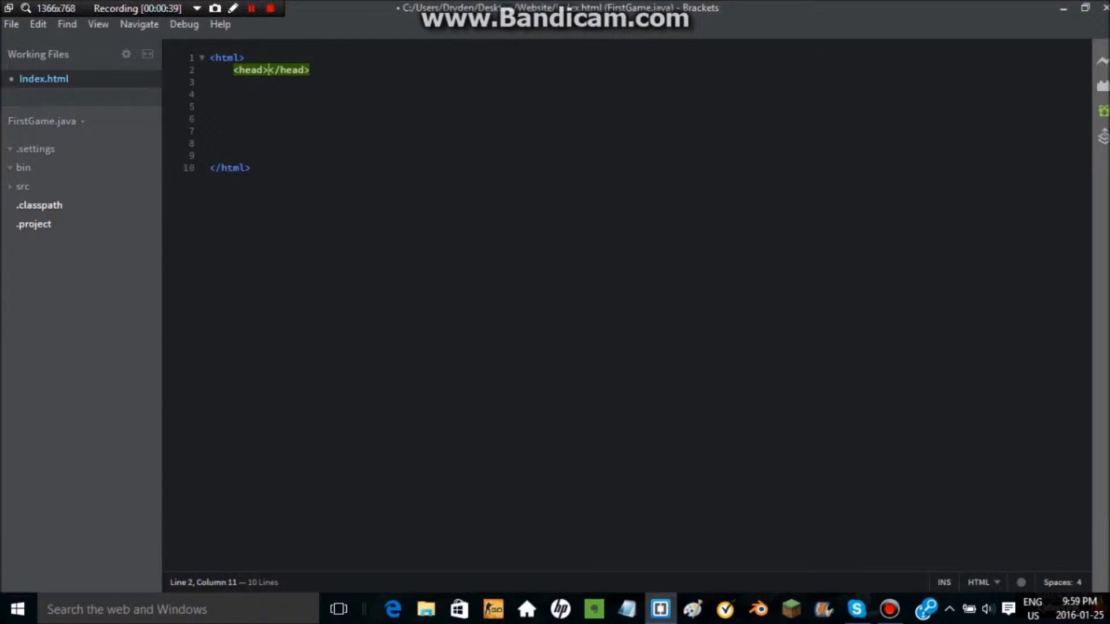
pyautogui.press('Enter')
pyautogui.write('<title></title>')
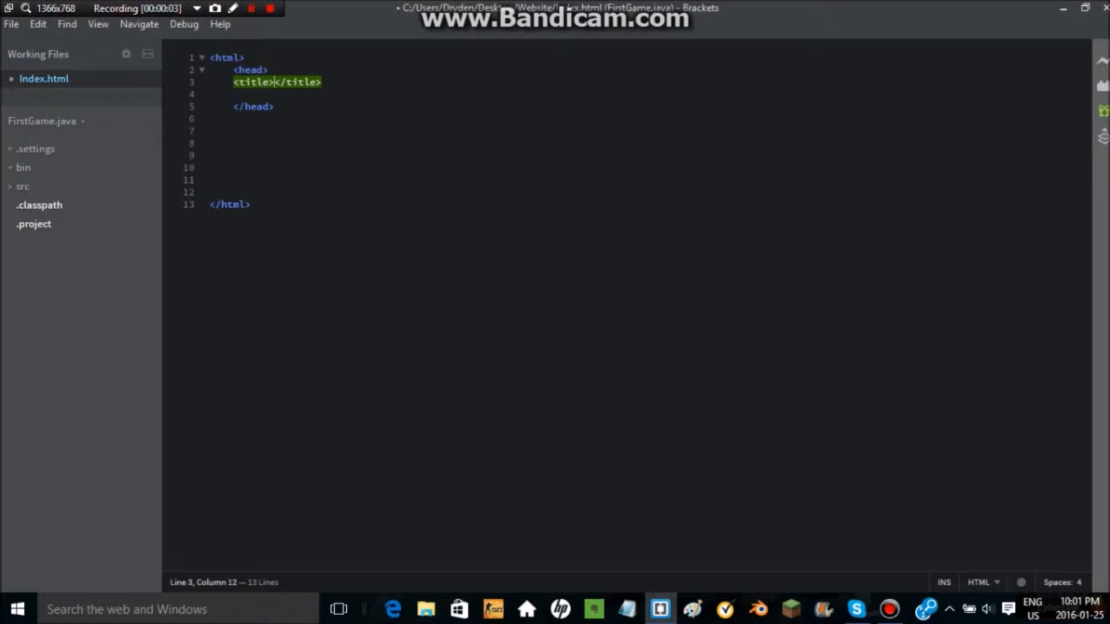
# Step: Add a title reading Introduction inside the head and launch the page in the browser
pyautogui.write('Introd')
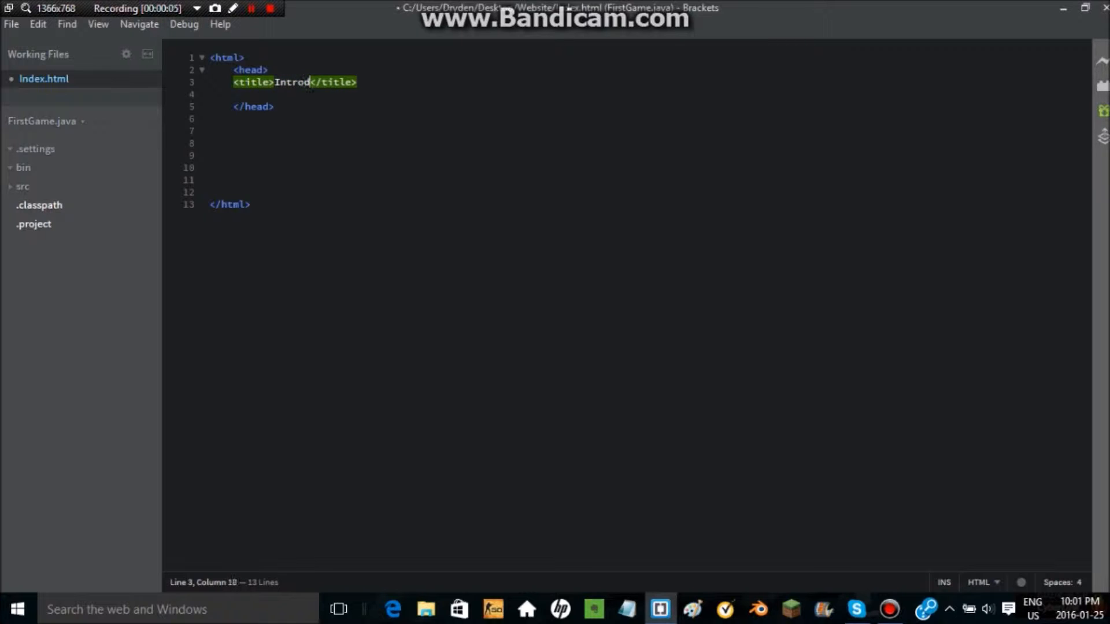
pyautogui.write('uction')
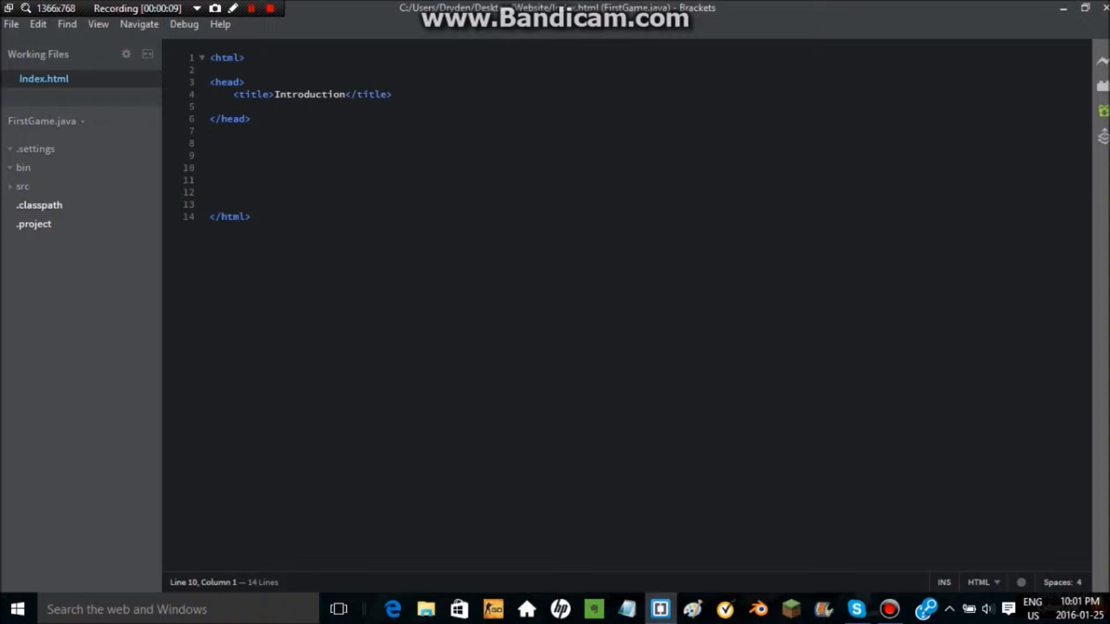
pyautogui.click(211, 166)
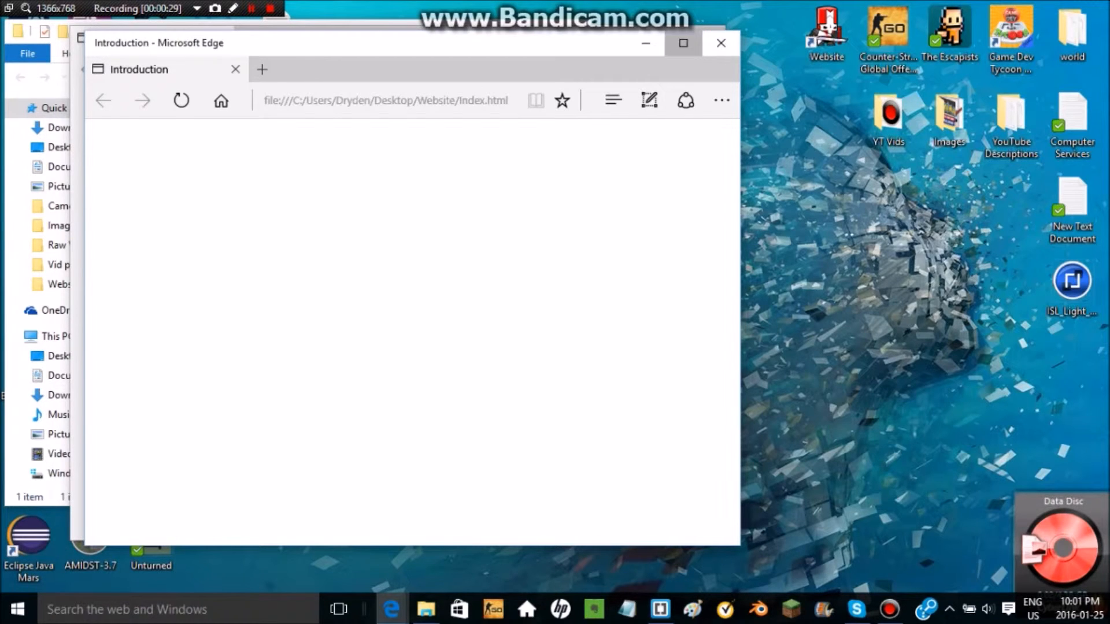
# Step: Close Edge after checking the Introduction tab title and return to Brackets
pyautogui.click(721, 44)
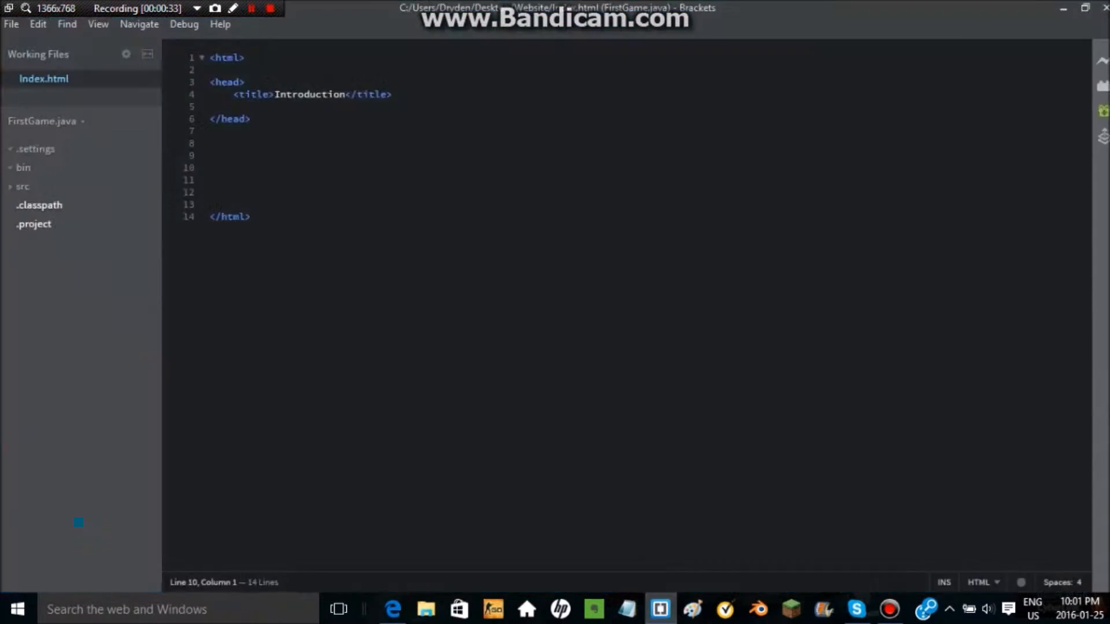
# Step: Remove the blank line so the title sits directly above </head>
pyautogui.click(210, 168)
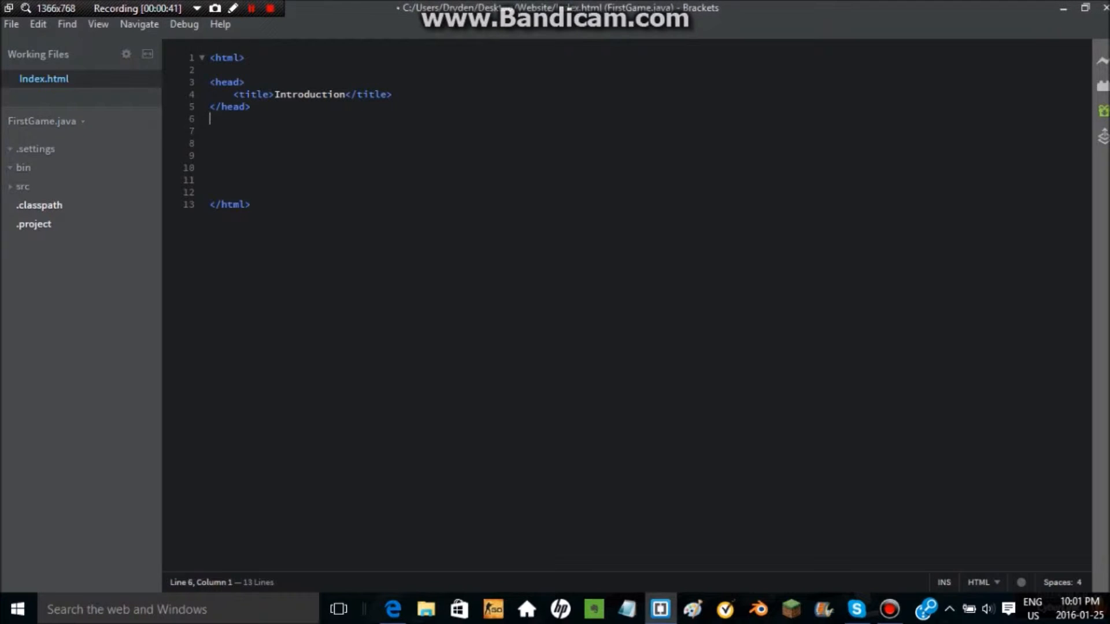
# Step: Add a <body bgcolor=#999999> element below the head section
pyautogui.write('<body')
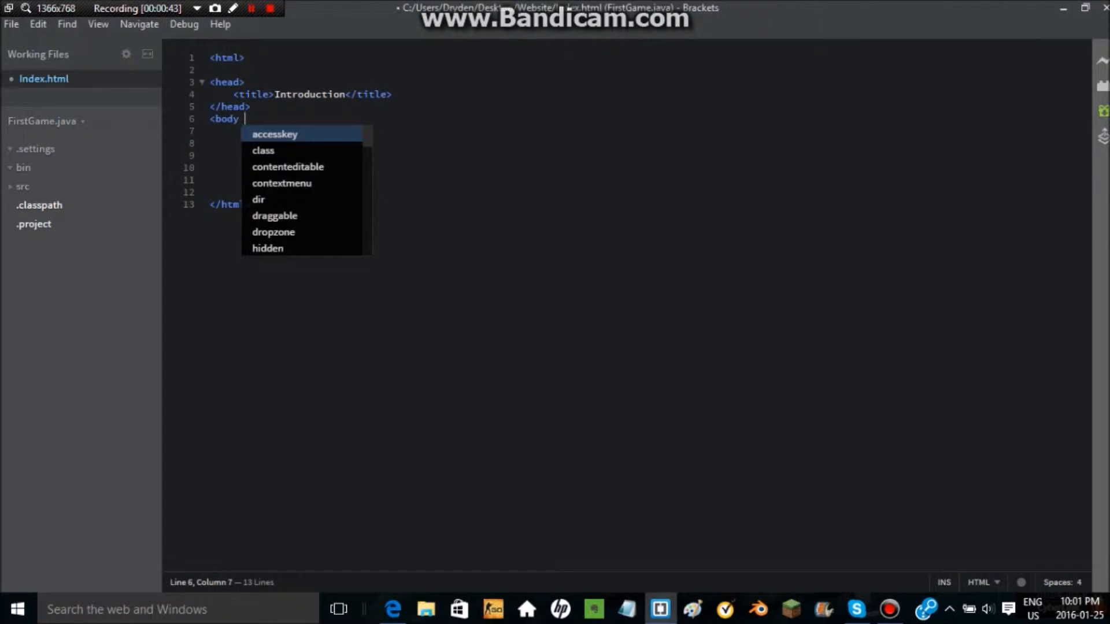
pyautogui.write('bg')
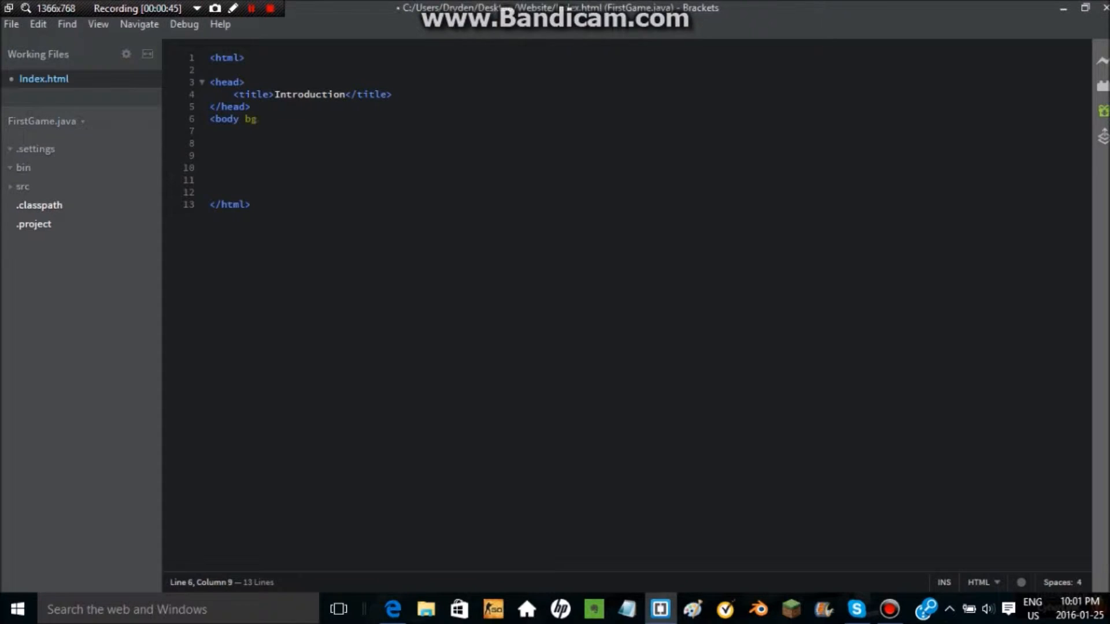
pyautogui.write('color')
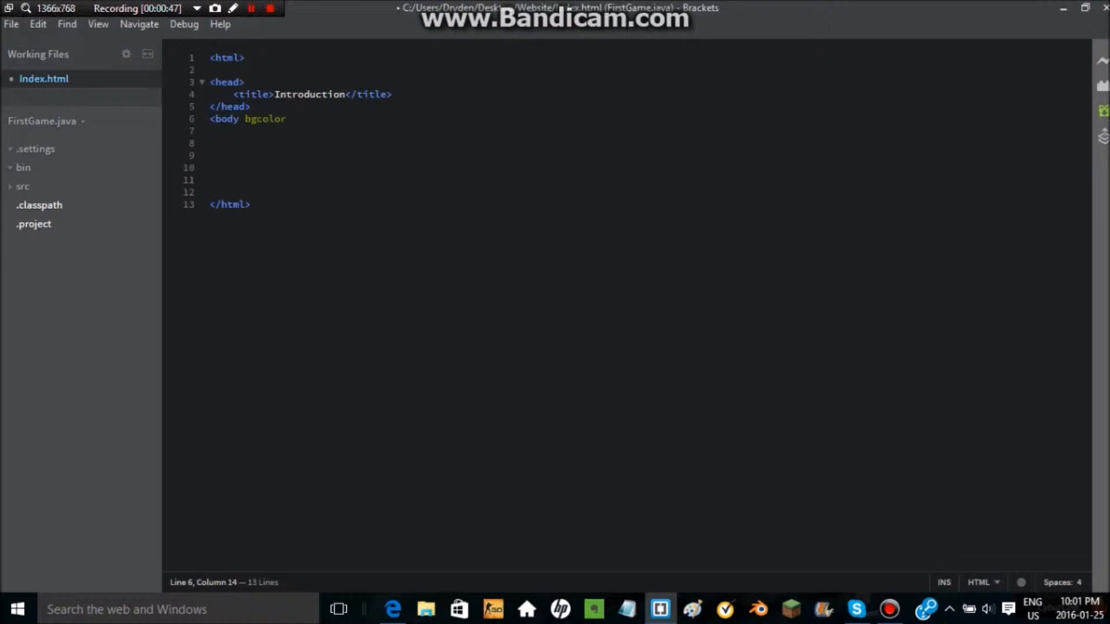
pyautogui.write('=')
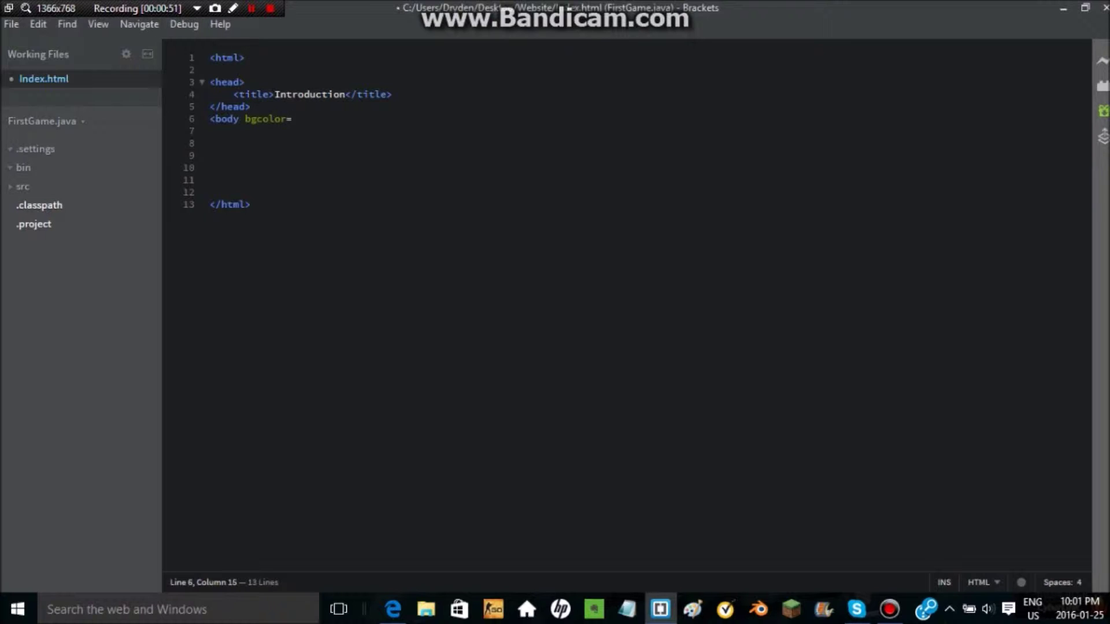
pyautogui.write('#')
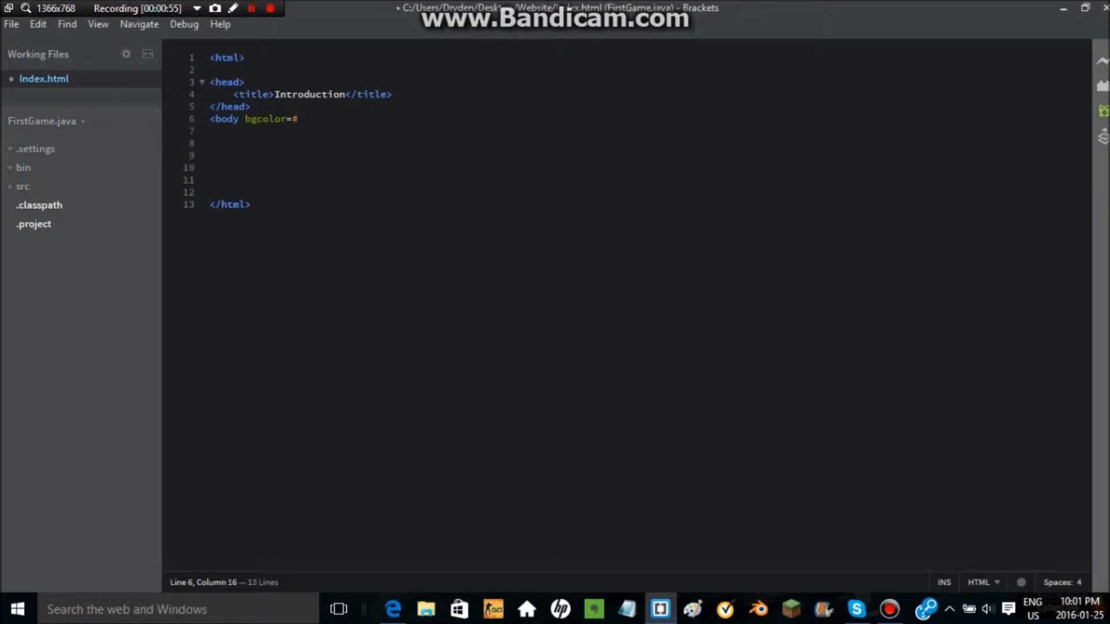
pyautogui.write('99999')
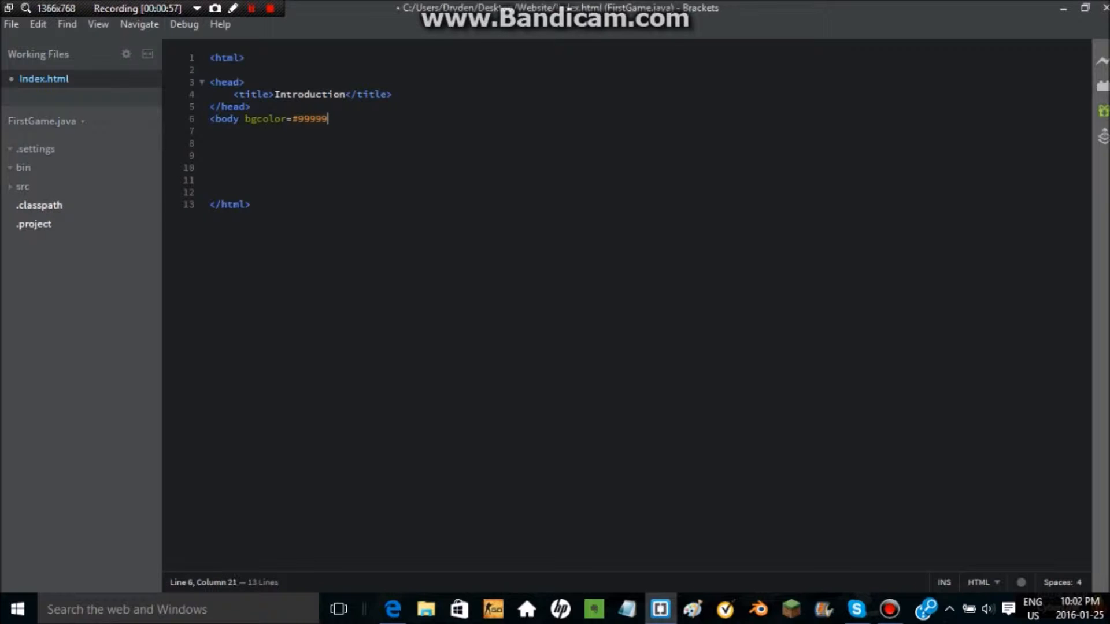
pyautogui.write('9')
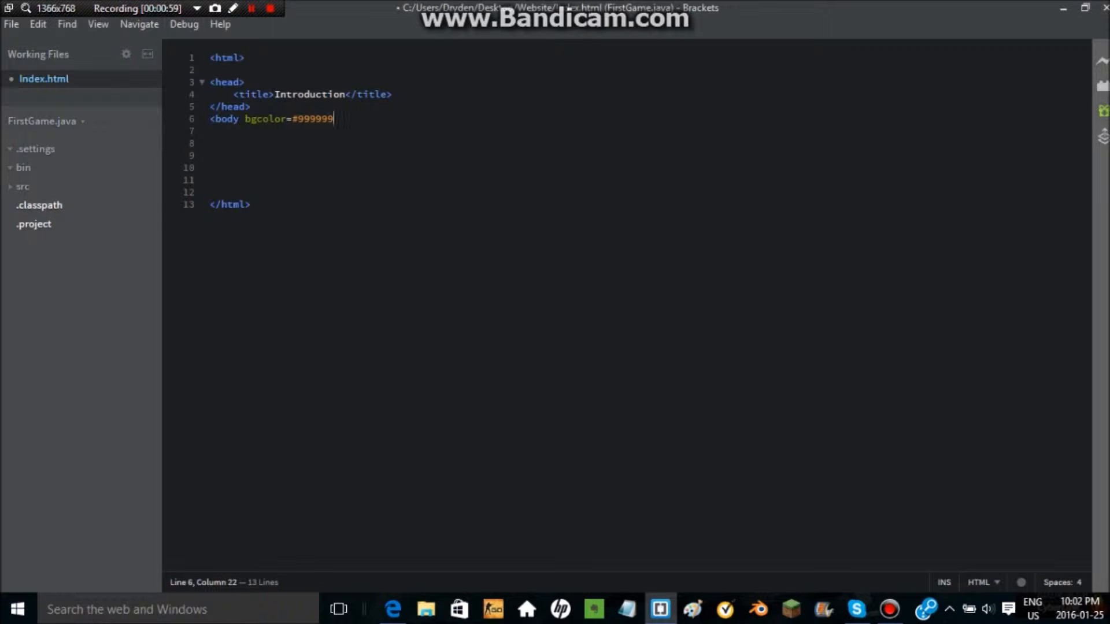
pyautogui.write('>')
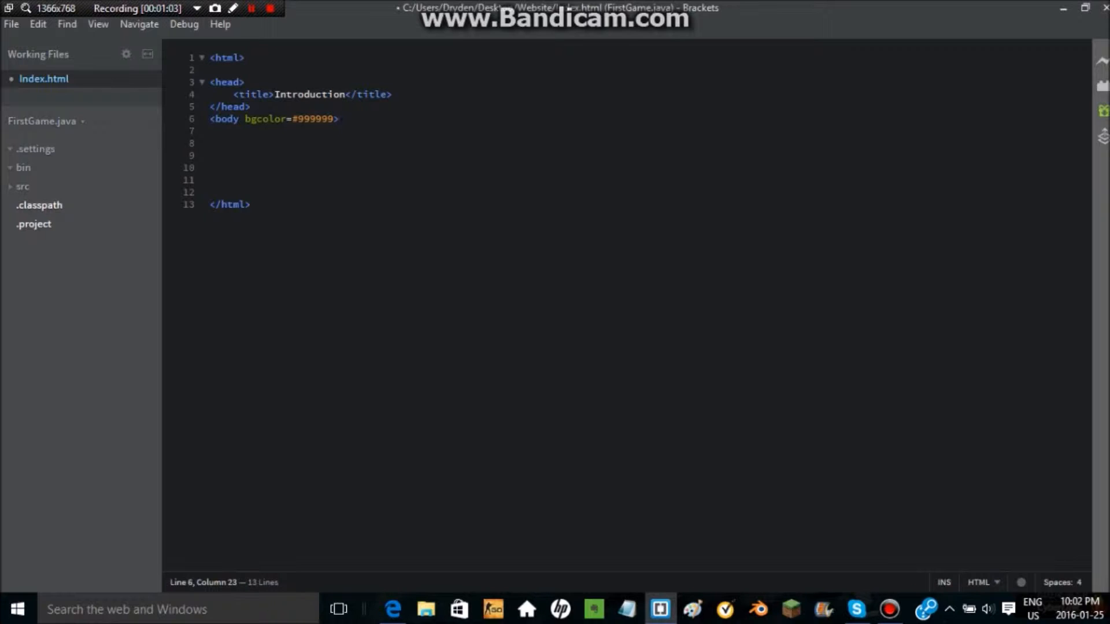
pyautogui.press('Enter')
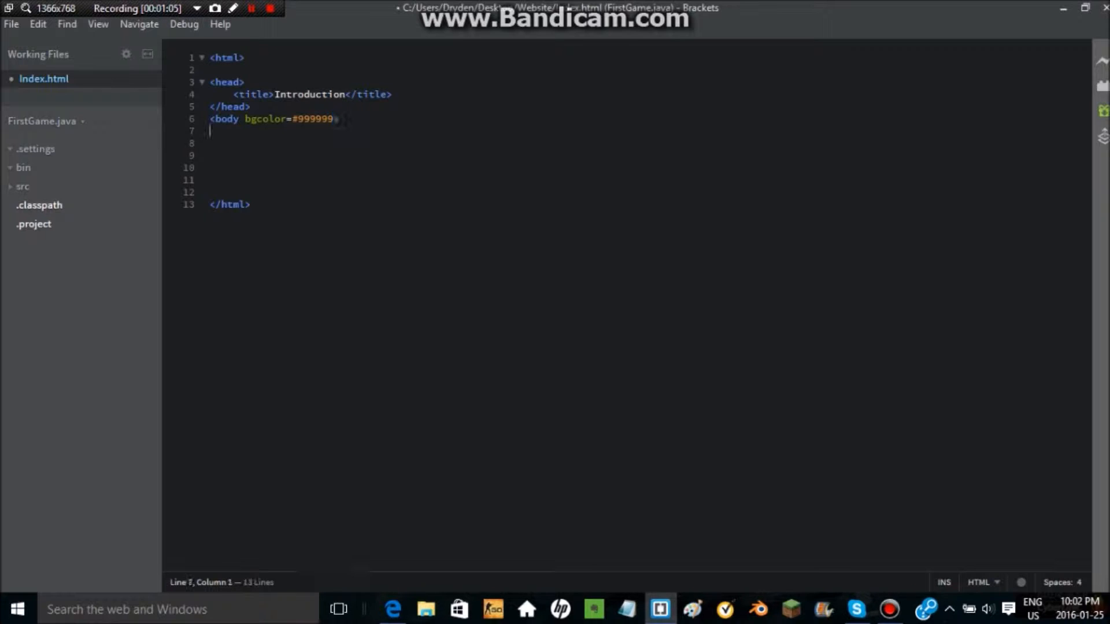
pyautogui.write('>')
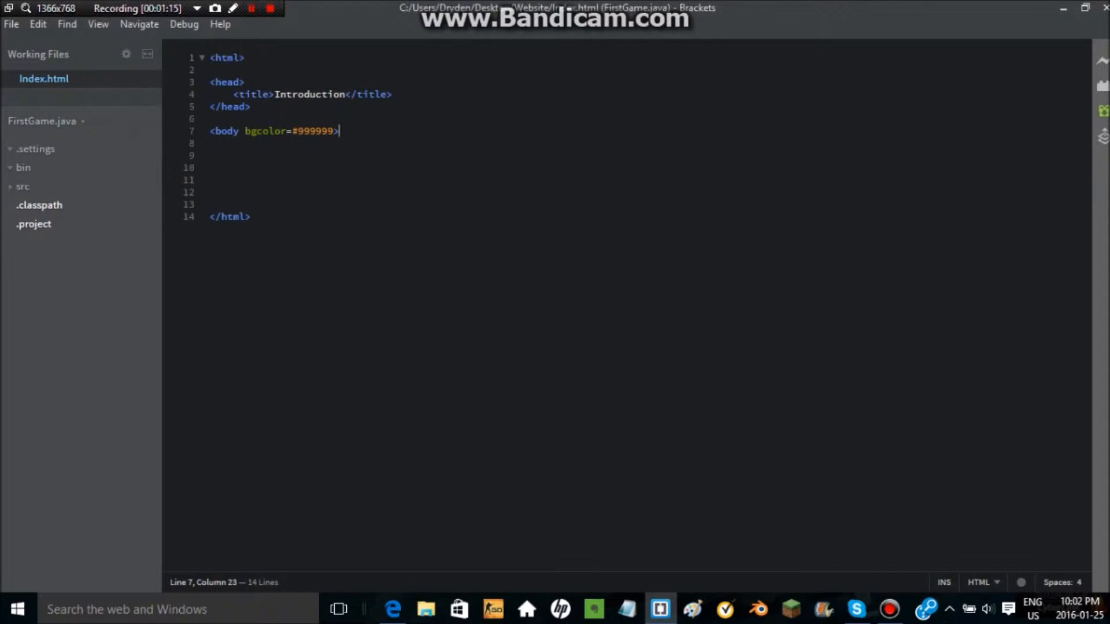
# Step: Add headings 'Hello this is a H1 tag!' and 'Hello this is a H2 tag!' in the body
pyautogui.write('<')
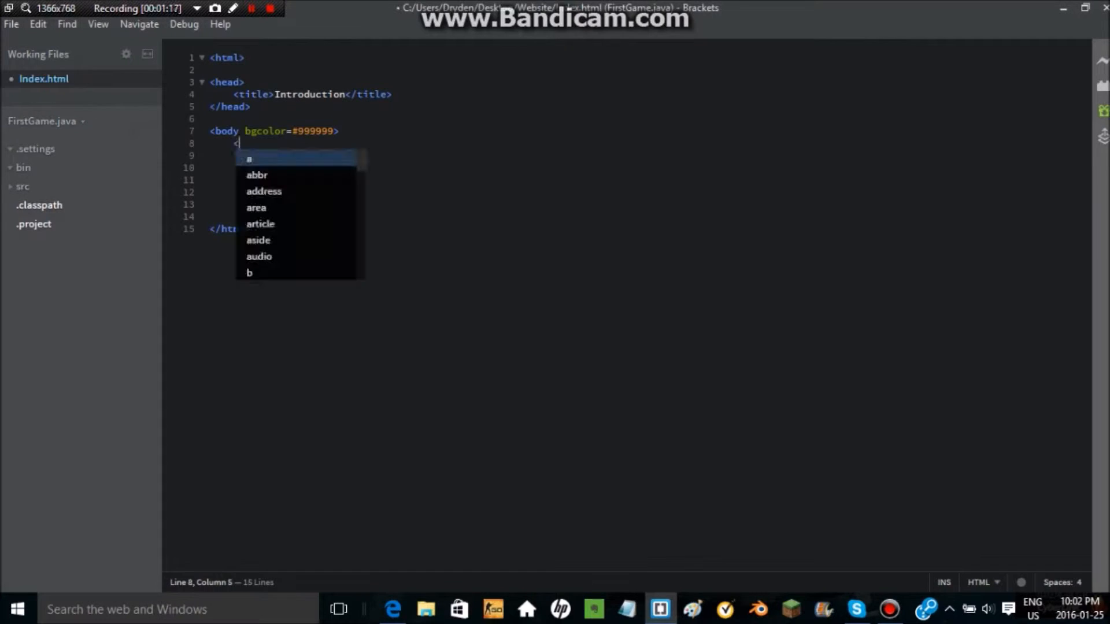
pyautogui.write('h1></h1>')
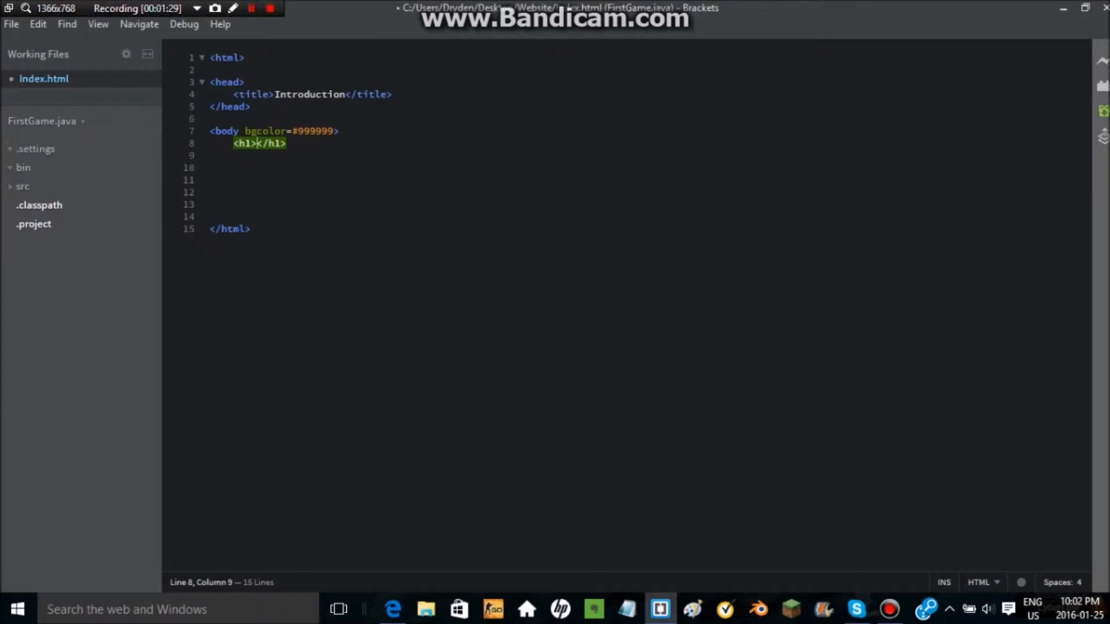
pyautogui.write('Hello th')
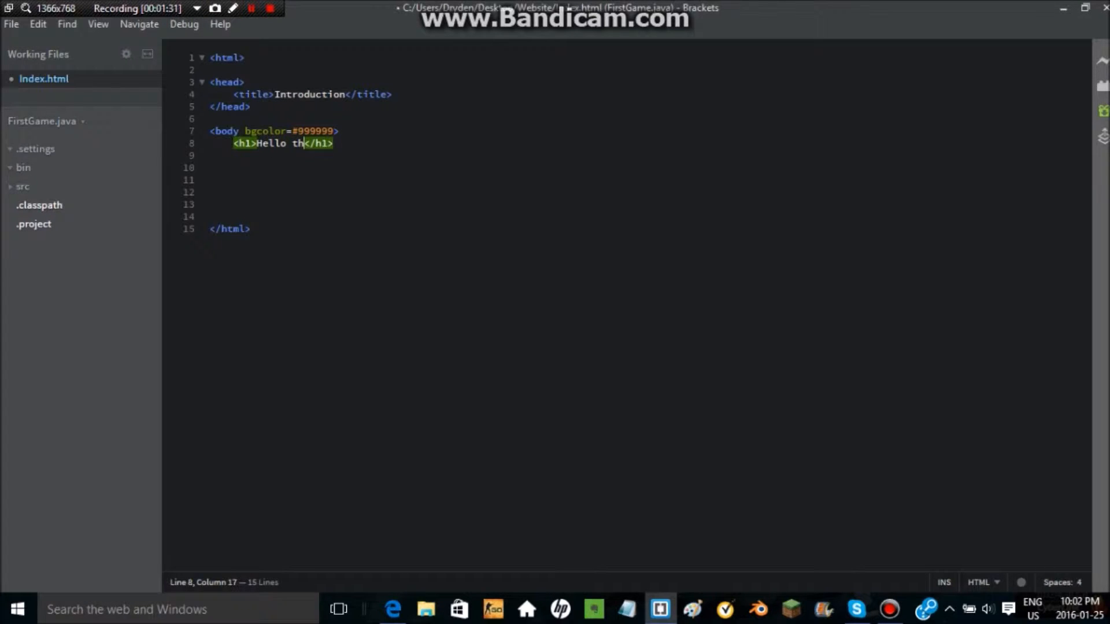
pyautogui.write('is is a H1 tag!')
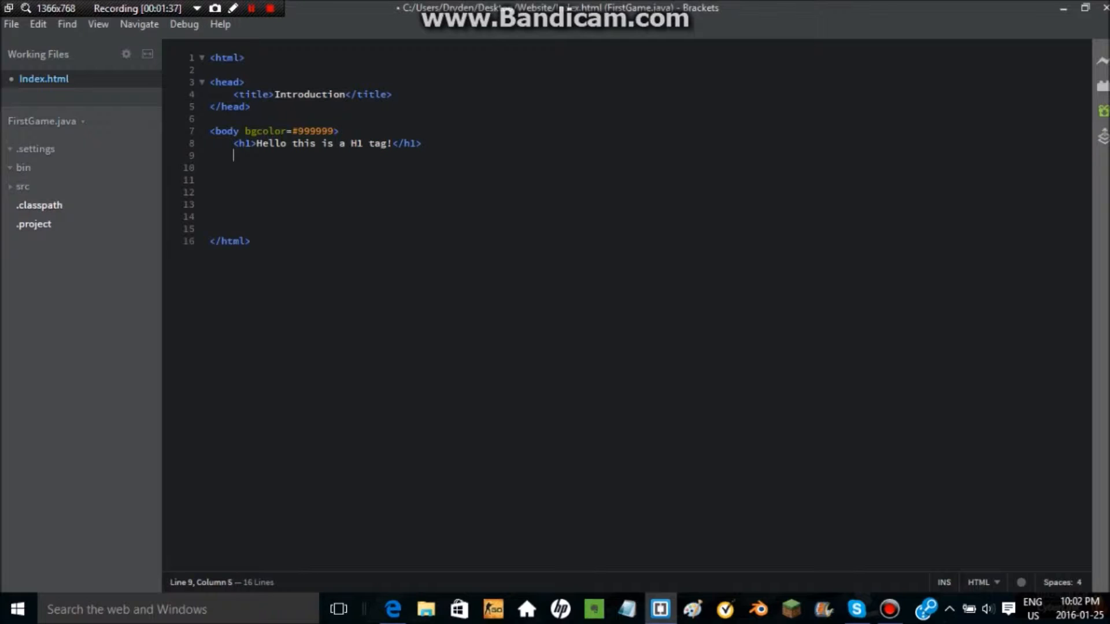
pyautogui.write('<h2></h2>')
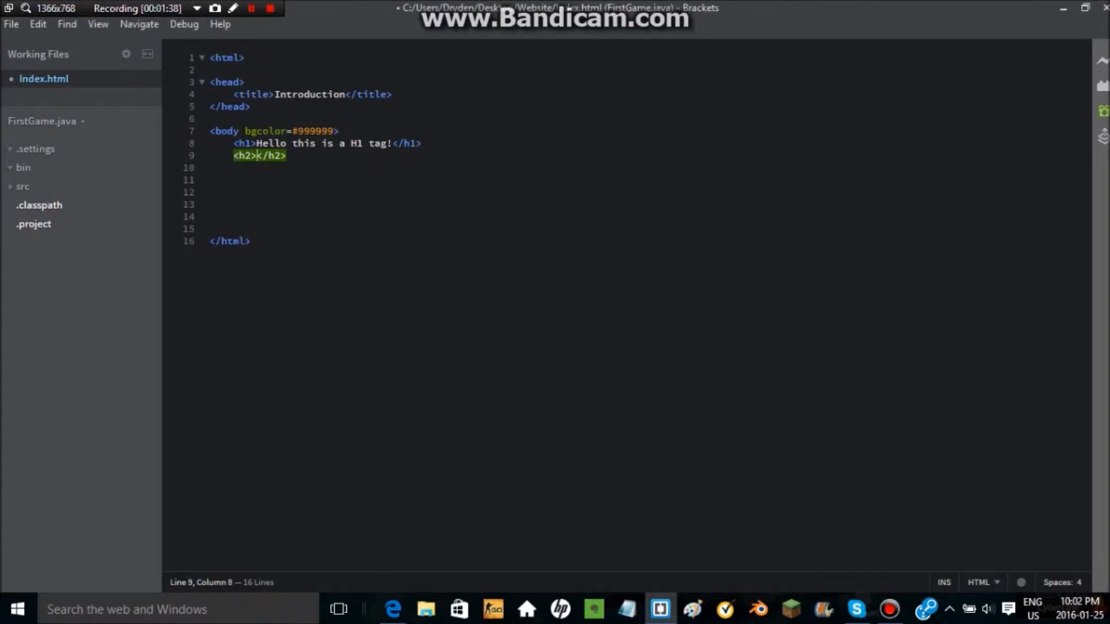
pyautogui.write('H')
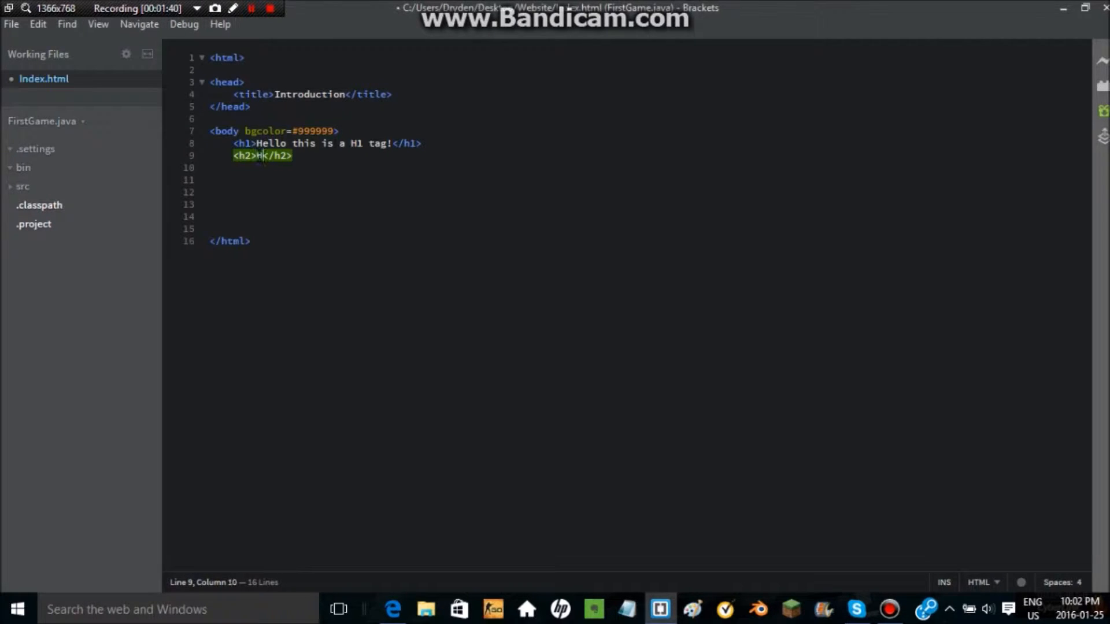
pyautogui.write('ello this is a H2 tag!')
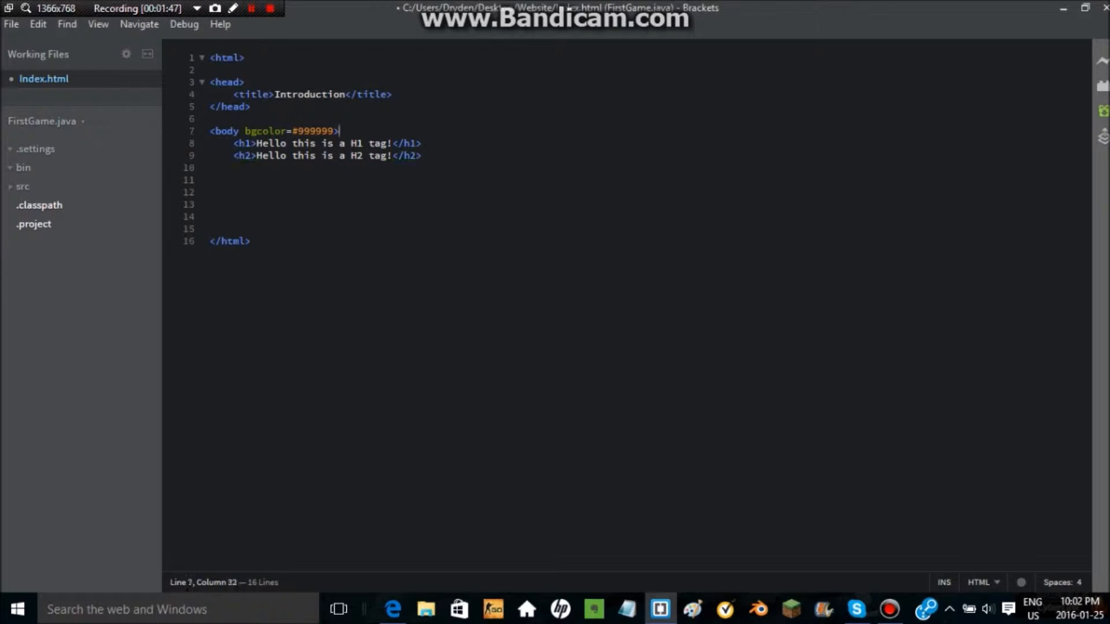
pyautogui.click(425, 143)
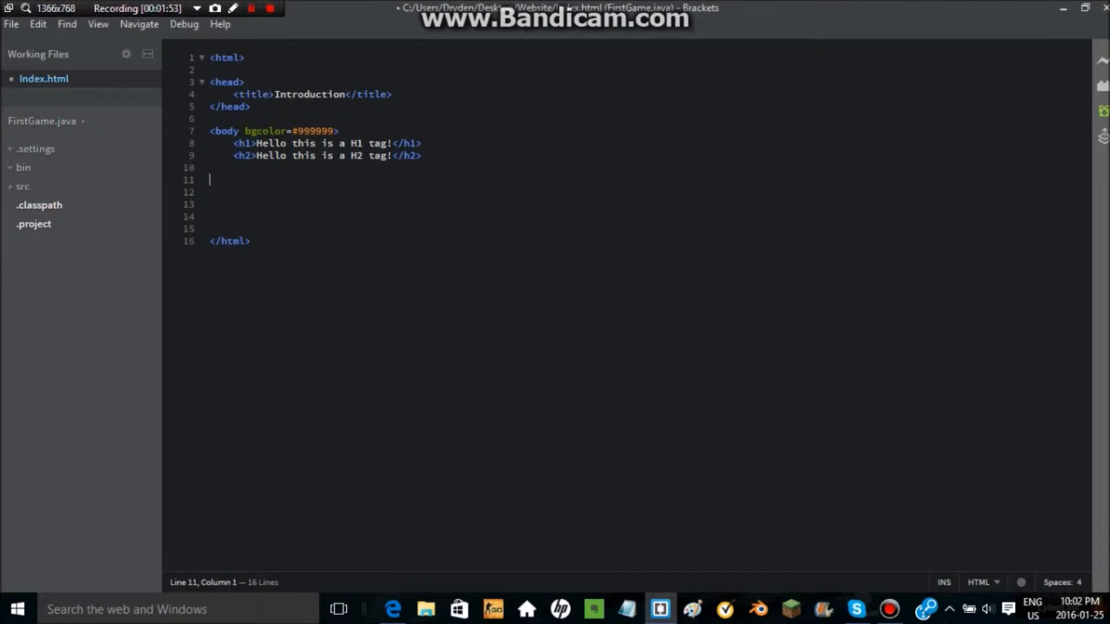
pyautogui.click(423, 143)
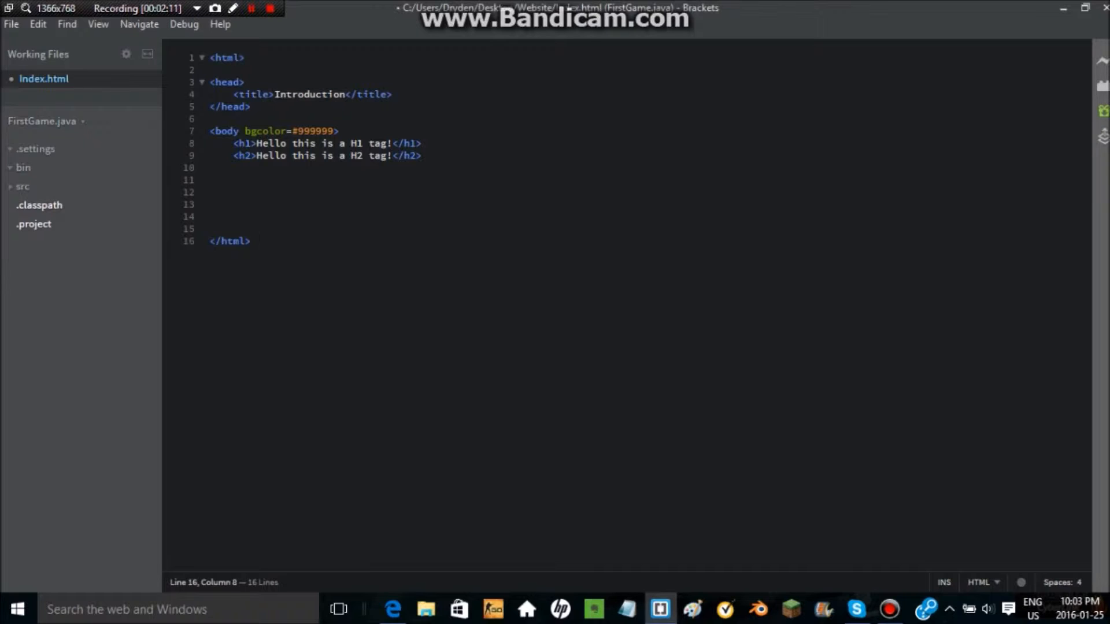
pyautogui.click(210, 179)
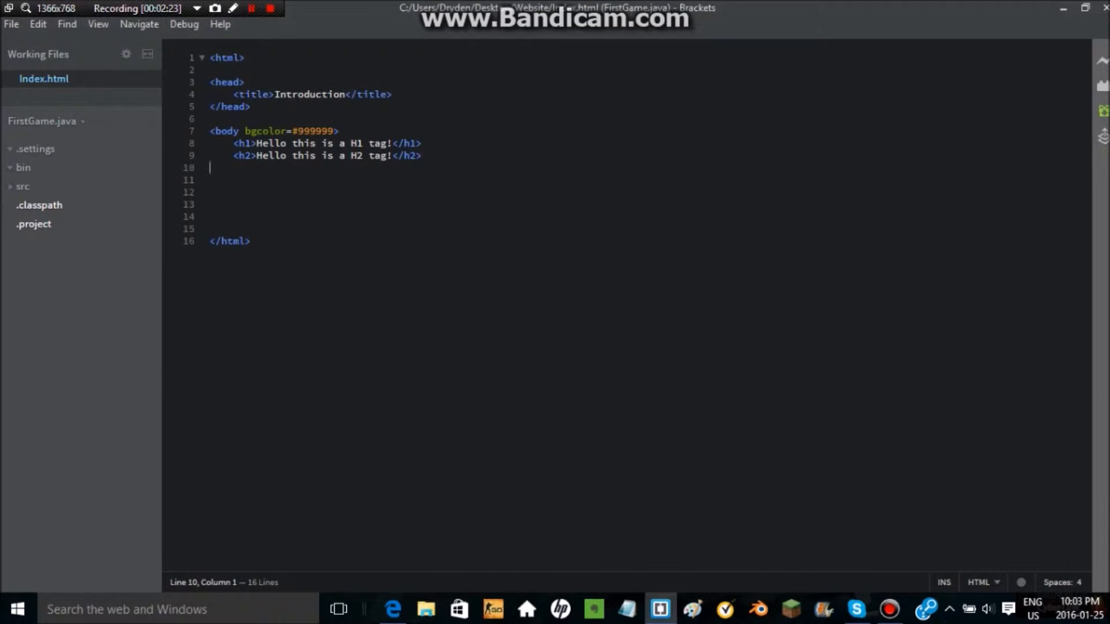
# Step: Add h3, h4 and h5 headings reading Hi and start an h6 tag
pyautogui.write('<')
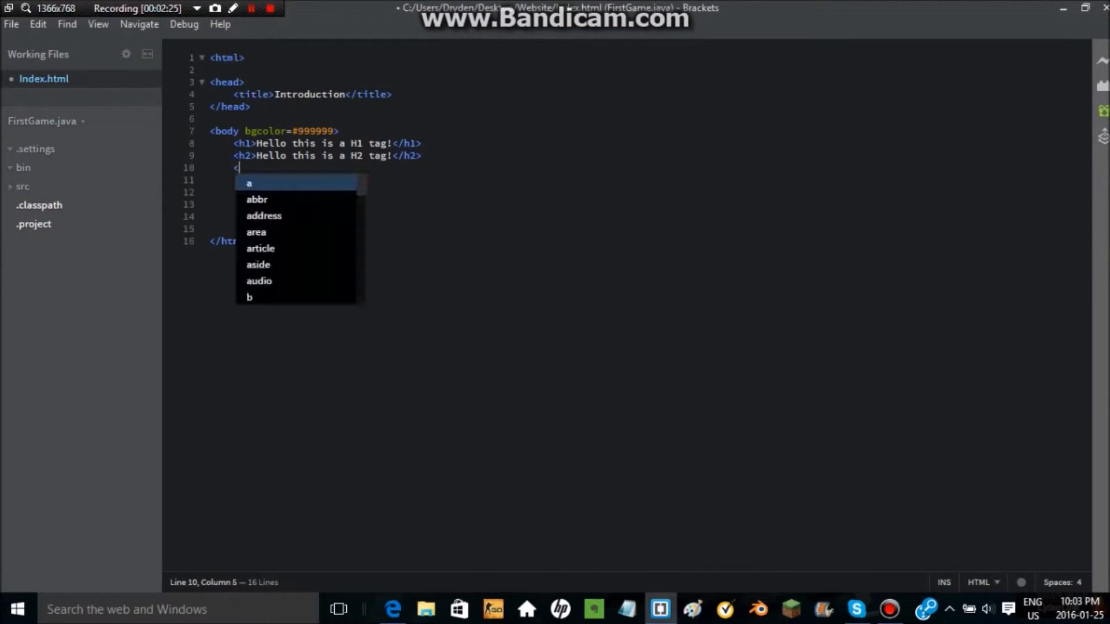
pyautogui.write('h3></h3>')
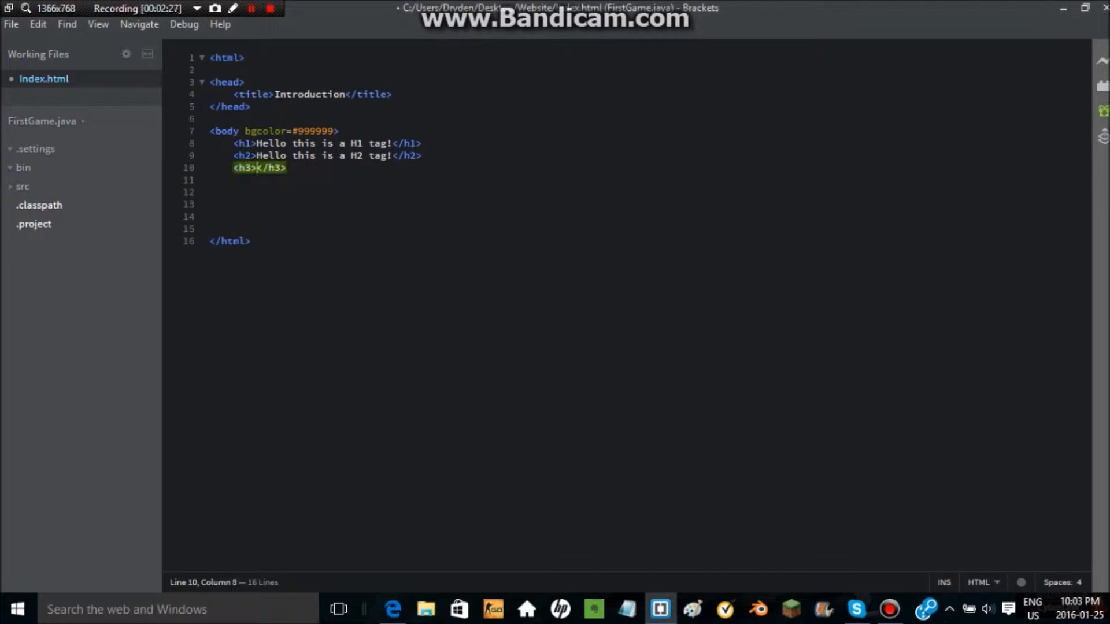
pyautogui.write('Hi')
pyautogui.click(364, 179)
pyautogui.write('<h4></h4>')
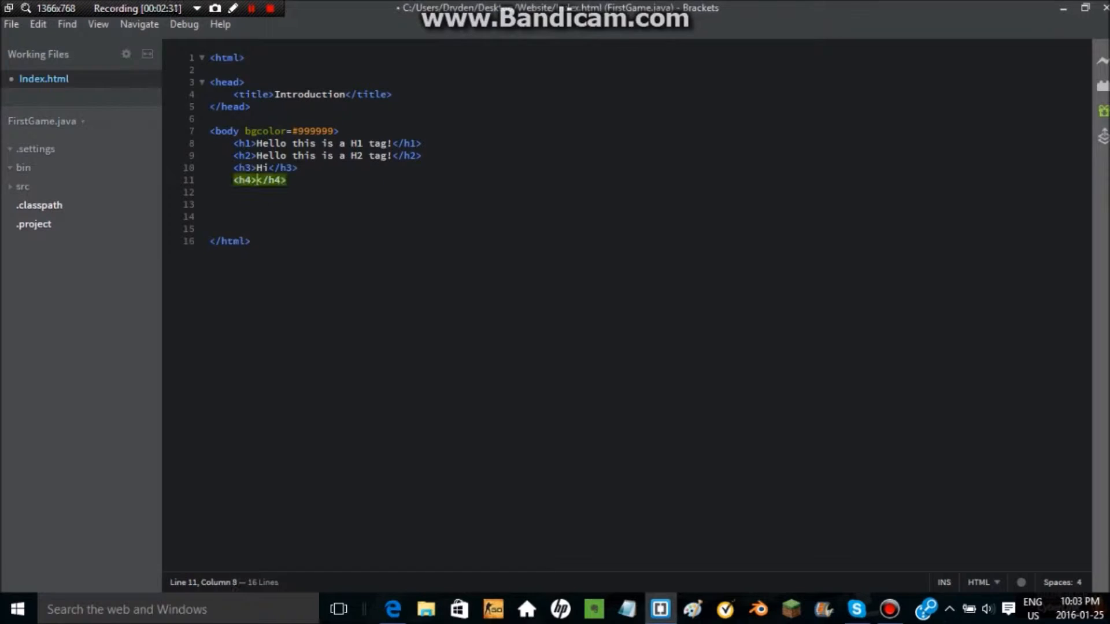
pyautogui.write('Hi')
pyautogui.click(646, 192)
pyautogui.write('<h5></h5>')
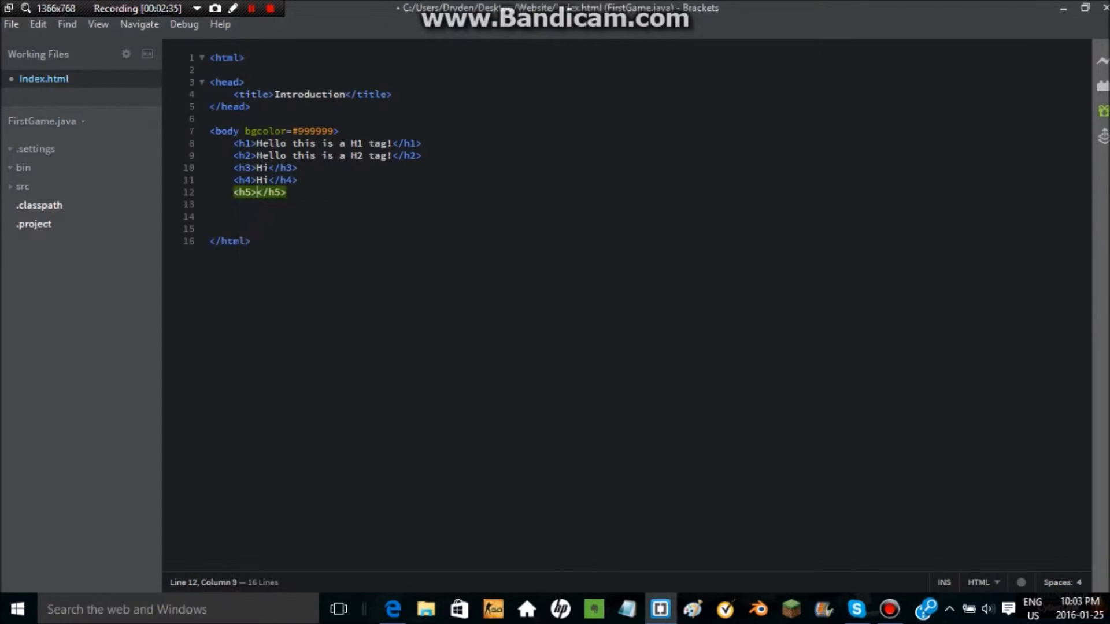
pyautogui.write('Hi')
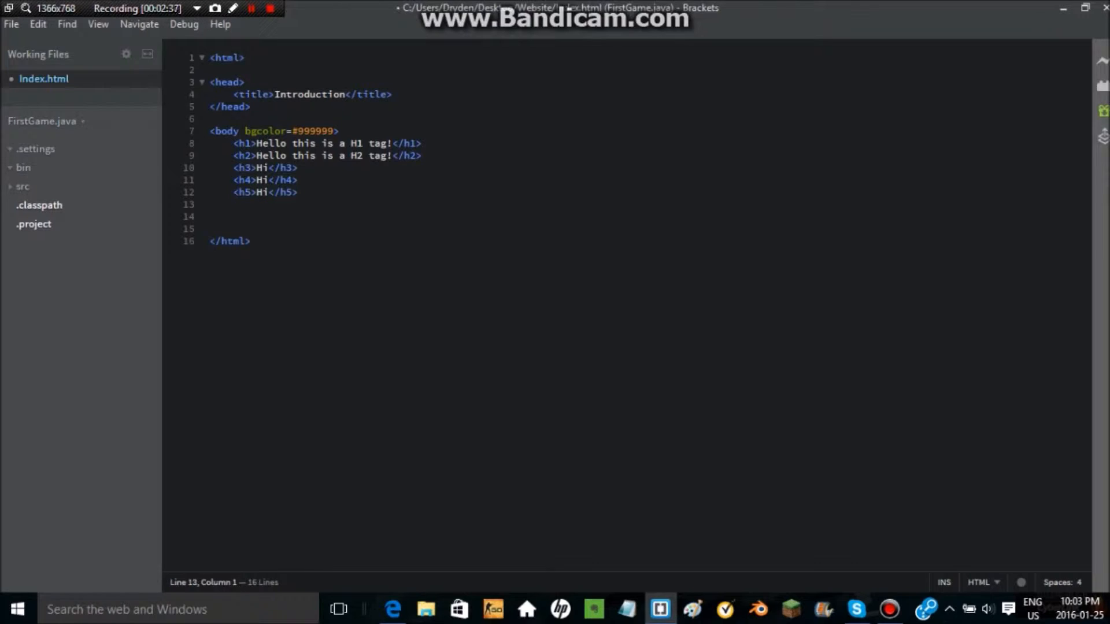
pyautogui.write('<h')
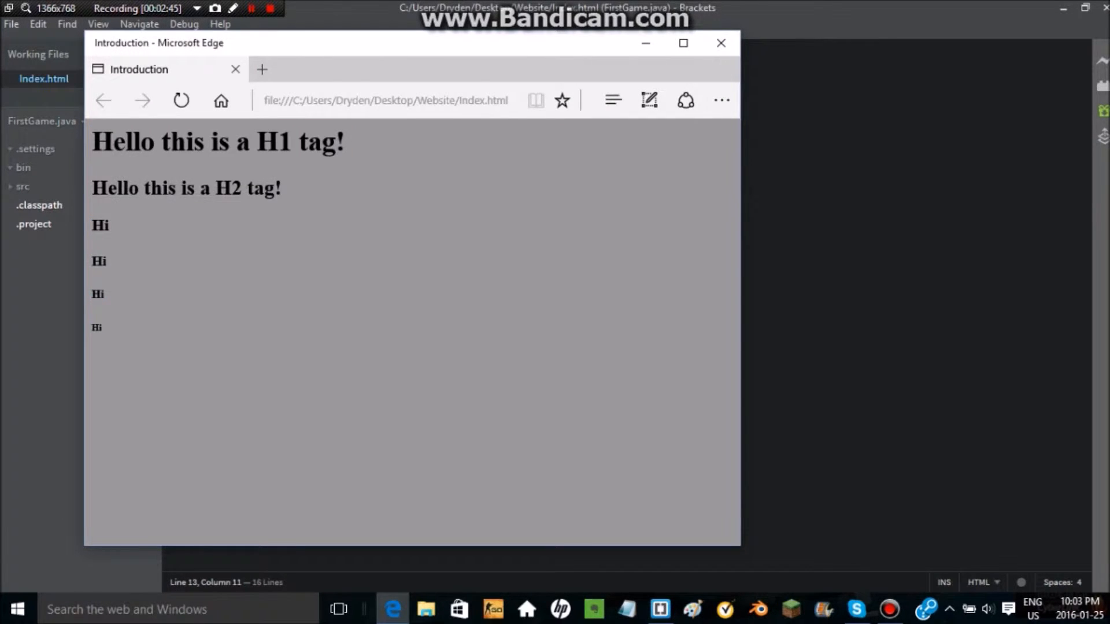
# Step: Add a <p>Hi</p> paragraph after the h6 and refresh the Edge preview to show it
pyautogui.click(661, 608)
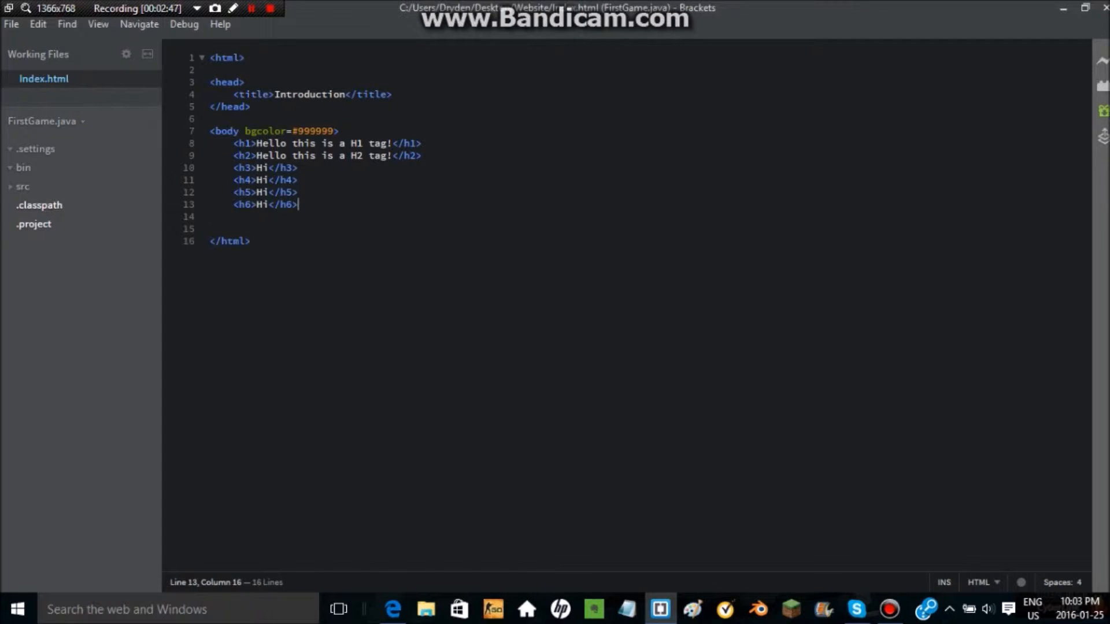
pyautogui.write('<p')
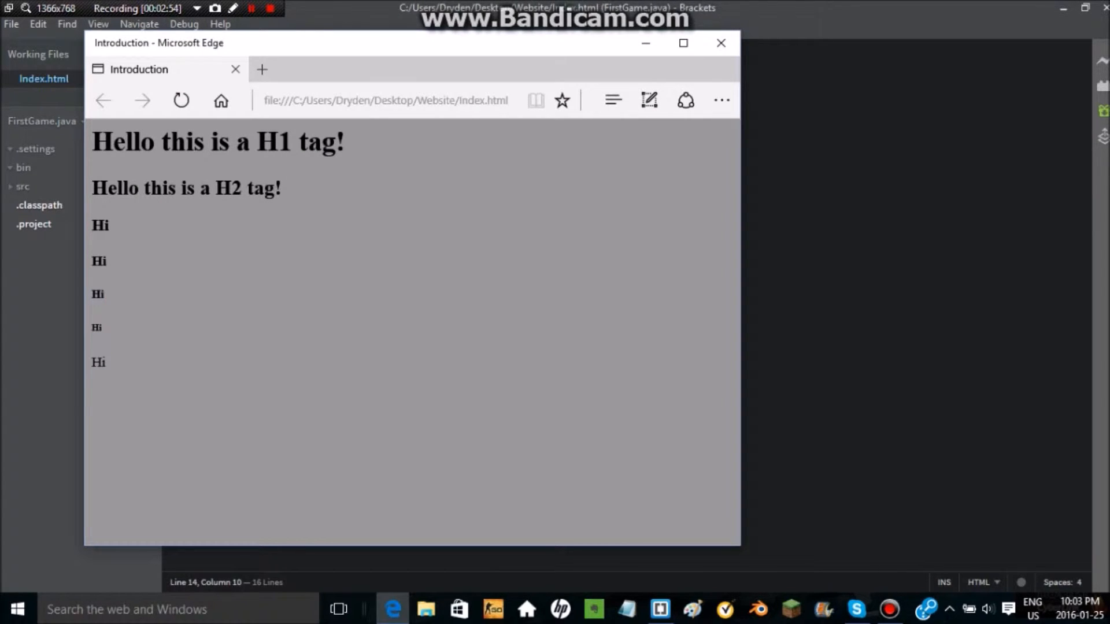
pyautogui.doubleClick(97, 295)
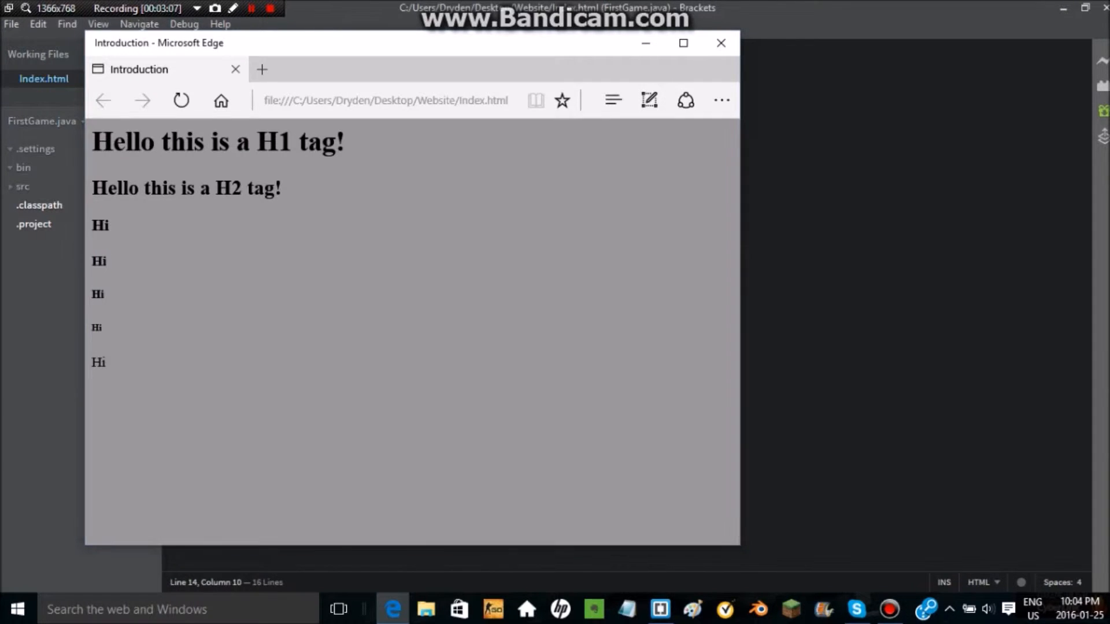
# Step: Delete all headings and the paragraph, leaving an empty body closed with </body>
pyautogui.click(665, 610)
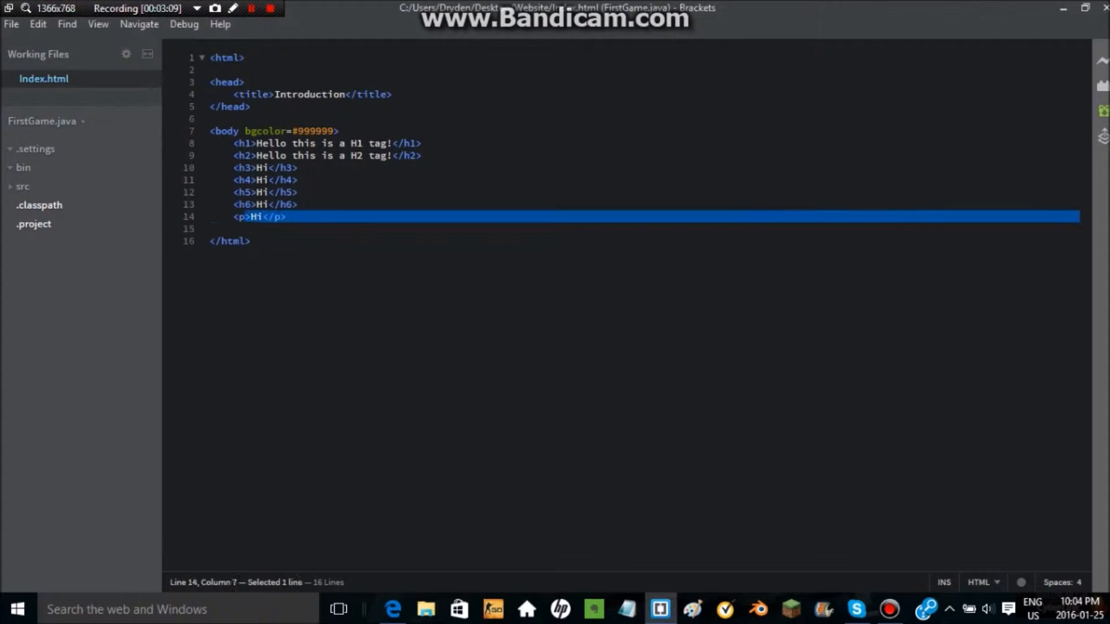
pyautogui.press('Delete')
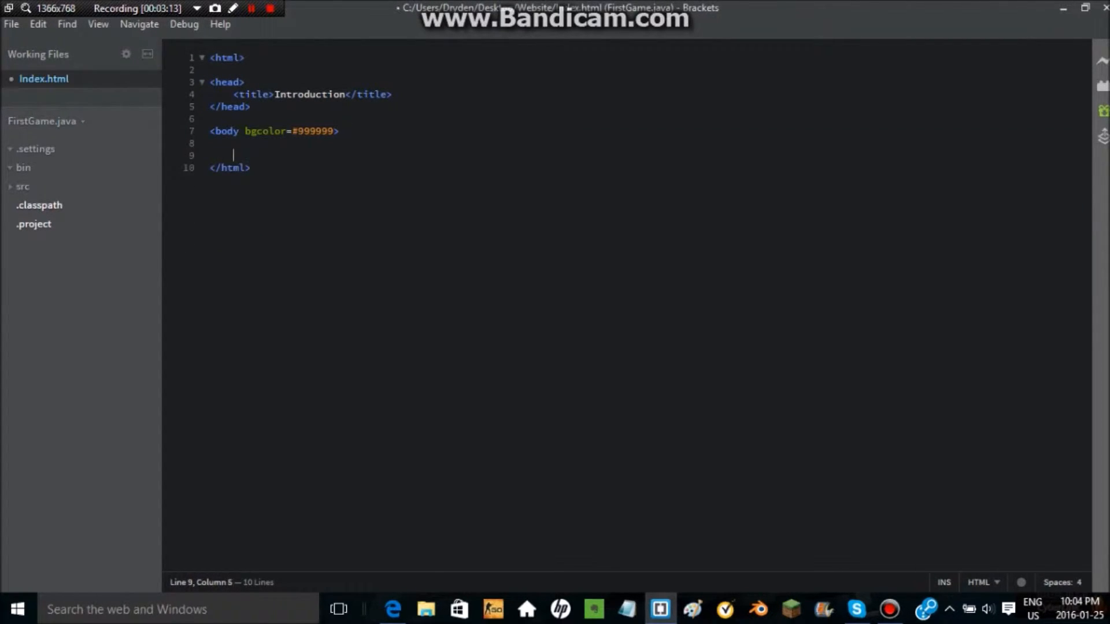
pyautogui.write('</body>')
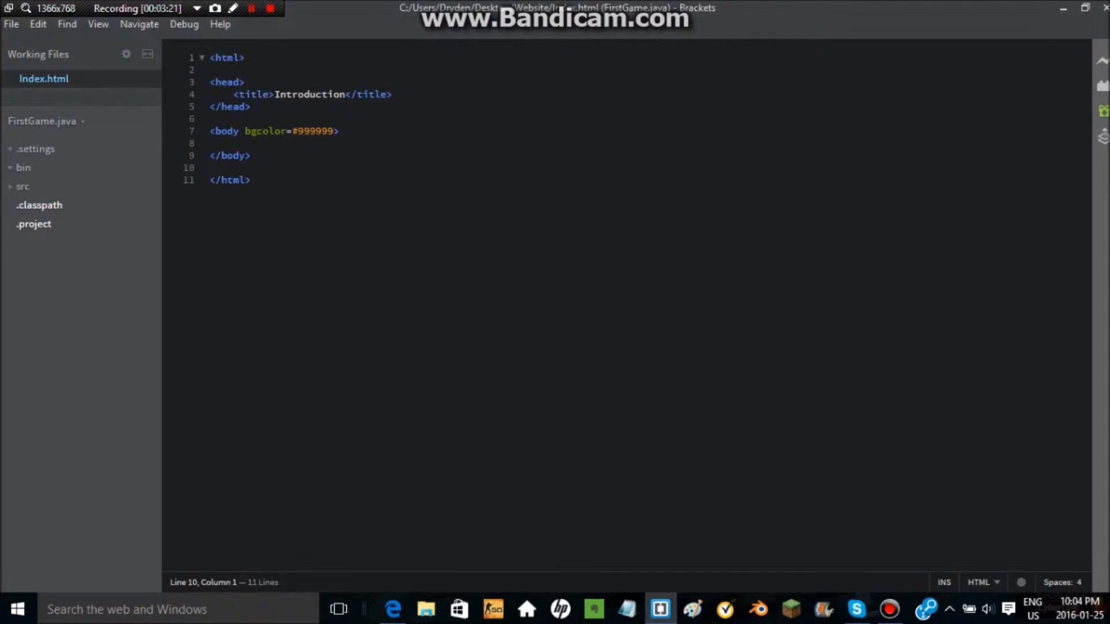
pyautogui.write('<p')
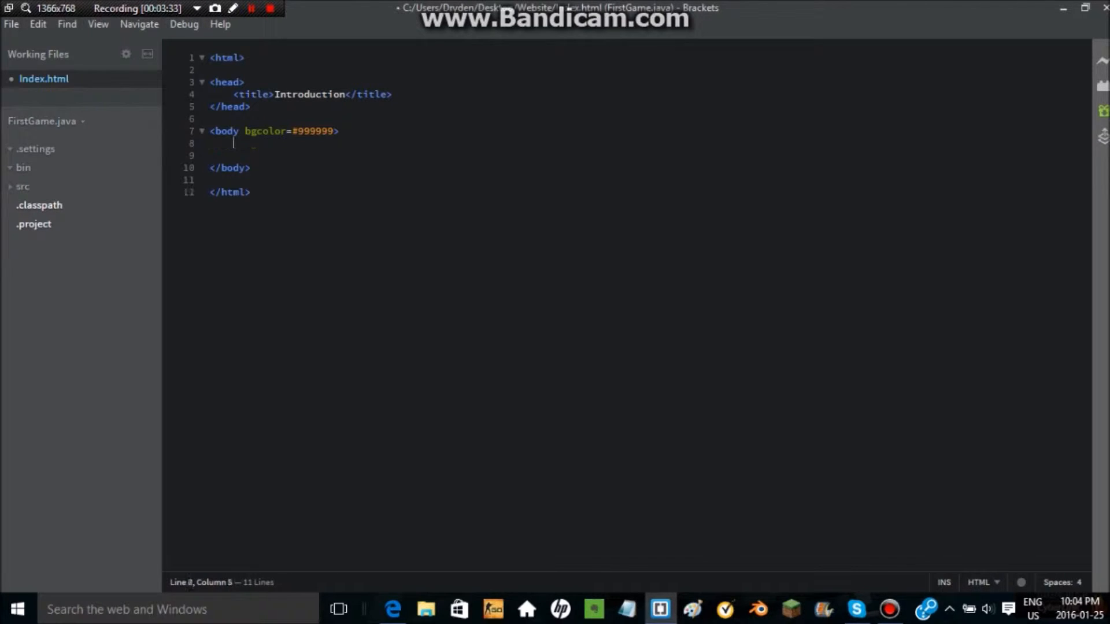
# Step: Write a <footer> reading 'Tmesis Gamer YouTube | Copyright 2016' inside the body
pyautogui.write('<')
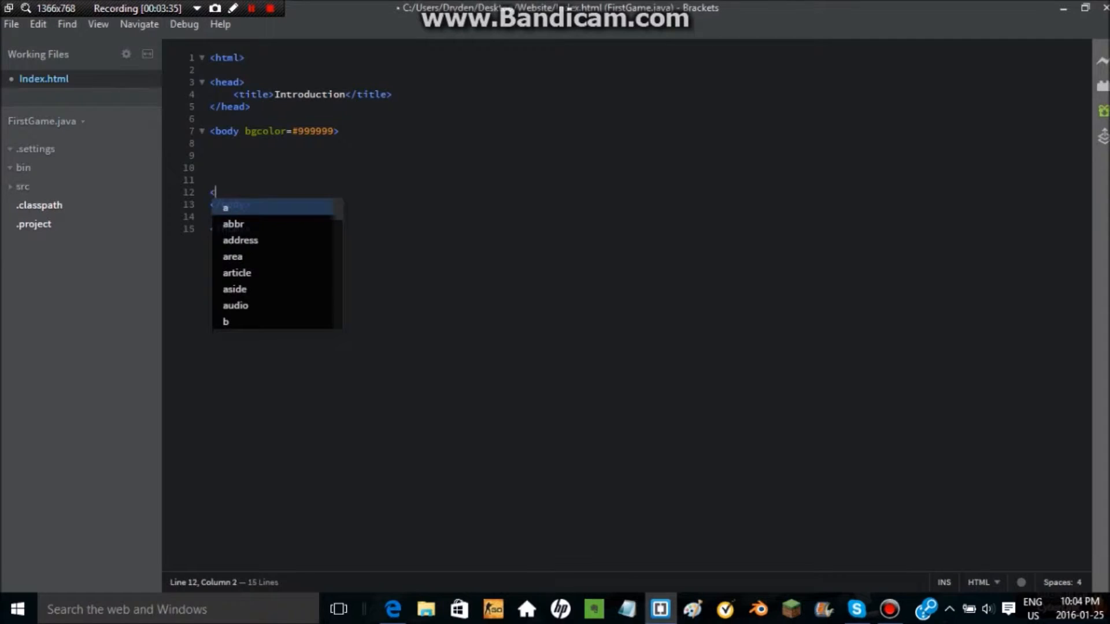
pyautogui.write('footer></footer>')
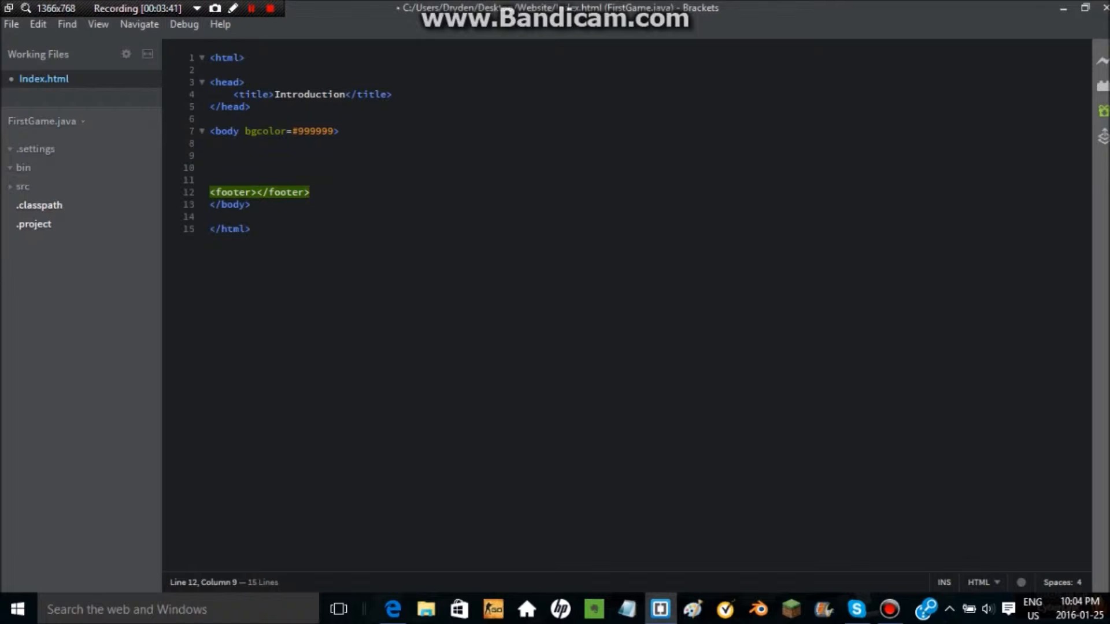
pyautogui.write('Tmesis')
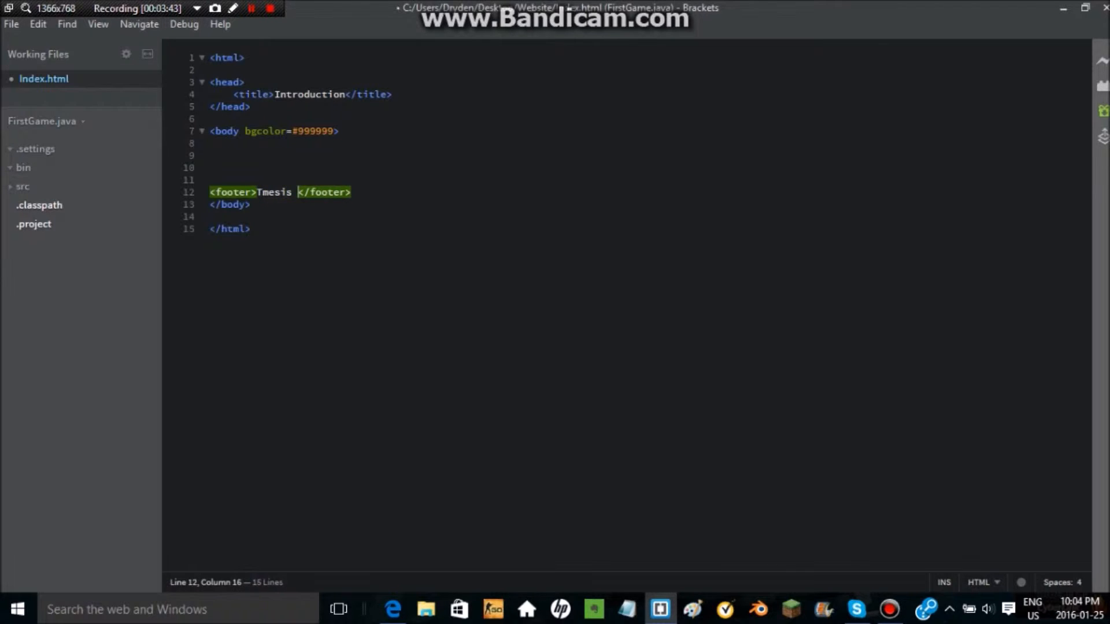
pyautogui.write('Gamer')
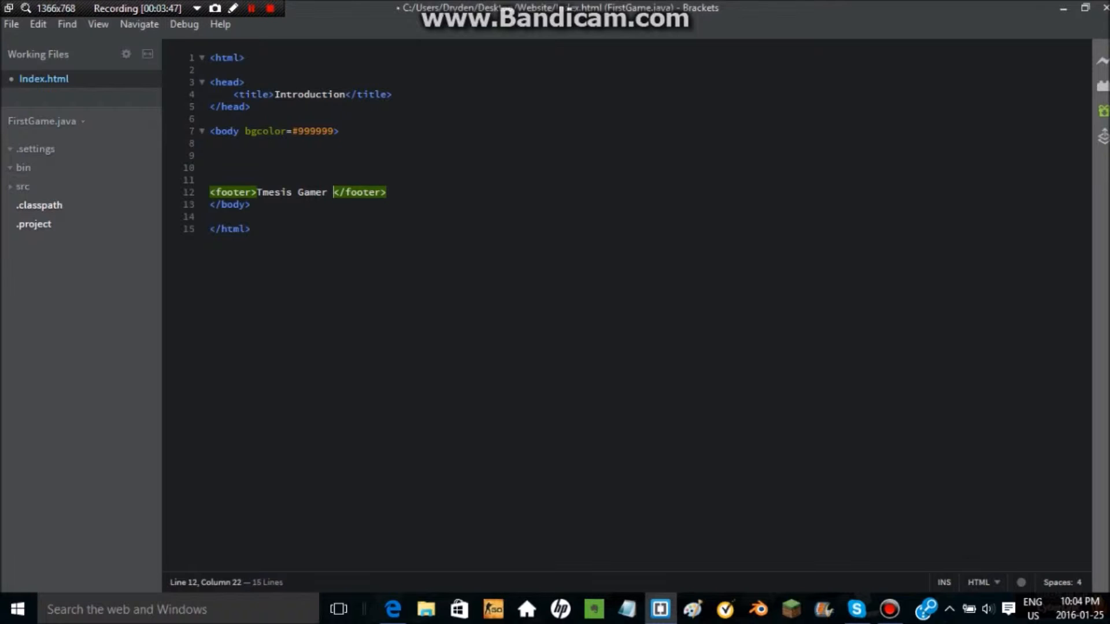
pyautogui.write('YouTube |')
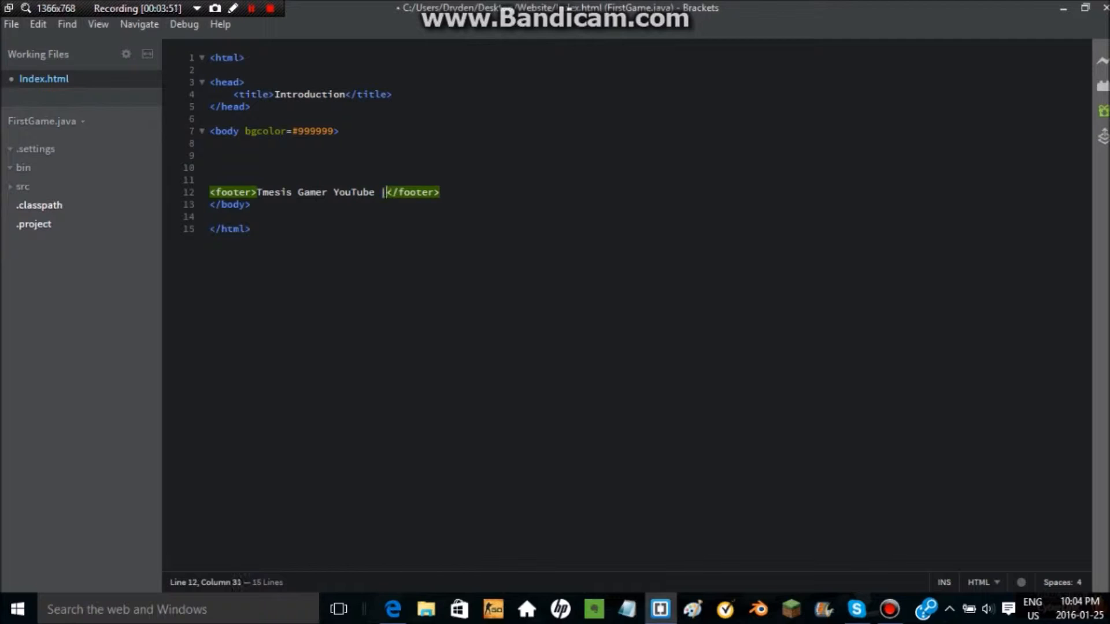
pyautogui.write('Cop')
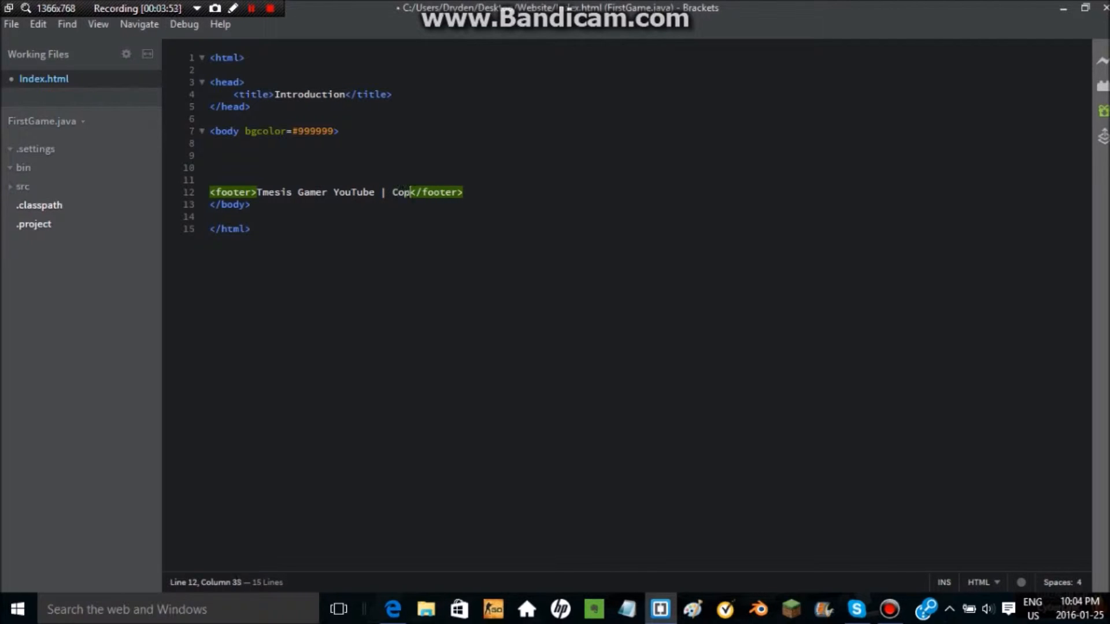
pyautogui.write('yright')
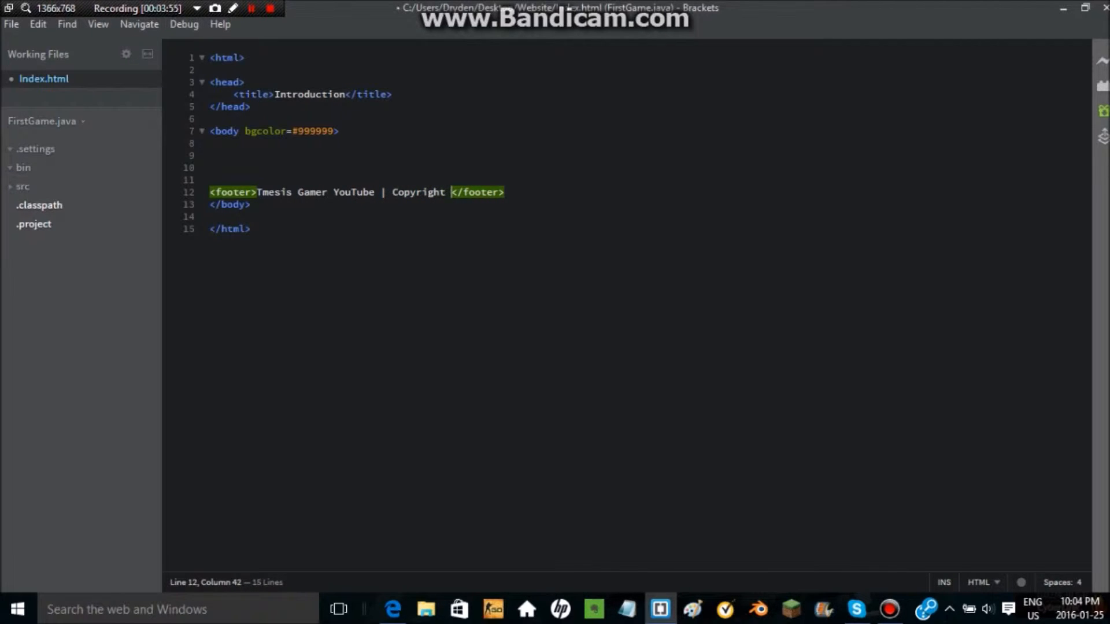
pyautogui.write('2016')
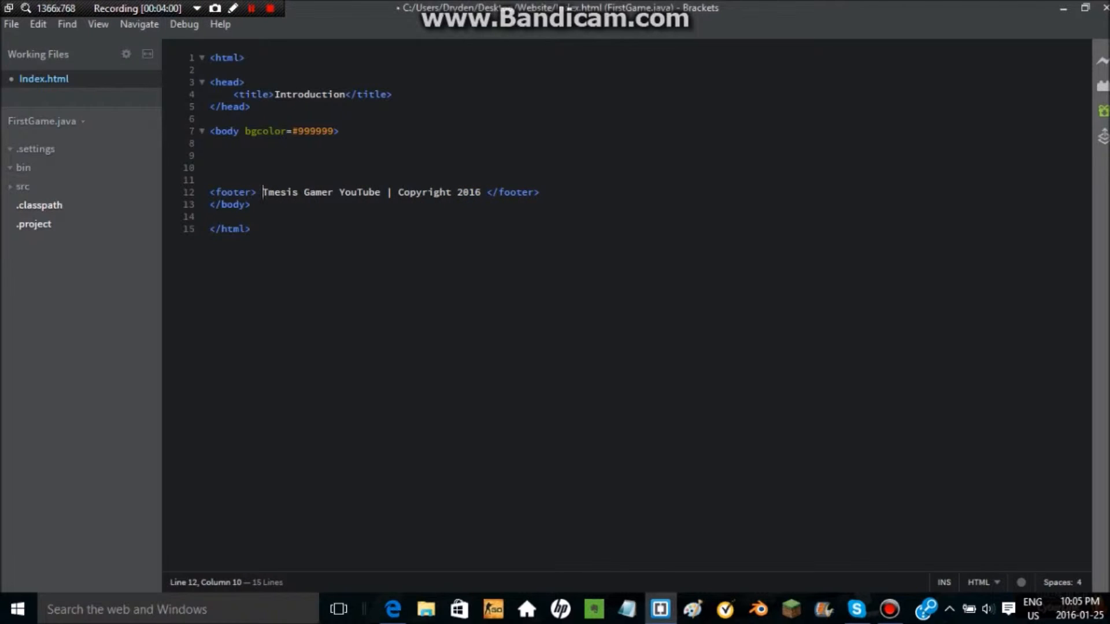
pyautogui.write('<a')
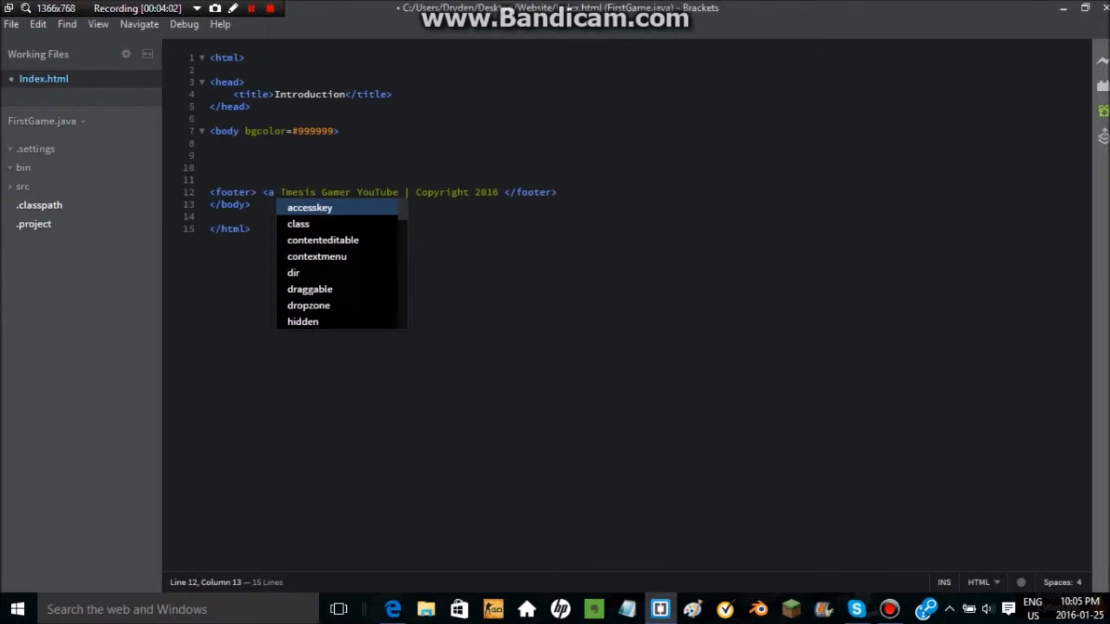
pyautogui.write('href=""></a>')
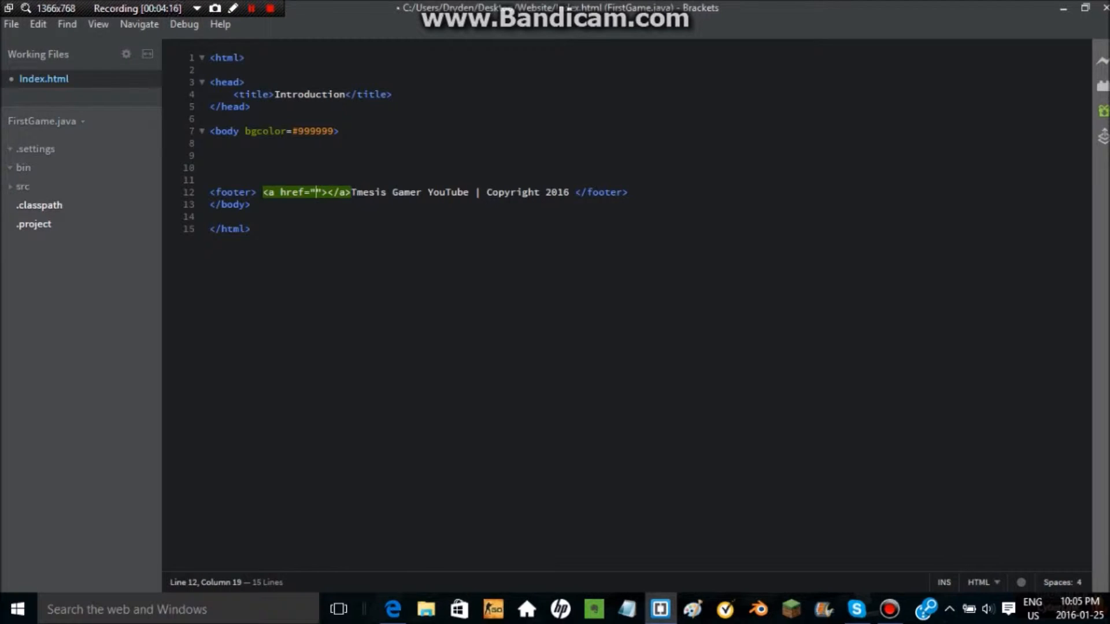
pyautogui.write('http:')
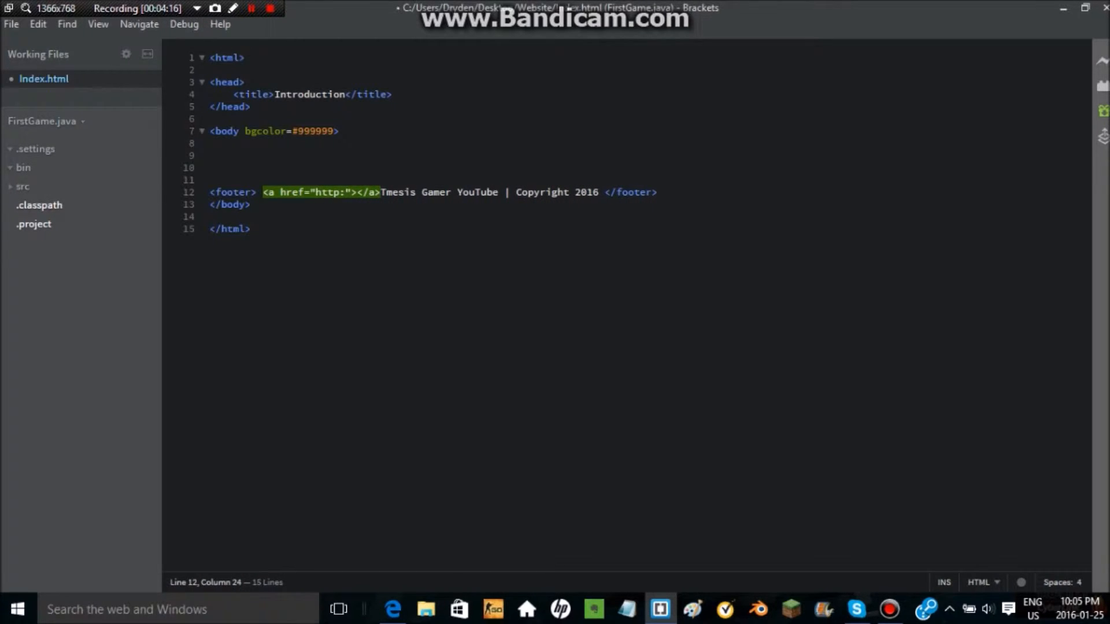
pyautogui.write('//')
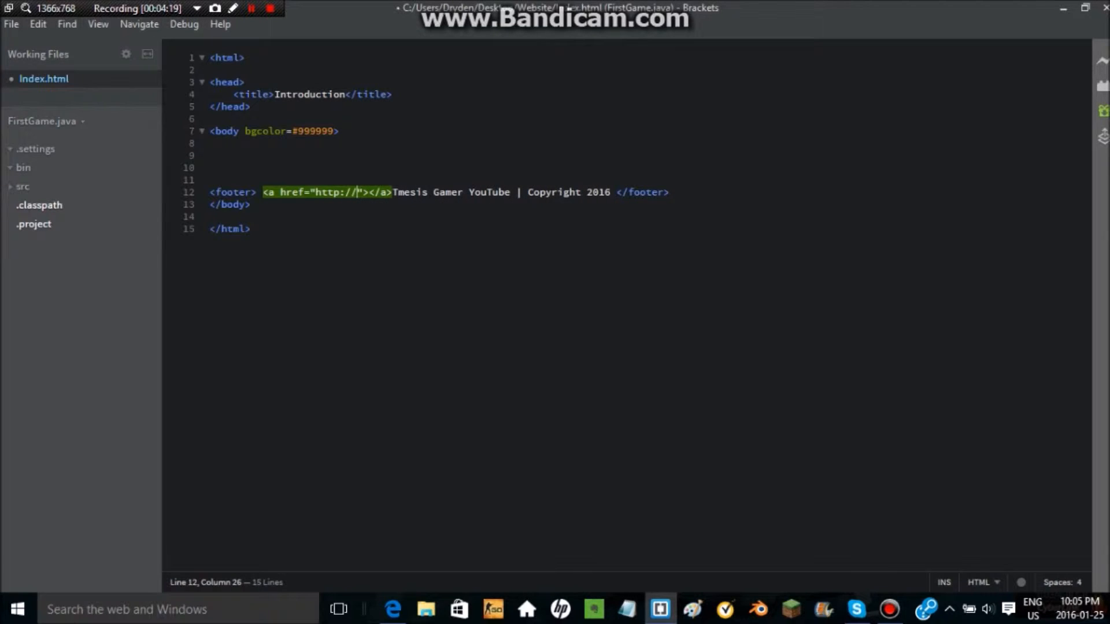
pyautogui.write('tinyu')
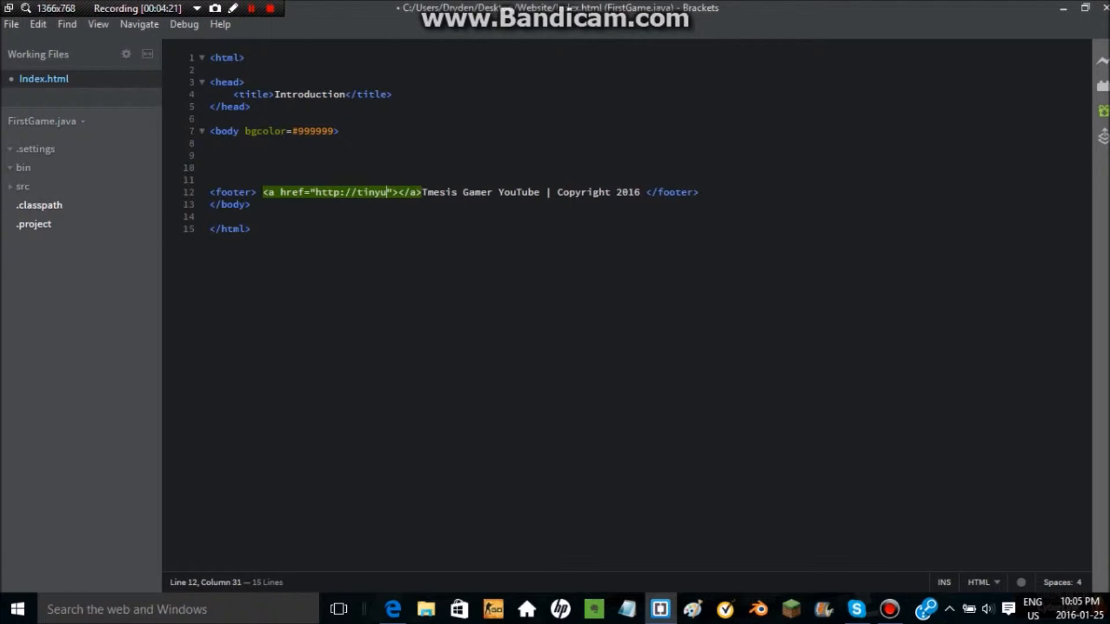
pyautogui.write('rl.com')
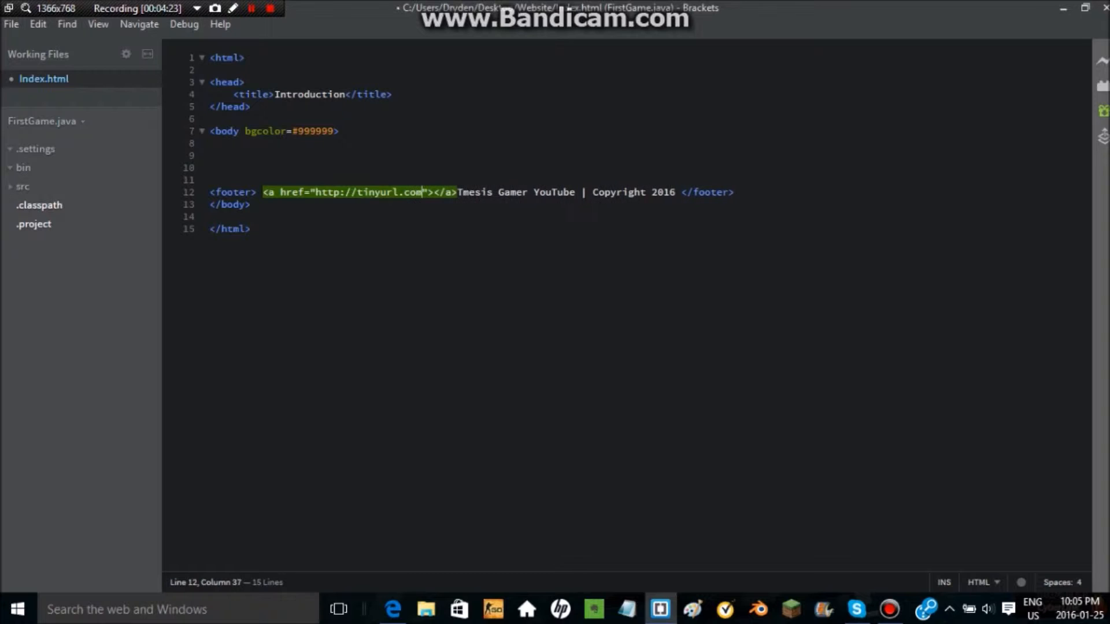
pyautogui.write('/TmesisGamer')
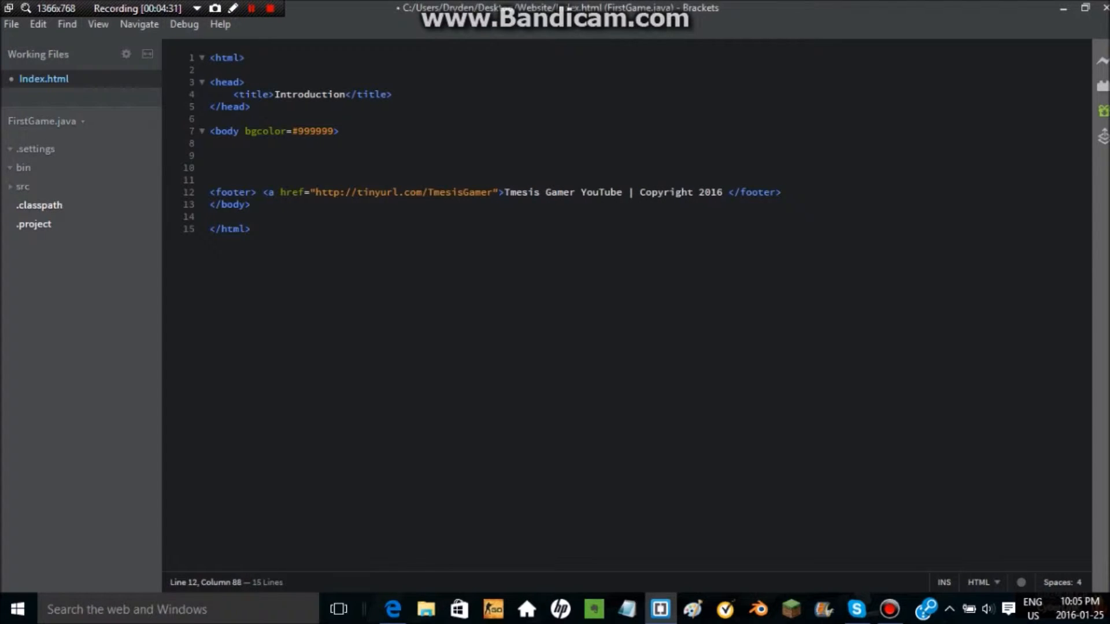
pyautogui.write('</a>')
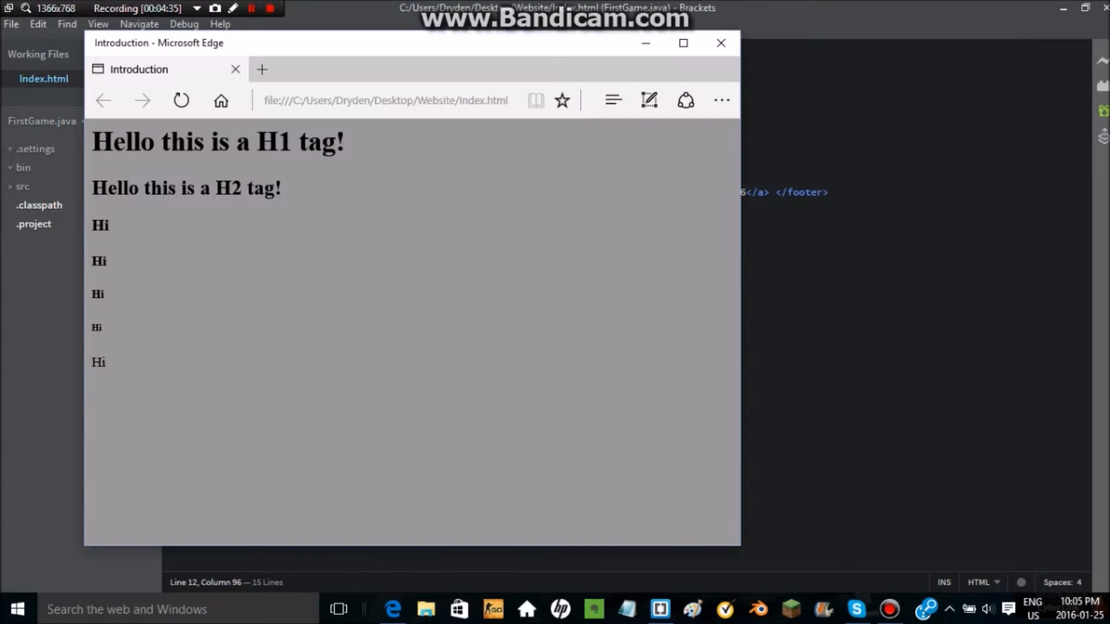
# Step: Refresh Edge to show the linked footer, then bring Brackets back to the front
pyautogui.click(180, 99)
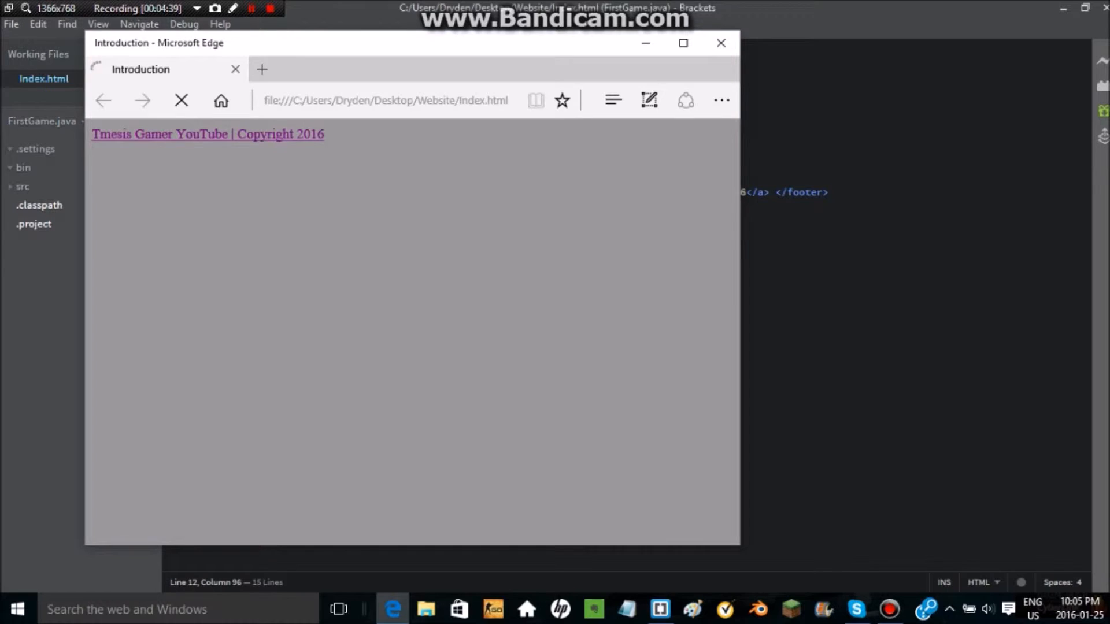
pyautogui.click(207, 134)
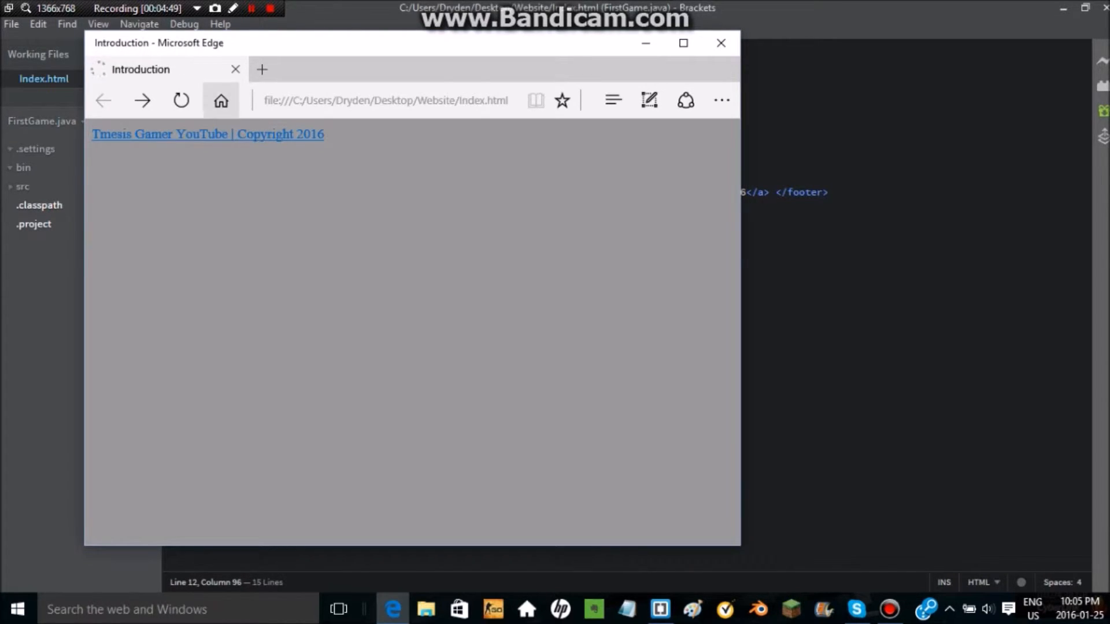
pyautogui.click(722, 43)
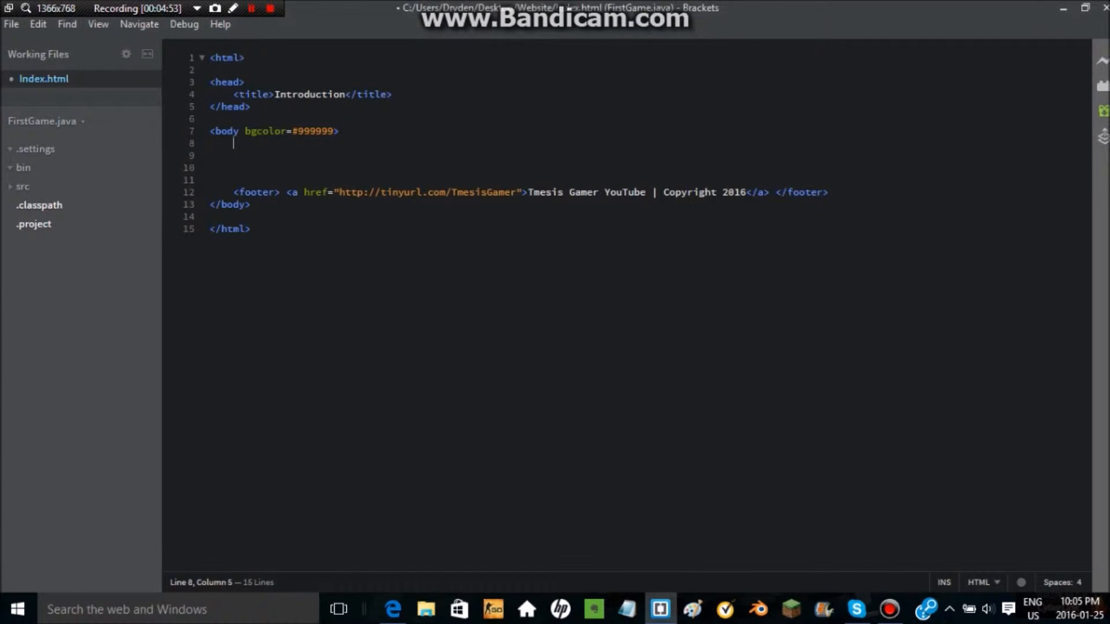
# Step: Add <h1 align="center">Hi</h1> at the start of the body
pyautogui.write('<h1')
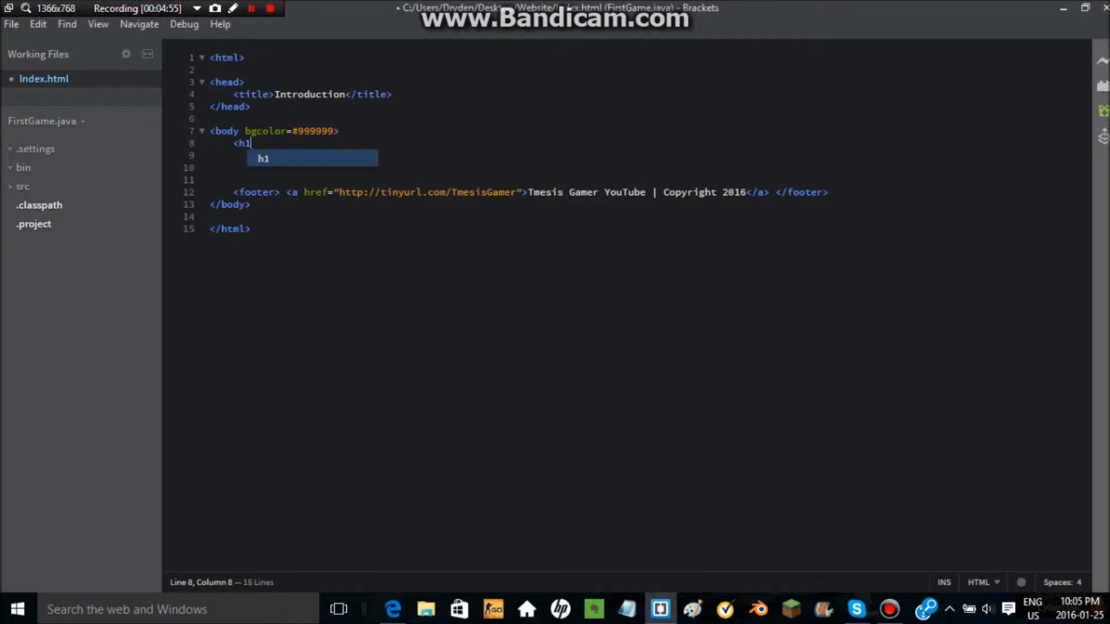
pyautogui.press('>')
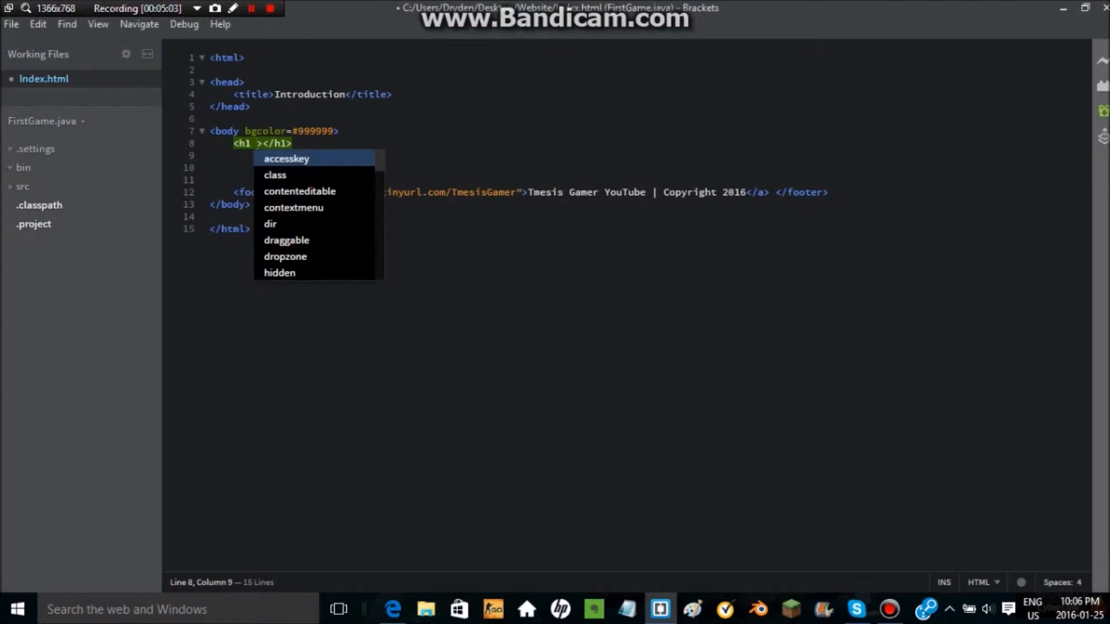
pyautogui.write('alig')
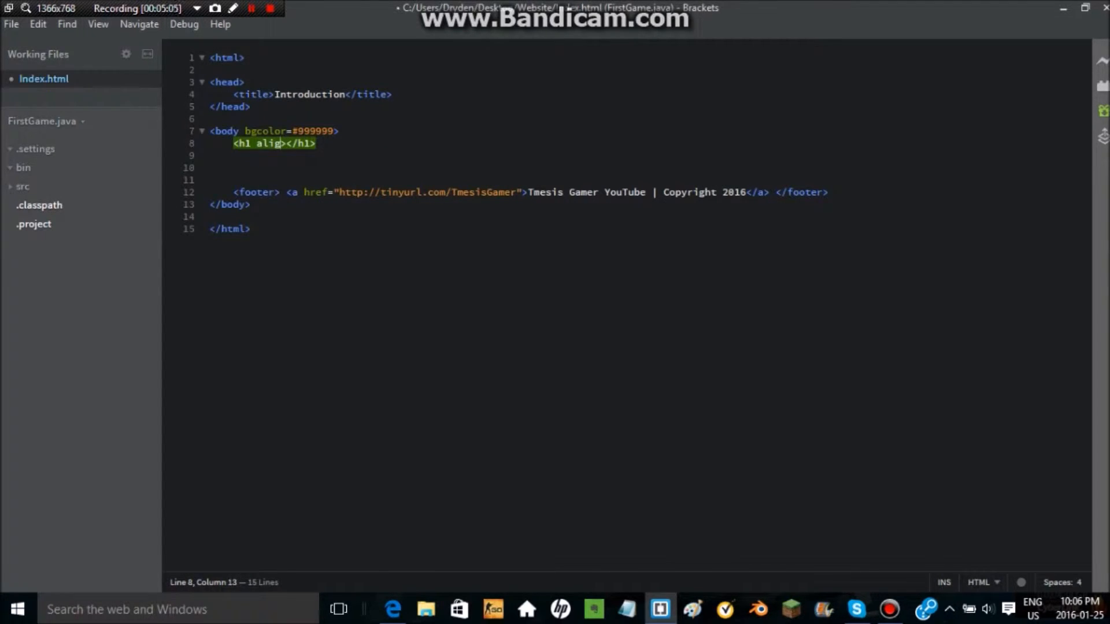
pyautogui.write('n')
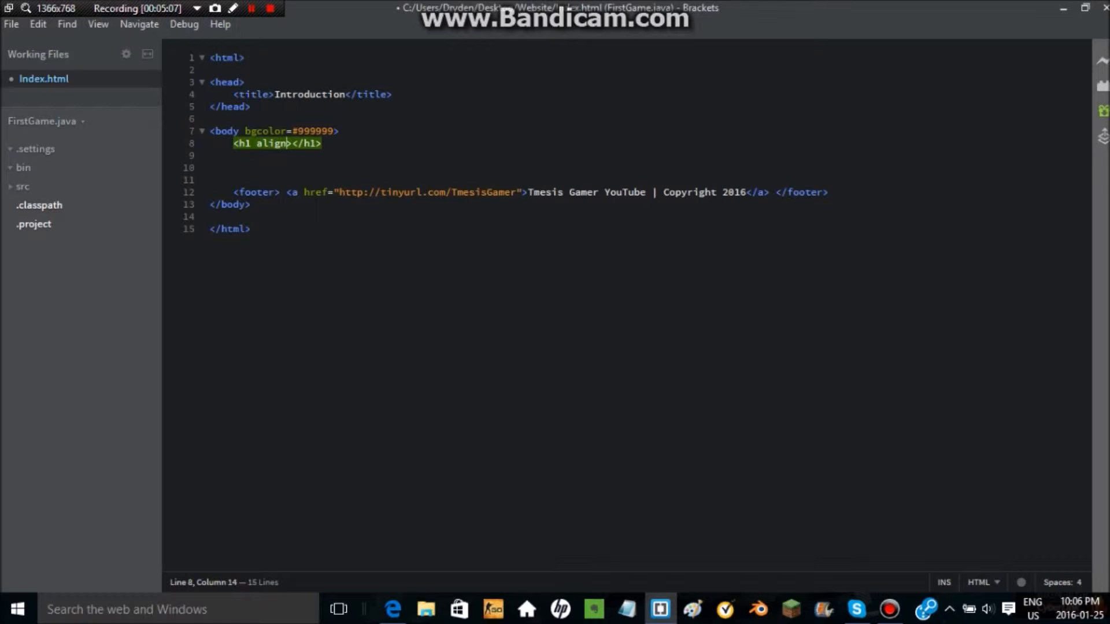
pyautogui.write('="')
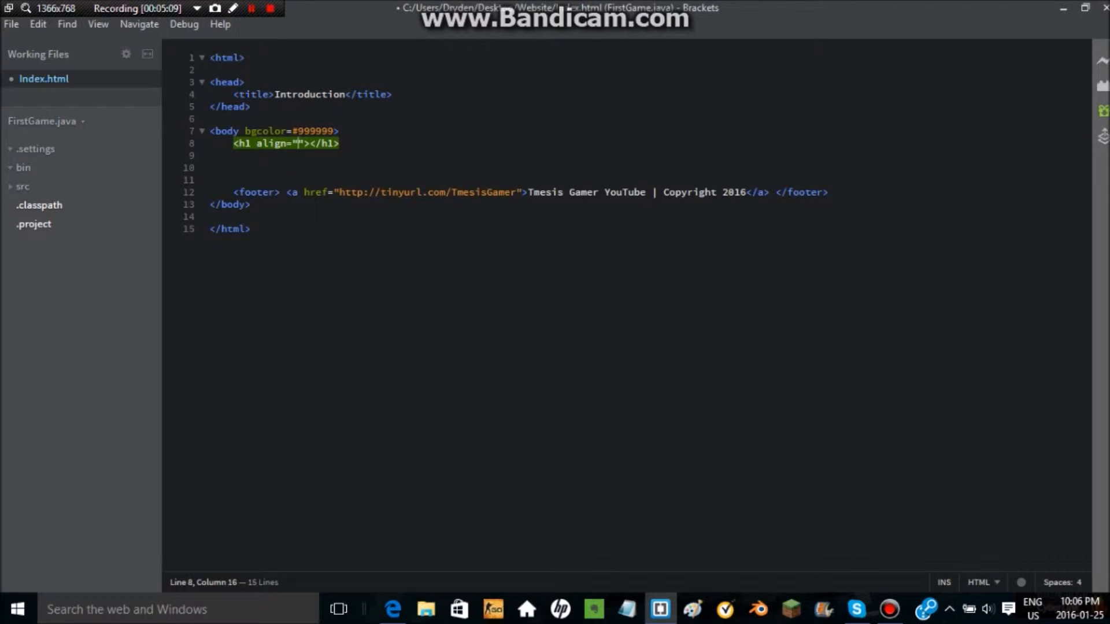
pyautogui.write('cente')
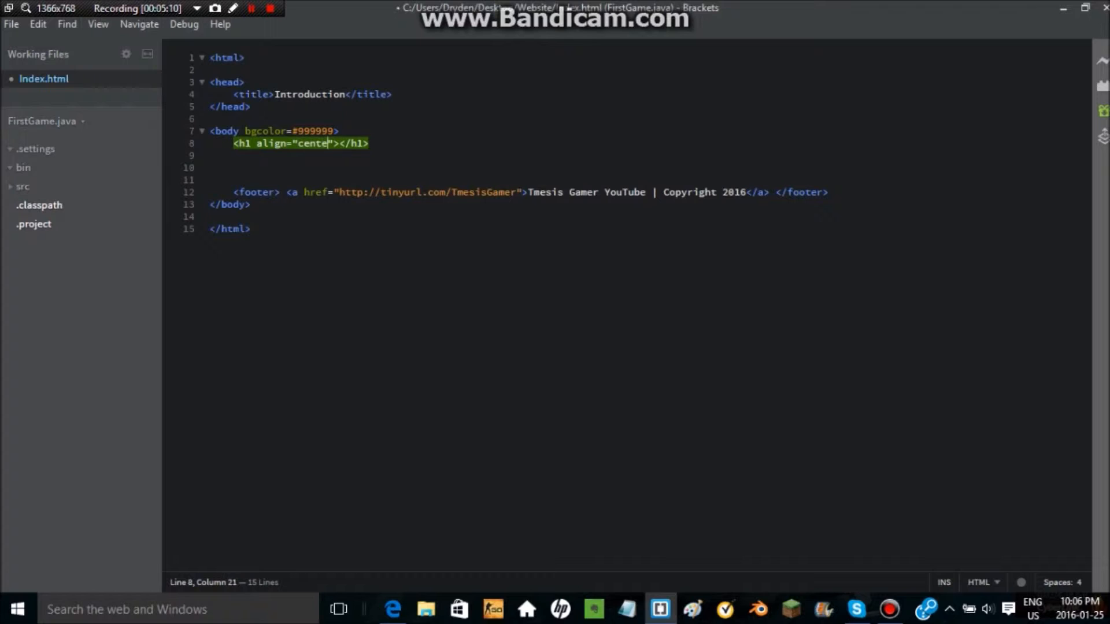
pyautogui.write('r')
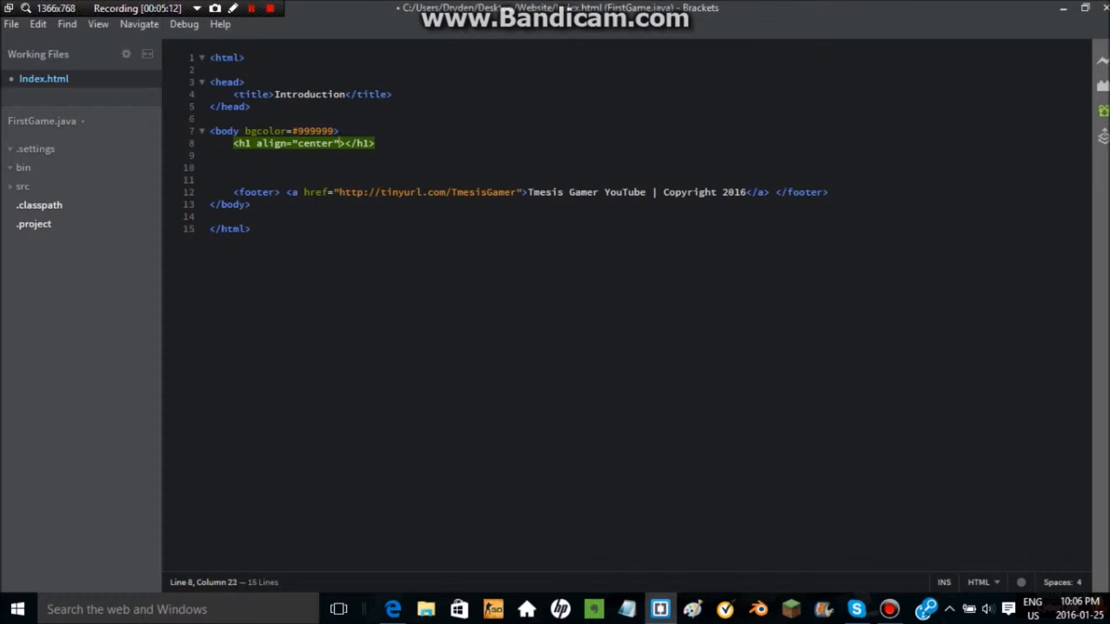
pyautogui.write('Hi')
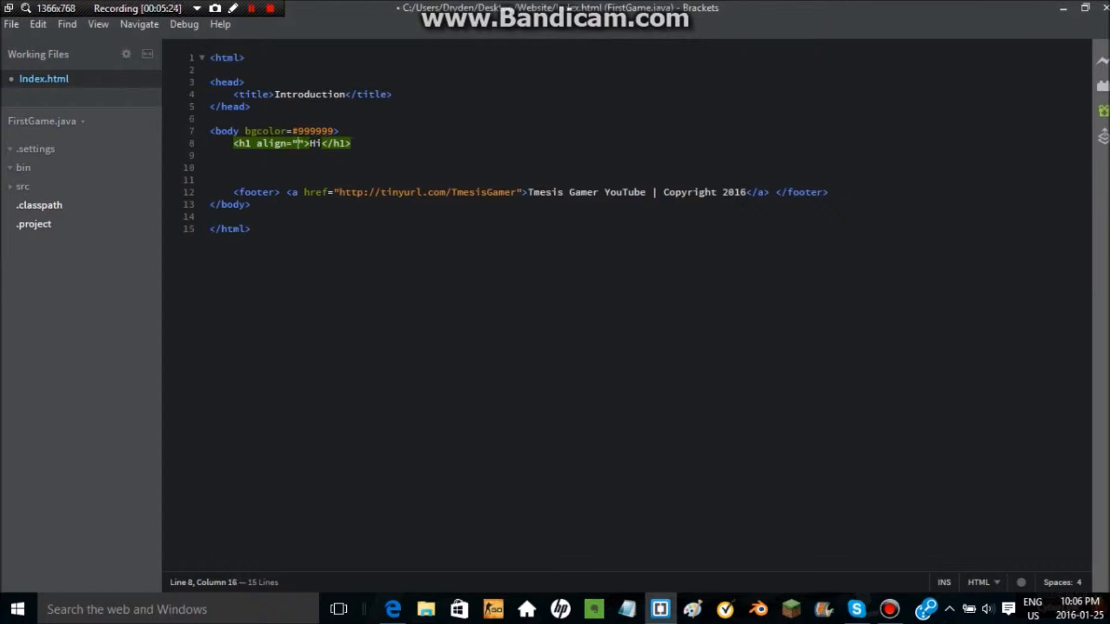
# Step: Try align values right and left on the heading before settling back on center
pyautogui.write('right')
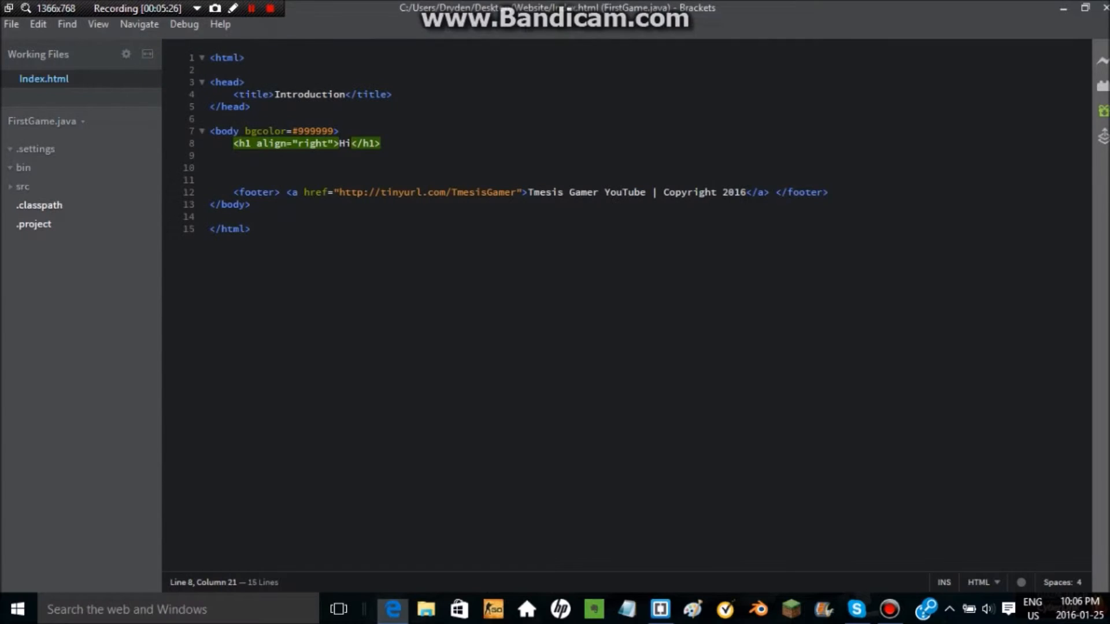
pyautogui.doubleClick(315, 144)
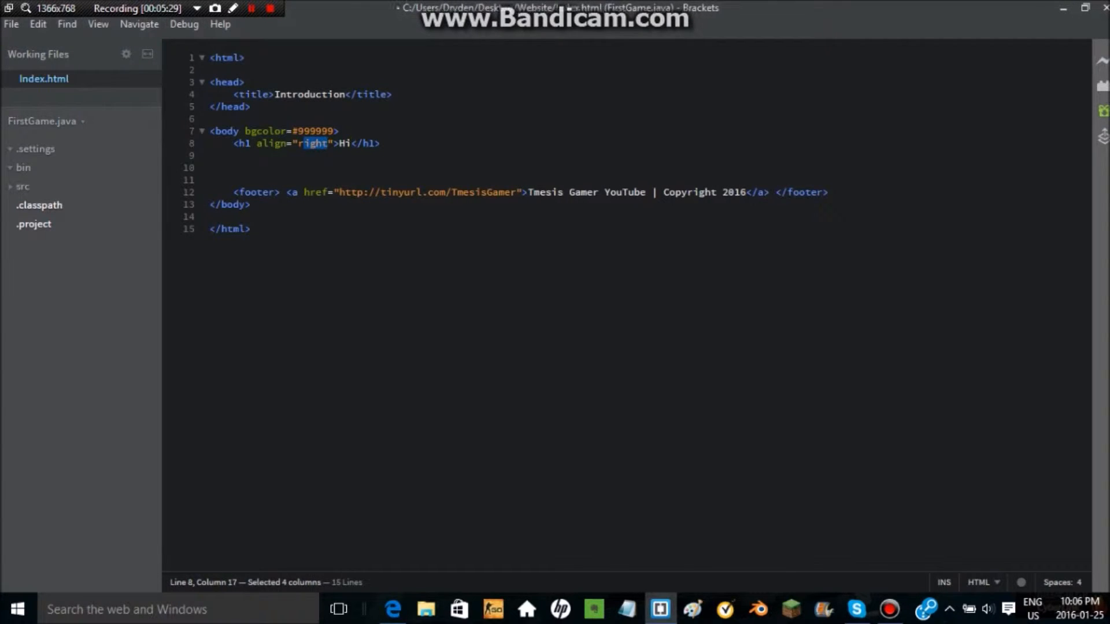
pyautogui.write('le')
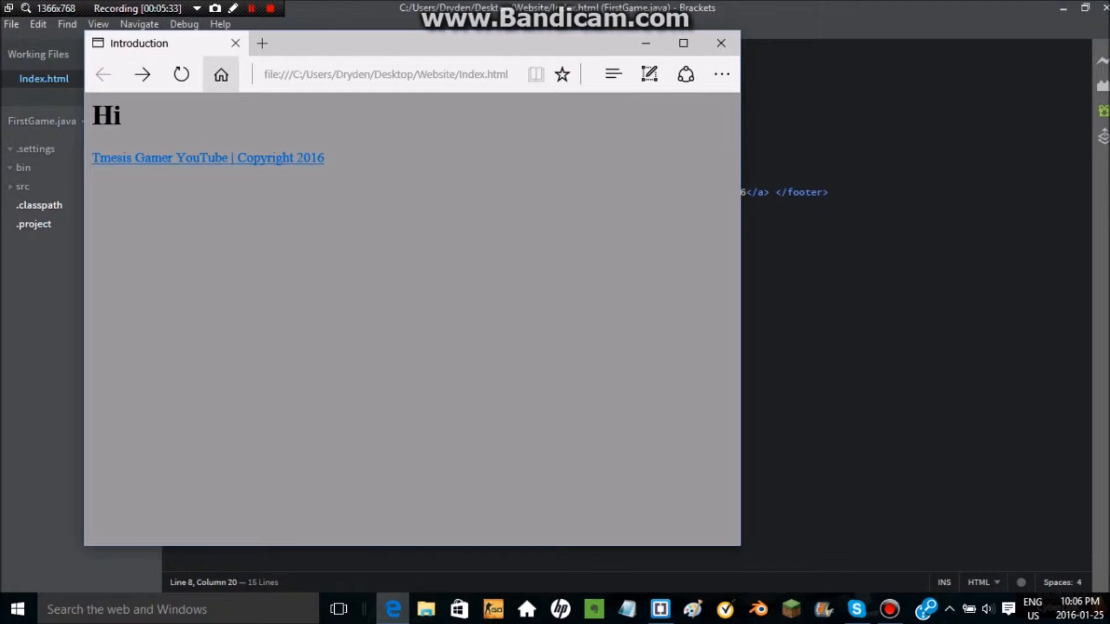
pyautogui.click(722, 44)
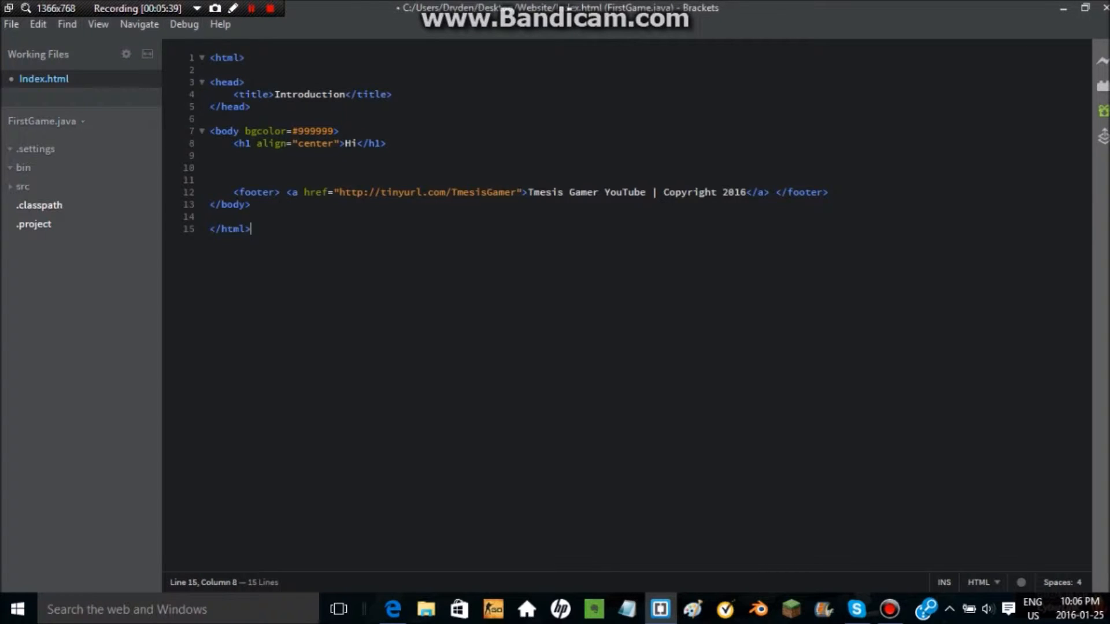
# Step: Give the opening <footer> tag align="center" to match the heading
pyautogui.write('a')
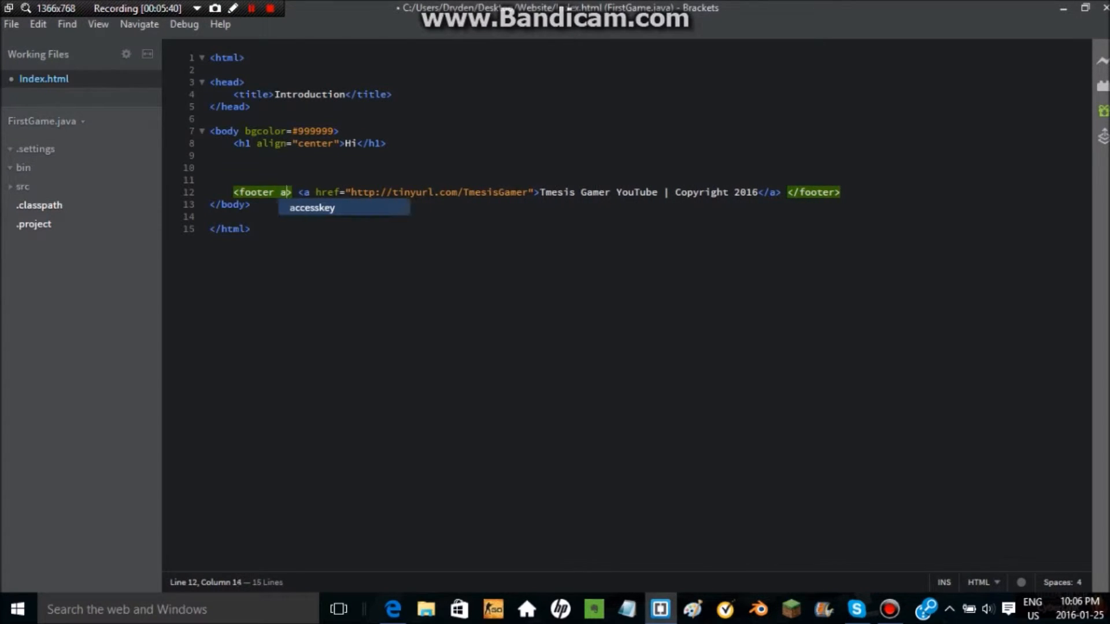
pyautogui.write('lign="cent')
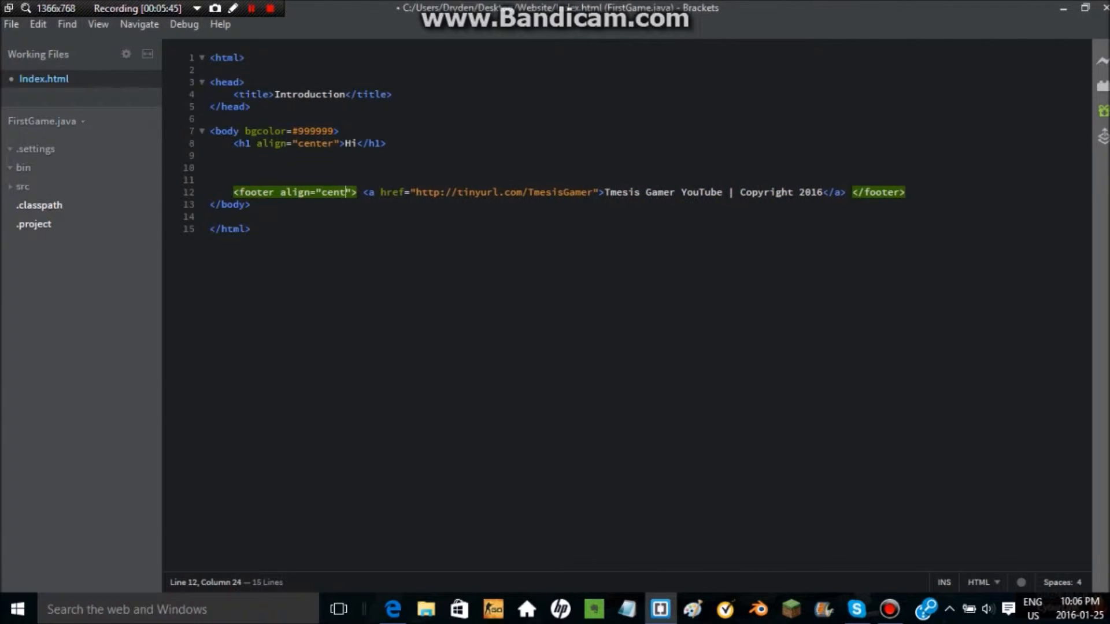
pyautogui.press('alt+tab')
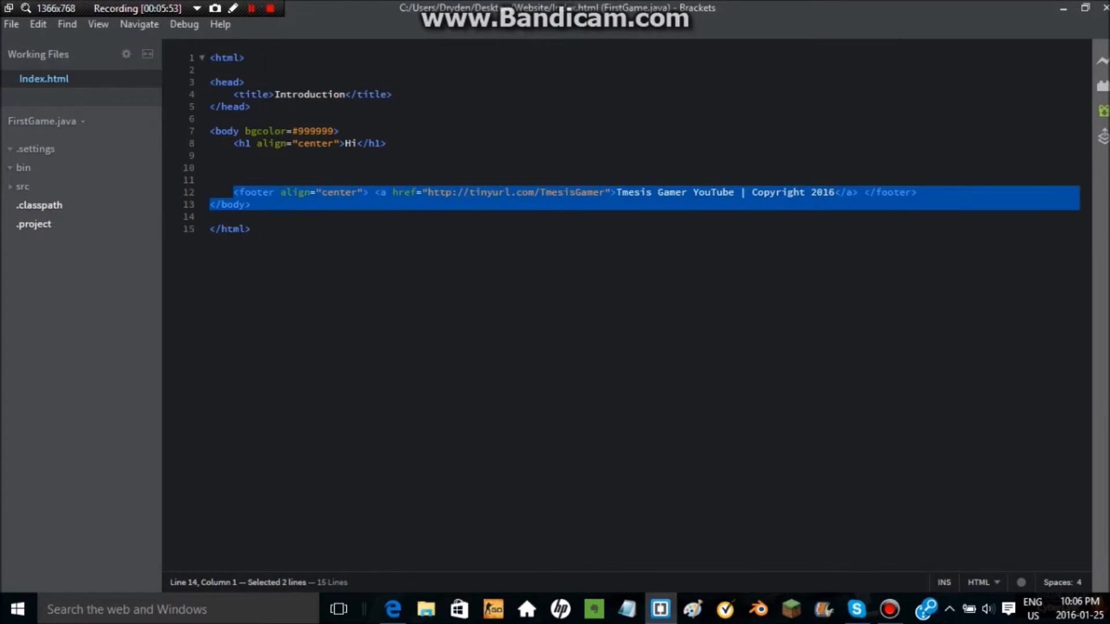
pyautogui.click(212, 216)
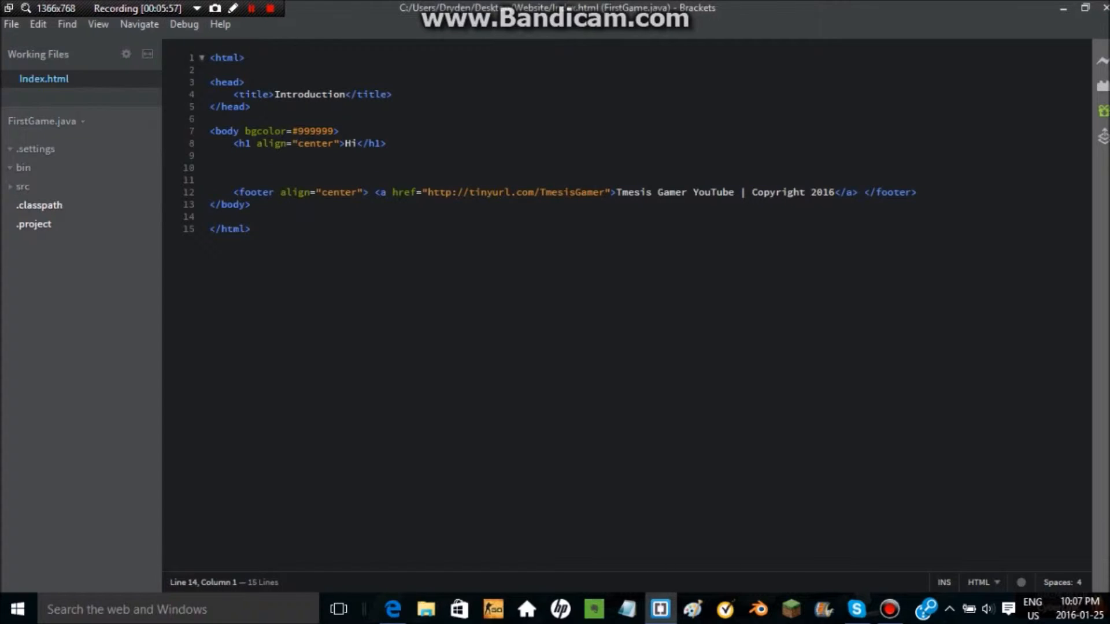
# Step: Review the head tag lines, then add a <br> on the empty line below the Hi heading
pyautogui.click(37, 24)
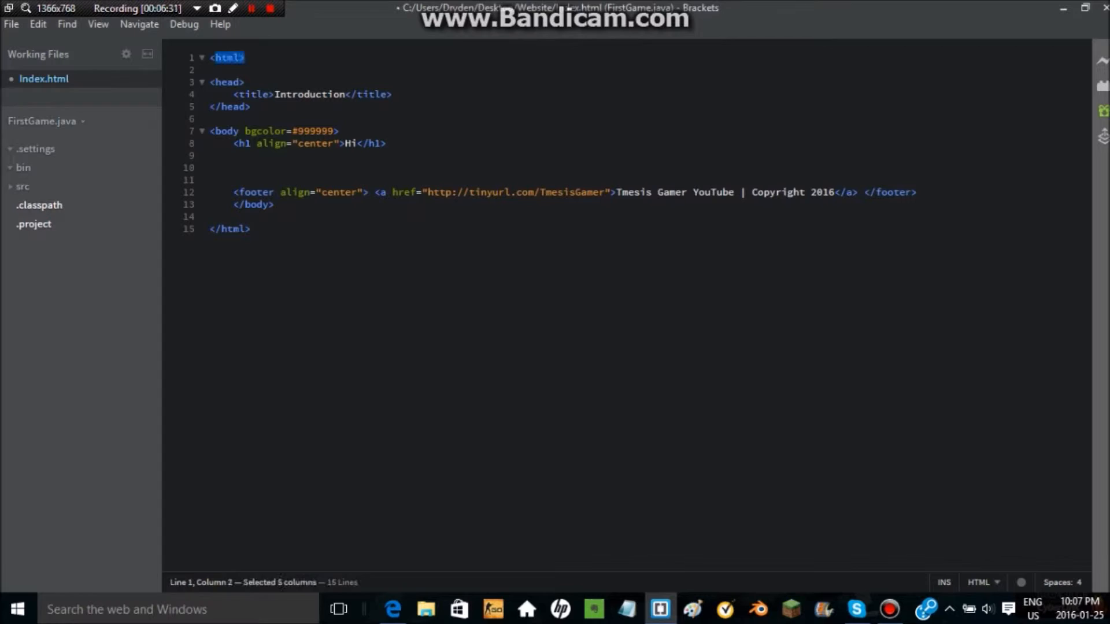
pyautogui.click(243, 81)
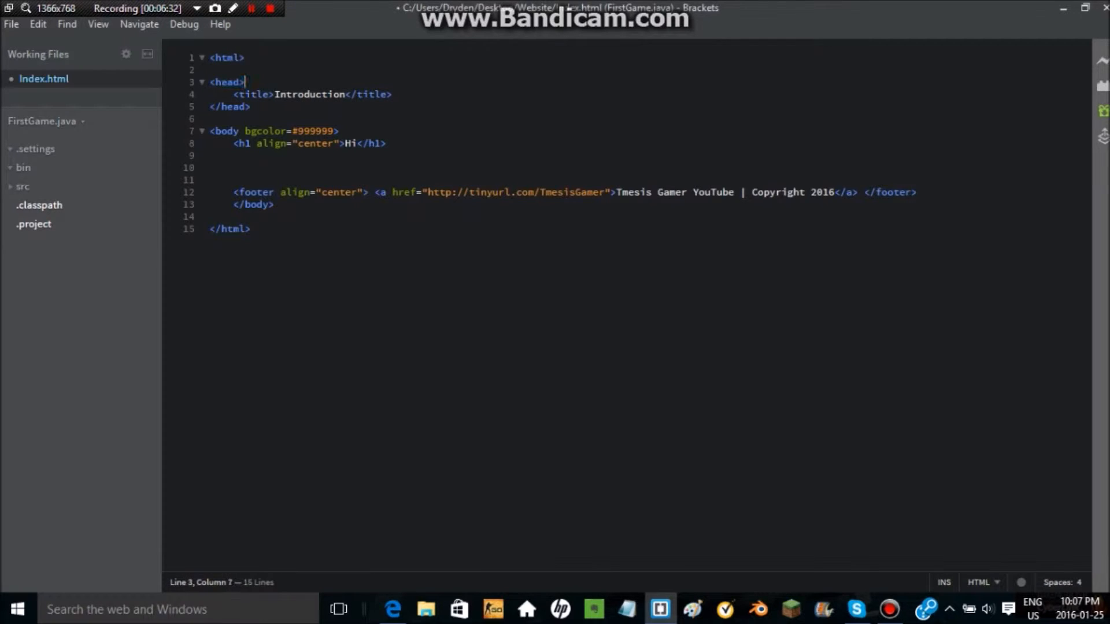
pyautogui.moveTo(233, 94); pyautogui.dragTo(392, 94)
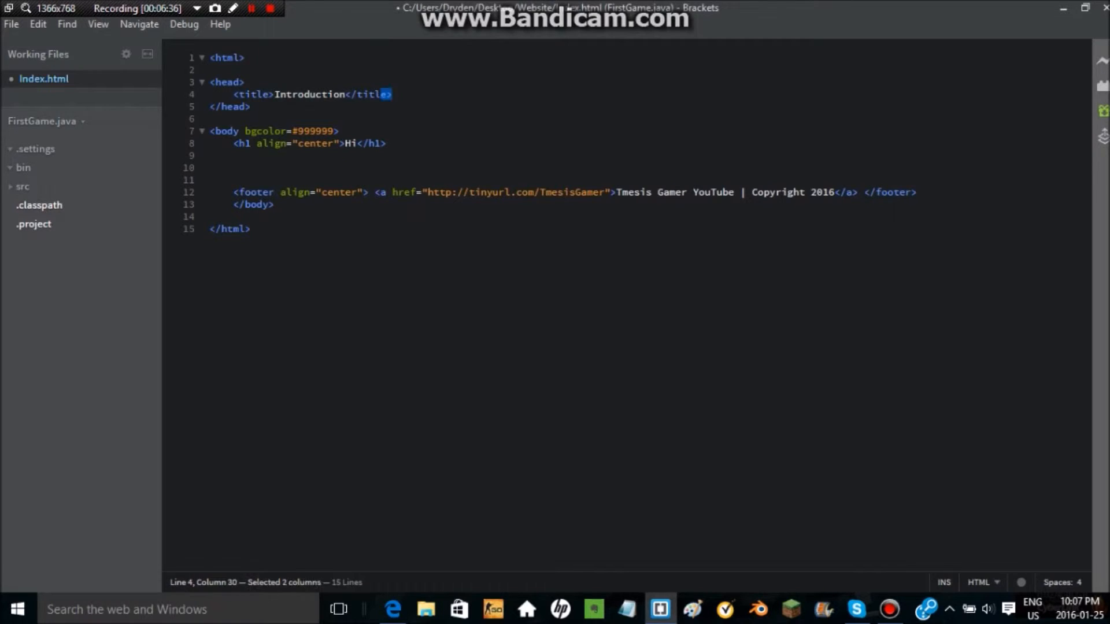
pyautogui.click(249, 107)
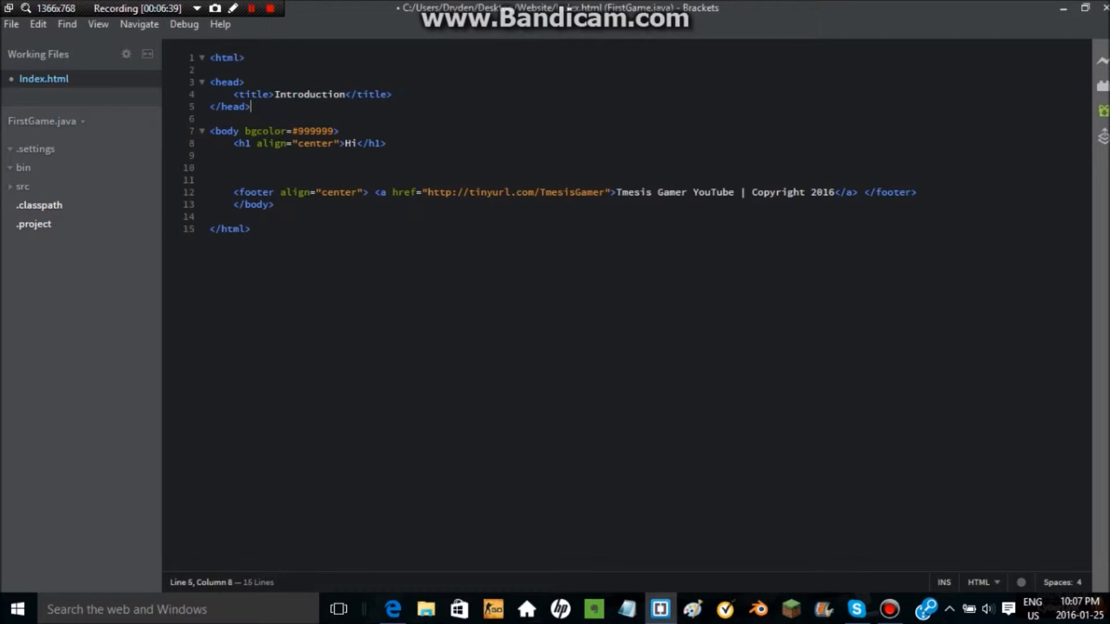
pyautogui.moveTo(251, 106); pyautogui.dragTo(210, 107)
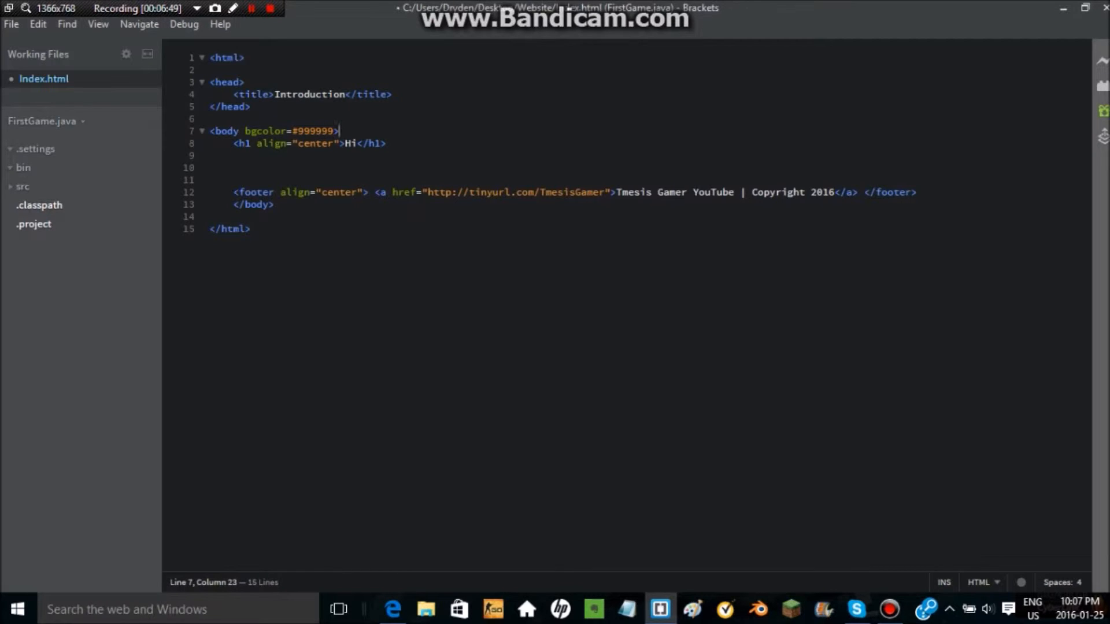
pyautogui.doubleClick(240, 143)
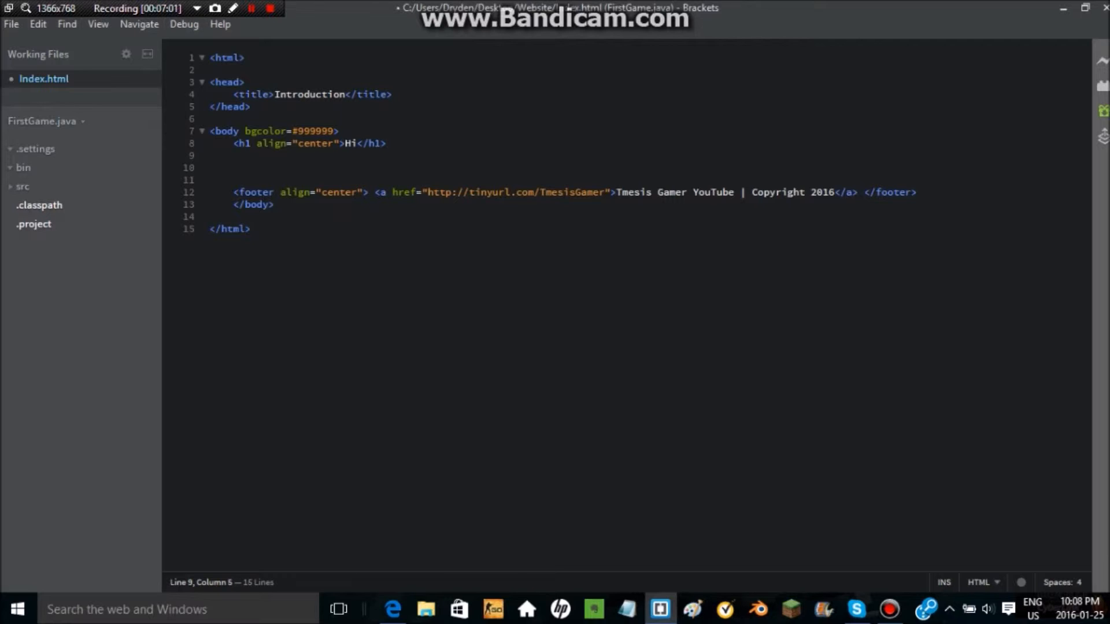
pyautogui.write('<br>')
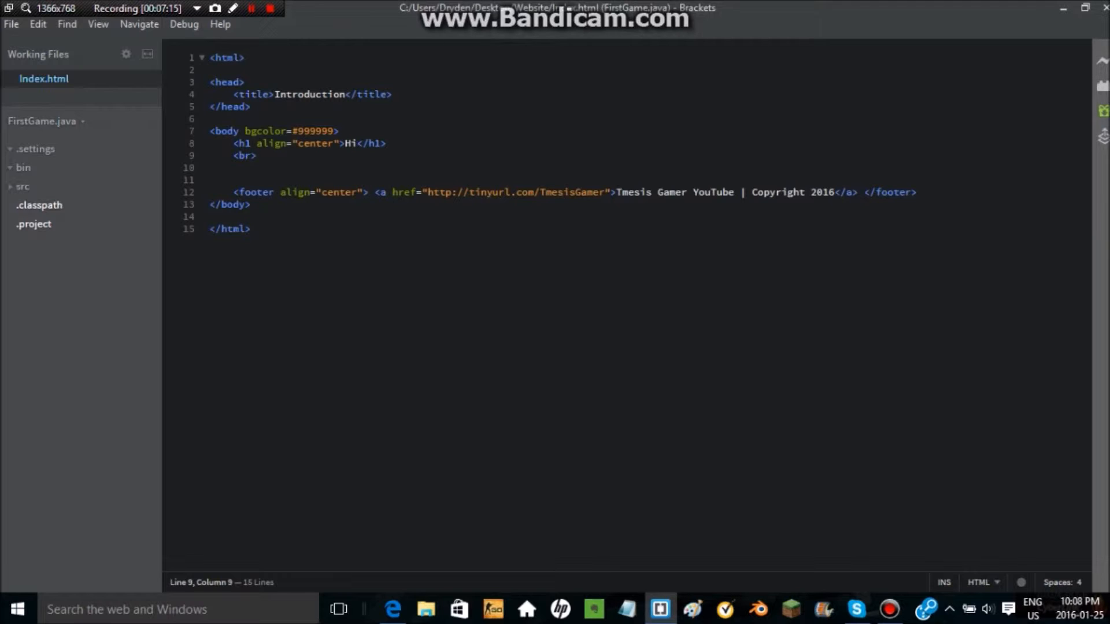
# Step: Add a paragraph <p>Hey guys! This is my website</p> below the line break
pyautogui.write('<p>H</p>')
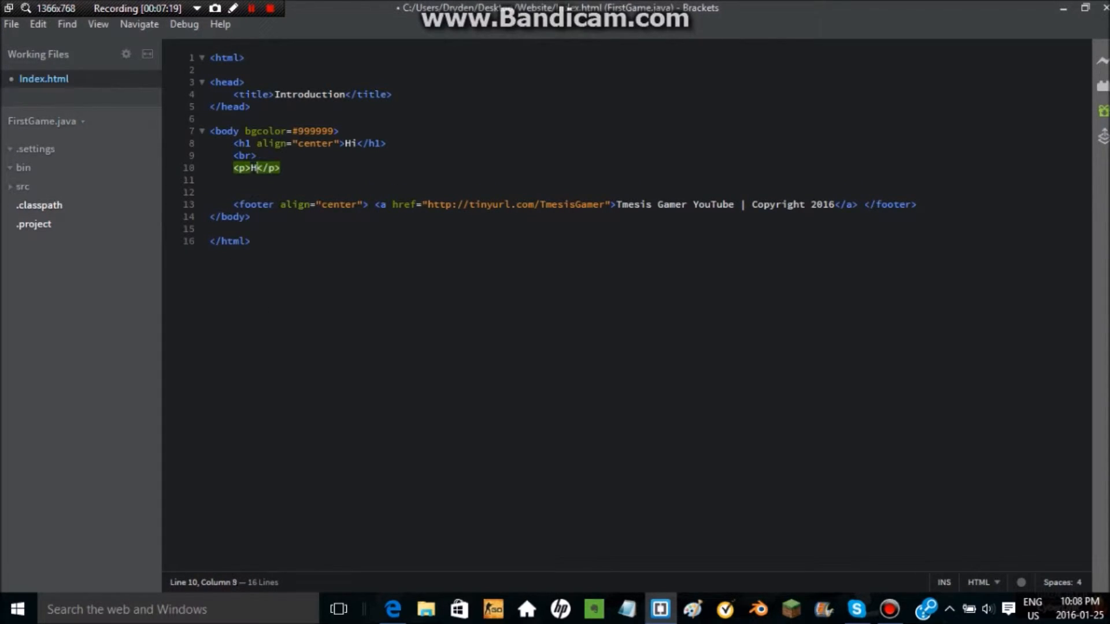
pyautogui.write('ey guys!')
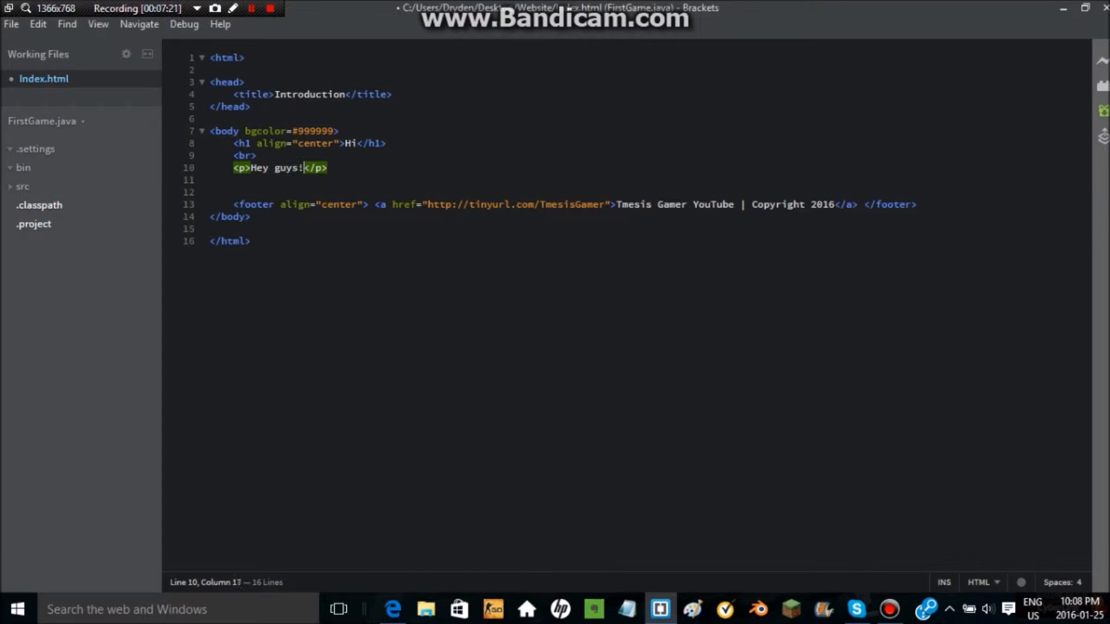
pyautogui.write('This is m')
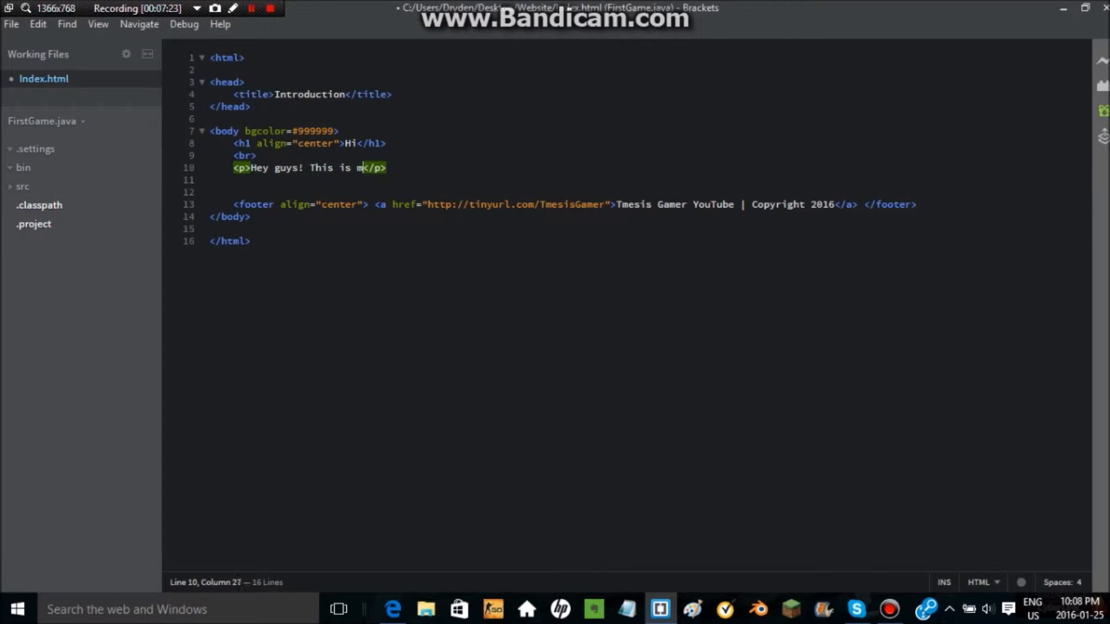
pyautogui.write('y website')
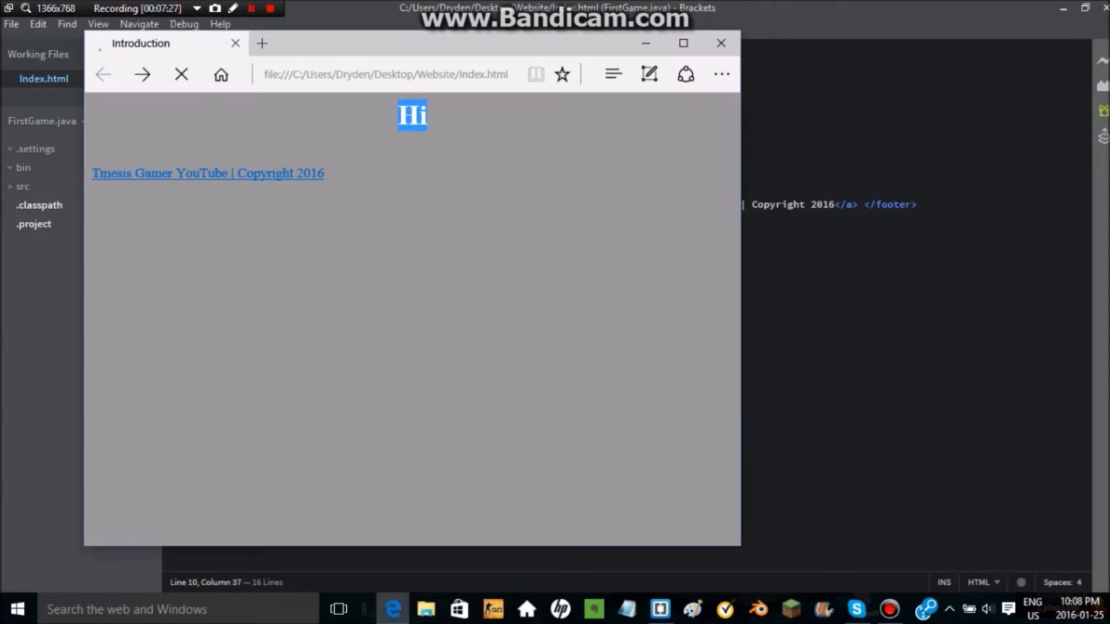
pyautogui.click(180, 73)
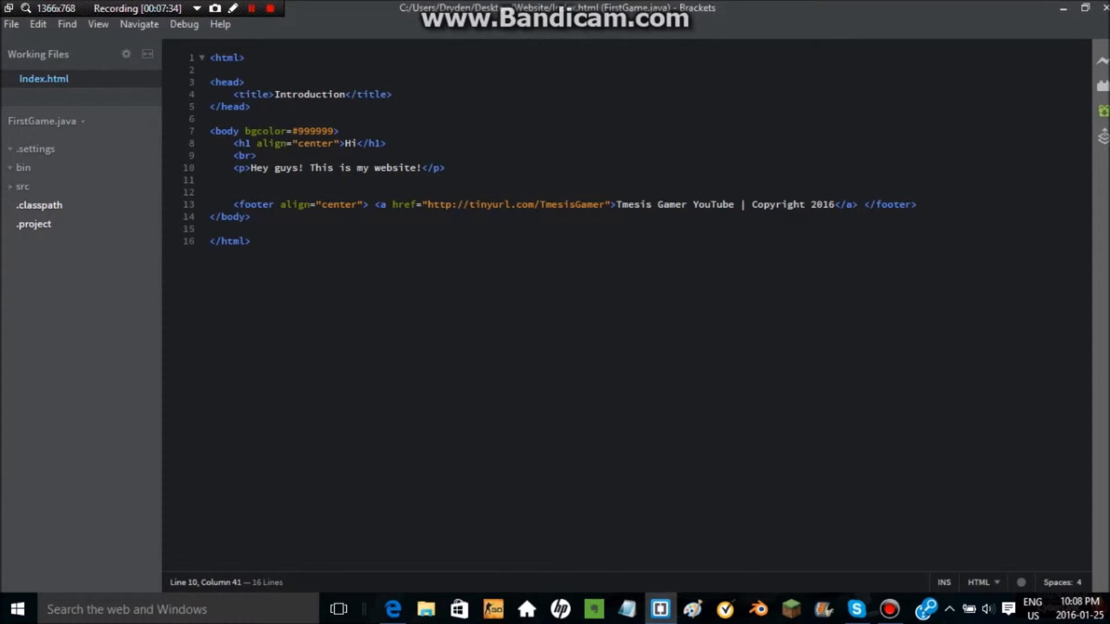
# Step: Add a <br> and a second <p>Hi</p> after the first paragraph, joined onto line 10
pyautogui.write('<br>')
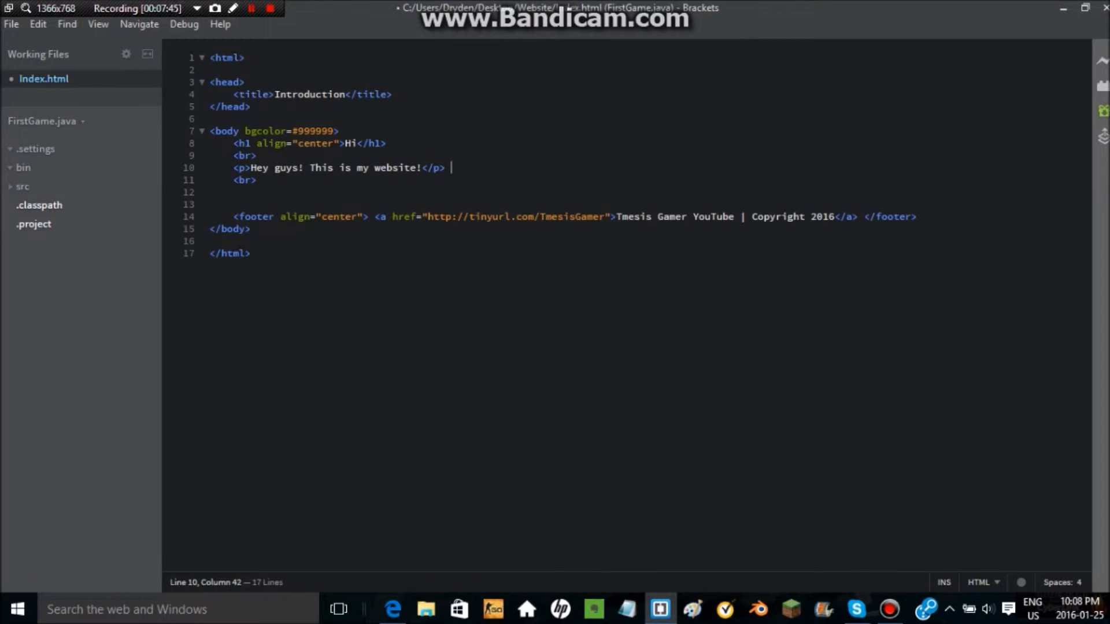
pyautogui.write('<p>H</p>')
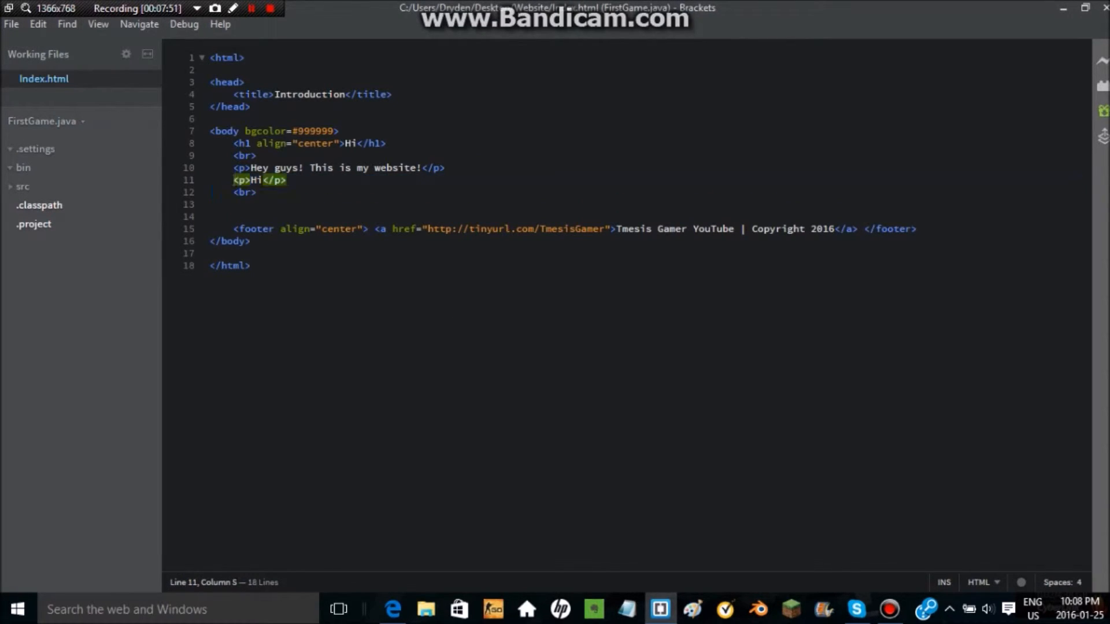
pyautogui.press('Backspace')
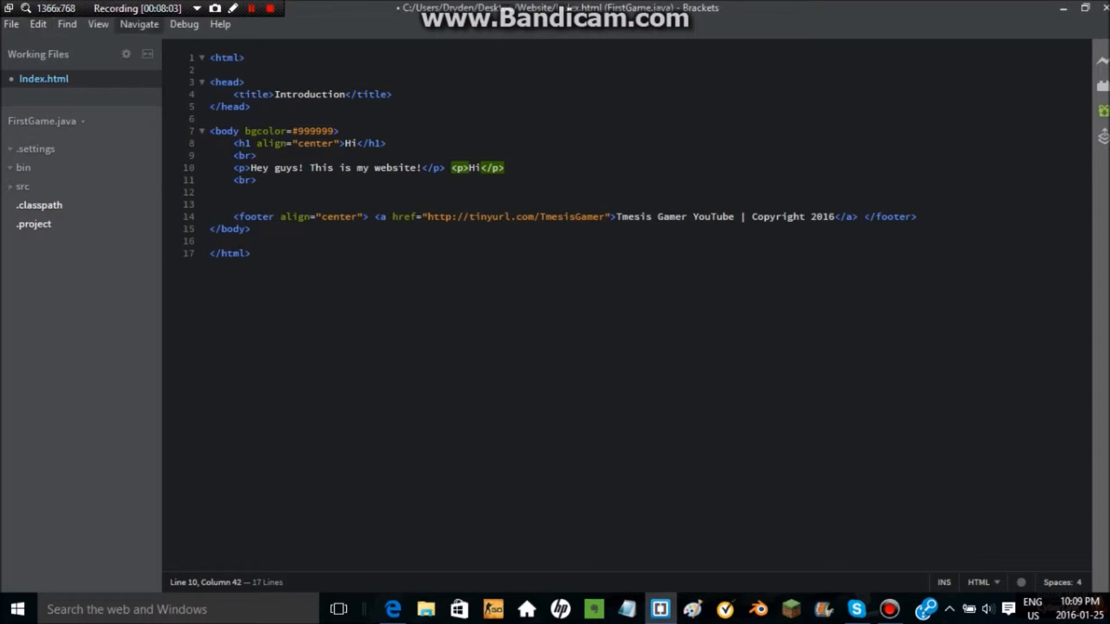
# Step: Beautify the code via Edit and delete the extra <p>Hi</p> line
pyautogui.click(36, 24)
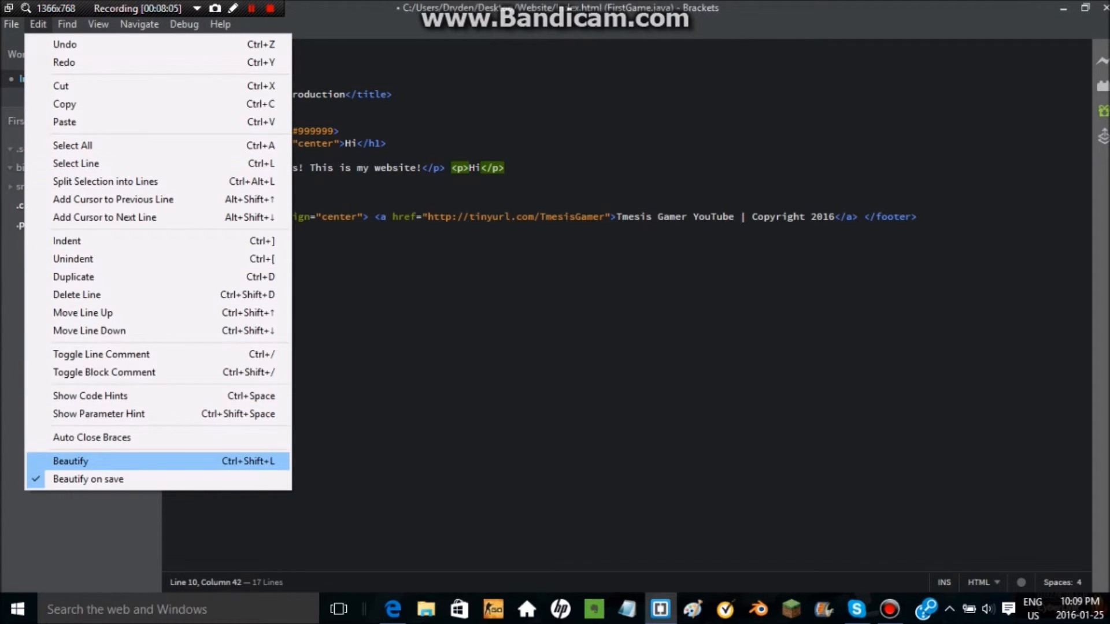
pyautogui.click(10, 24)
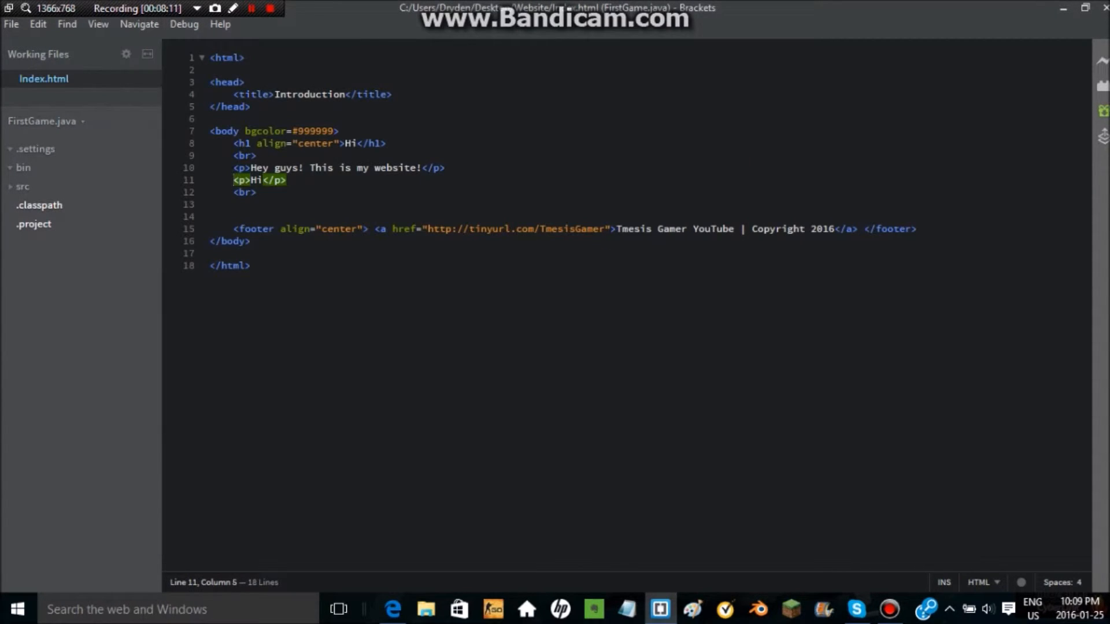
pyautogui.click(444, 167)
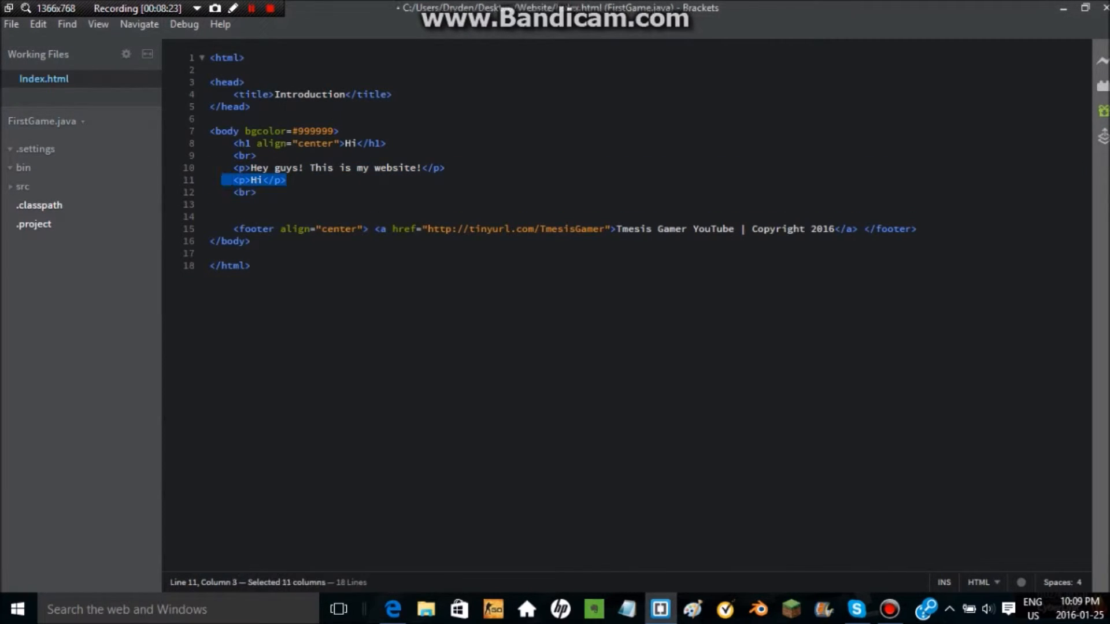
pyautogui.press('Delete')
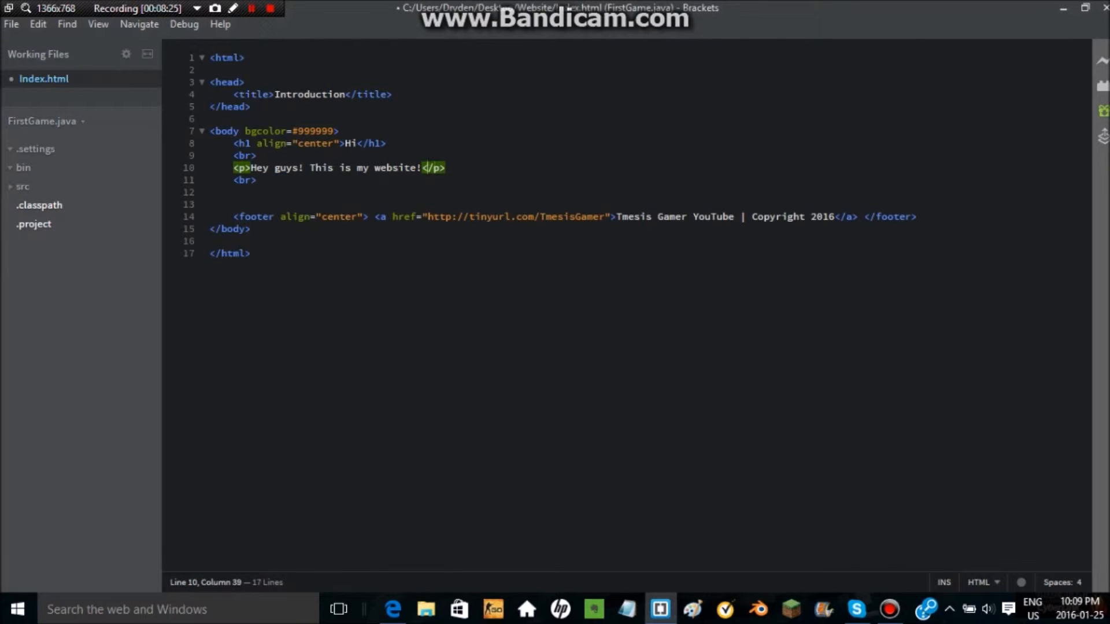
# Step: Rejoin the Hey guys paragraph's closing tag onto its line and check the page in Edge
pyautogui.press('Enter')
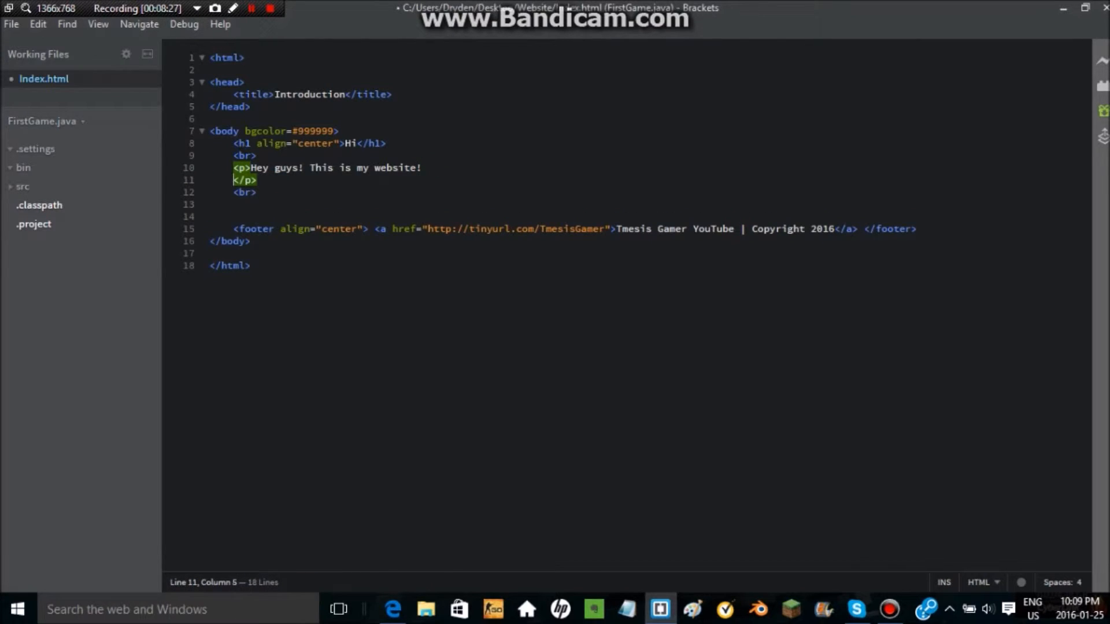
pyautogui.write('Hi')
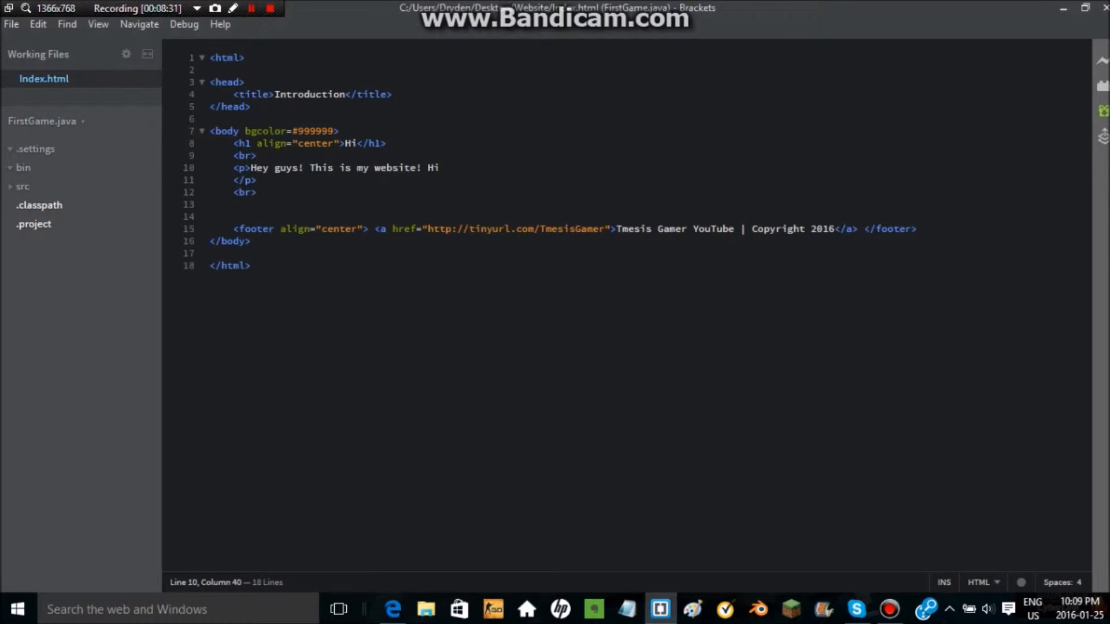
pyautogui.click(227, 179)
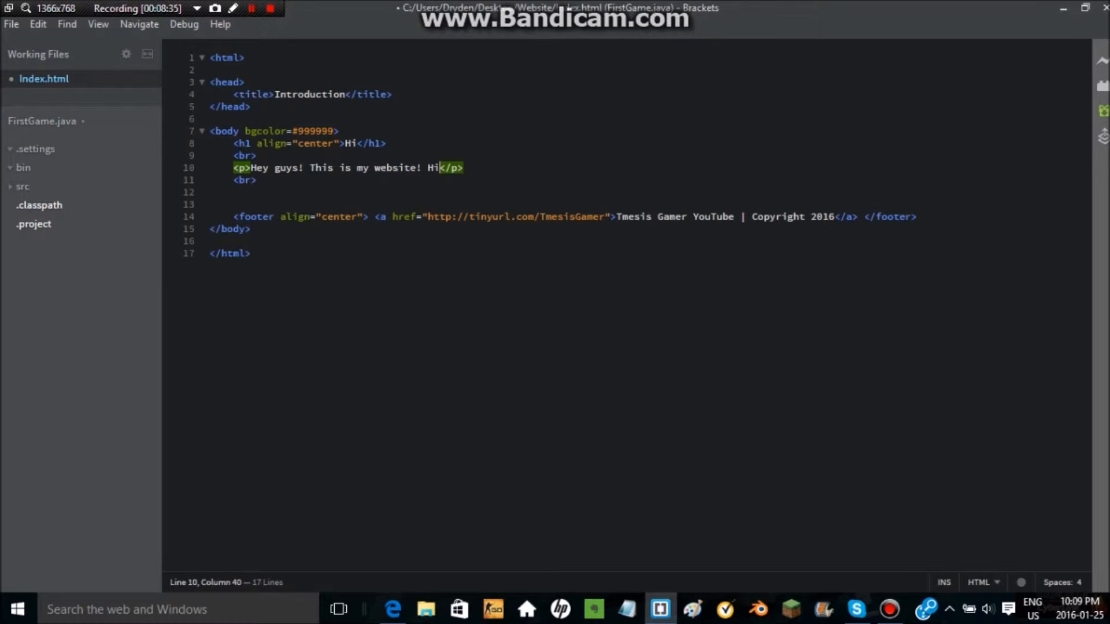
pyautogui.press('Backspace')
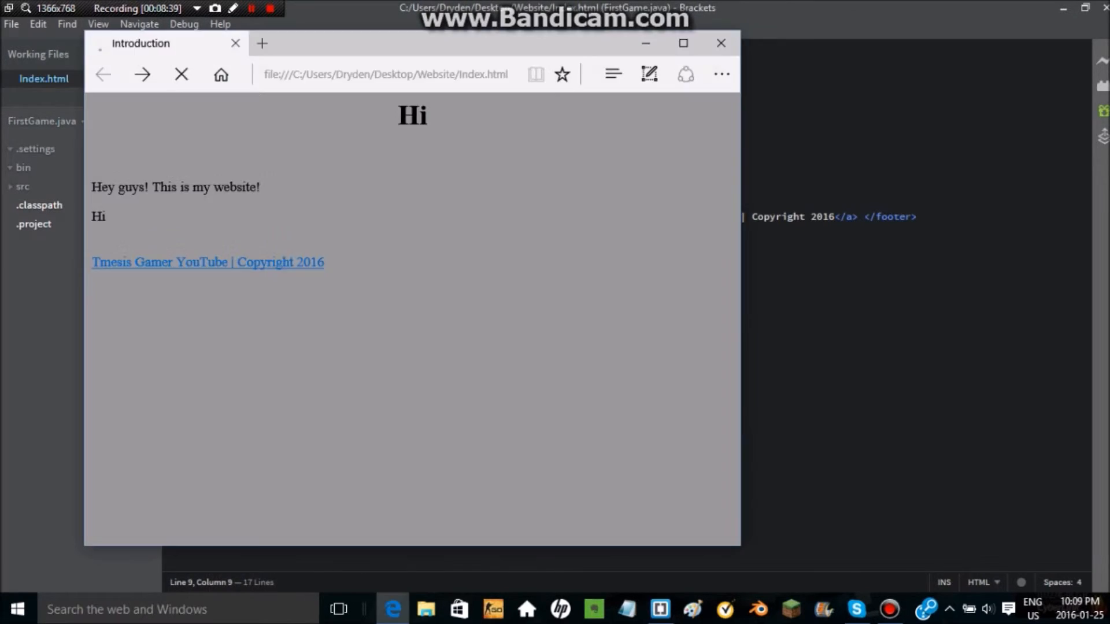
pyautogui.click(721, 43)
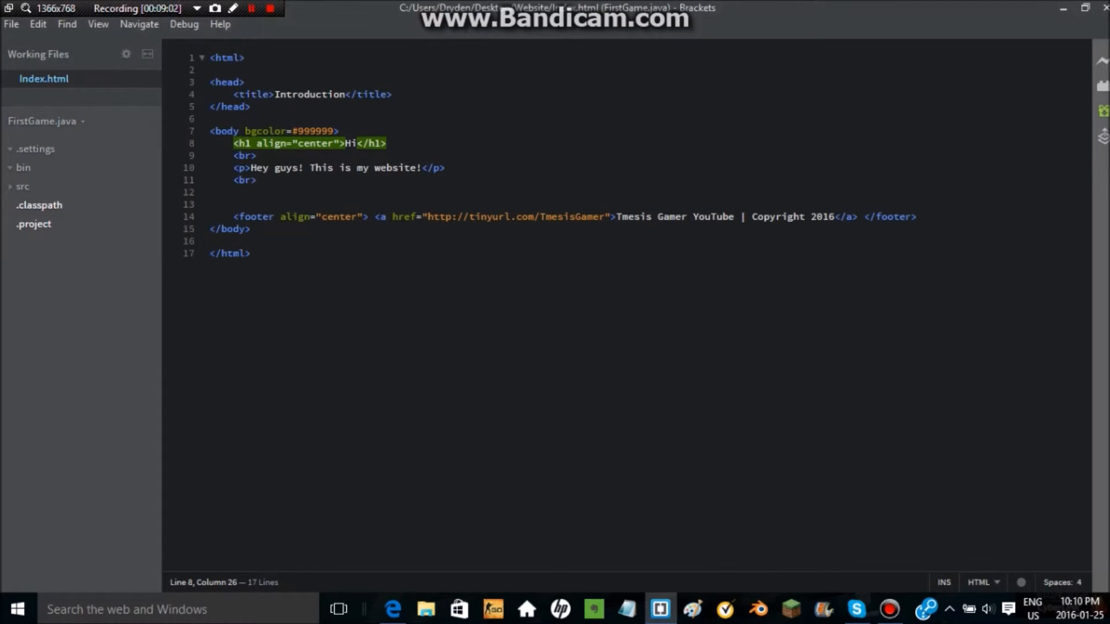
# Step: Replace the h1 text Hi with 'Welcome to the Home page of my website!' and preview in Edge
pyautogui.press('Backspace')
pyautogui.write('Welcome to ')
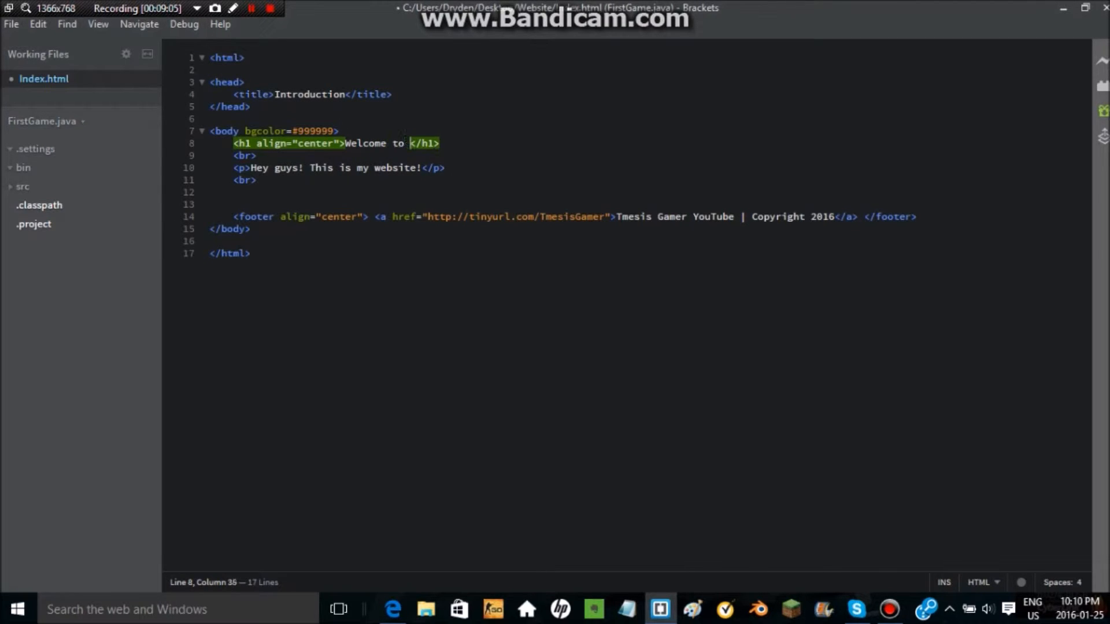
pyautogui.write('the introdu')
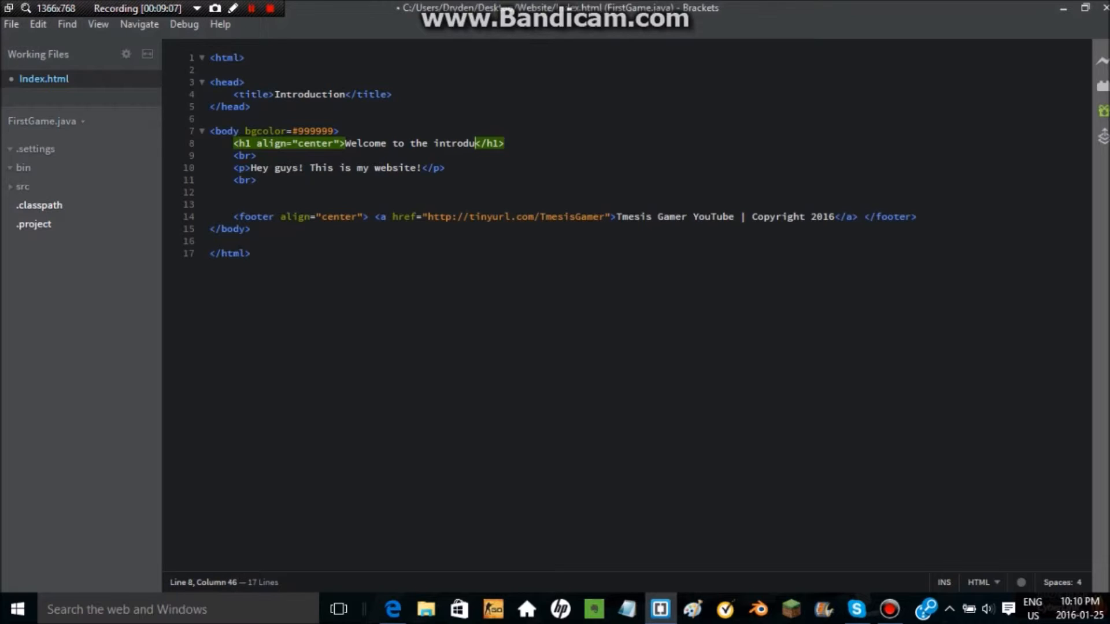
pyautogui.press('BackSpace')
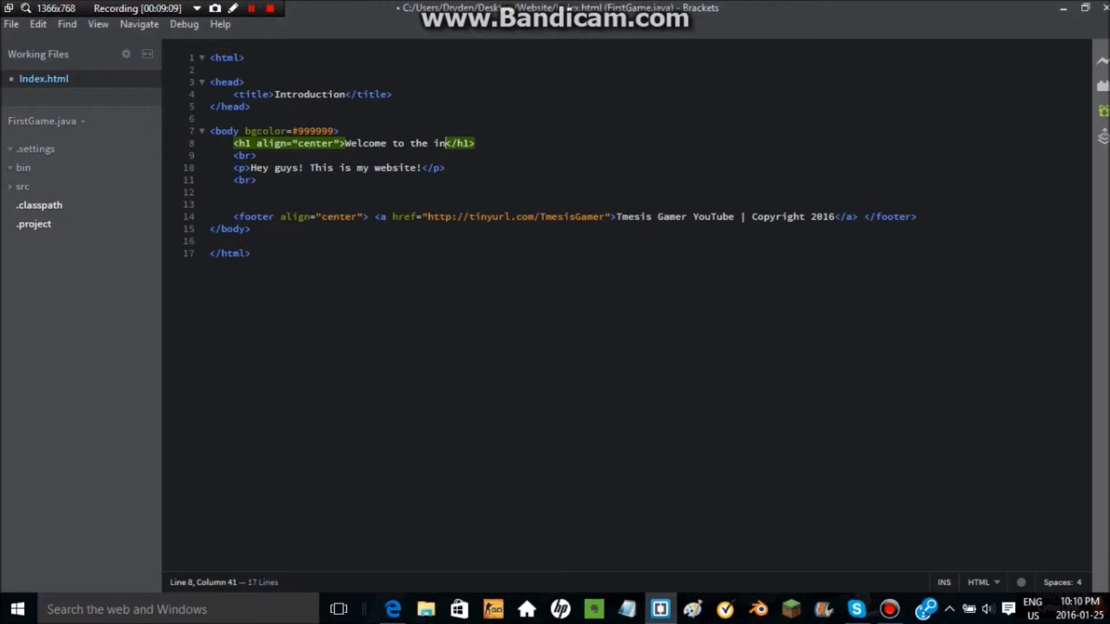
pyautogui.write('Home')
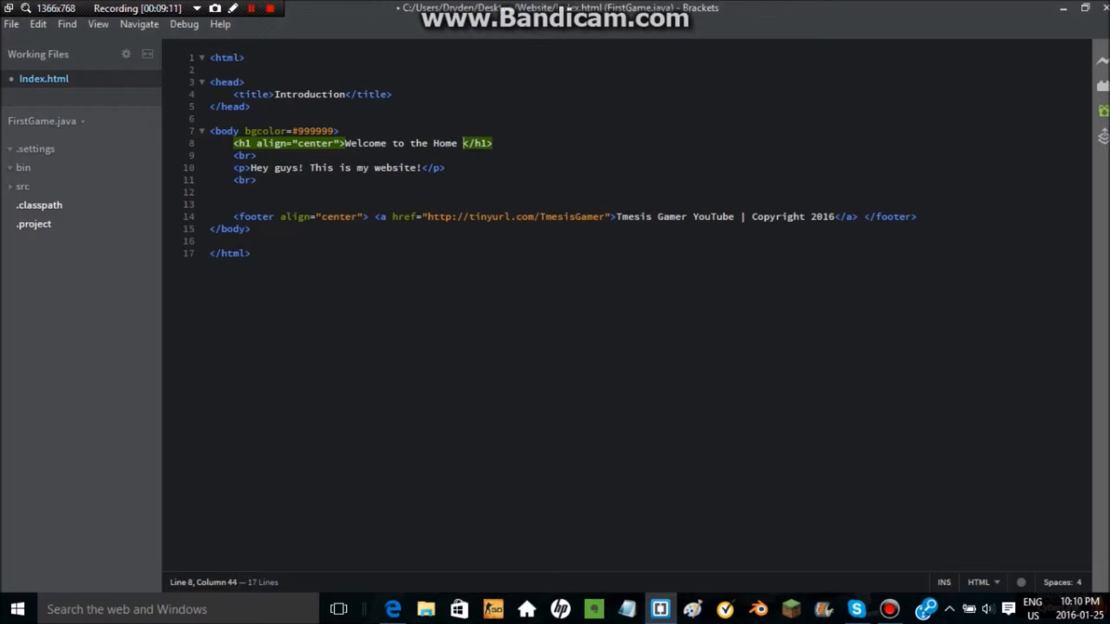
pyautogui.write('page of my')
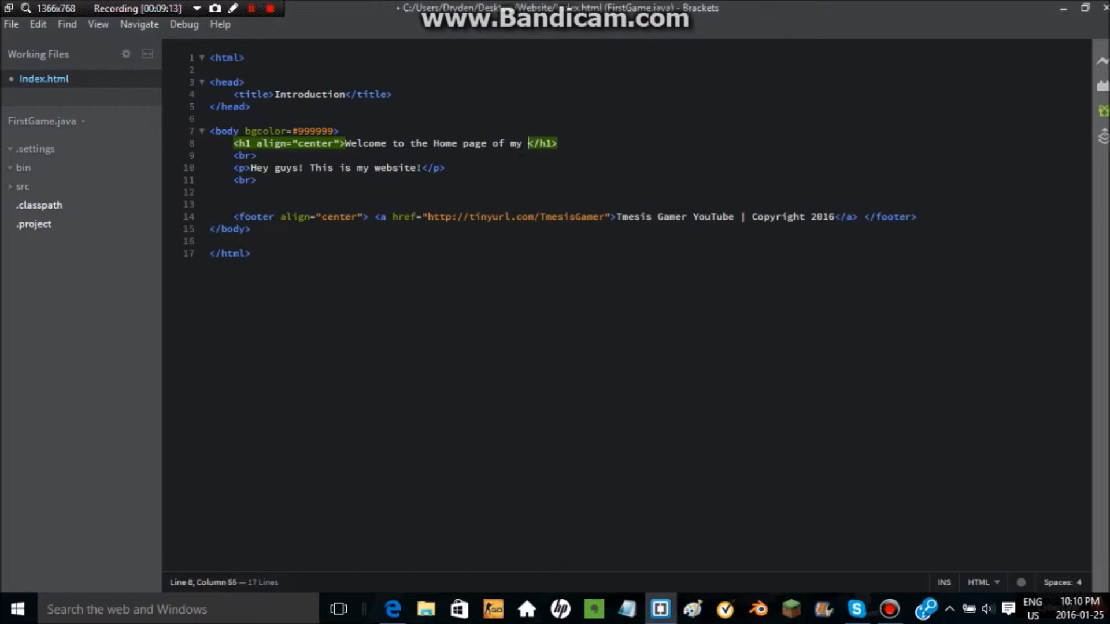
pyautogui.write('webs')
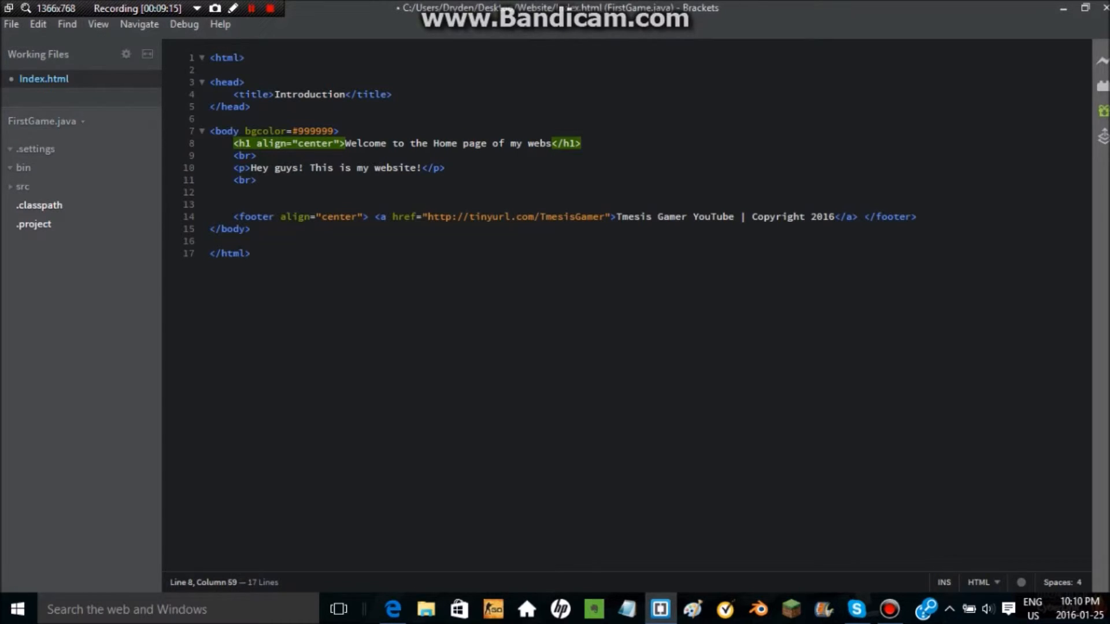
pyautogui.press('Backspace')
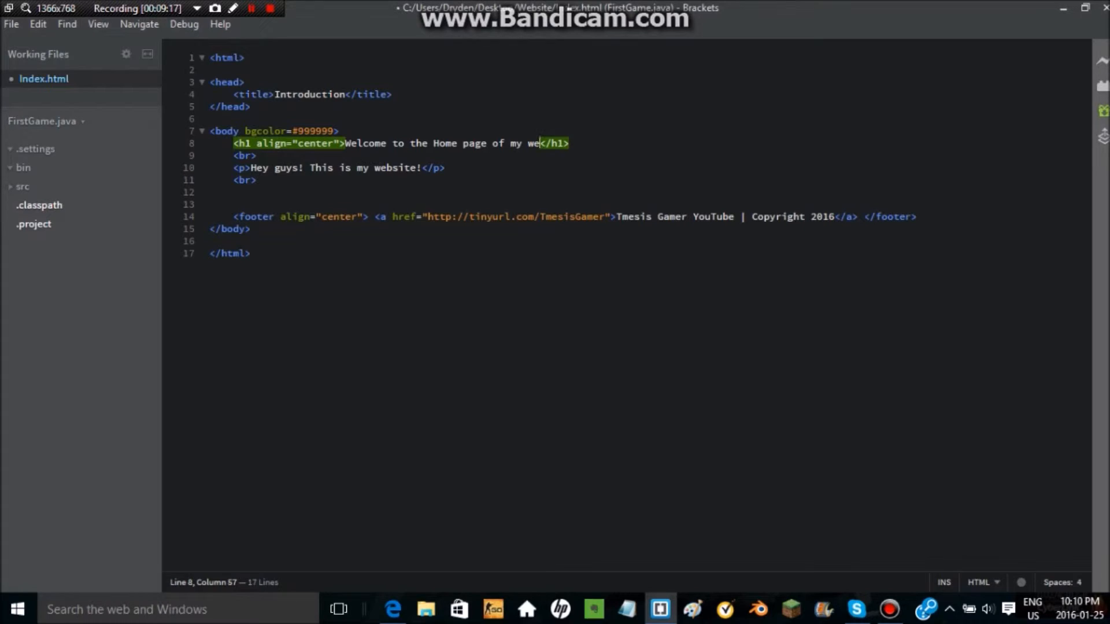
pyautogui.write('bsite!')
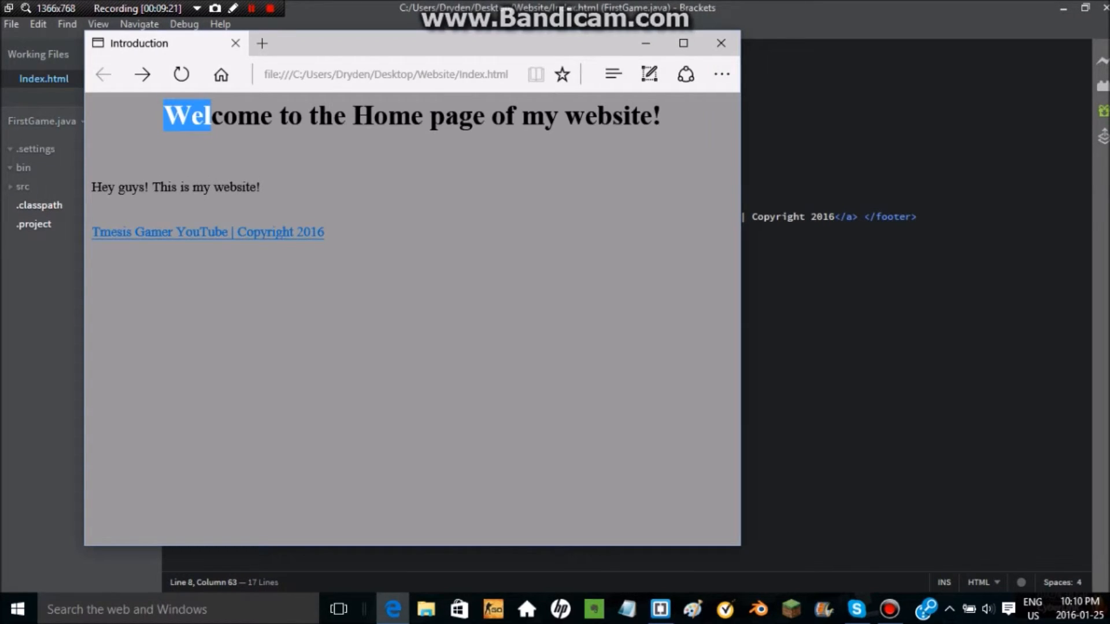
pyautogui.click(720, 42)
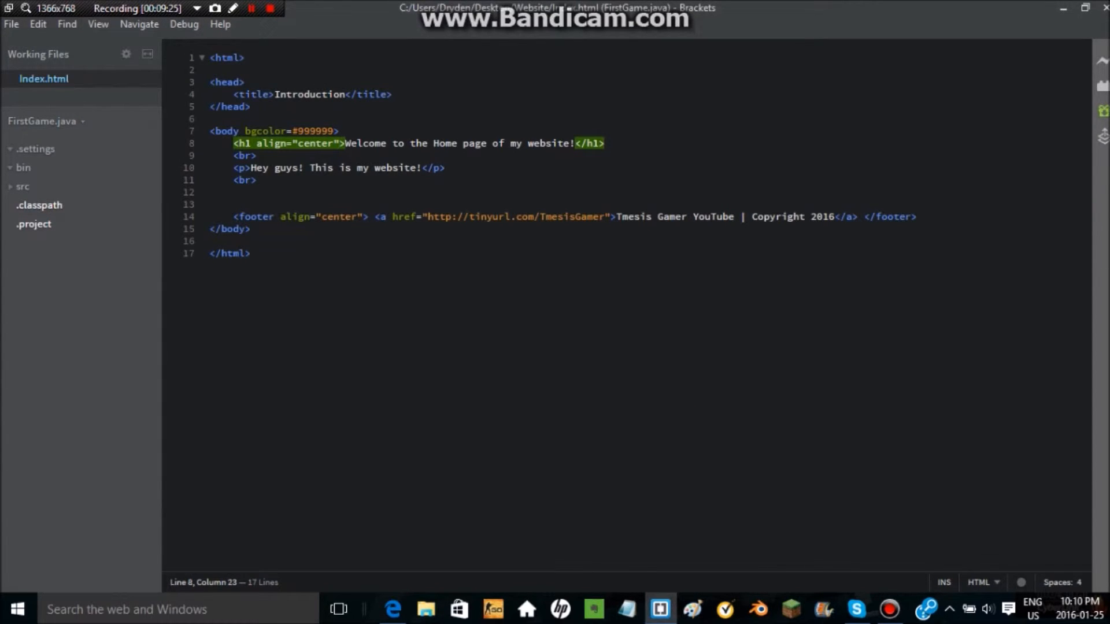
# Step: Try color="#787878" on the h1, preview it in Edge, then select the attribute for removal
pyautogui.write('color')
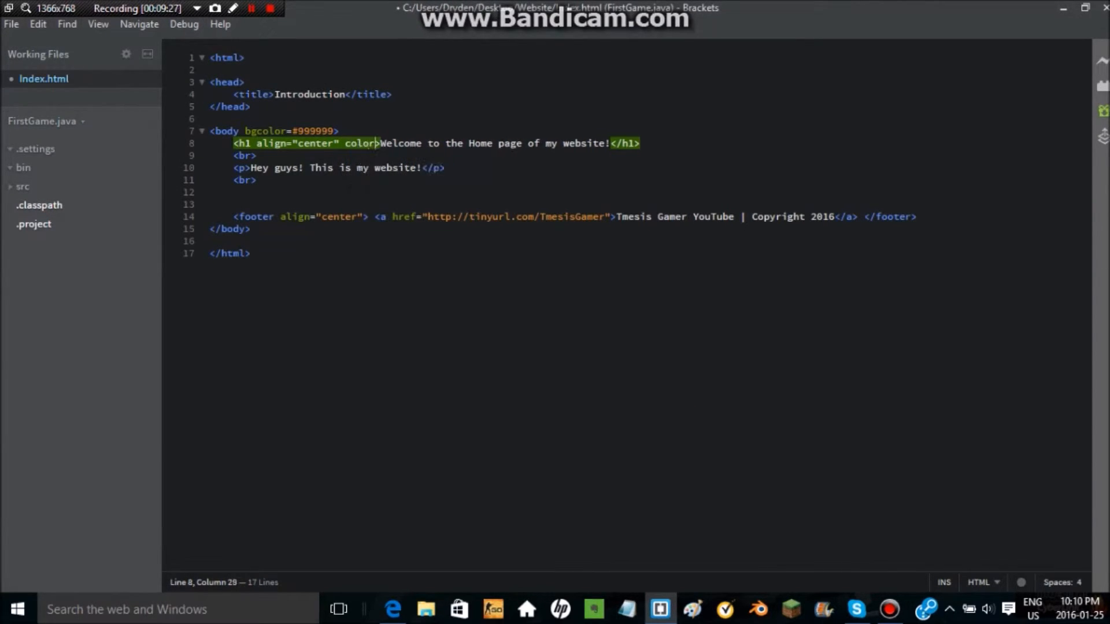
pyautogui.write('="')
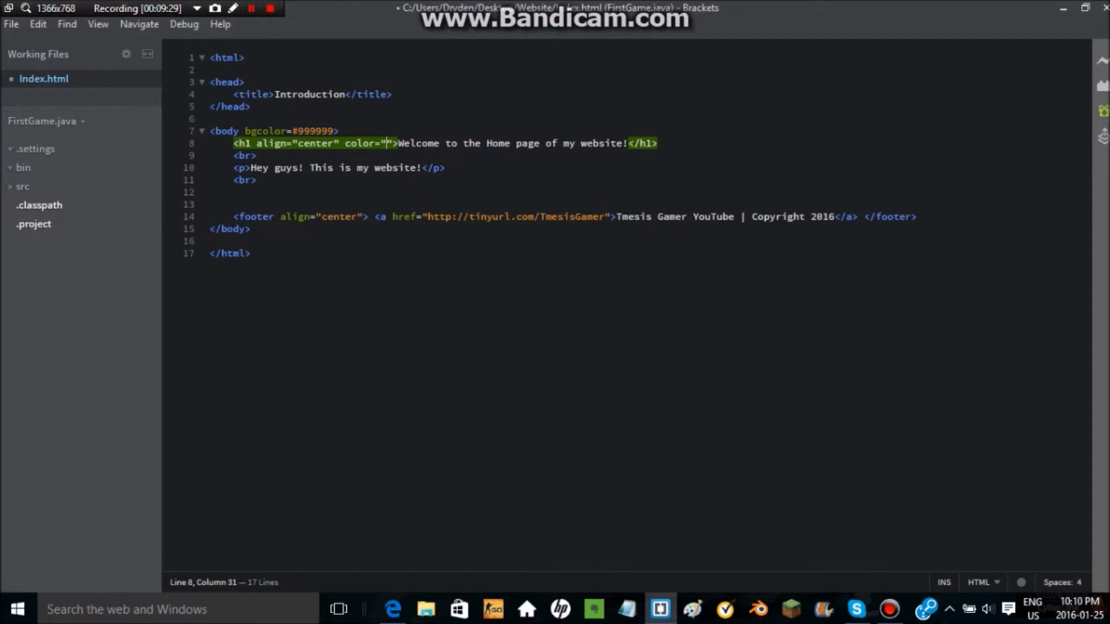
pyautogui.write('#')
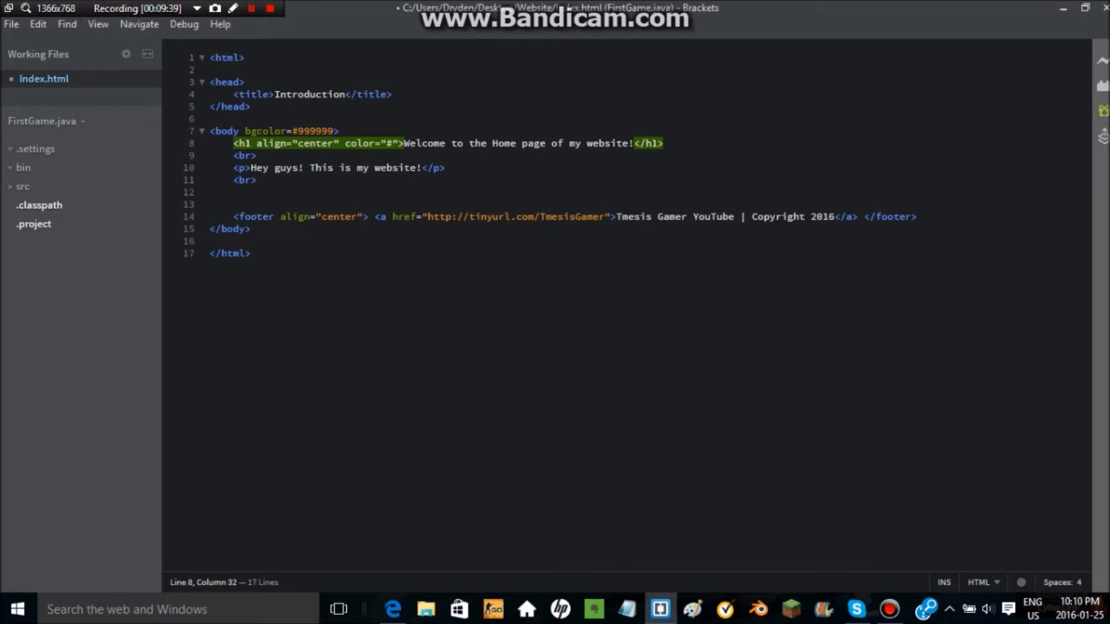
pyautogui.write('787878')
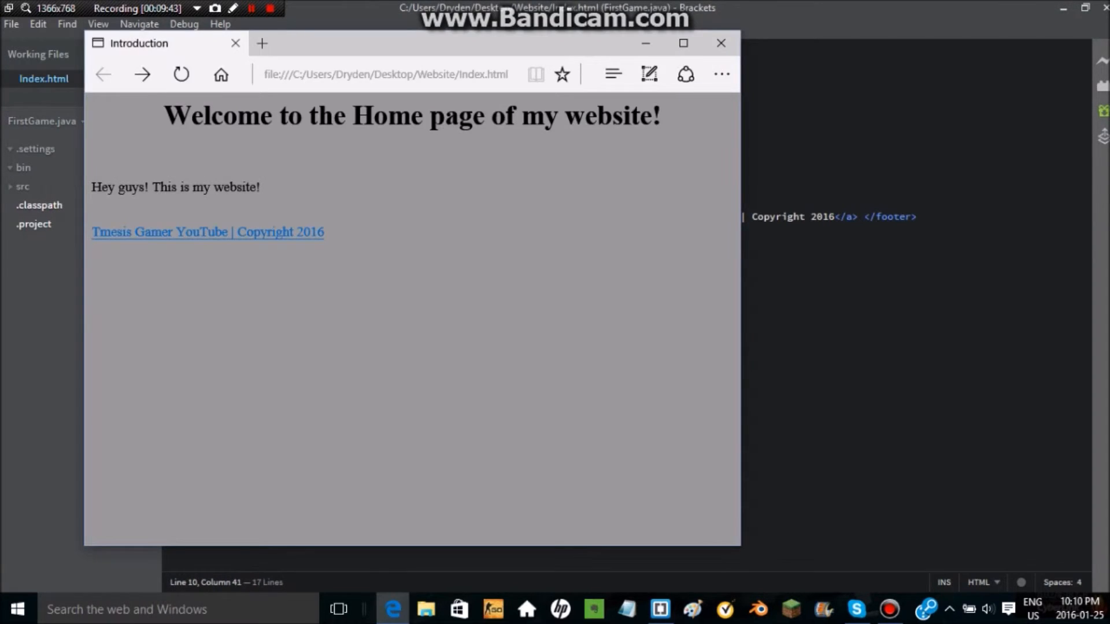
pyautogui.click(720, 42)
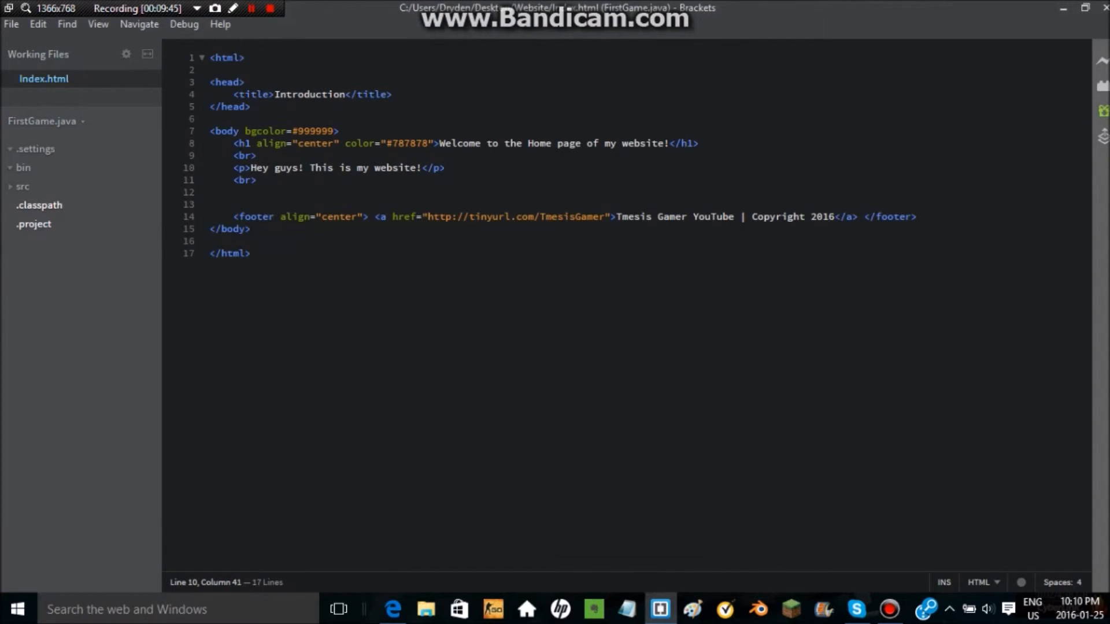
pyautogui.doubleClick(407, 143)
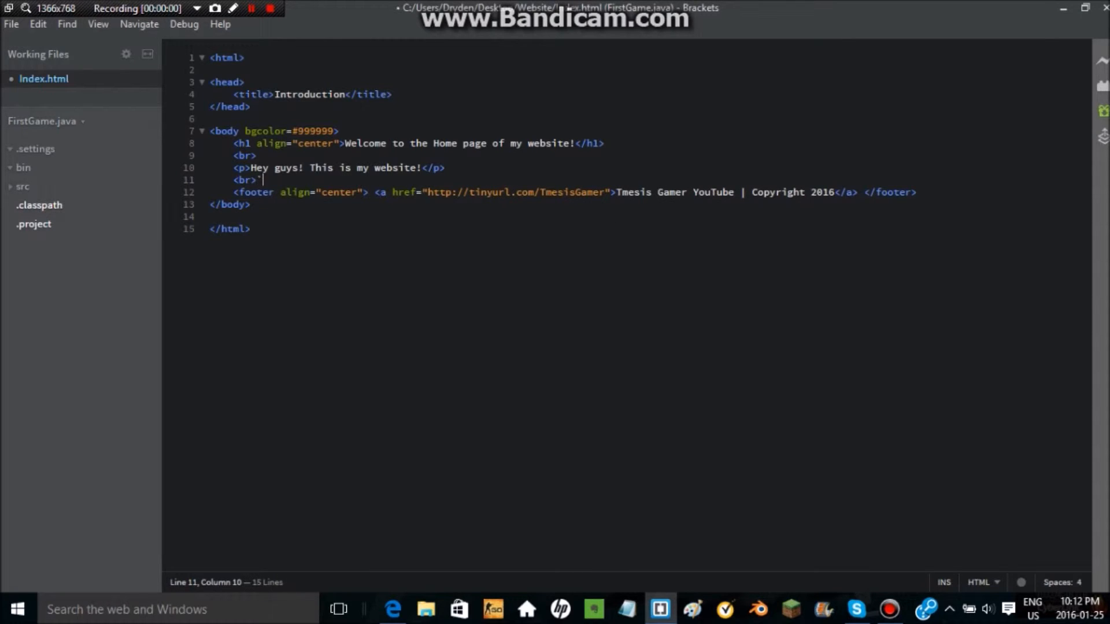
# Step: Write a <ul> above the footer with <li>Cheese</li> and <li>Butter</li> items
pyautogui.press('Ctrl+s')
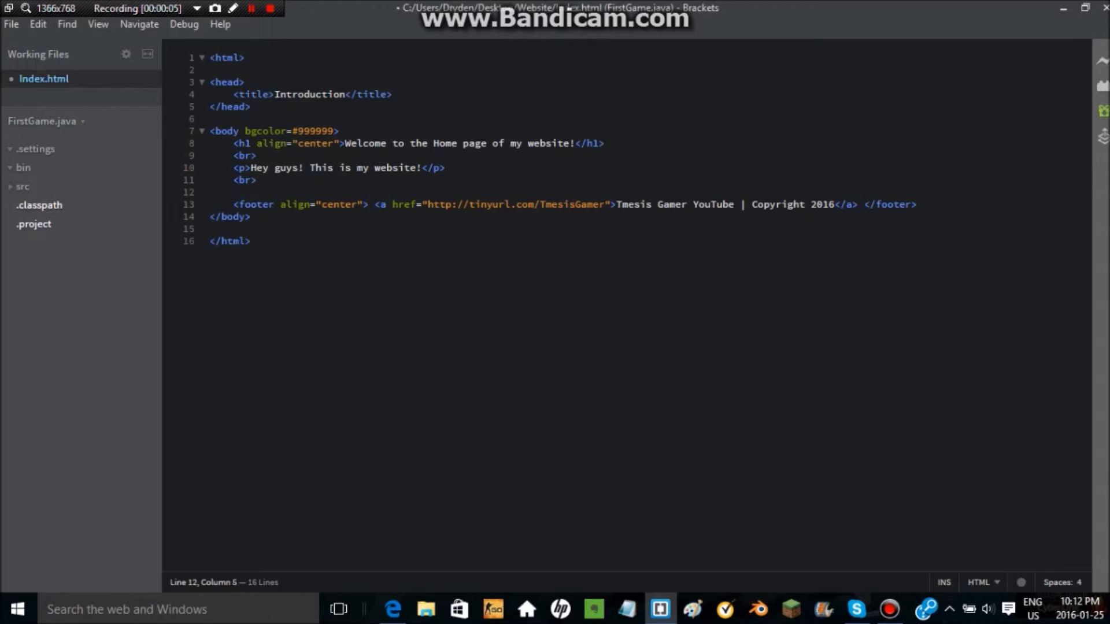
pyautogui.write('<ul>')
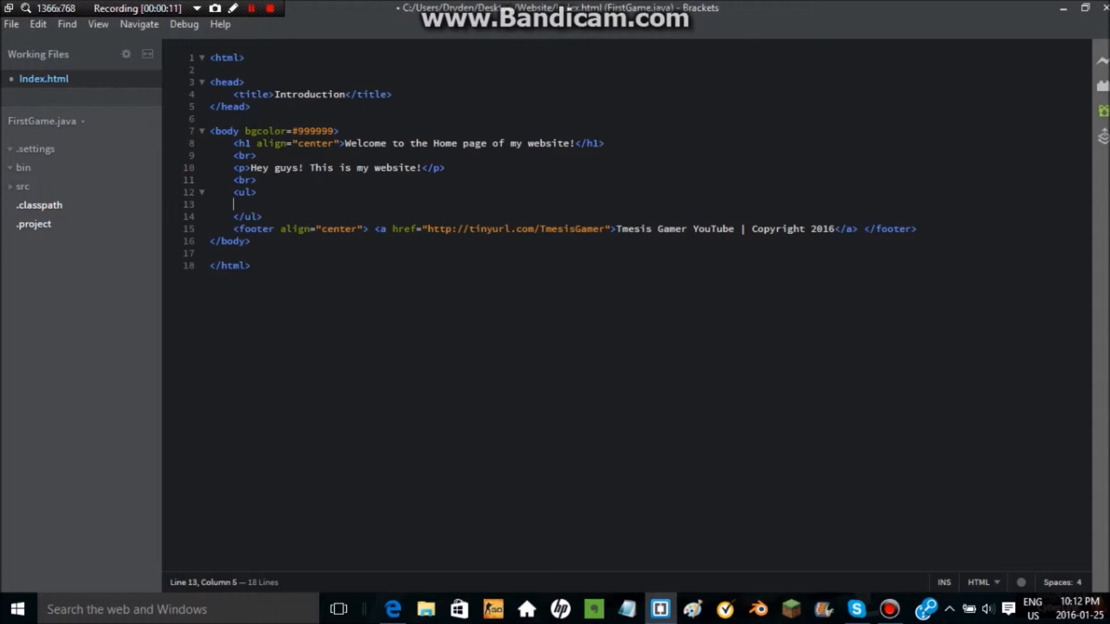
pyautogui.write('<li></li>')
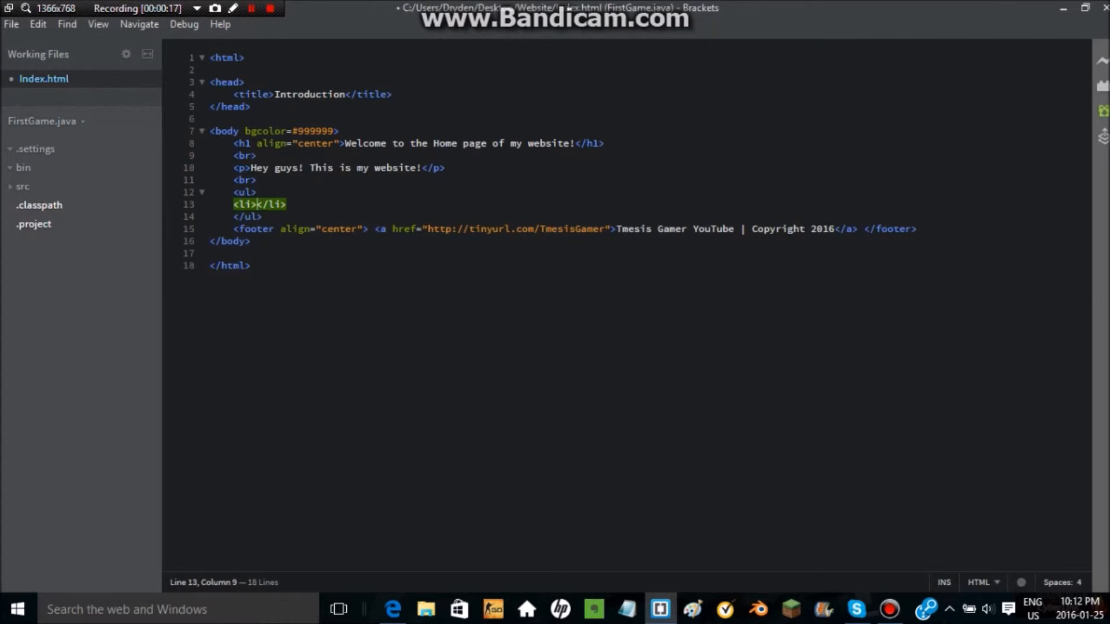
pyautogui.write('Chees')
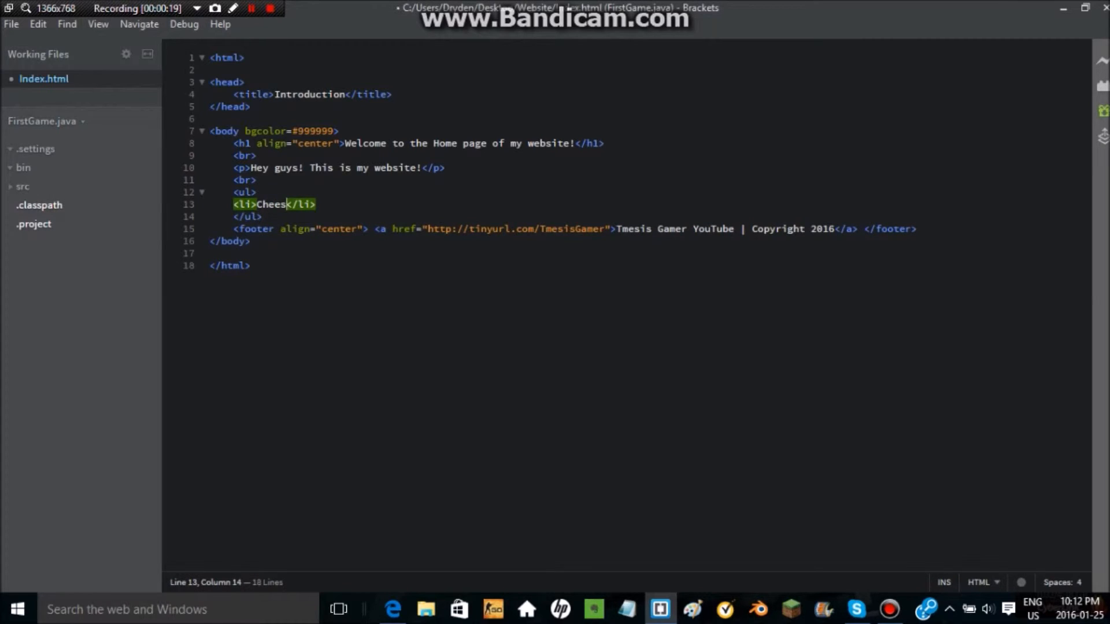
pyautogui.press('Enter')
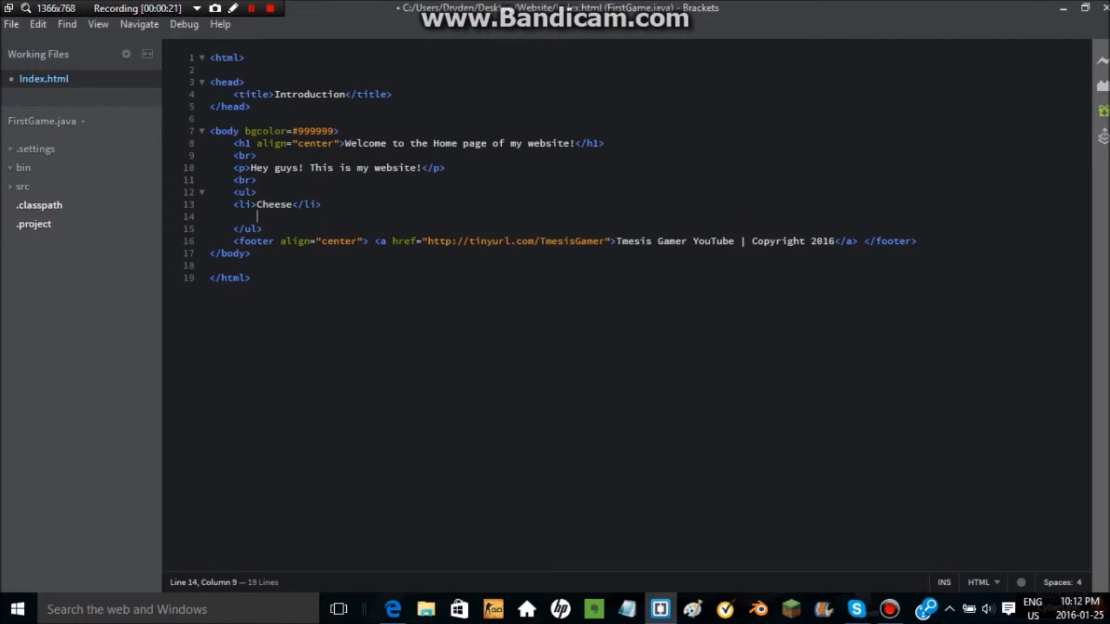
pyautogui.write('<li></li>')
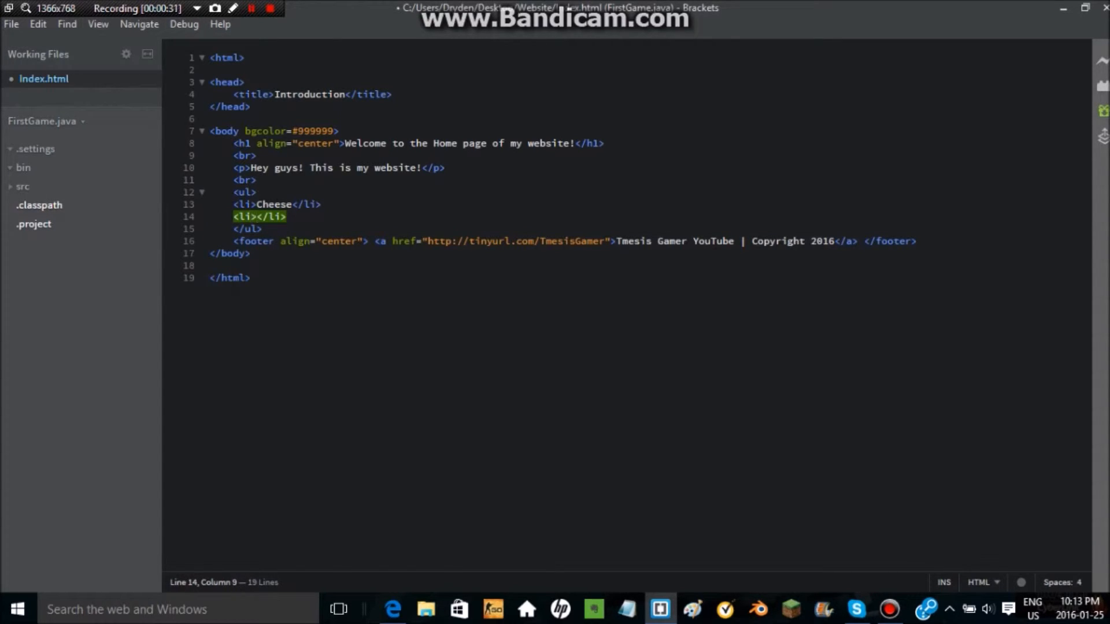
pyautogui.write('Butter')
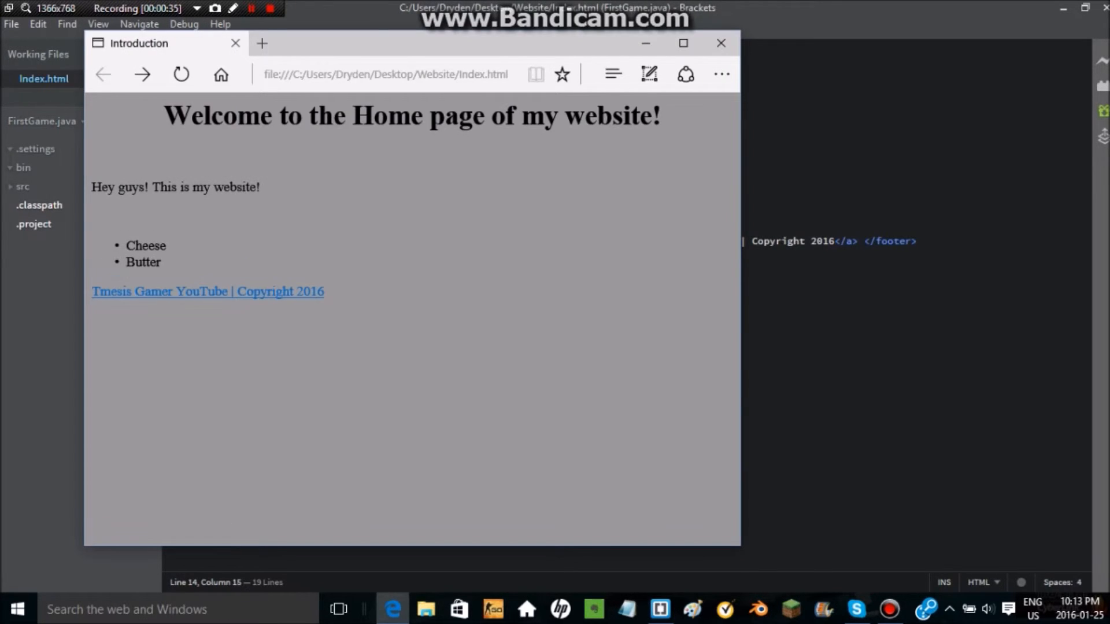
# Step: Highlight the Cheese and Butter bullets on the Edge preview to check them
pyautogui.moveTo(126, 245); pyautogui.dragTo(162, 263)
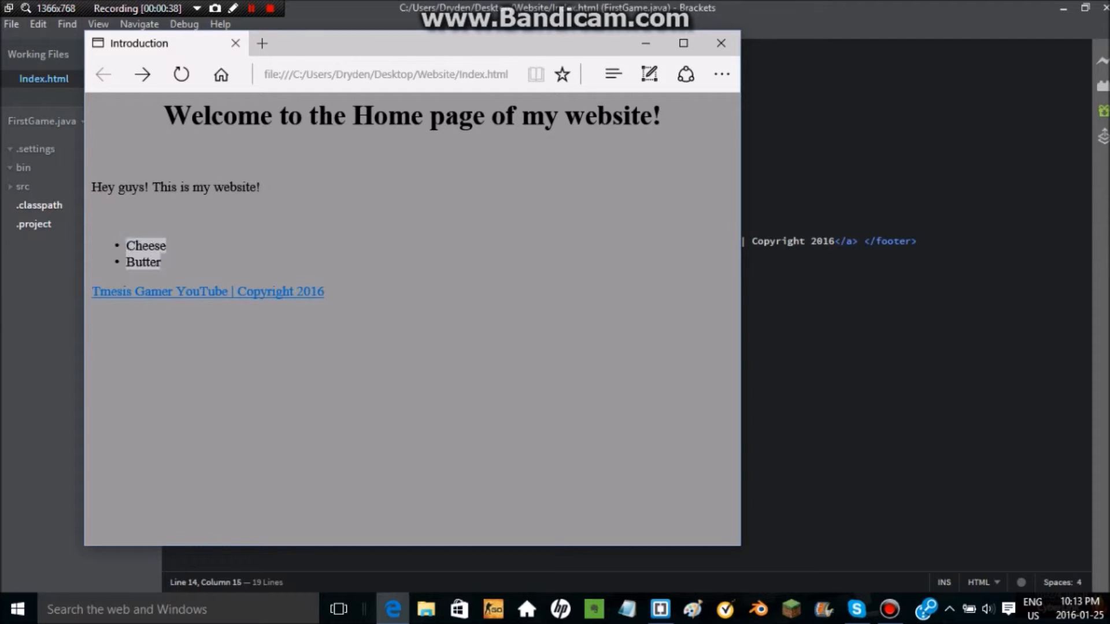
pyautogui.moveTo(125, 246); pyautogui.dragTo(161, 266)
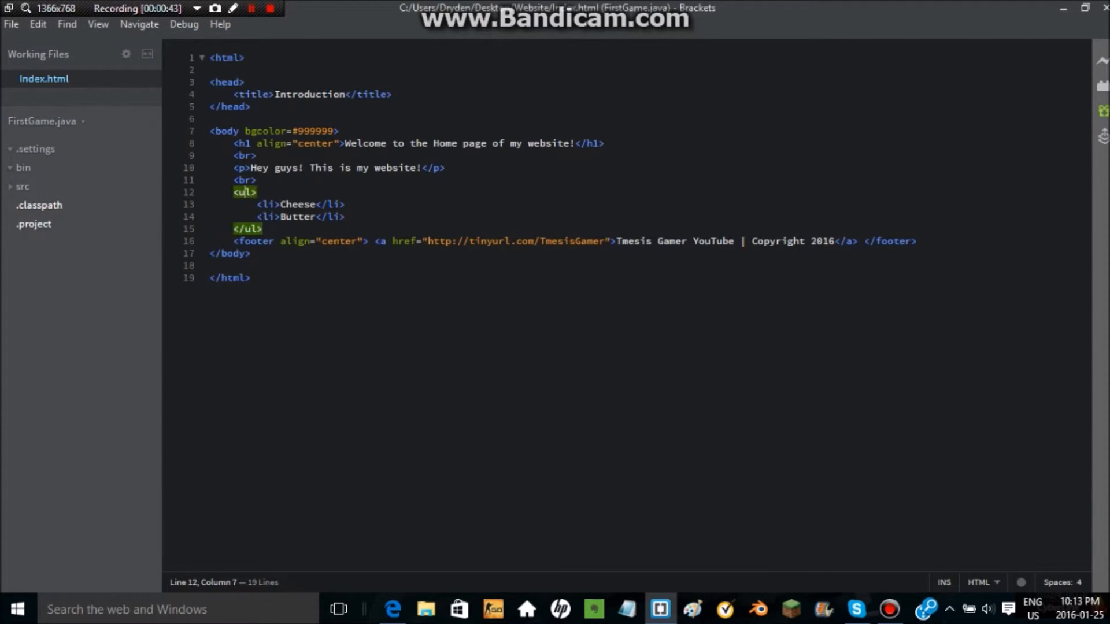
# Step: Change the list to <ol> and add a centered h3 'These are my favourite snacks!' above it
pyautogui.write('ol')
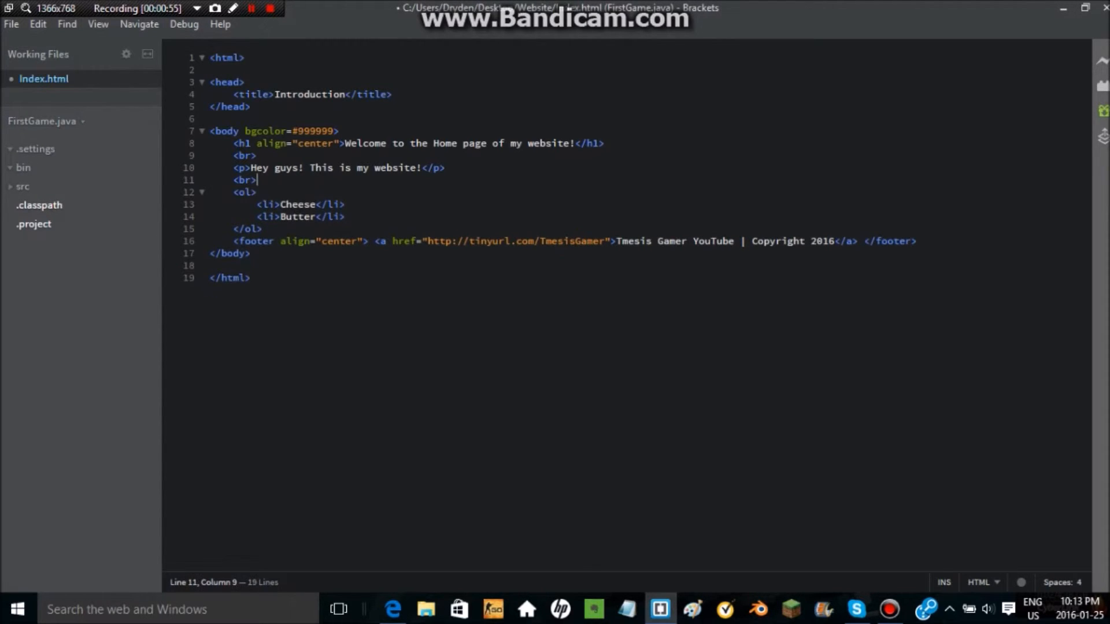
pyautogui.write('<')
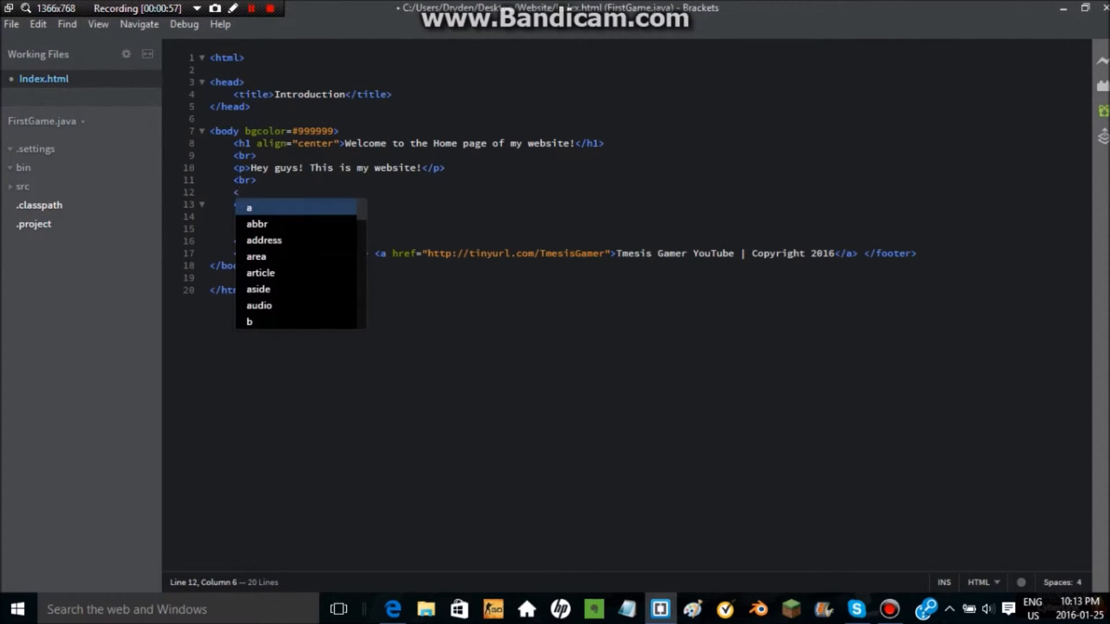
pyautogui.write('h3 align=')
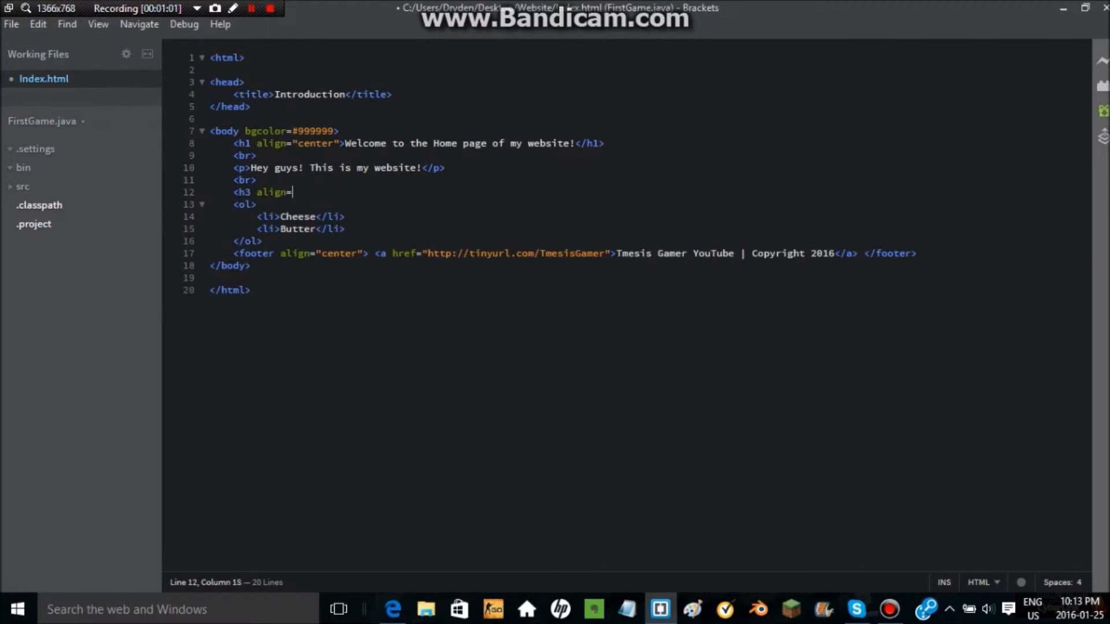
pyautogui.write('"ce')
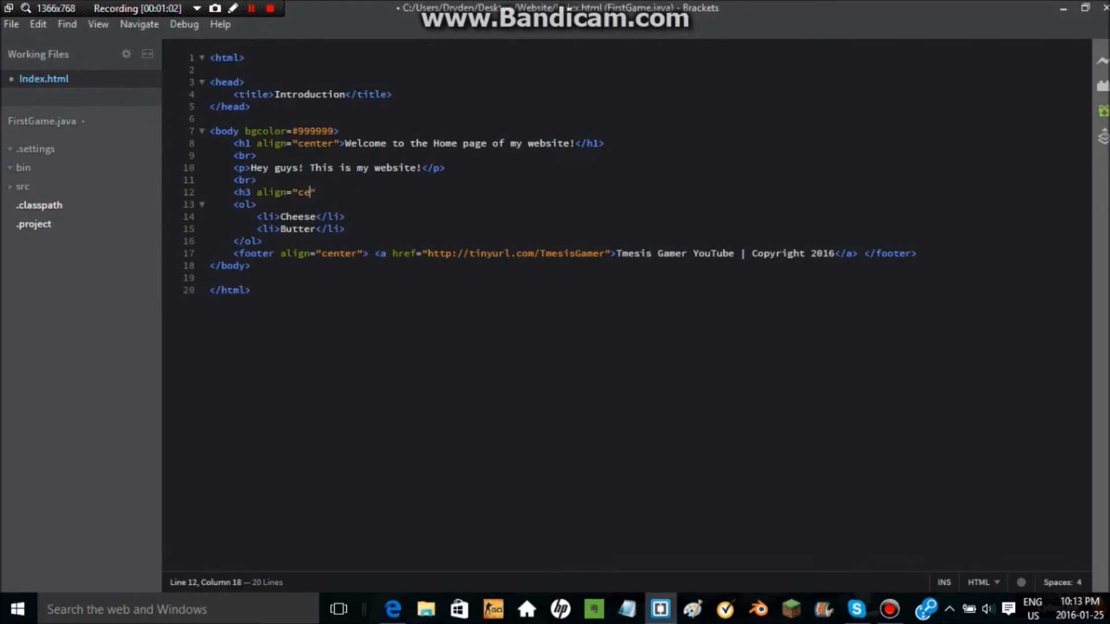
pyautogui.write('nter')
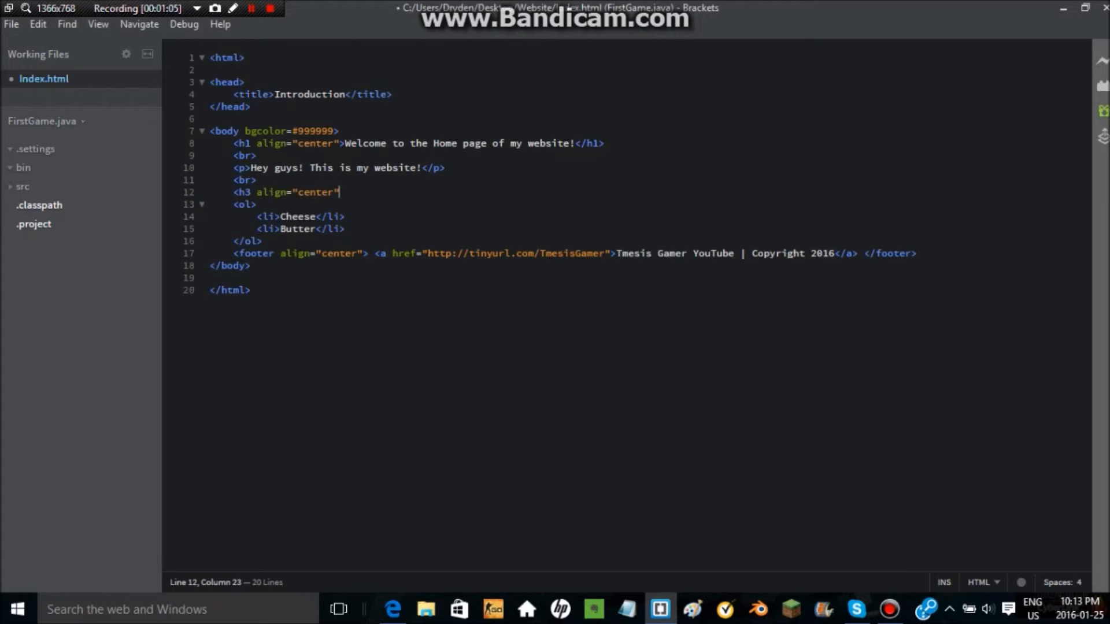
pyautogui.write('>These are my favouri</h3>')
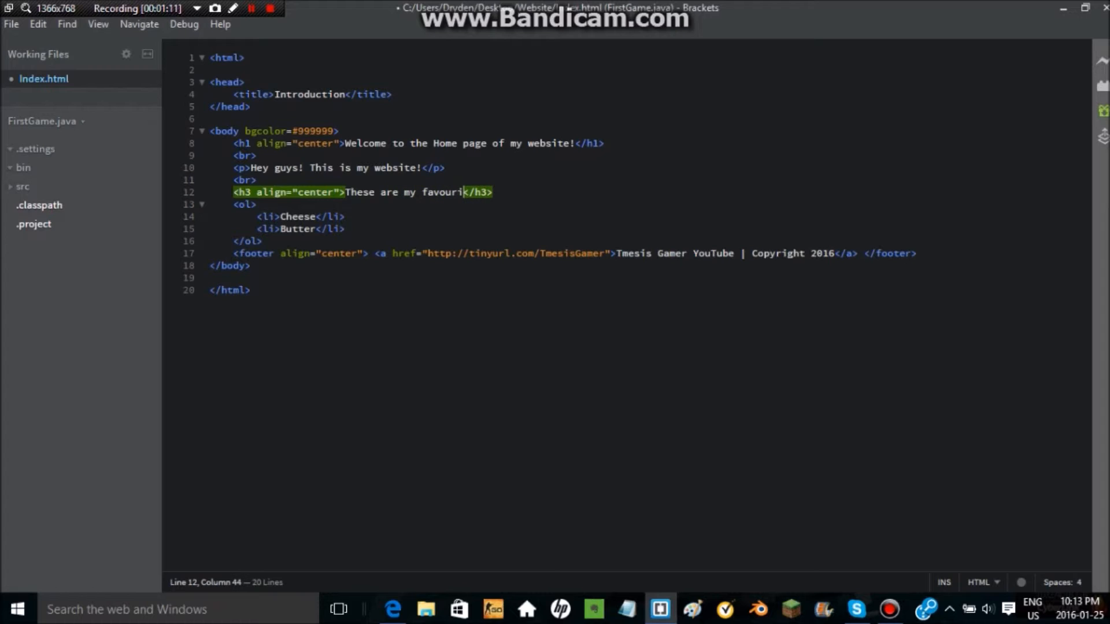
pyautogui.write('te snack')
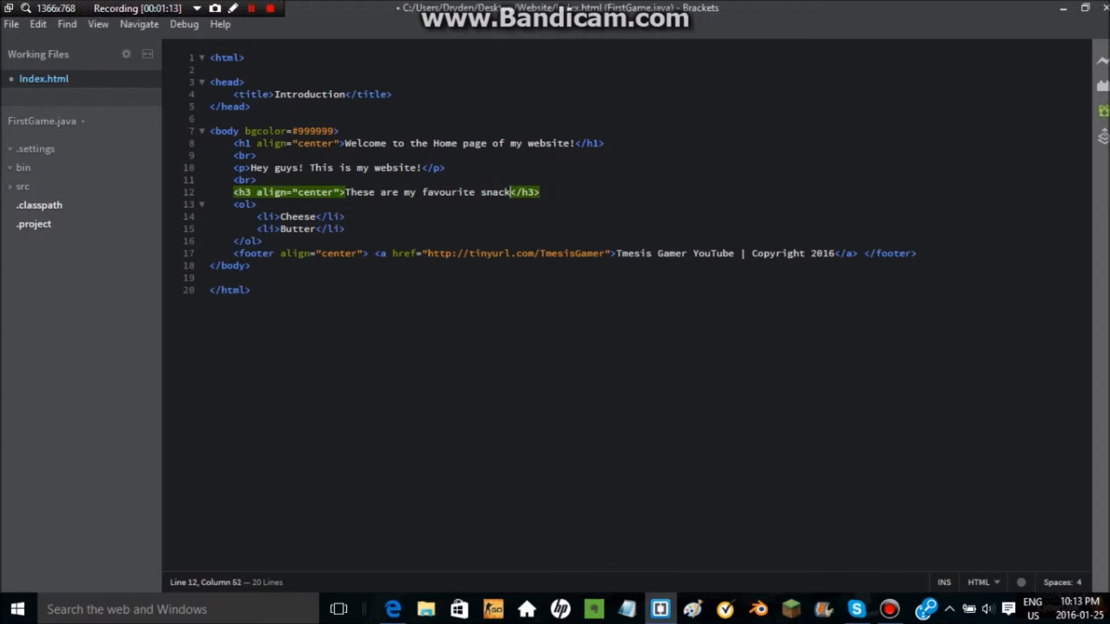
pyautogui.write('s!')
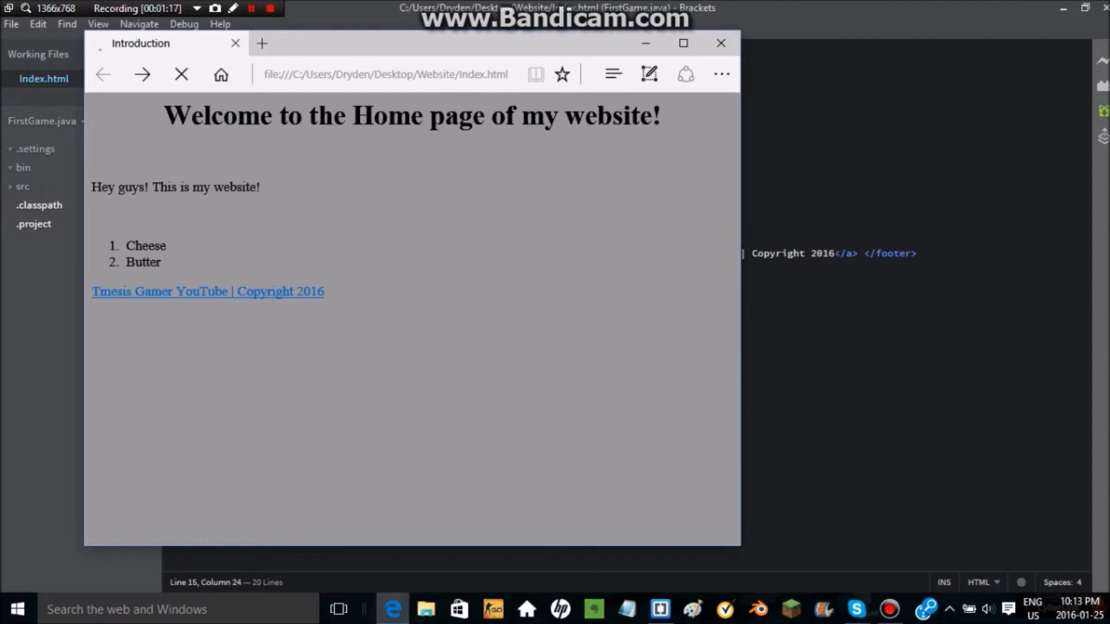
# Step: Reload the Edge preview to check the numbered list and heading, then return to the code
pyautogui.click(180, 74)
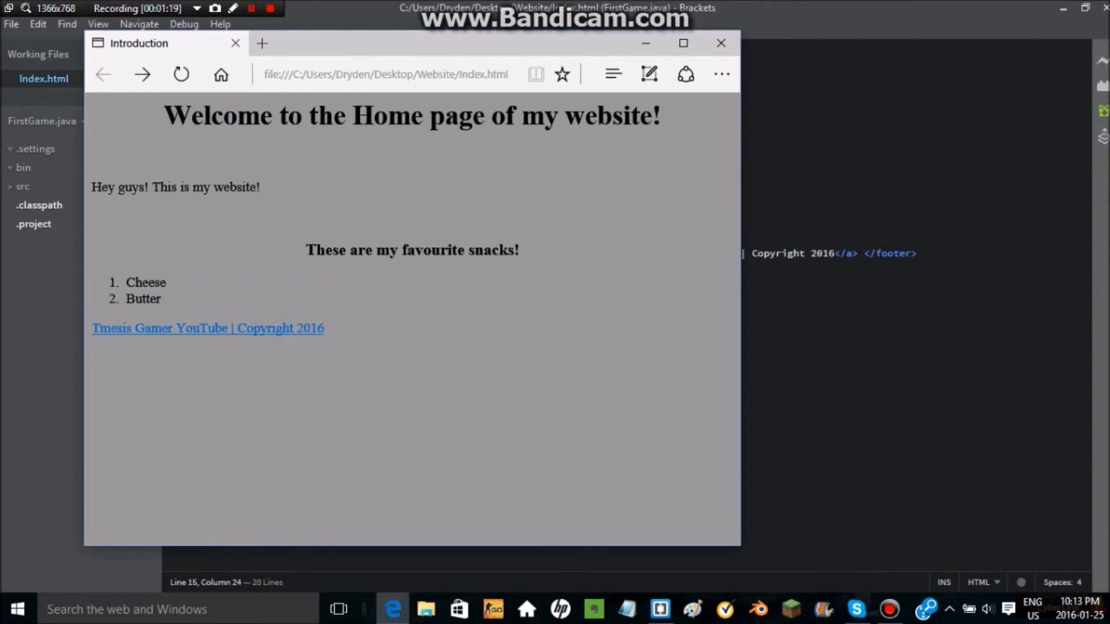
pyautogui.doubleClick(143, 299)
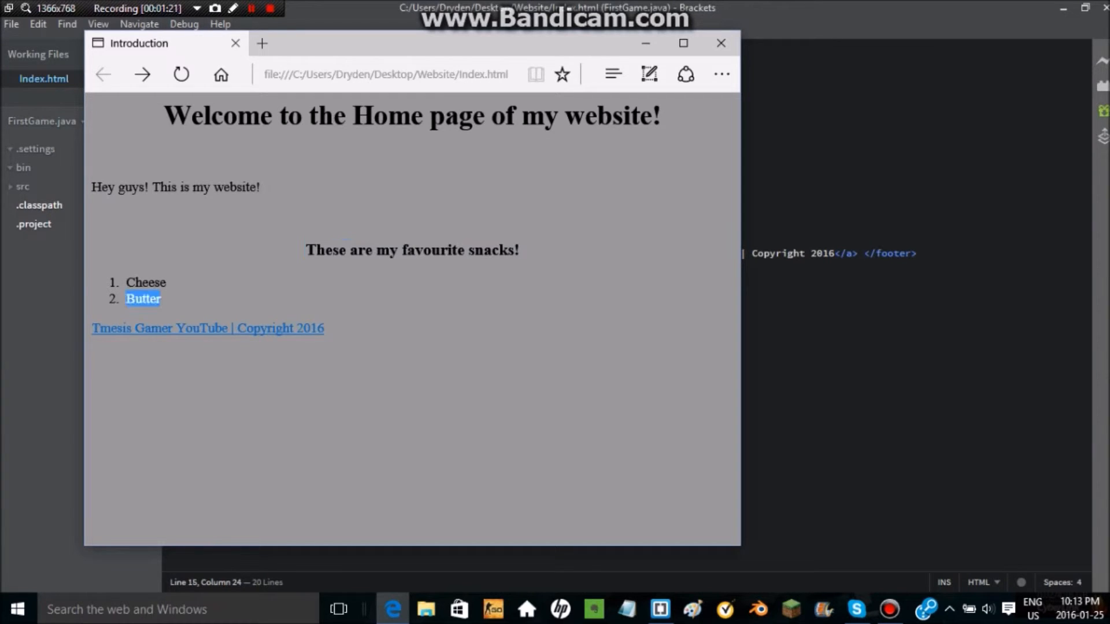
pyautogui.click(721, 44)
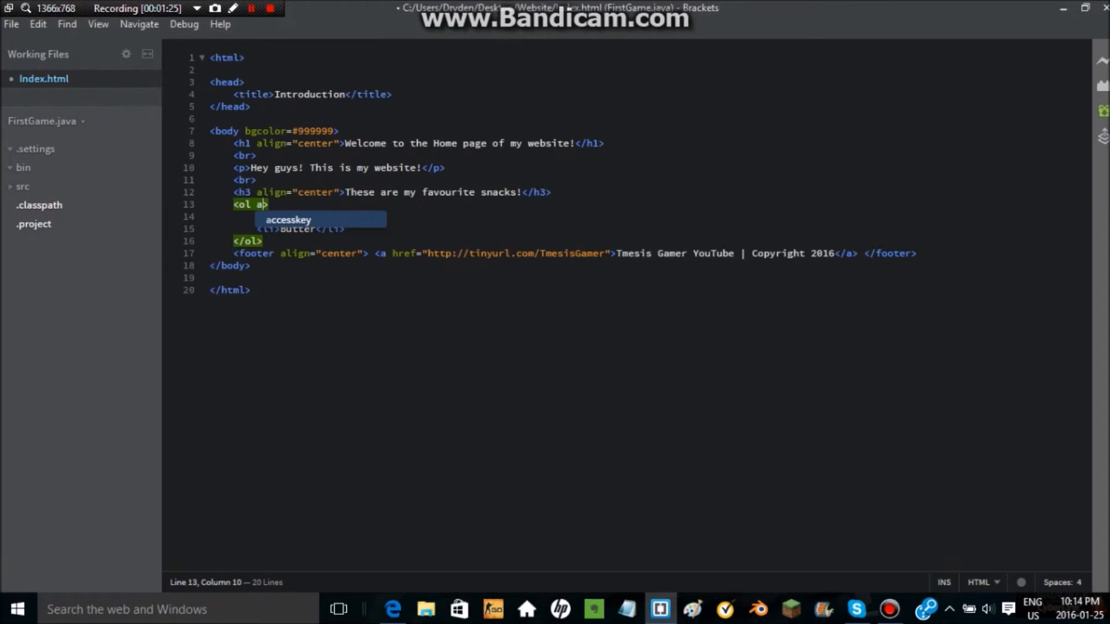
pyautogui.write('lign="')
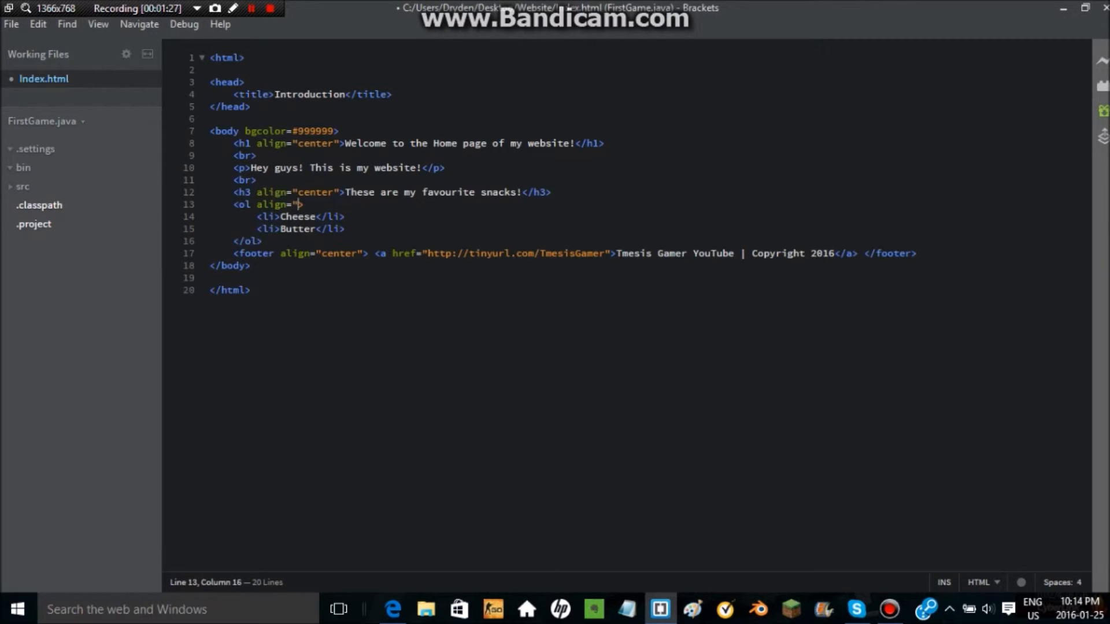
pyautogui.write('center')
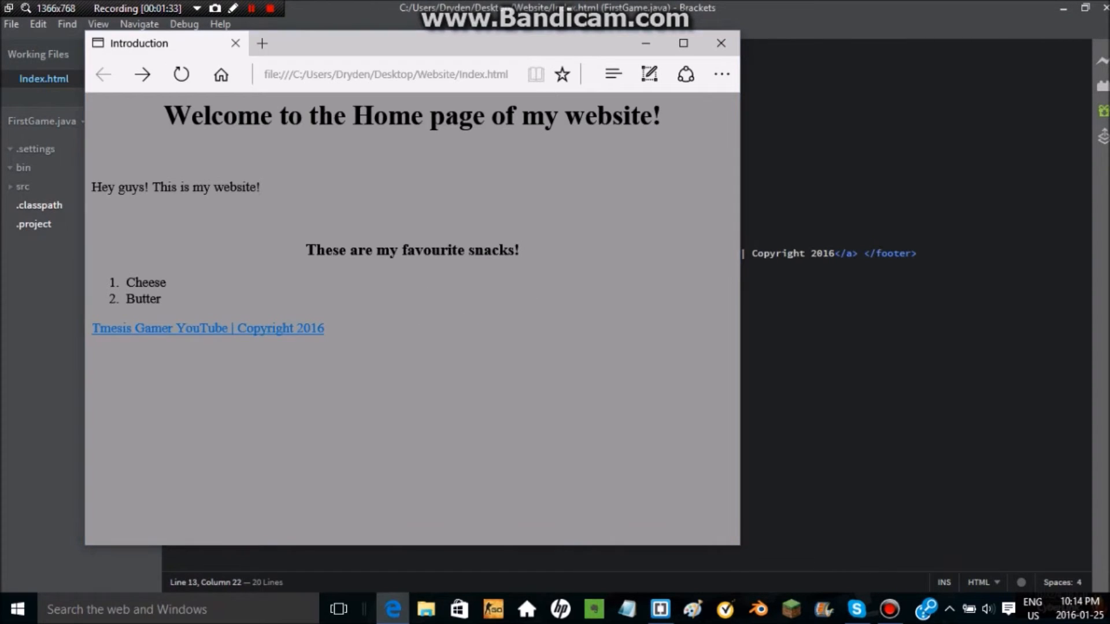
pyautogui.click(721, 43)
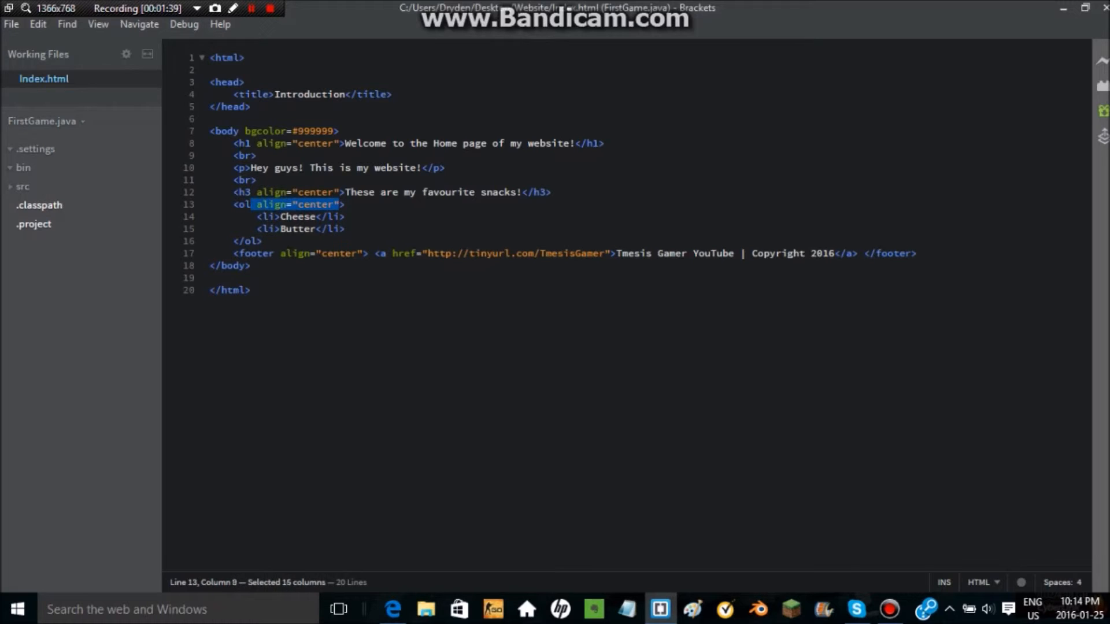
pyautogui.press('Delete')
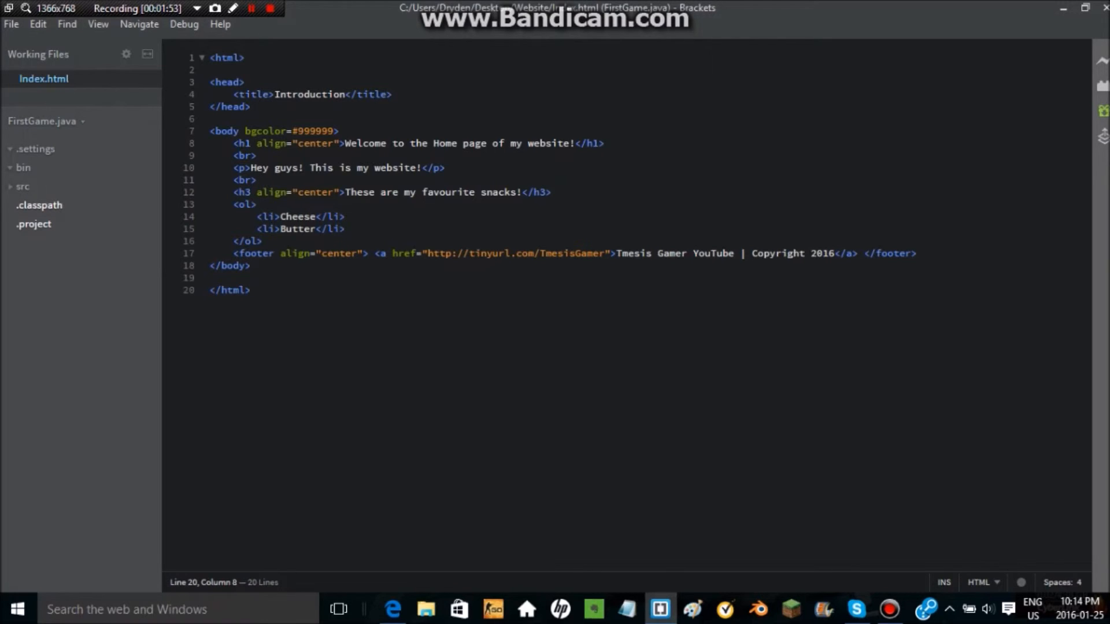
pyautogui.write('`')
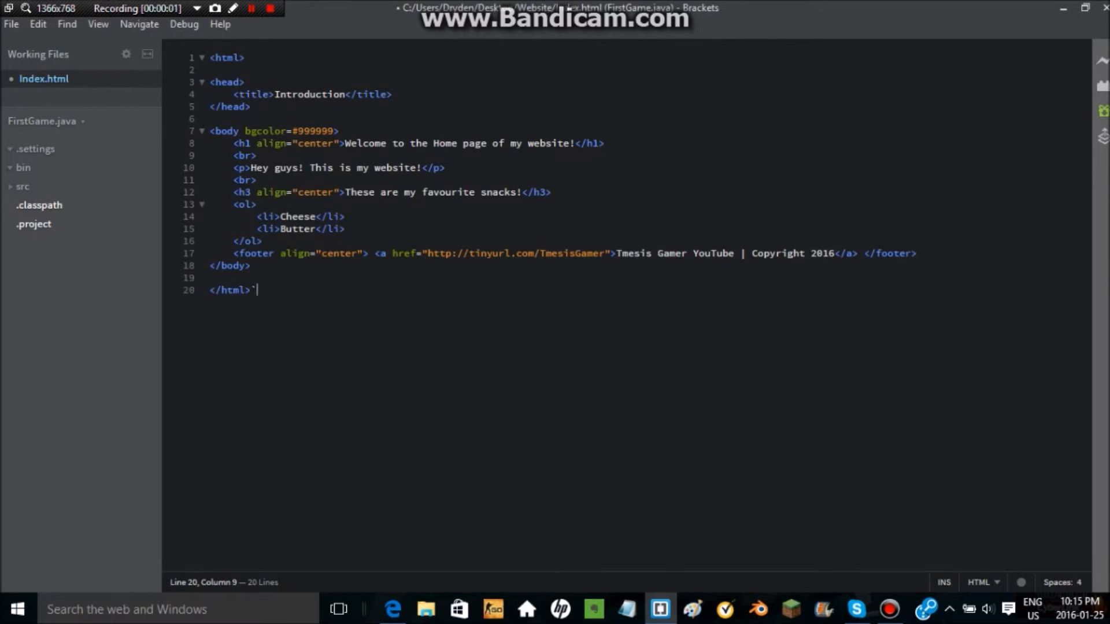
pyautogui.press('Backspace')
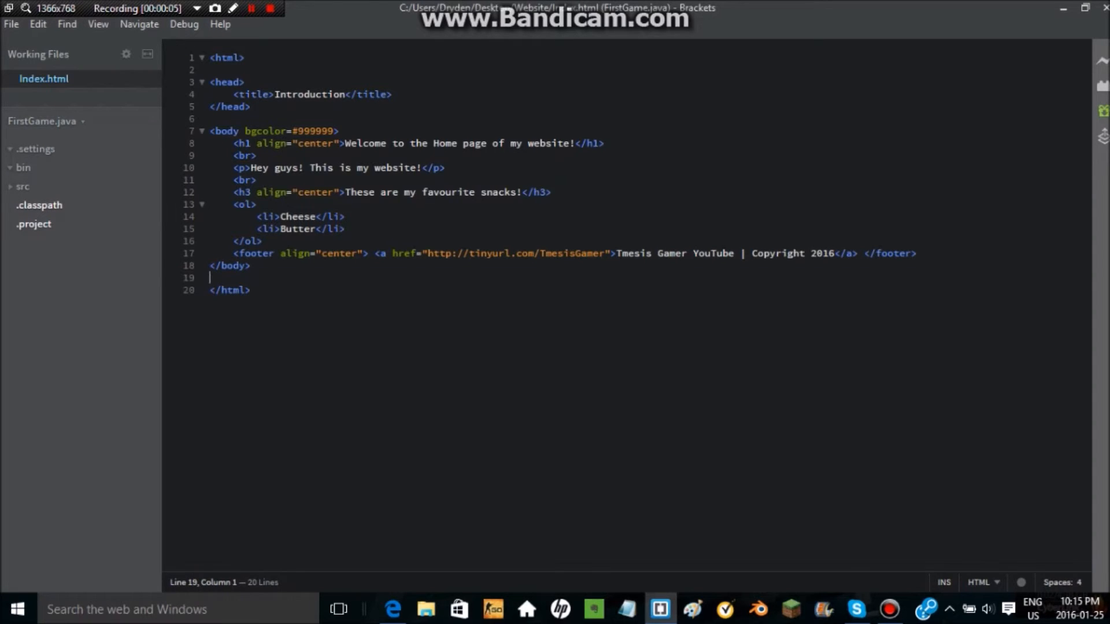
# Step: In a new Notepad document write the html and head tags with the title Introduction
pyautogui.click(625, 609)
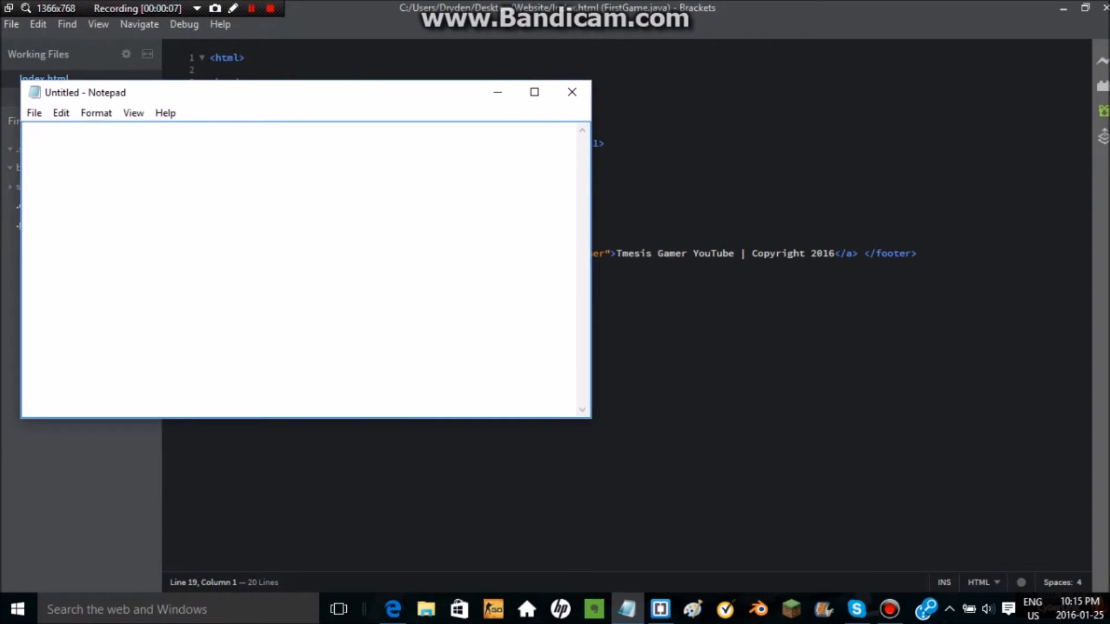
pyautogui.write('<htm')
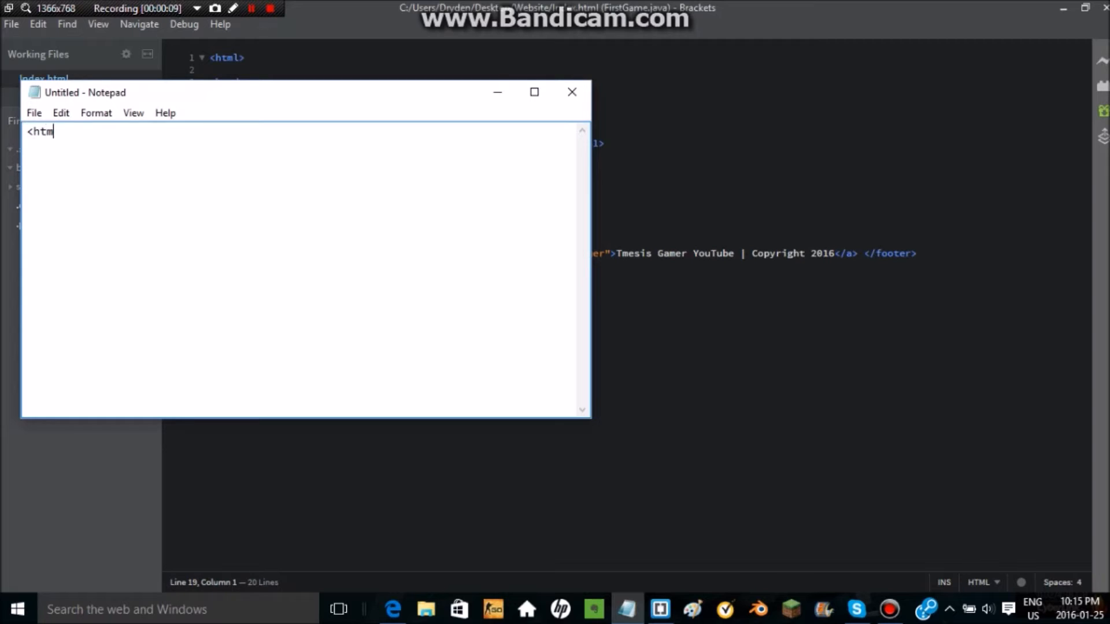
pyautogui.write('l>')
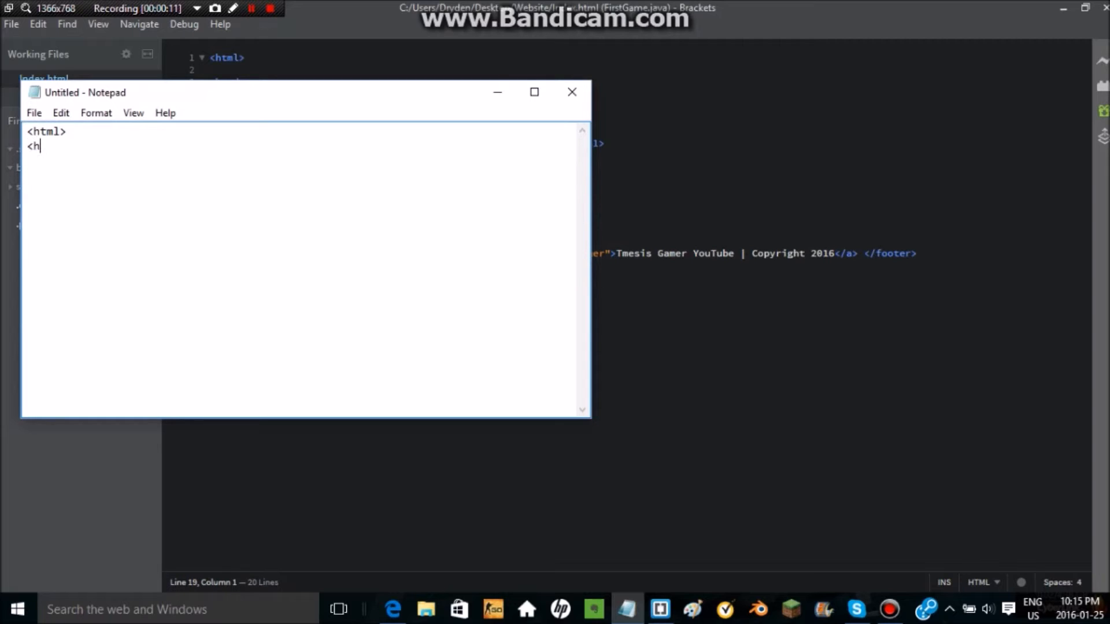
pyautogui.write('ead>')
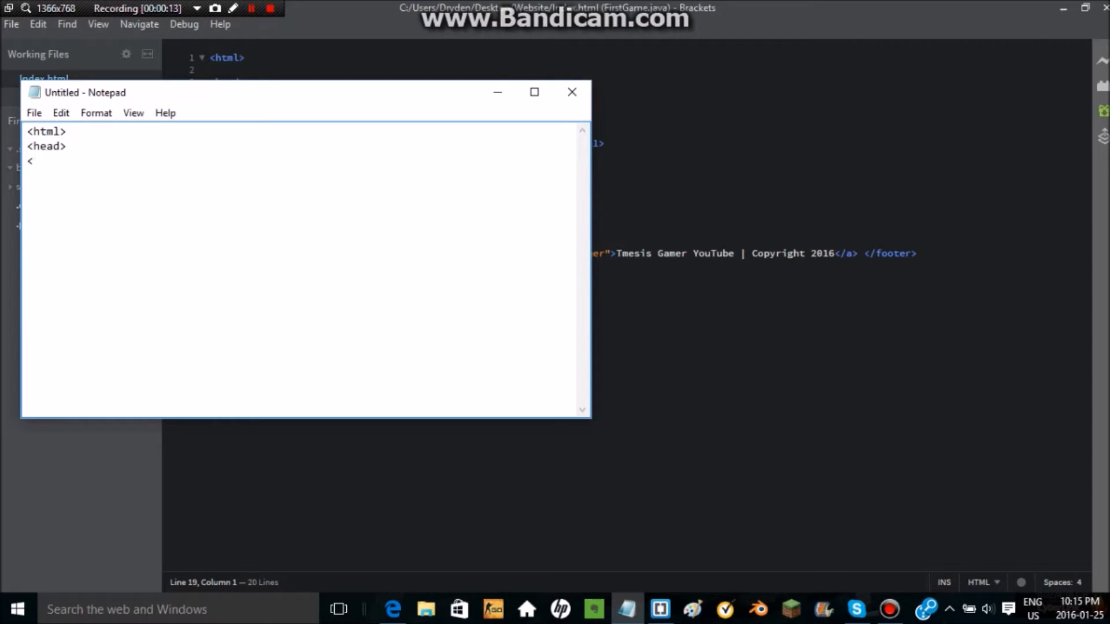
pyautogui.write('title>In')
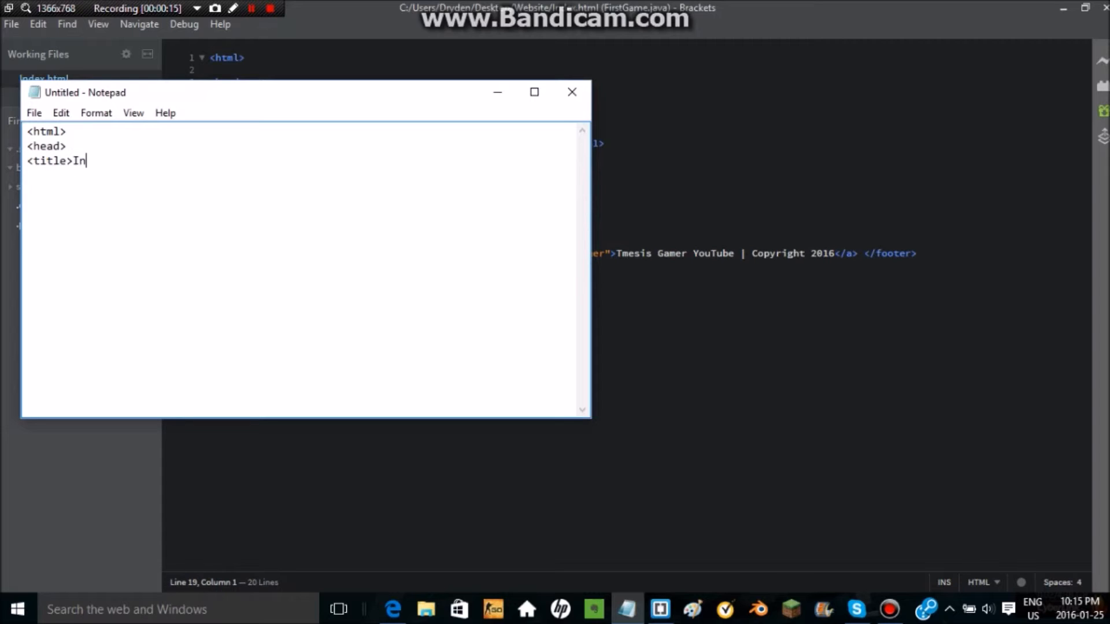
pyautogui.write('troducti')
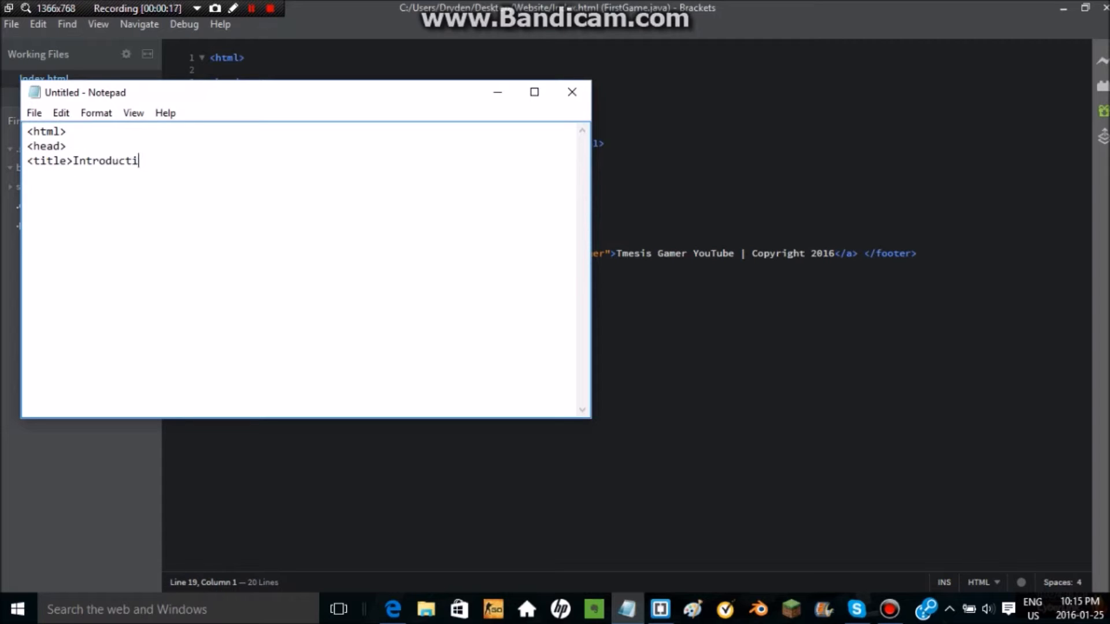
pyautogui.write('on<')
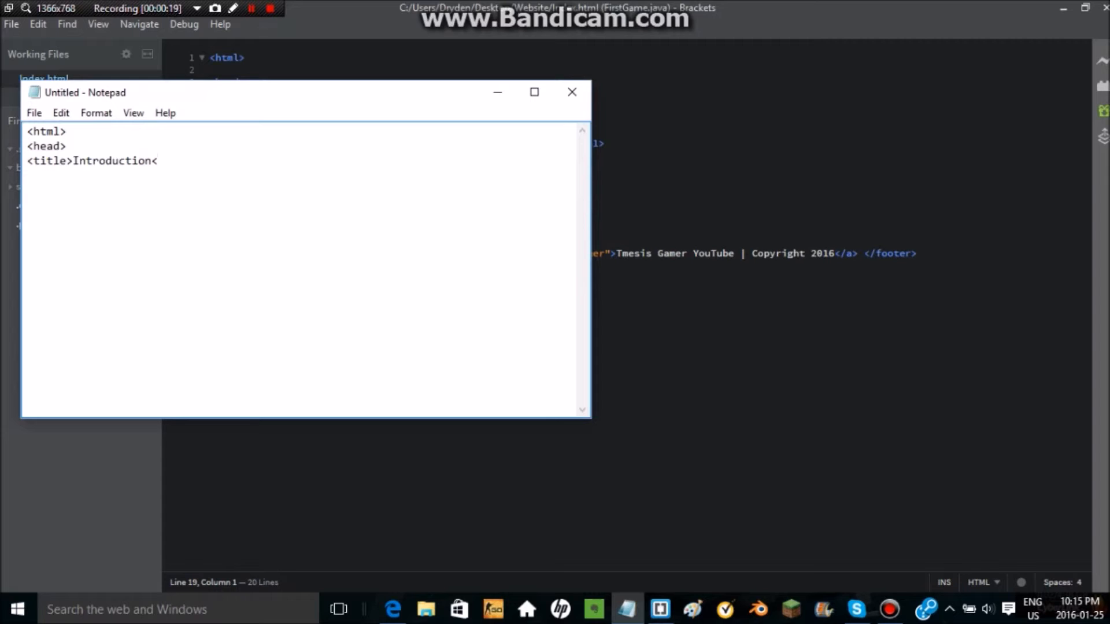
pyautogui.write('/title>')
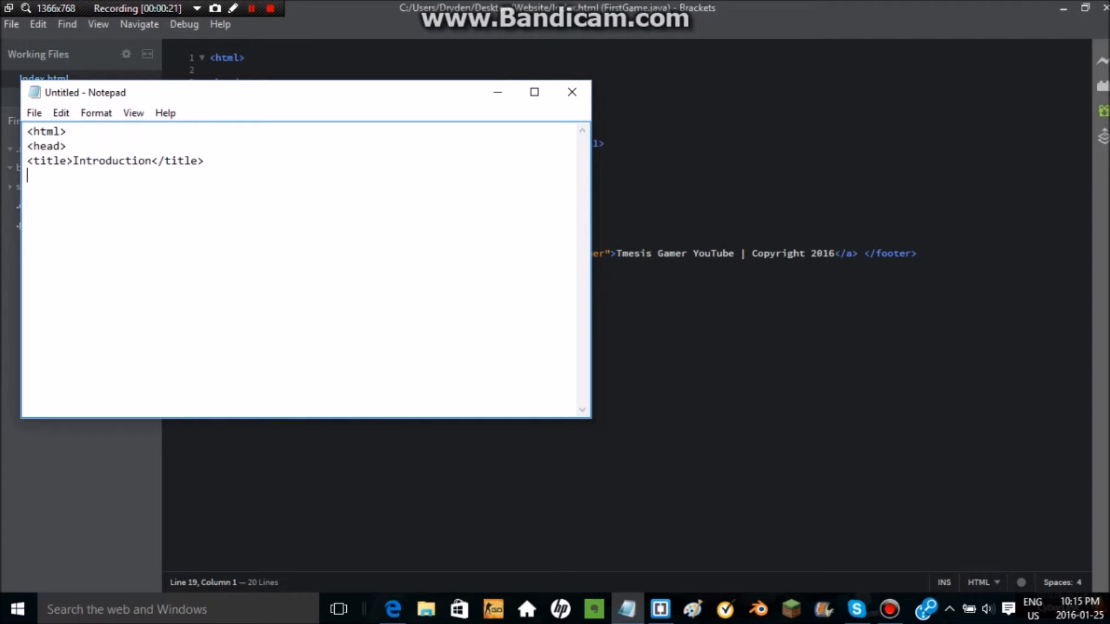
pyautogui.write('</head>')
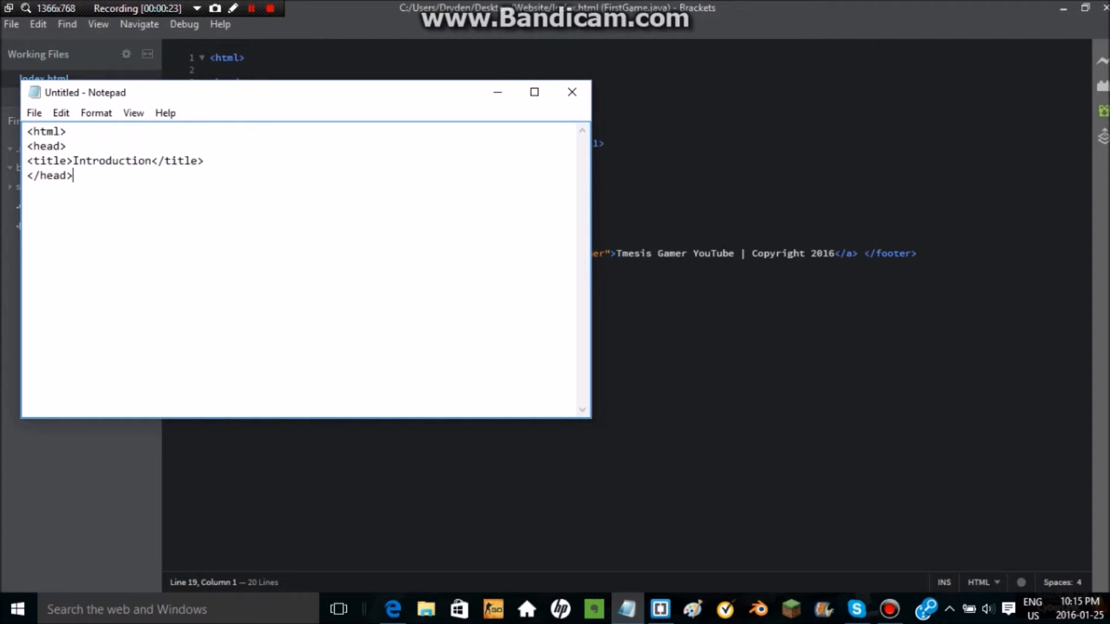
pyautogui.click(571, 93)
pyautogui.write('<b')
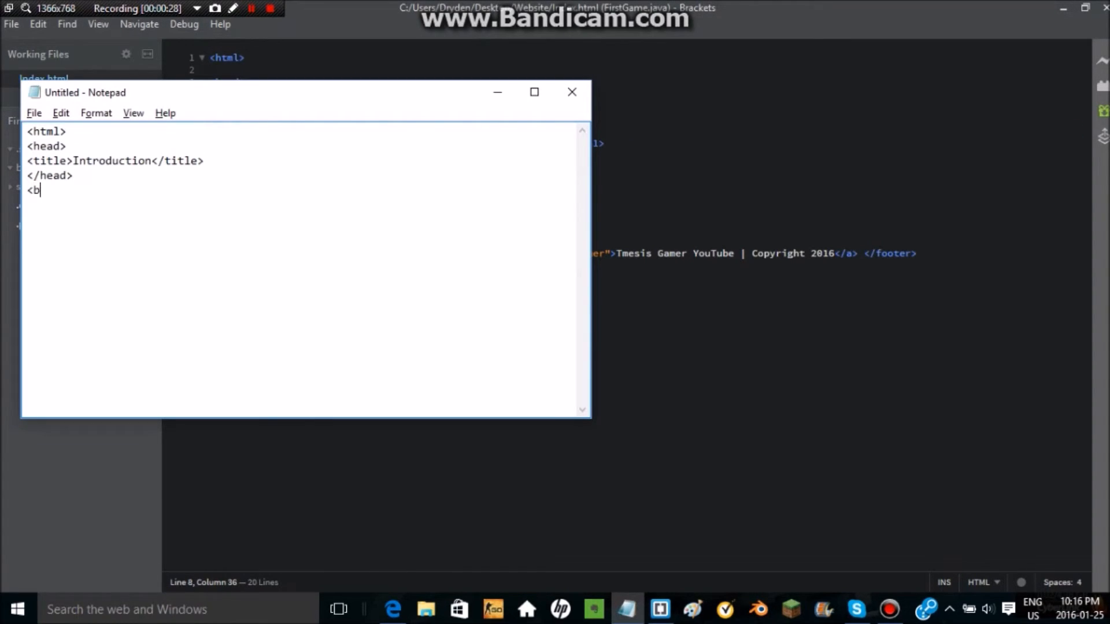
# Step: Add a body tag with bgcolor="#999999" for the grey background
pyautogui.write('ody bg')
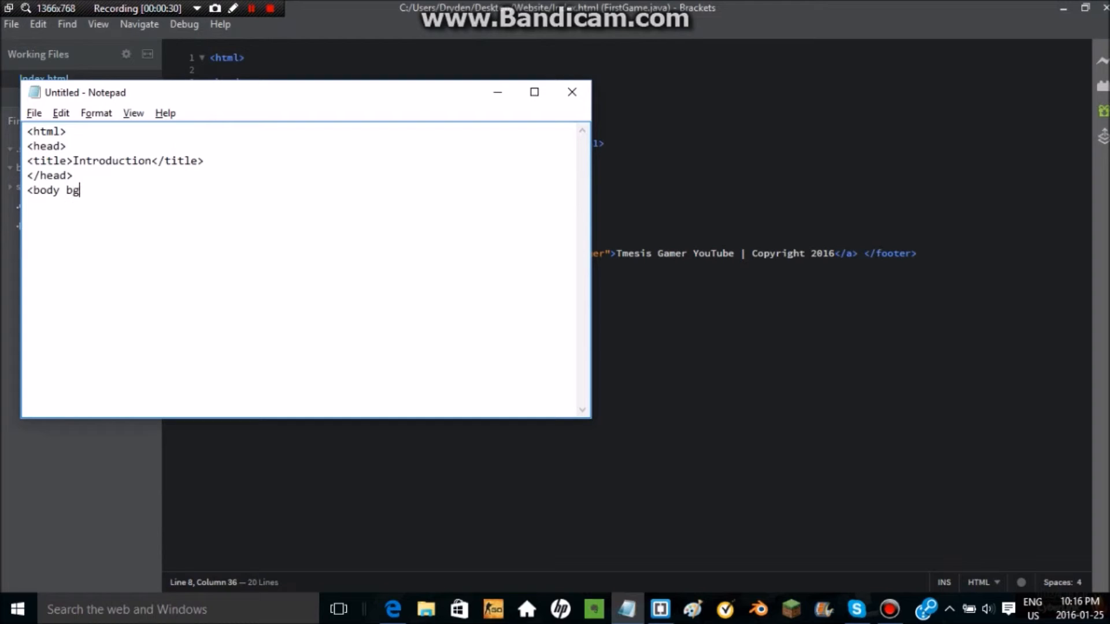
pyautogui.write('color="')
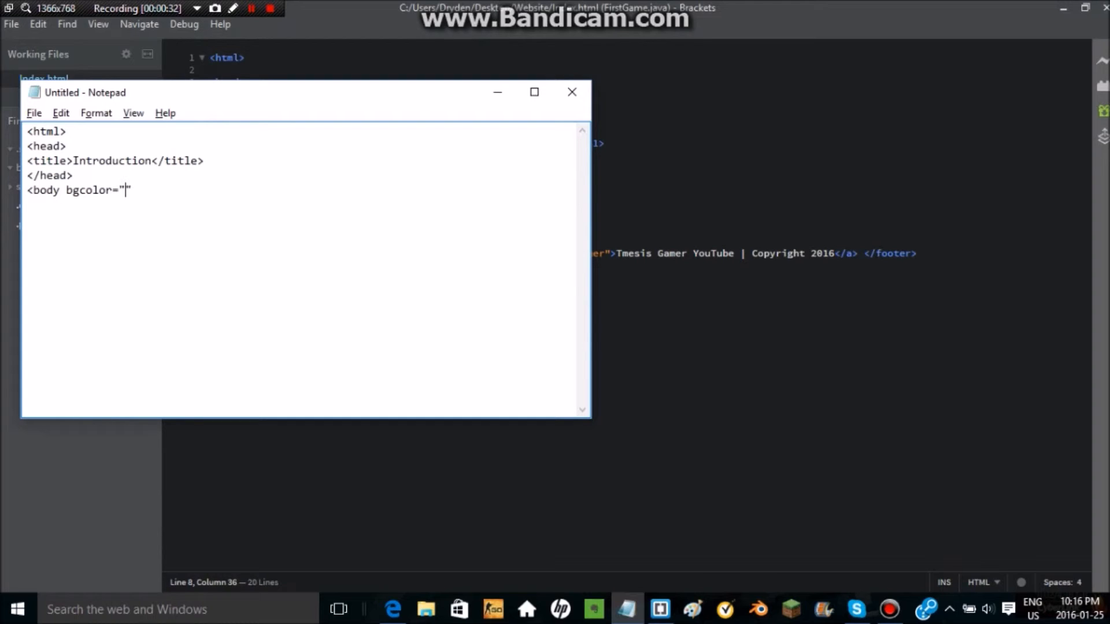
pyautogui.write('#99')
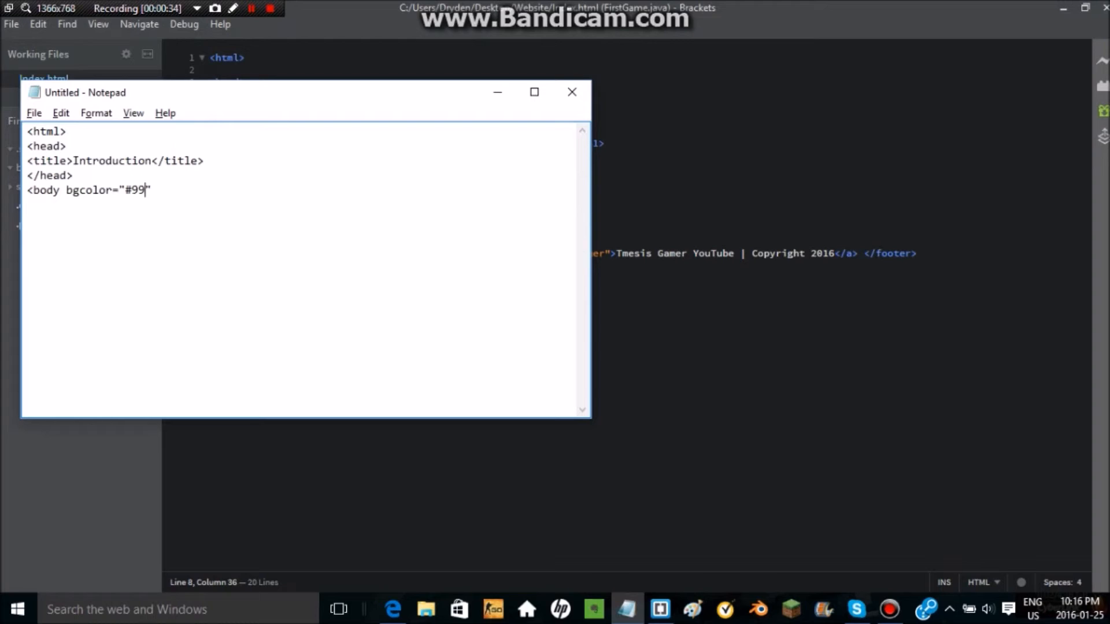
pyautogui.write('9')
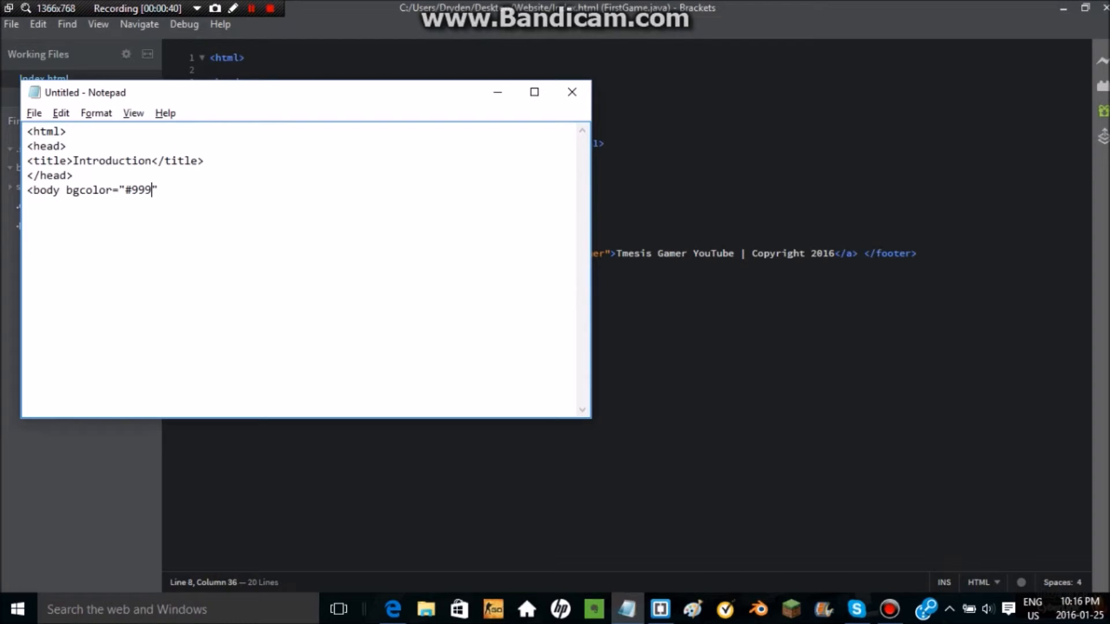
pyautogui.write('999"')
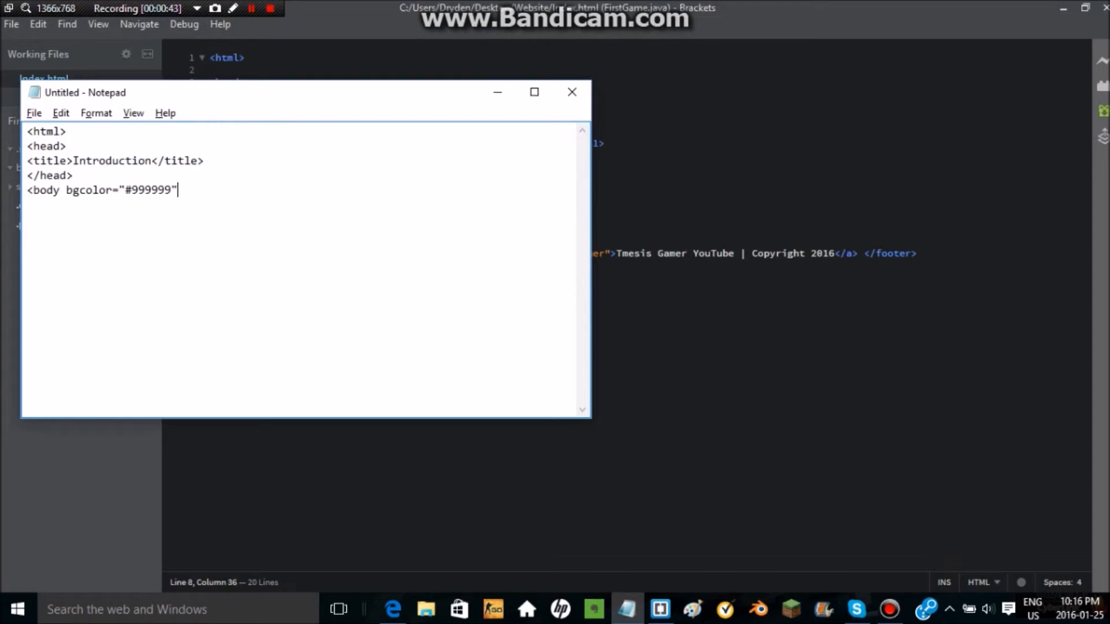
pyautogui.write('>')
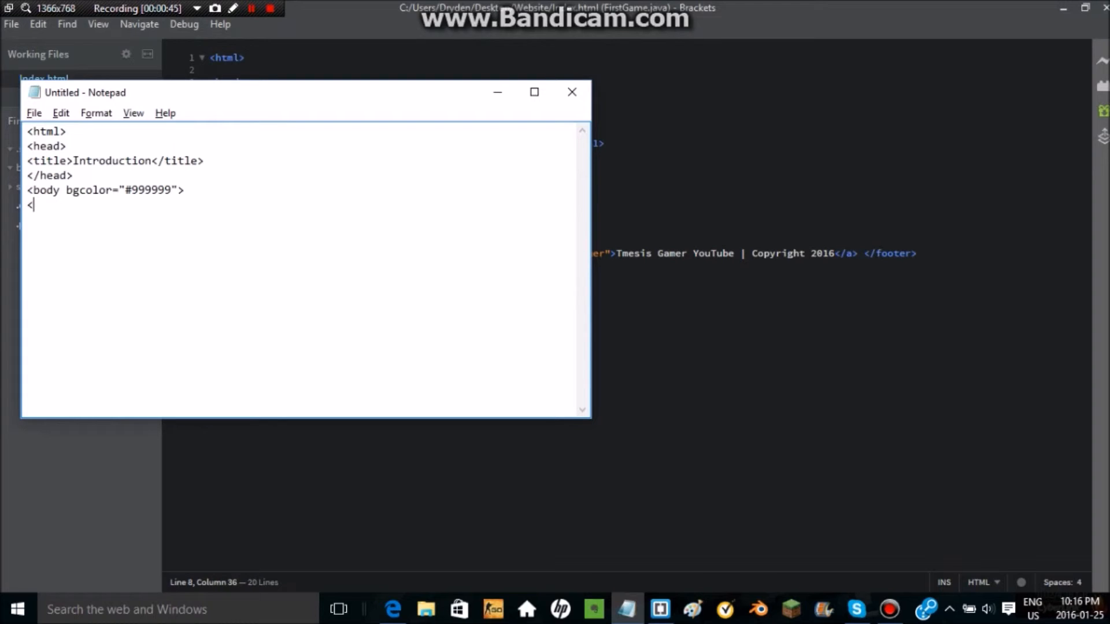
# Step: Add the h1 'See? This works too!' and close the body and html tags
pyautogui.write('h1>S')
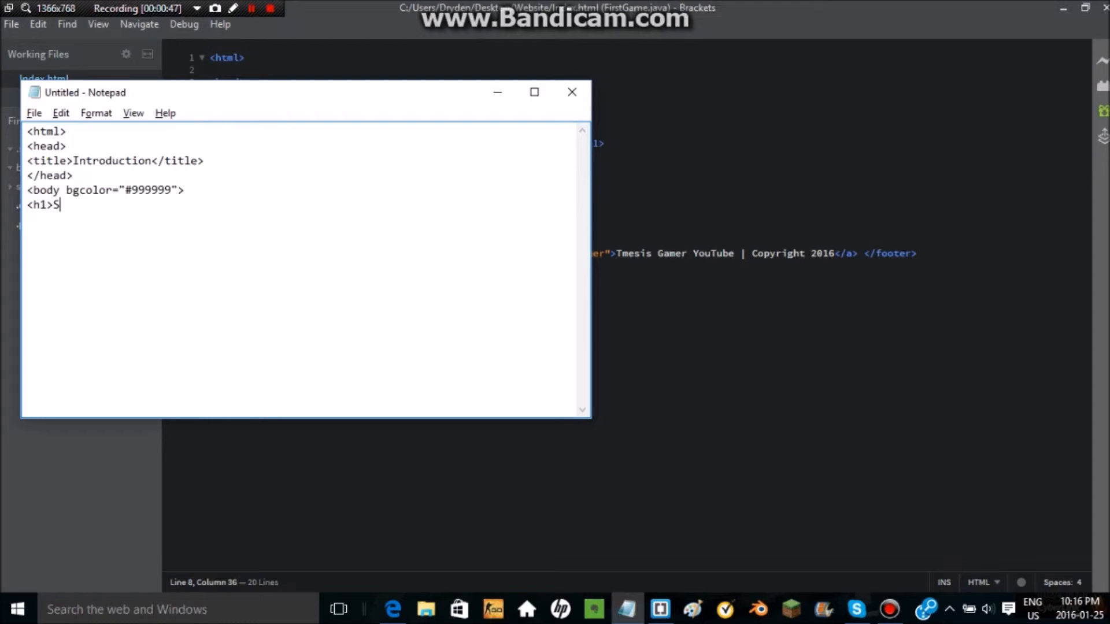
pyautogui.write('ee? This')
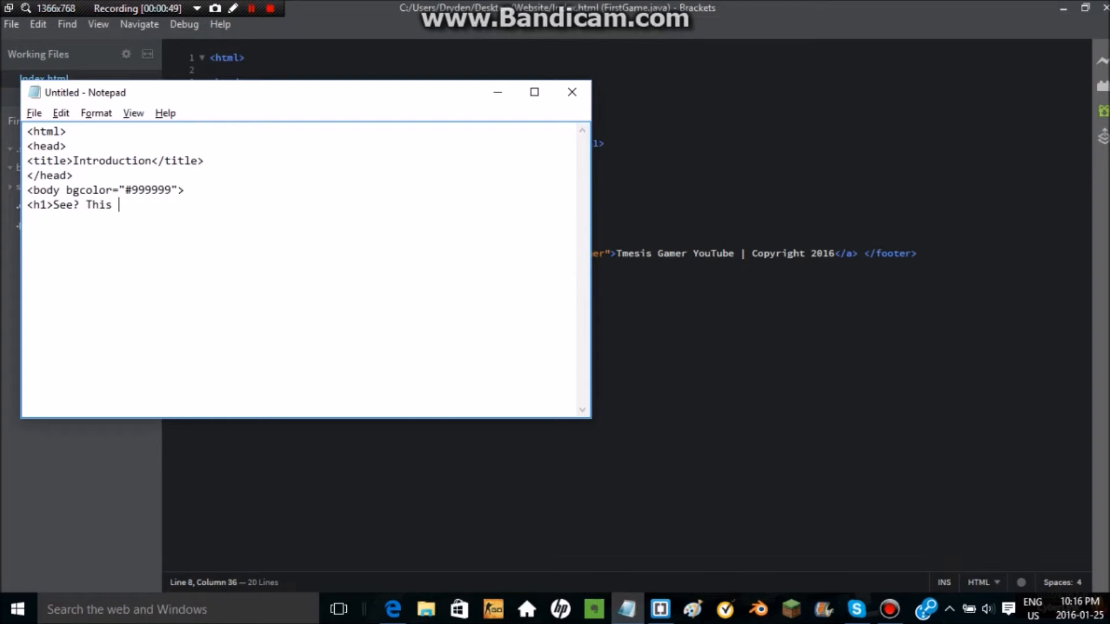
pyautogui.write('works')
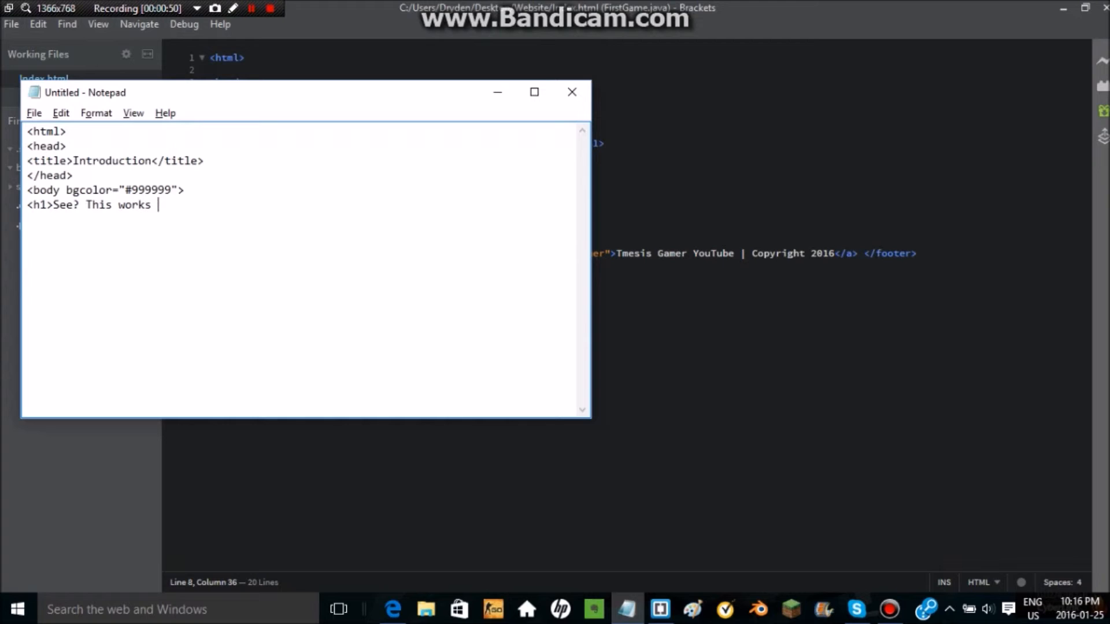
pyautogui.write('too!')
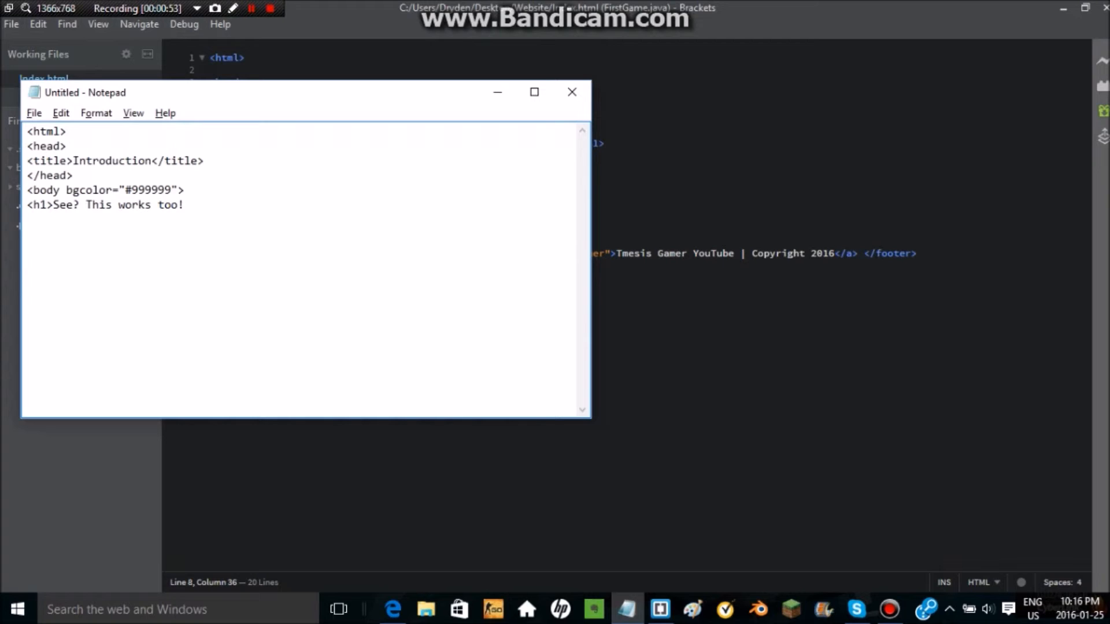
pyautogui.write('</h1>')
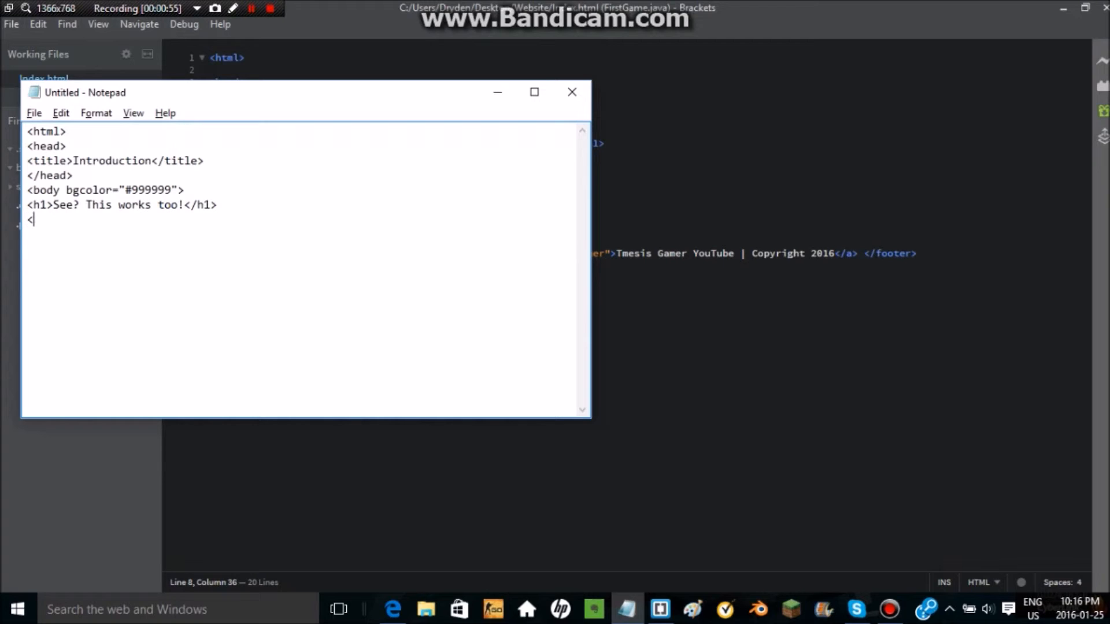
pyautogui.write('/bo')
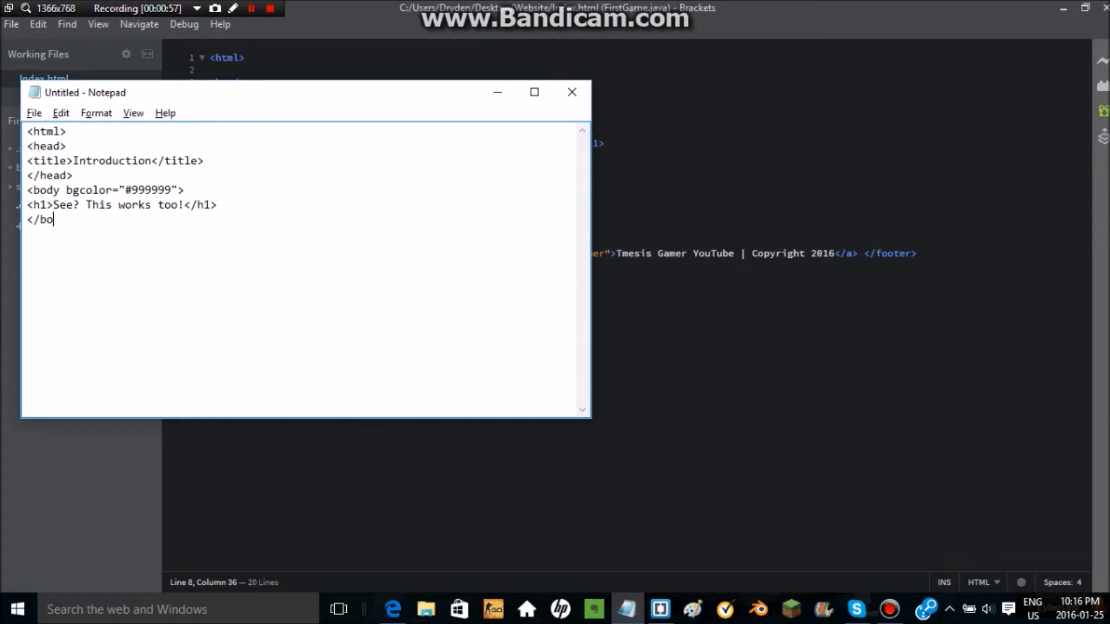
pyautogui.write('dy>')
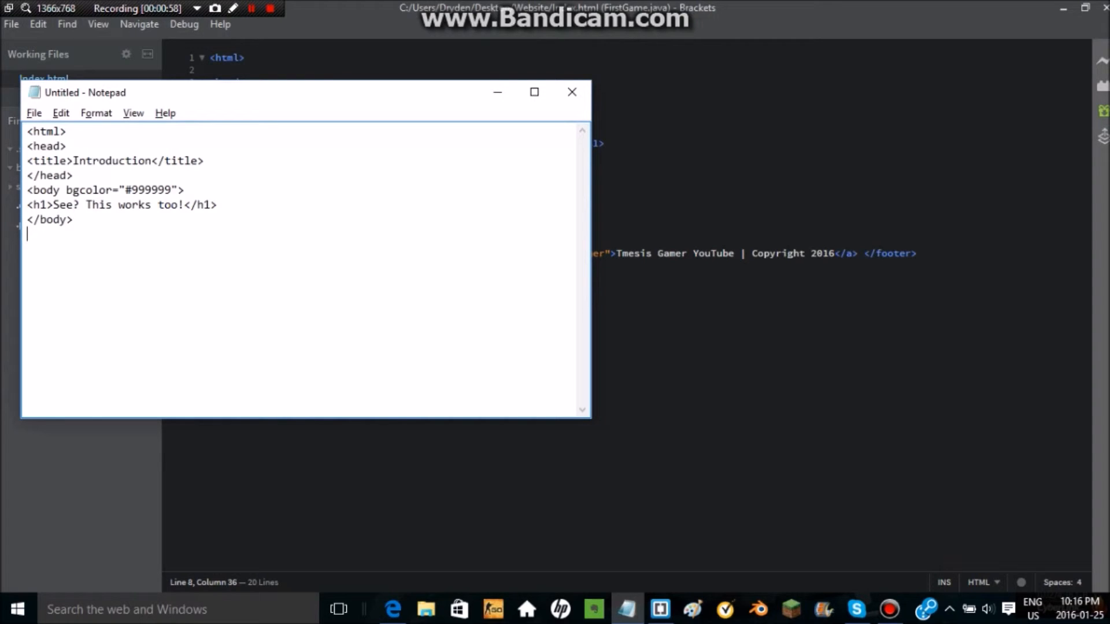
pyautogui.write('</htm')
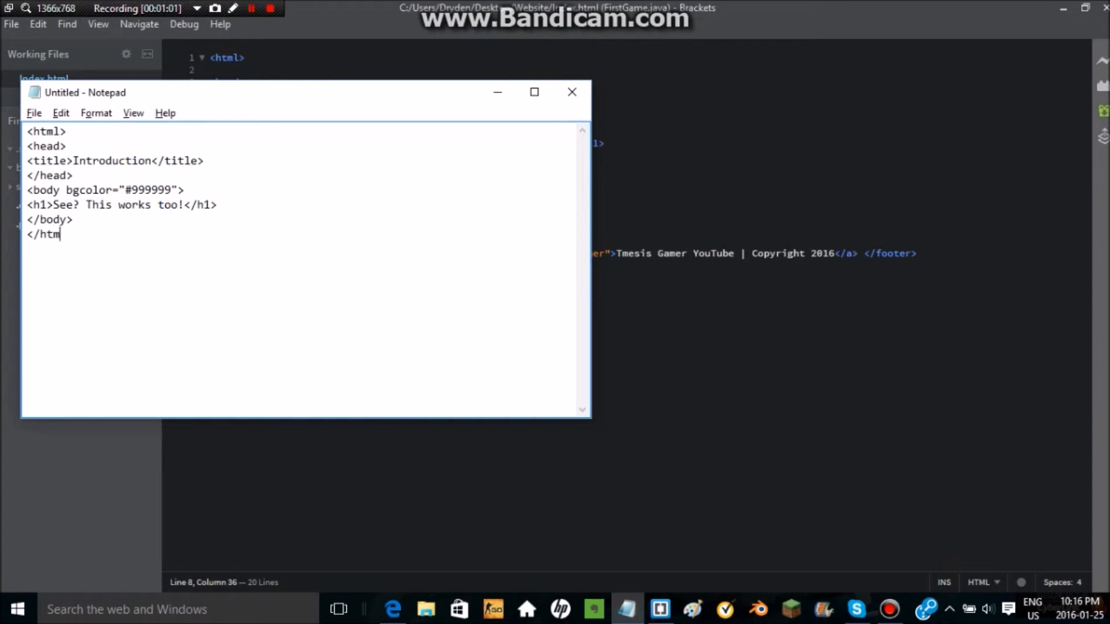
pyautogui.write('l>')
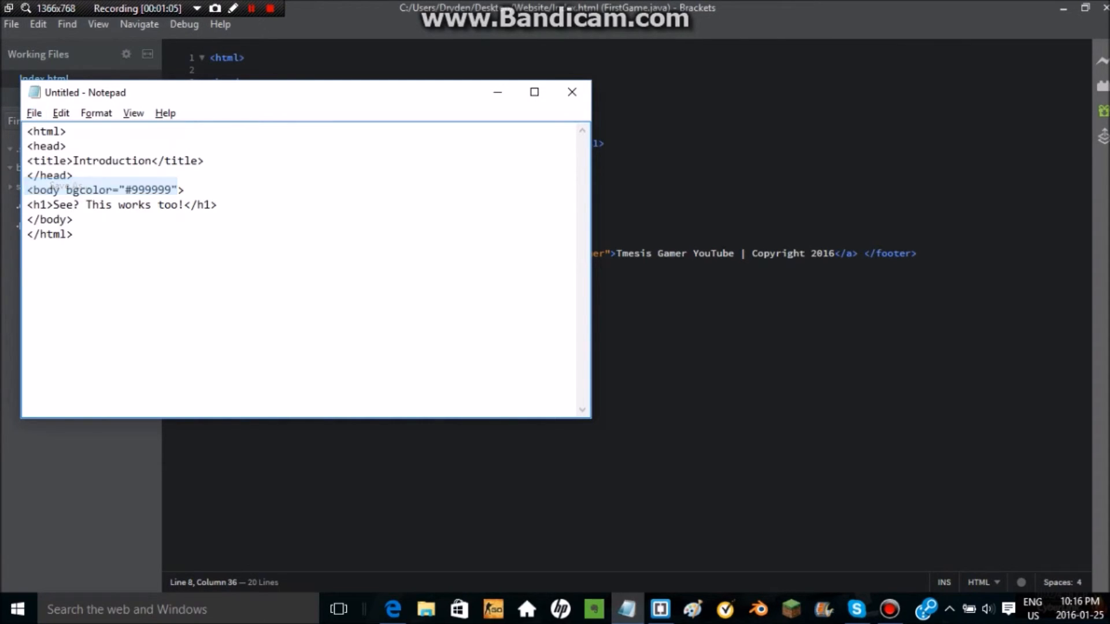
# Step: Save the Notepad page as See.html in the Website folder
pyautogui.click(35, 113)
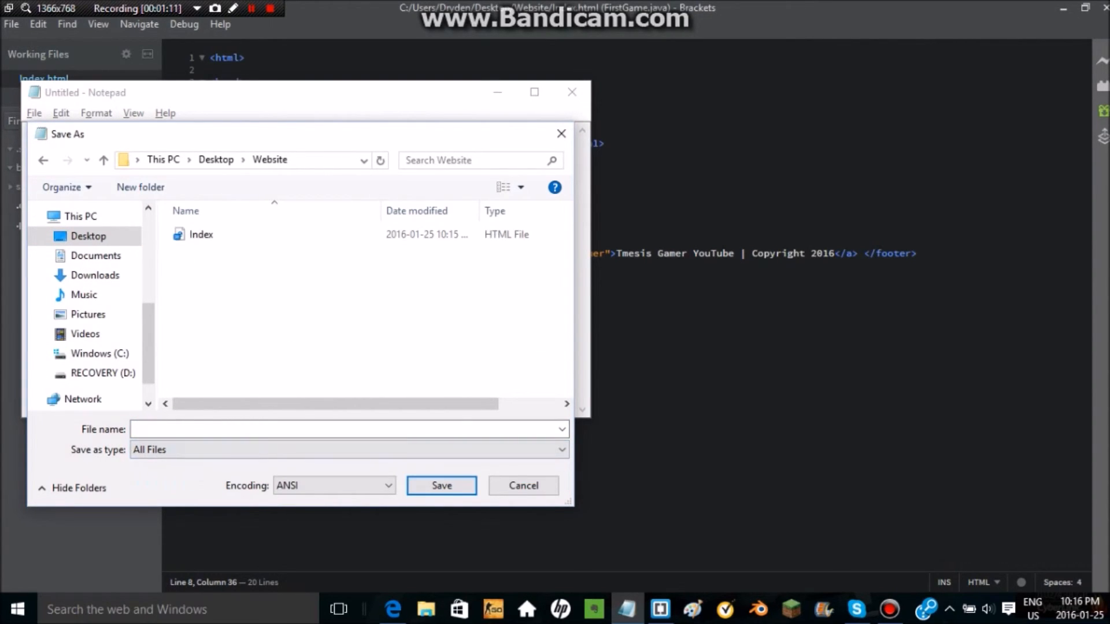
pyautogui.write('S')
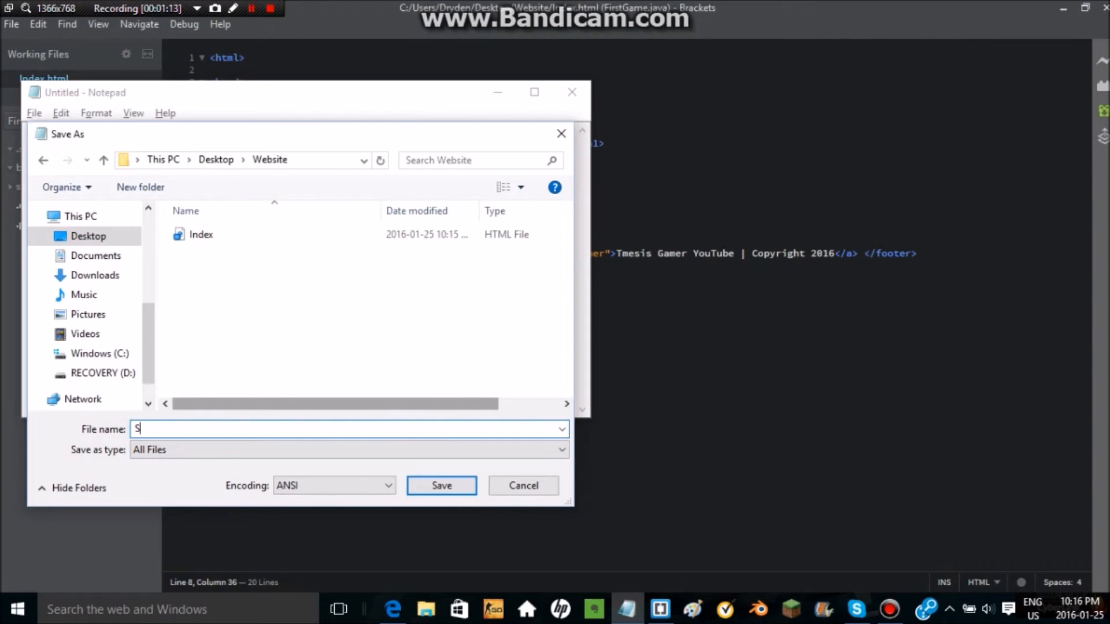
pyautogui.write('ee?.h')
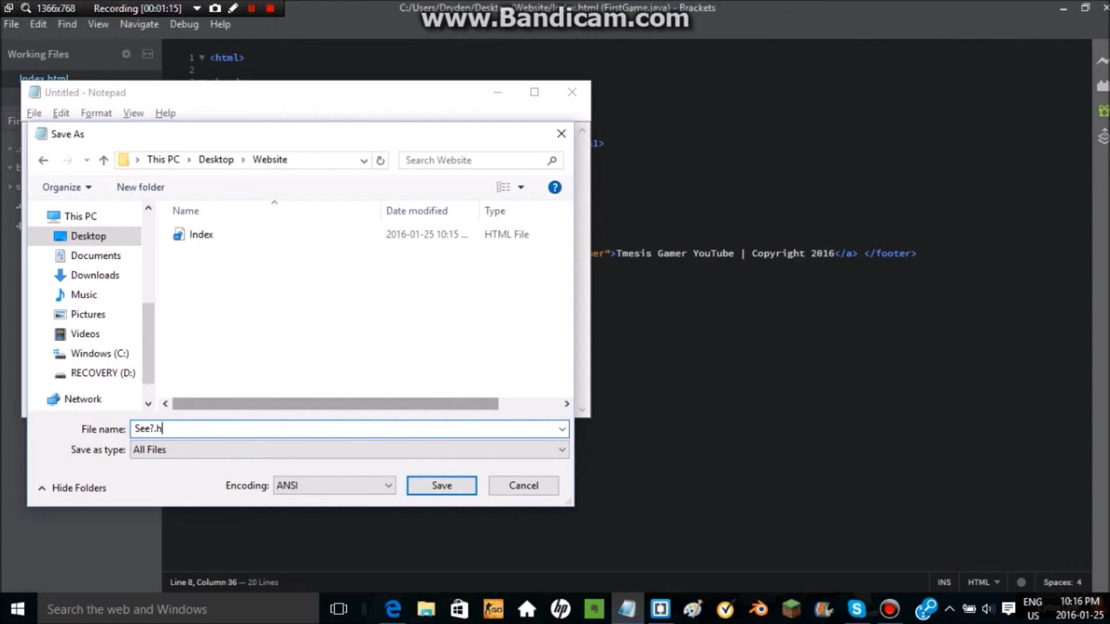
pyautogui.write('tml')
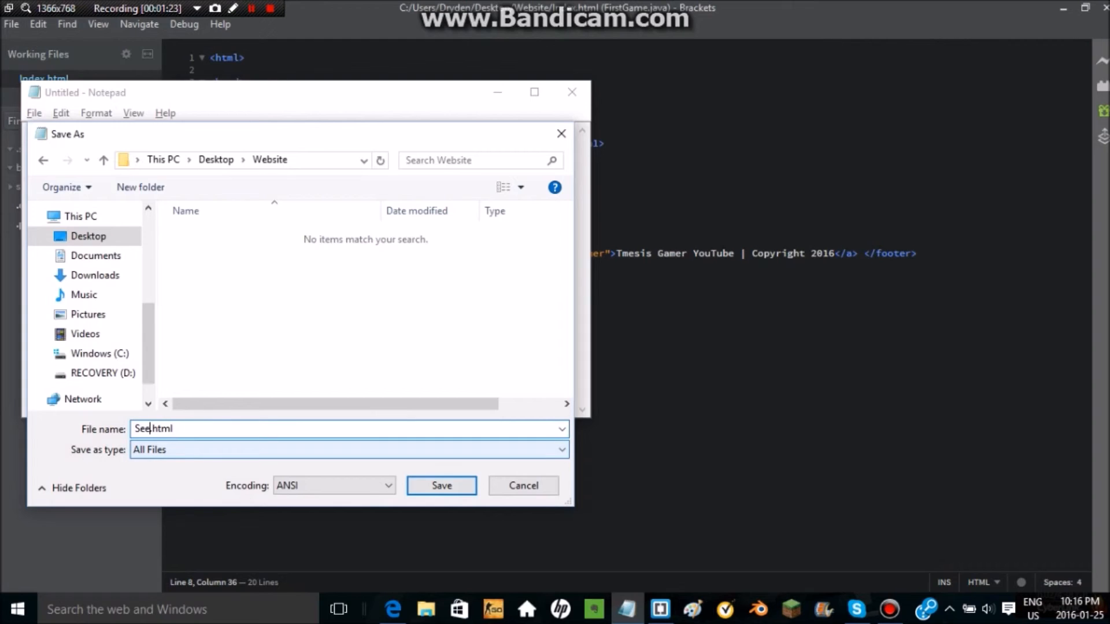
pyautogui.click(441, 486)
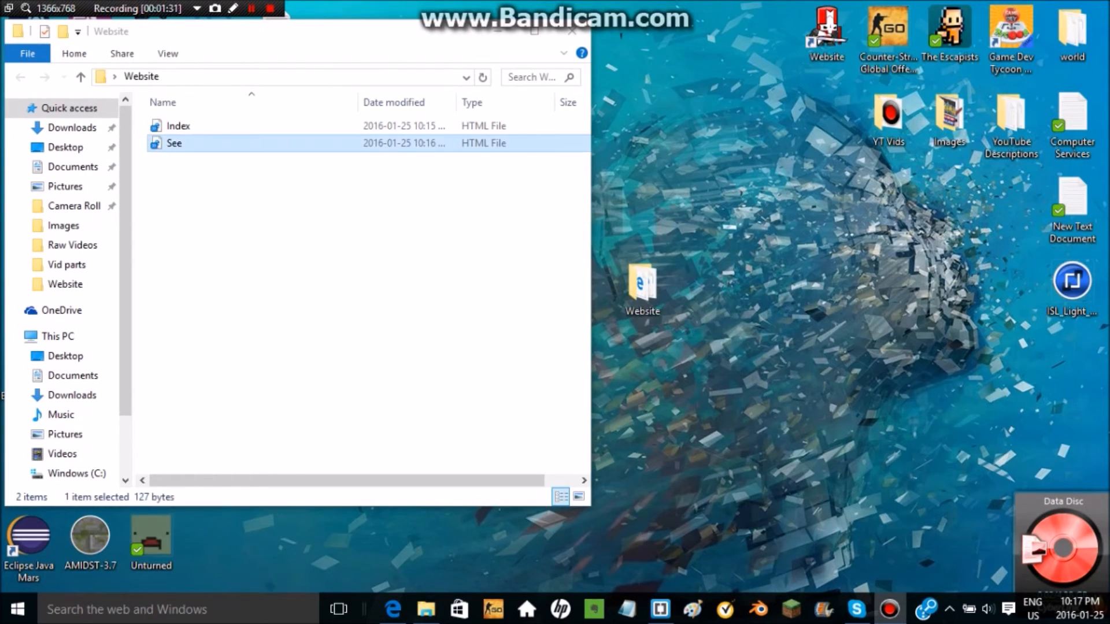
# Step: Delete the See file from the Website folder, leaving only Index
pyautogui.doubleClick(173, 143)
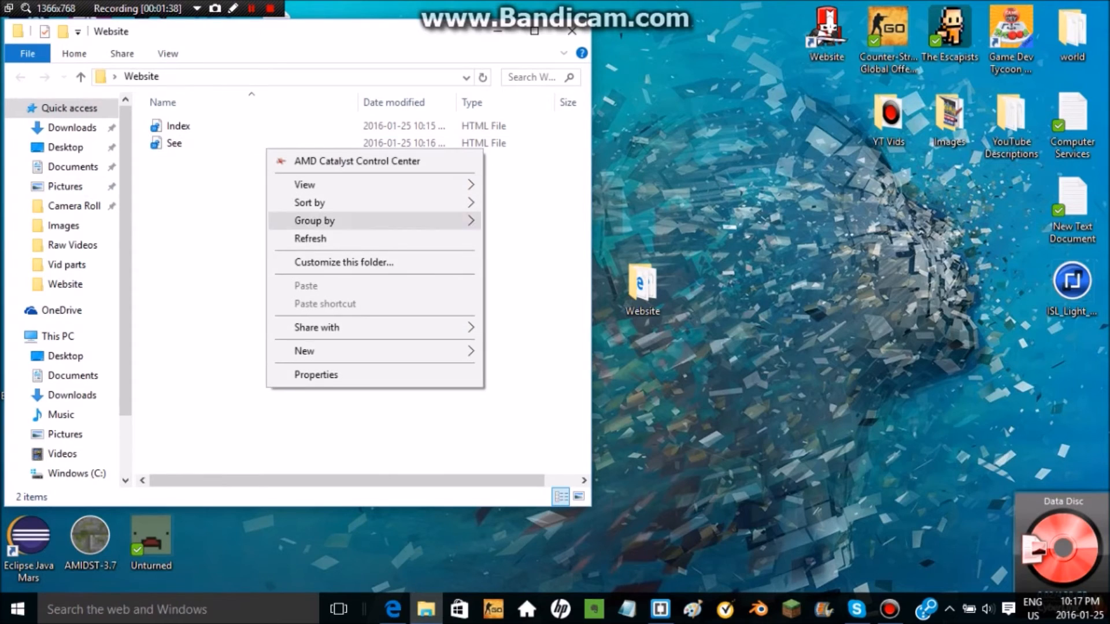
pyautogui.click(173, 143)
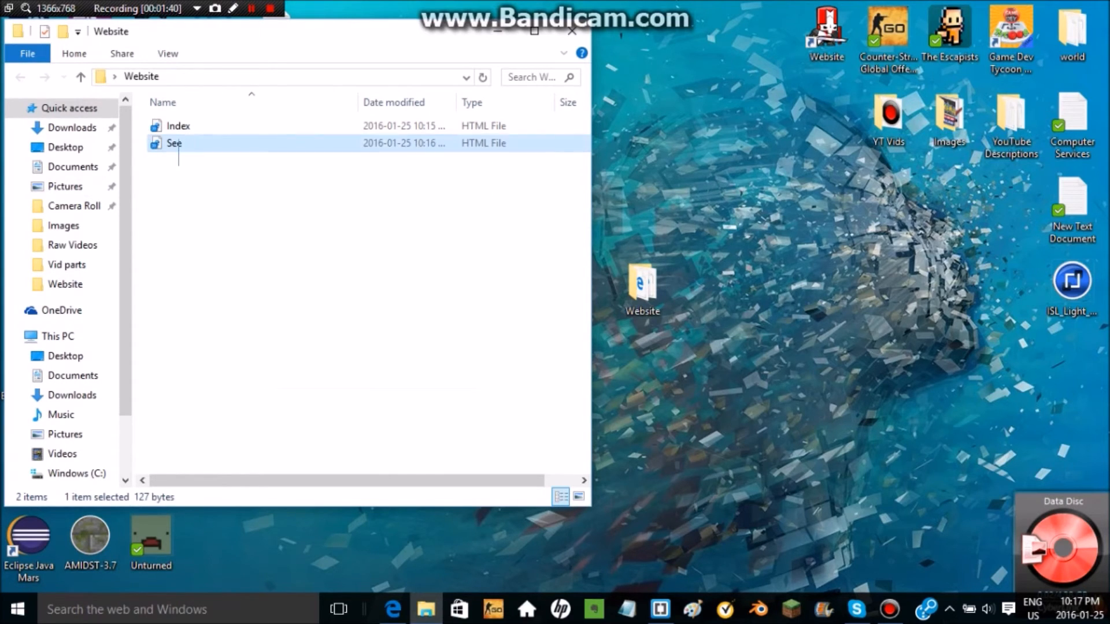
pyautogui.press('Delete')
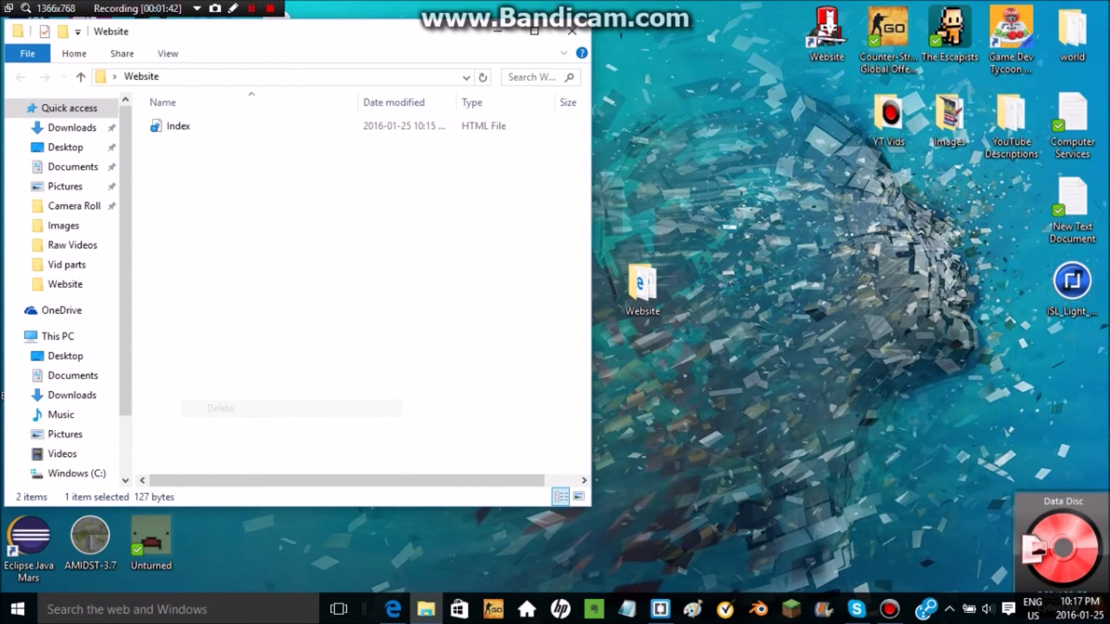
pyautogui.click(572, 31)
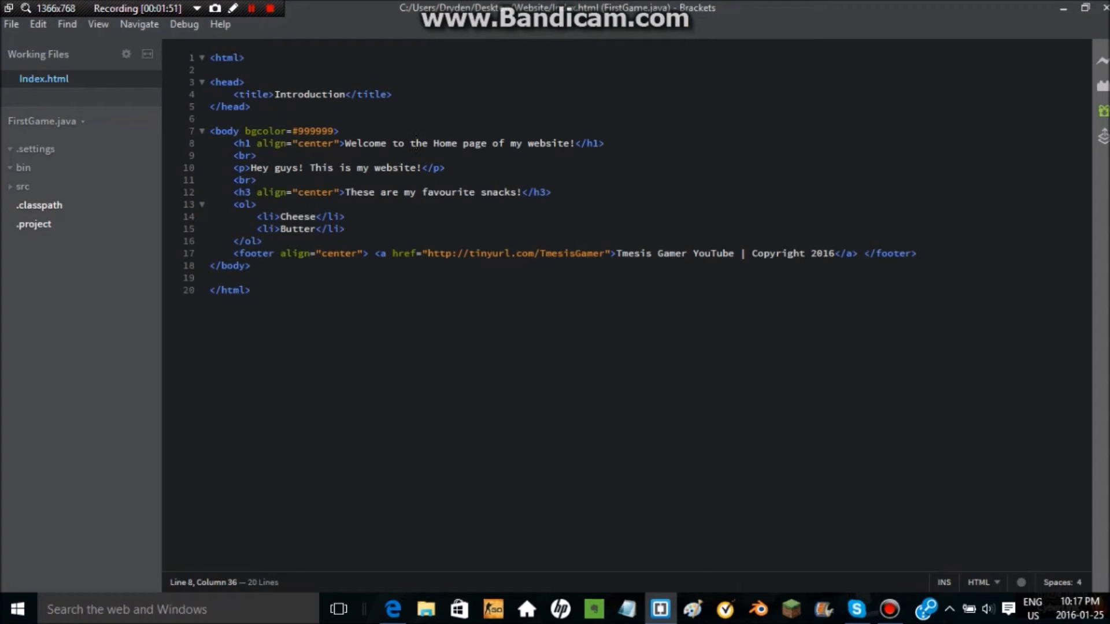
# Step: Add <header>Hello!</header> after <body>, preview it in Edge, then select it for removal
pyautogui.press('Enter')
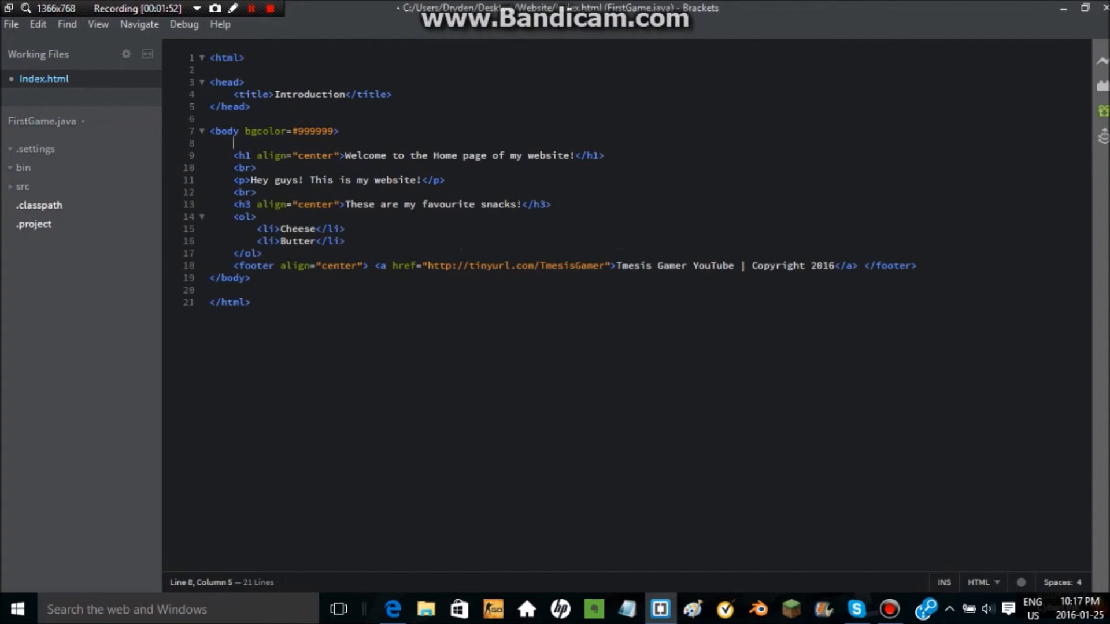
pyautogui.write('<header')
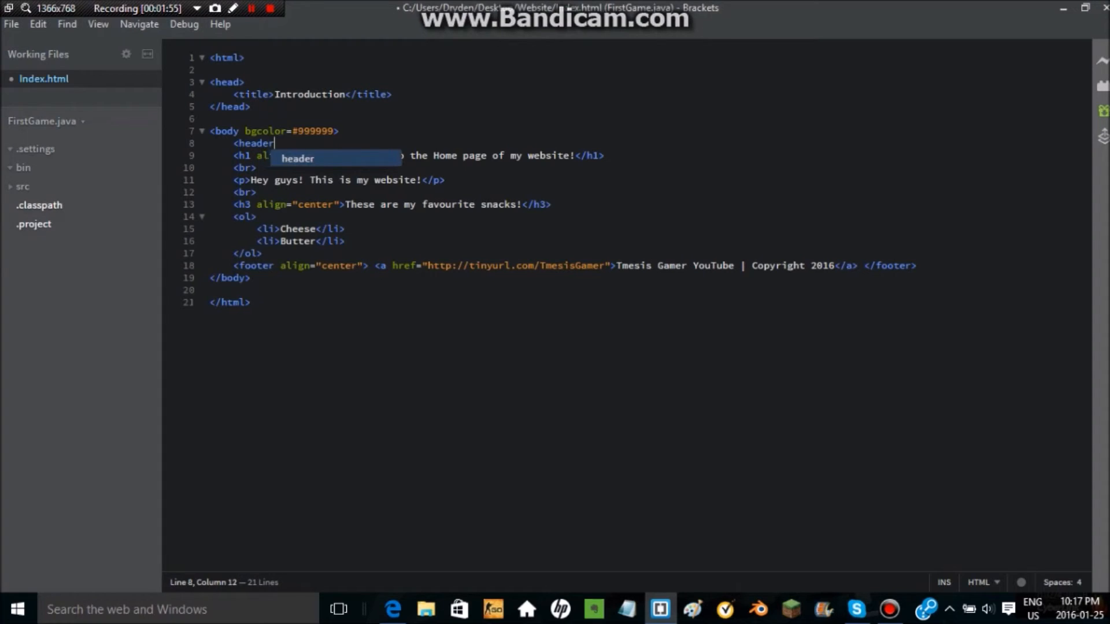
pyautogui.write('>Hell</header>')
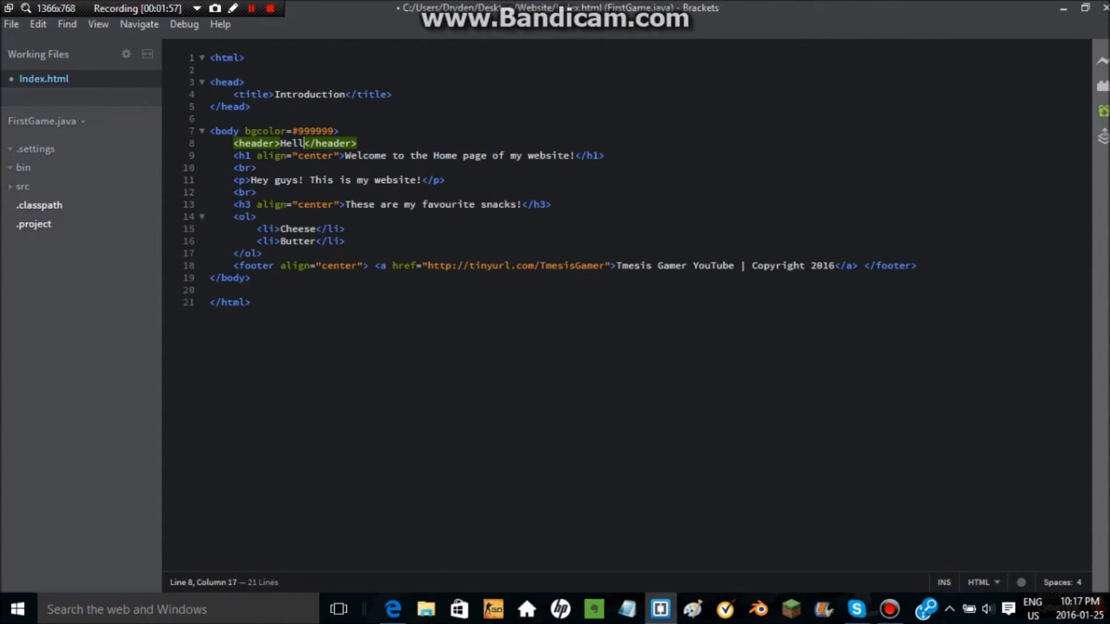
pyautogui.write('o!')
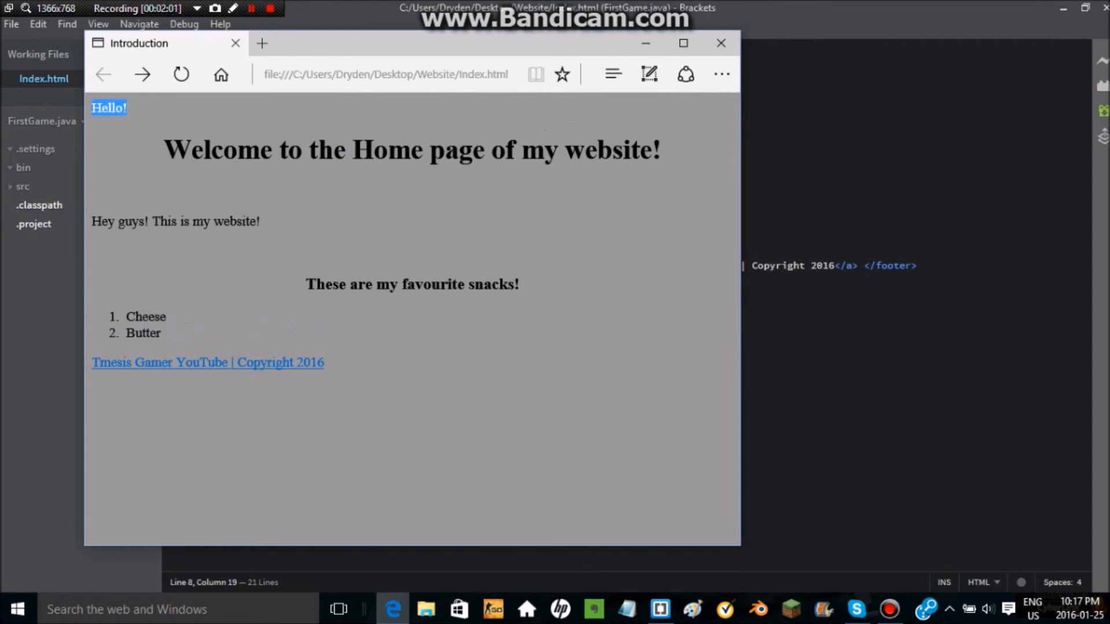
pyautogui.click(720, 43)
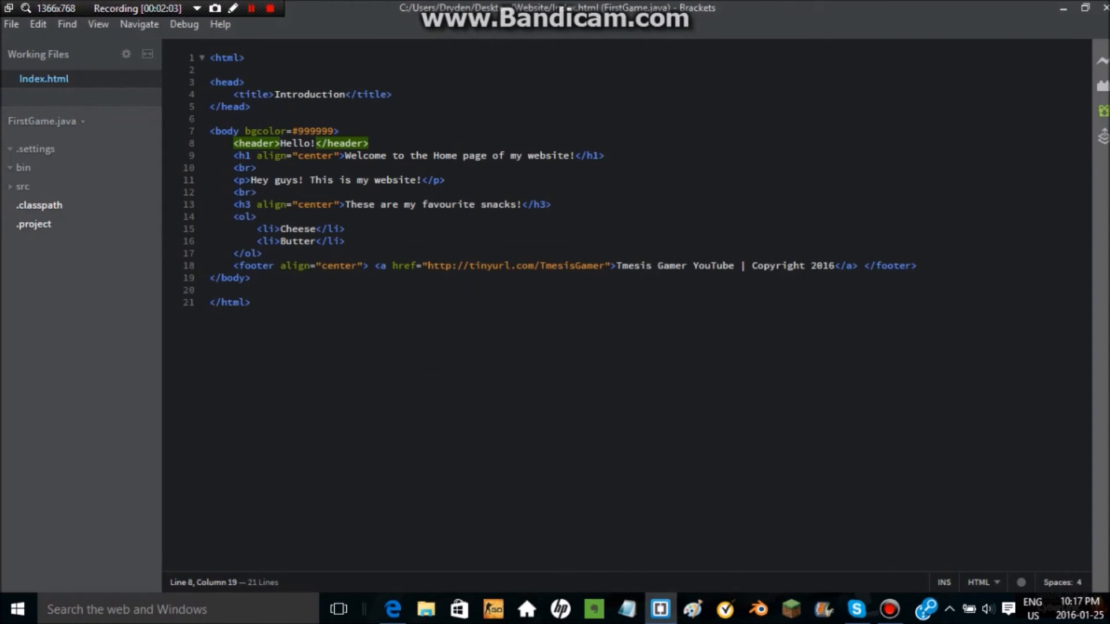
pyautogui.moveTo(235, 144); pyautogui.dragTo(369, 143)
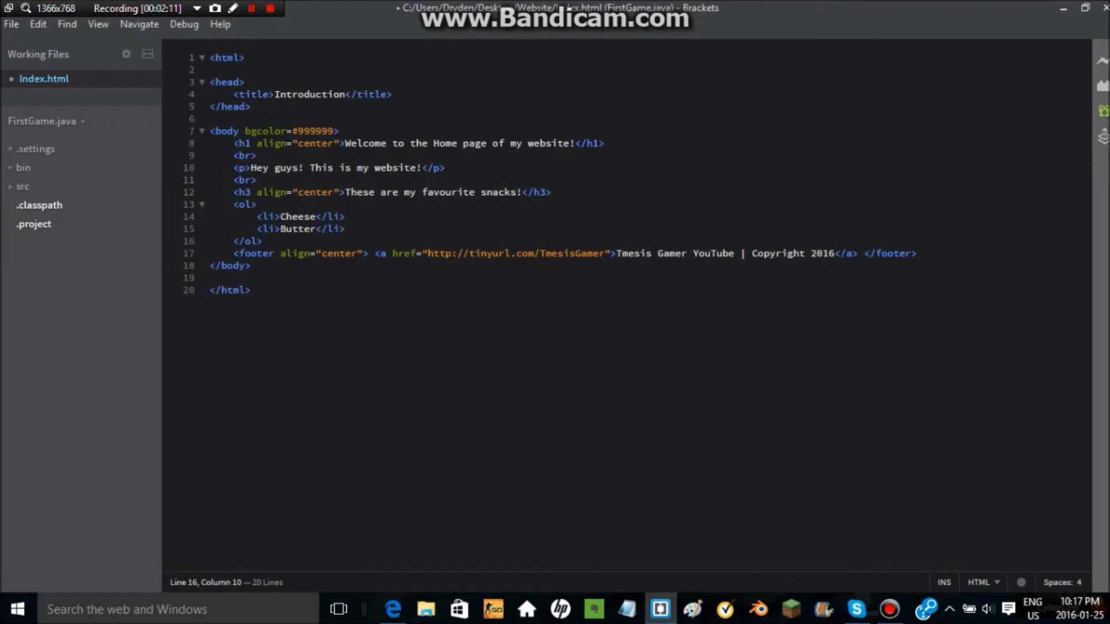
# Step: Re-enter the Hello! header line below <body>, preview again and save Index.html
pyautogui.write('<header>Hello!</header>')
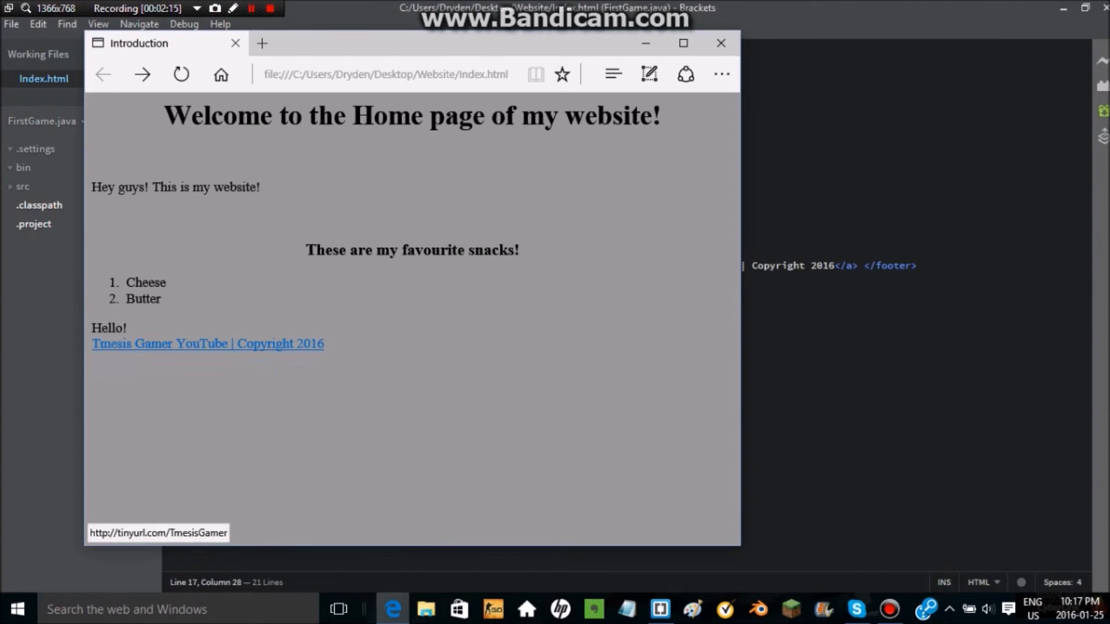
pyautogui.click(720, 44)
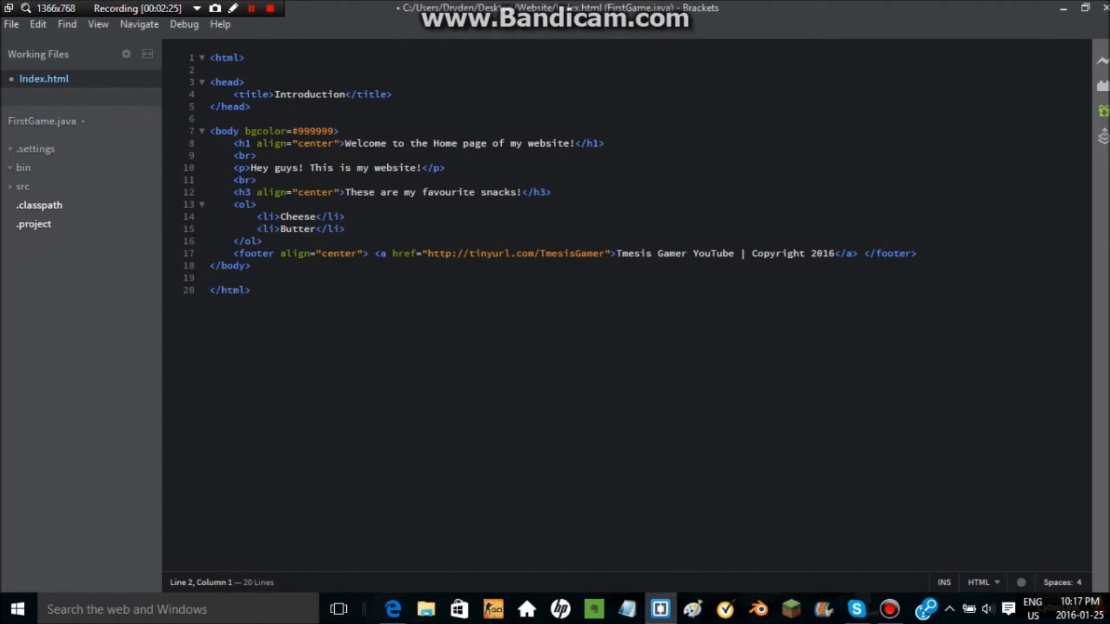
pyautogui.click(220, 130)
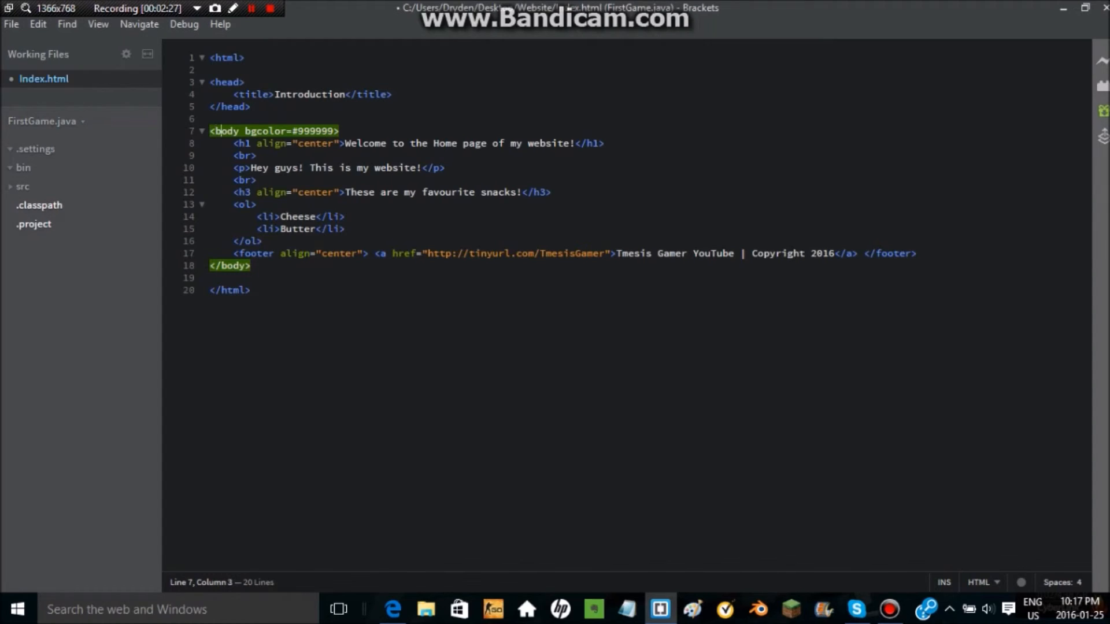
pyautogui.write('\\\\\\')
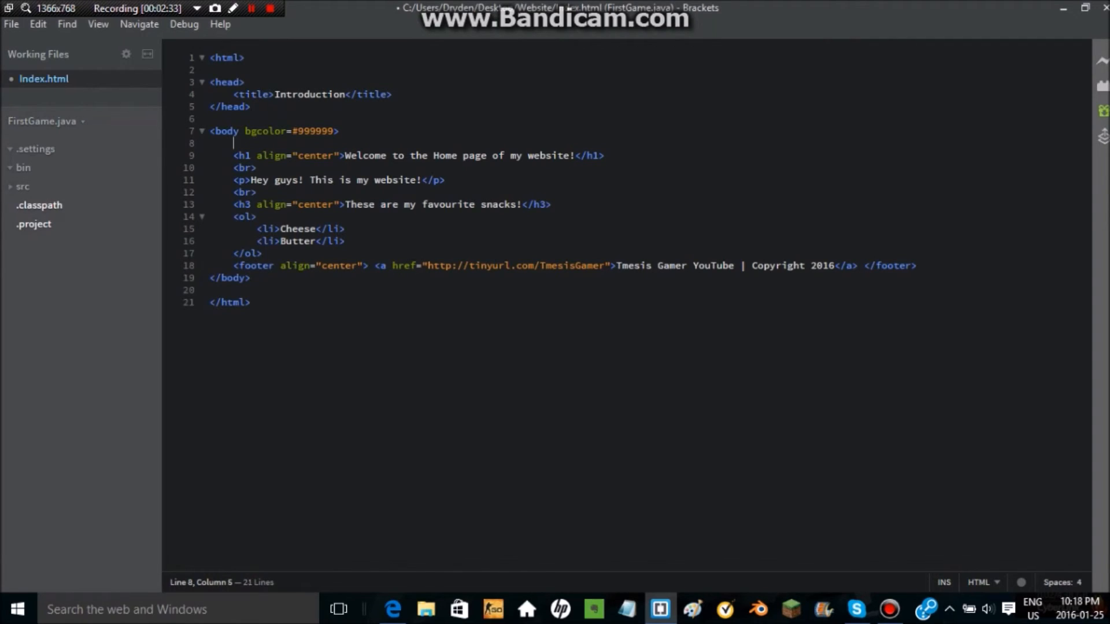
pyautogui.write('<header>Hello!</header>')
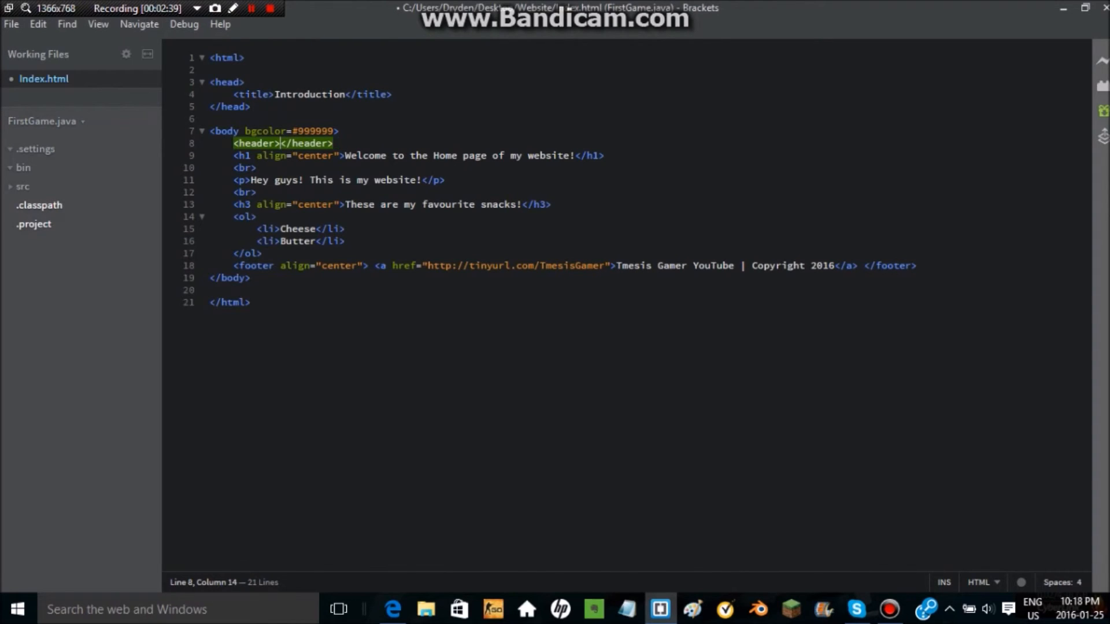
pyautogui.press('Left')
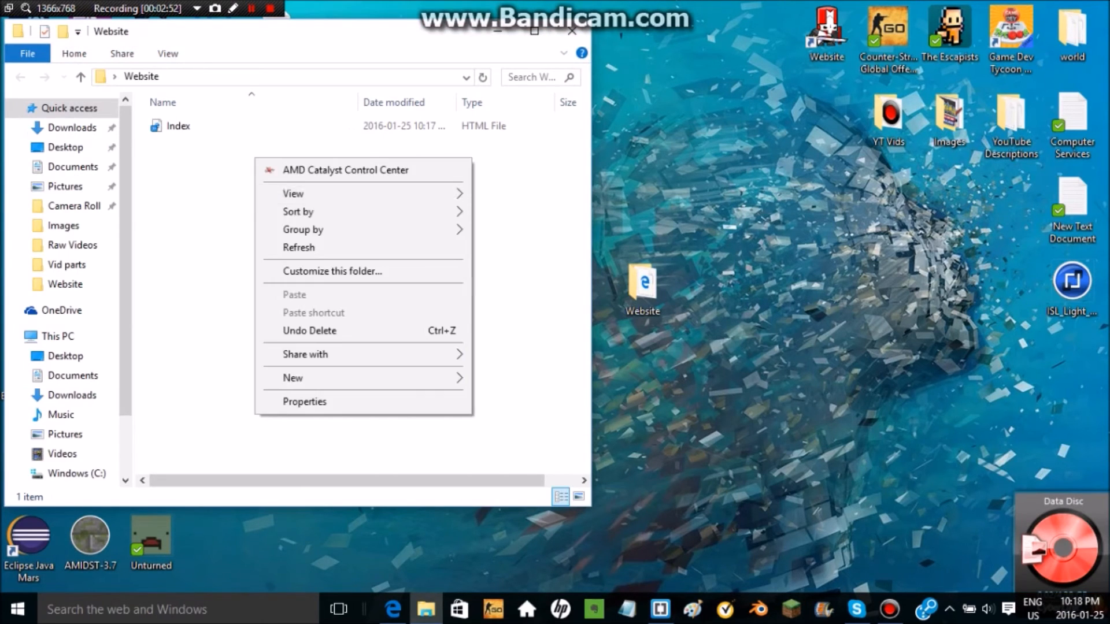
pyautogui.moveTo(314, 378)
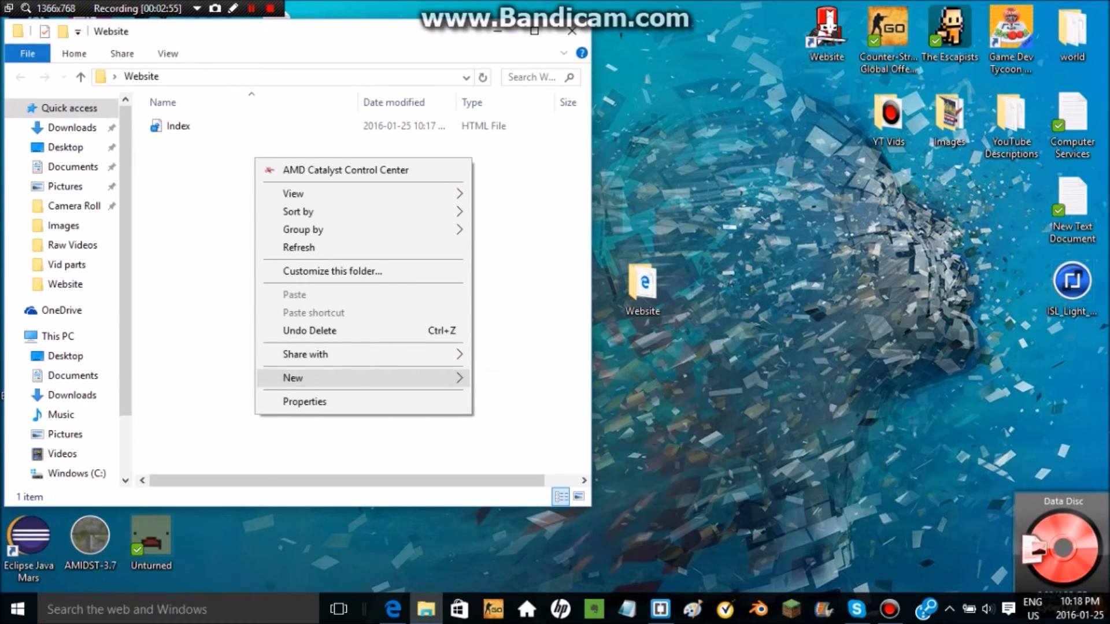
pyautogui.click(293, 377)
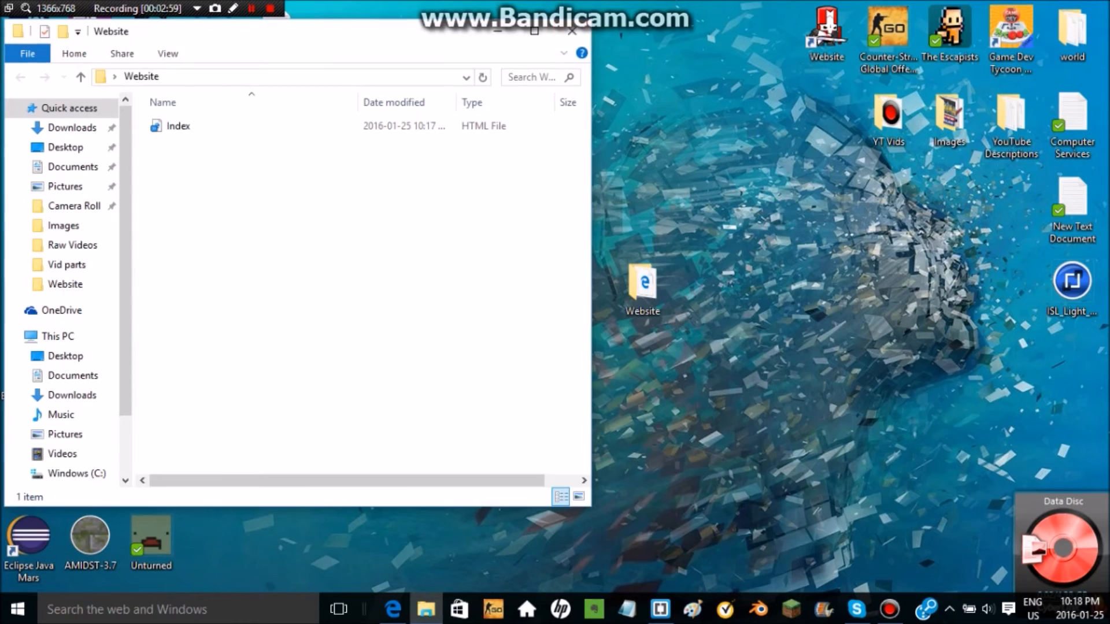
pyautogui.click(575, 30)
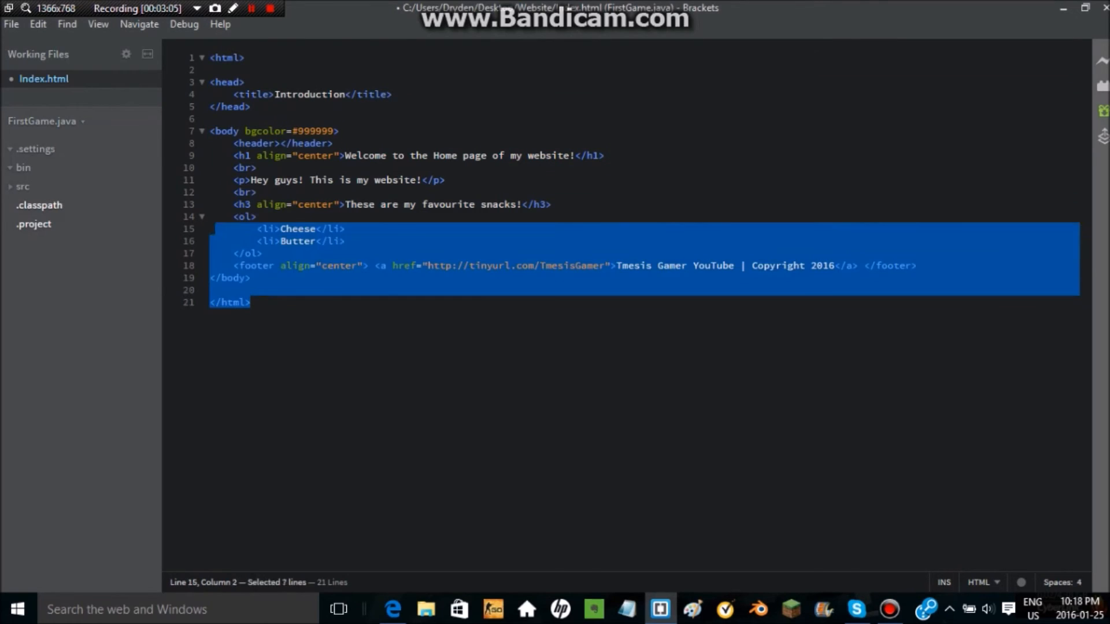
# Step: Switch the <ol> list back to <ul> and start a comment tag below the footer
pyautogui.press('ctrl+a')
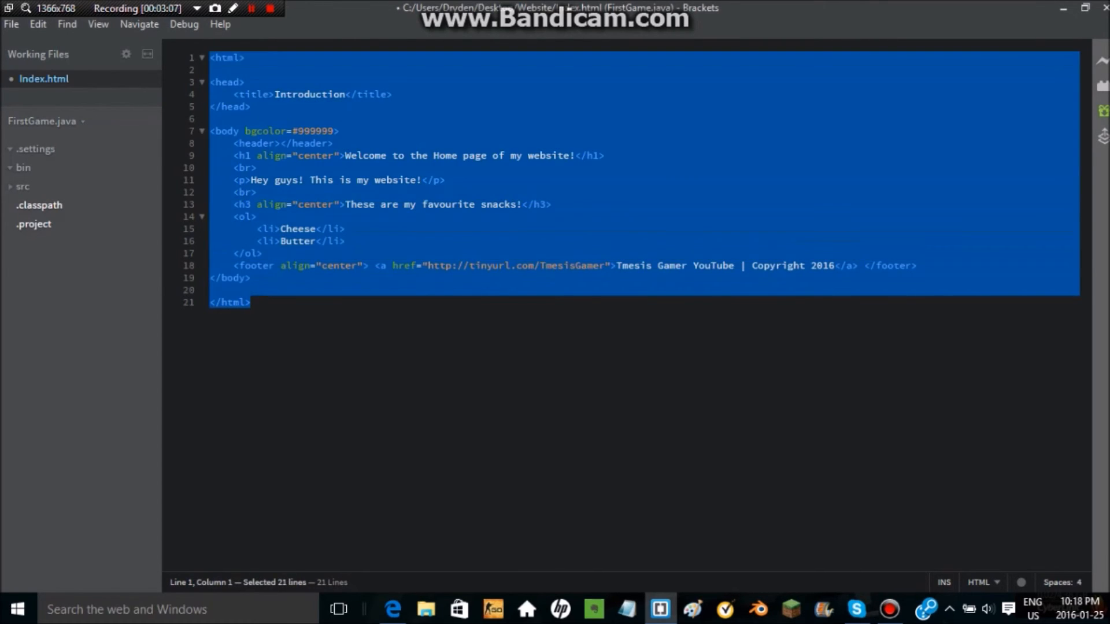
pyautogui.click(245, 253)
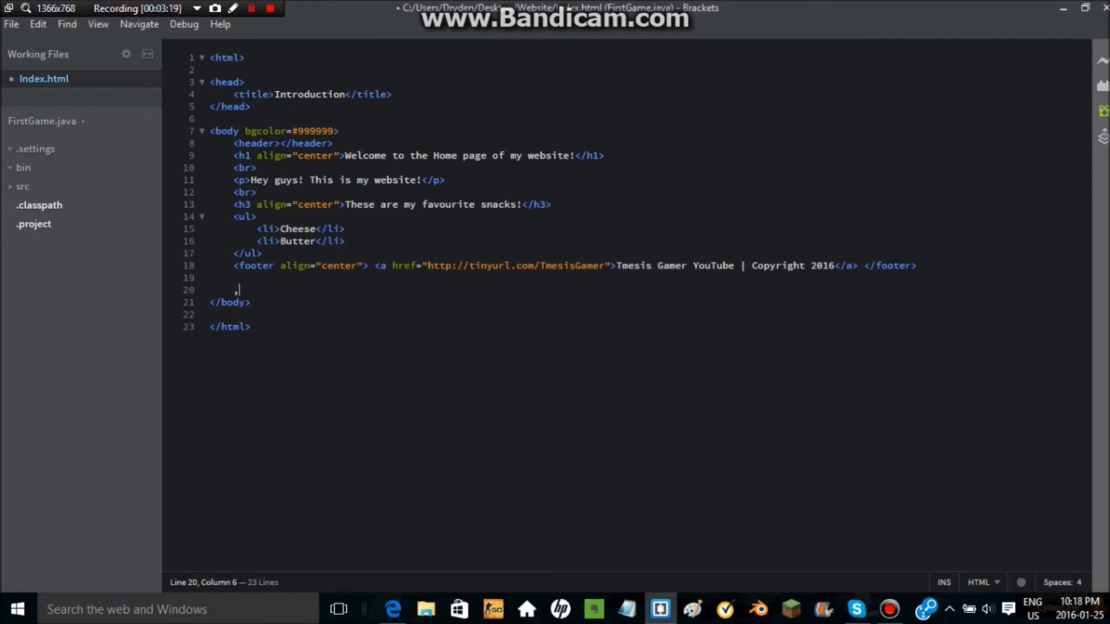
pyautogui.write('<')
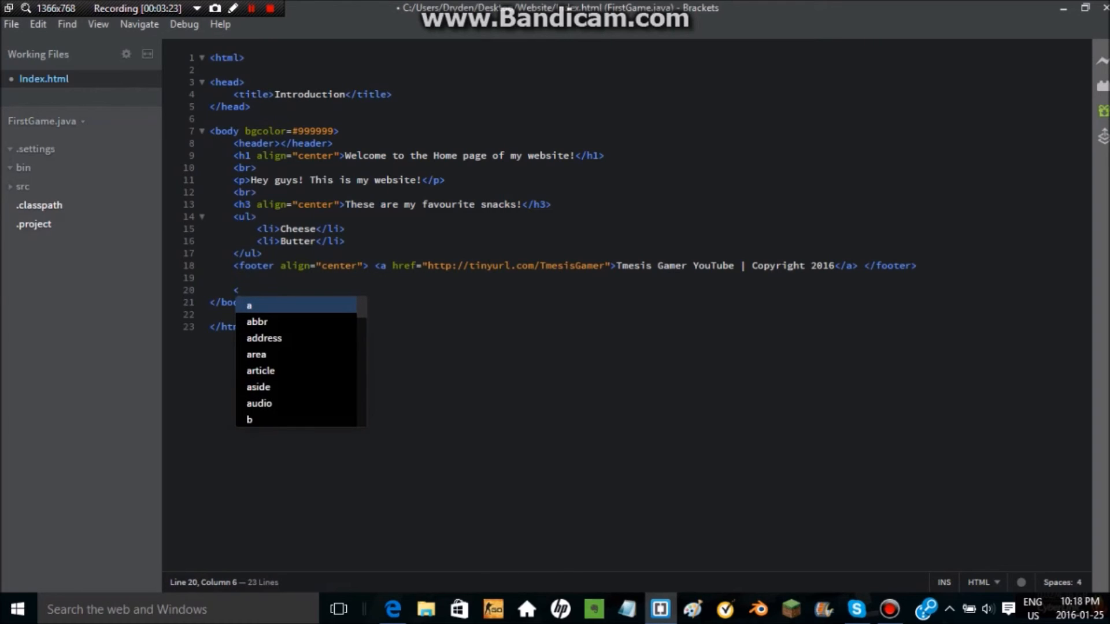
pyautogui.write('/')
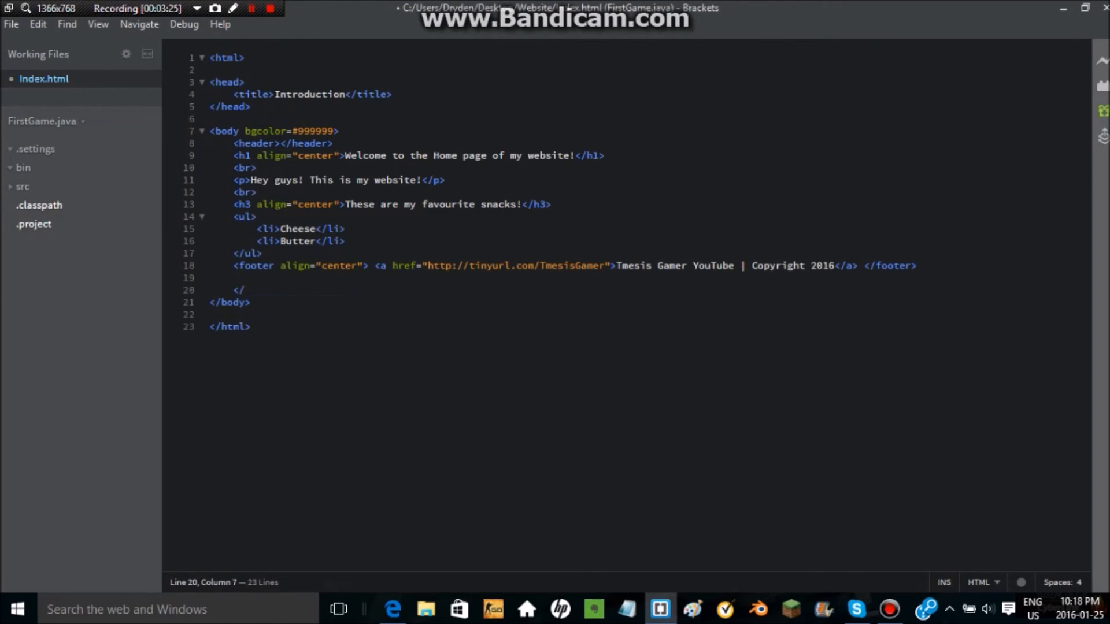
pyautogui.write('---')
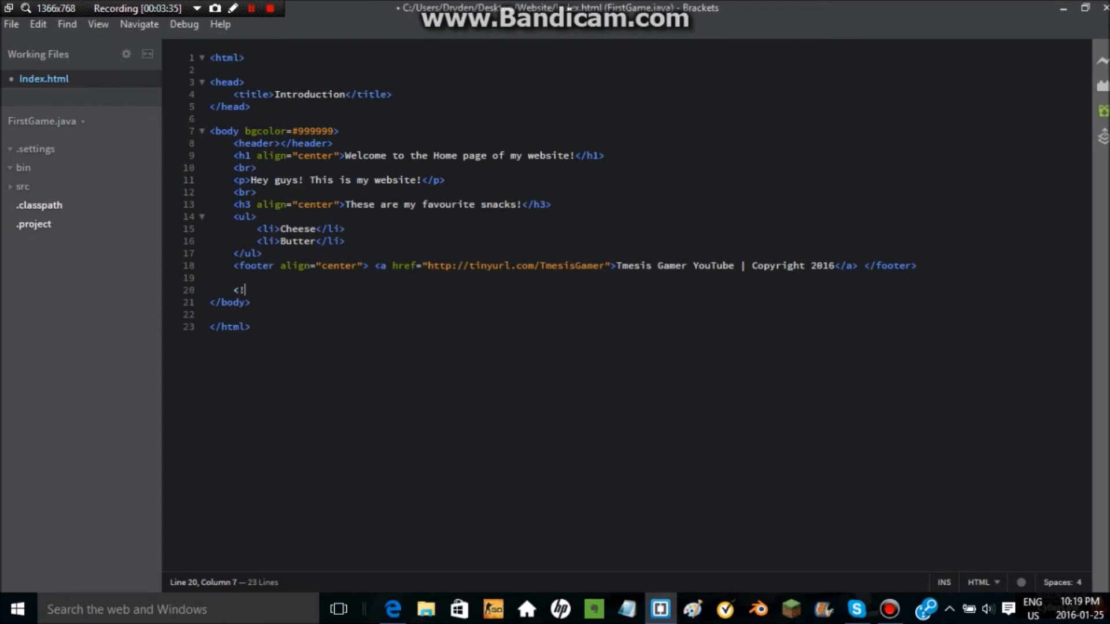
# Step: Write the HTML comment <!-- Hello There!! --> on line 20 below the footer
pyautogui.write('--')
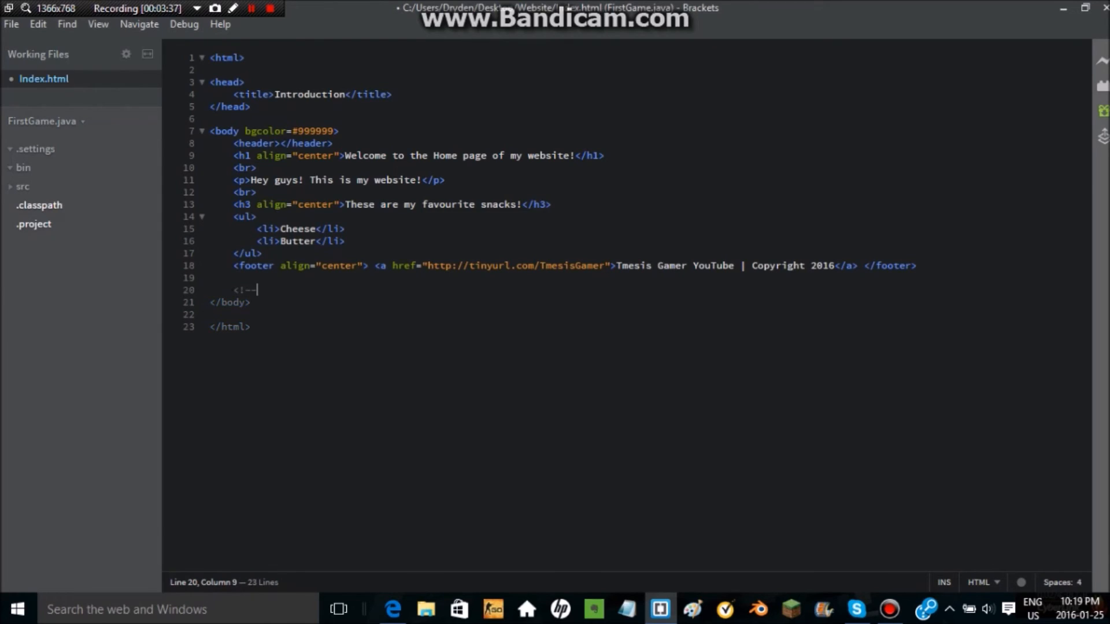
pyautogui.write('H')
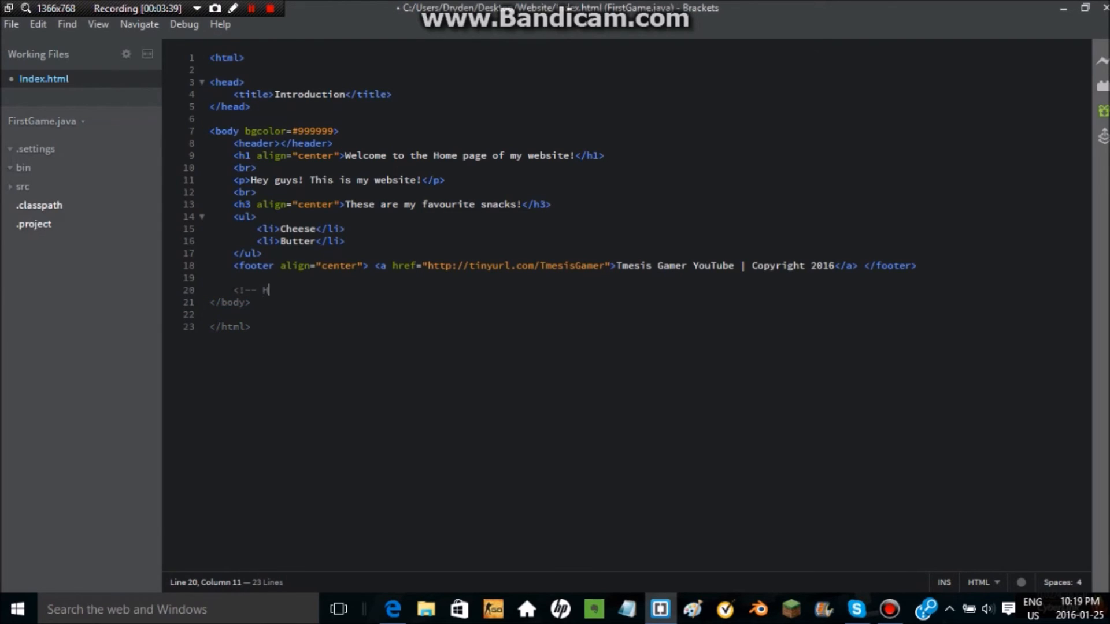
pyautogui.write('ello There')
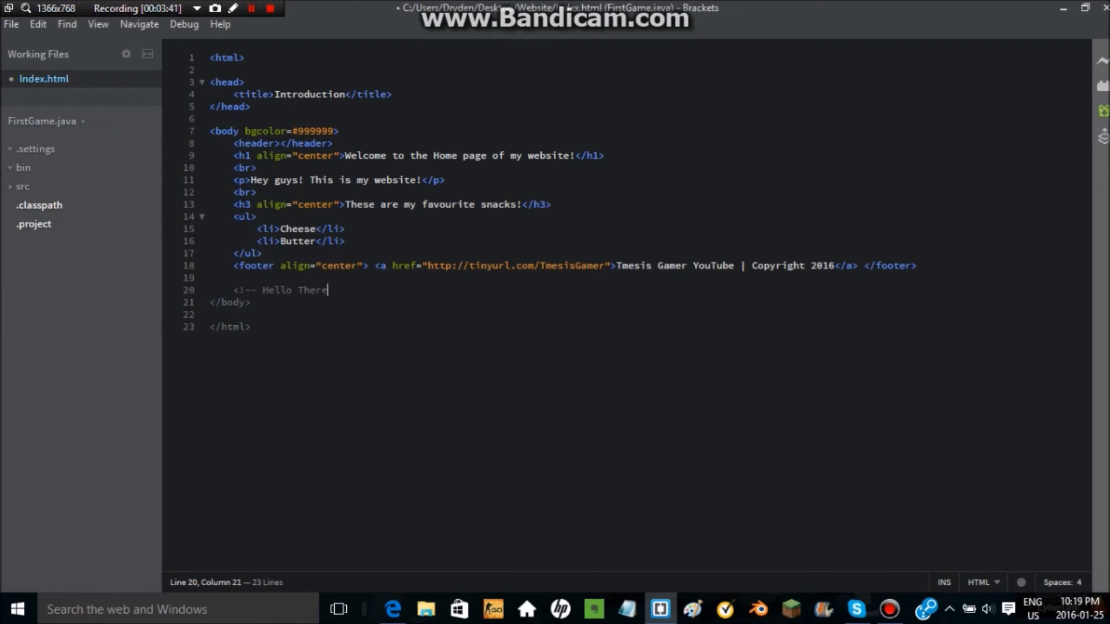
pyautogui.write('!!!')
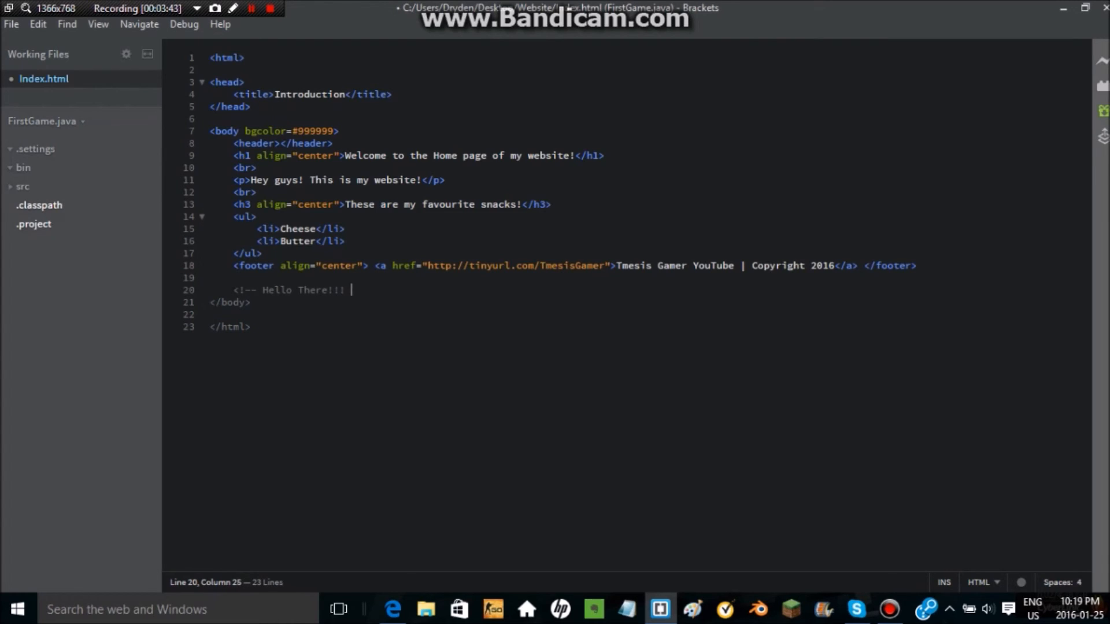
pyautogui.write('-->')
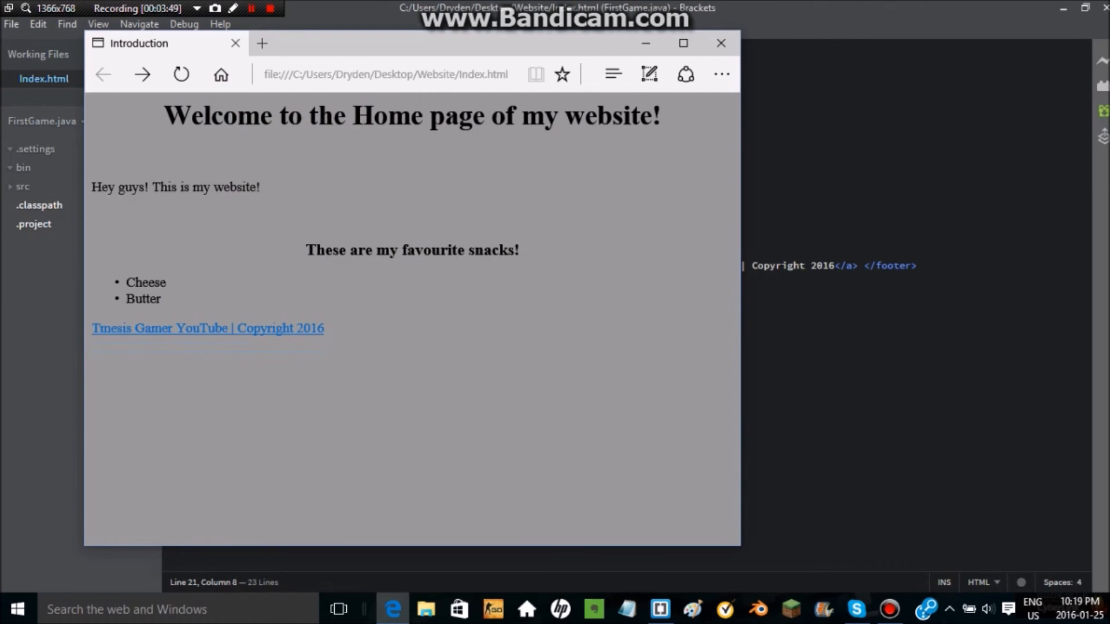
# Step: Check the Edge preview, select the Hello There comment, and view the page in the browser again
pyautogui.click(721, 43)
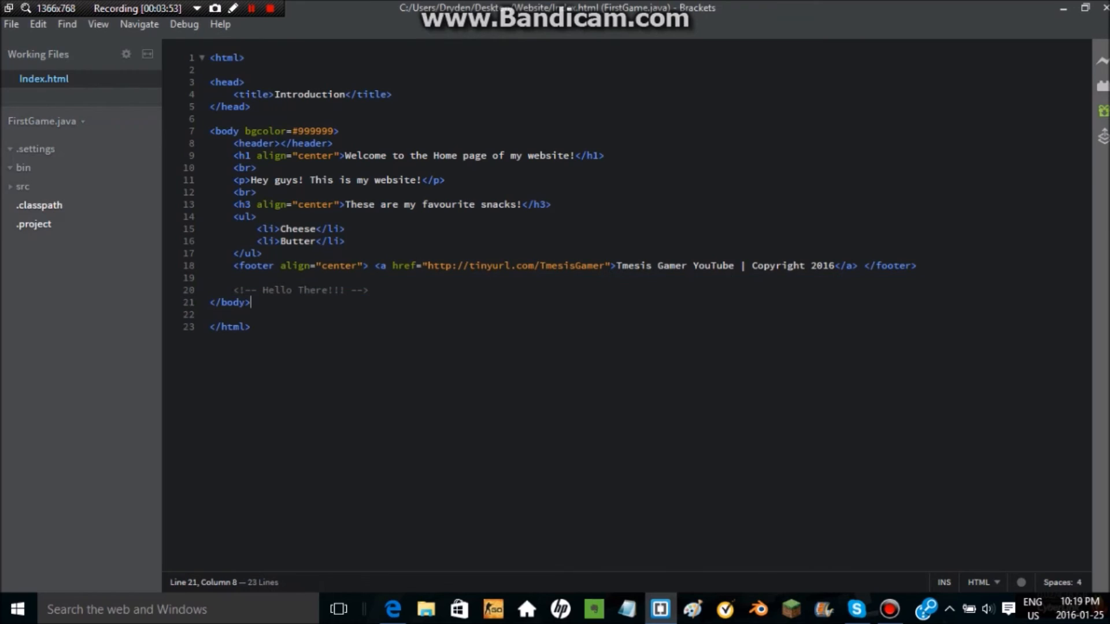
pyautogui.moveTo(213, 289); pyautogui.dragTo(368, 289)
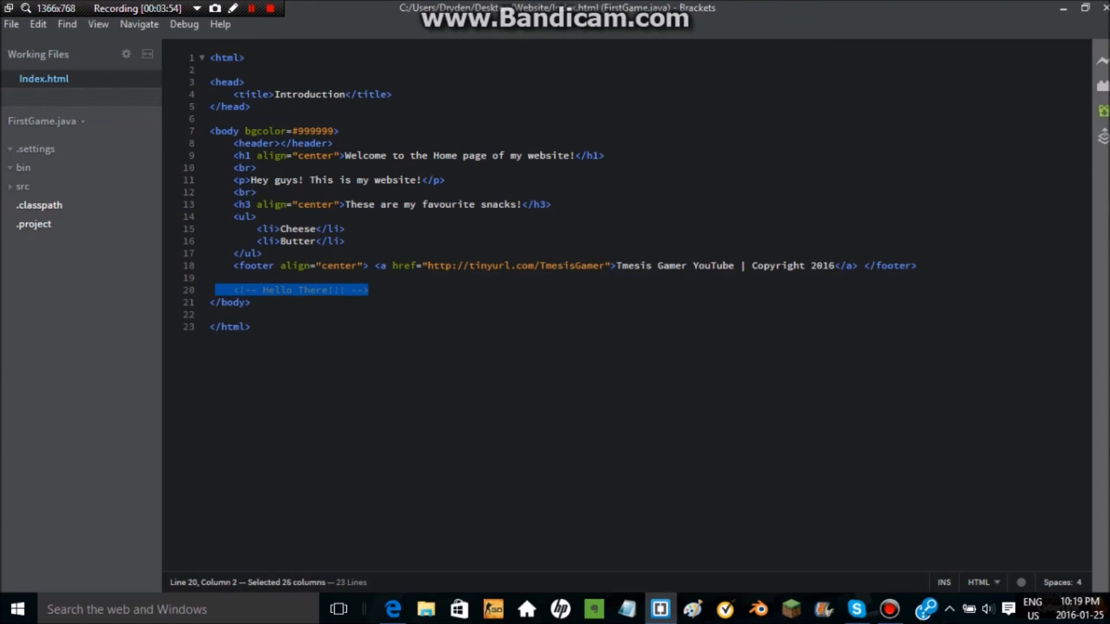
pyautogui.click(315, 289)
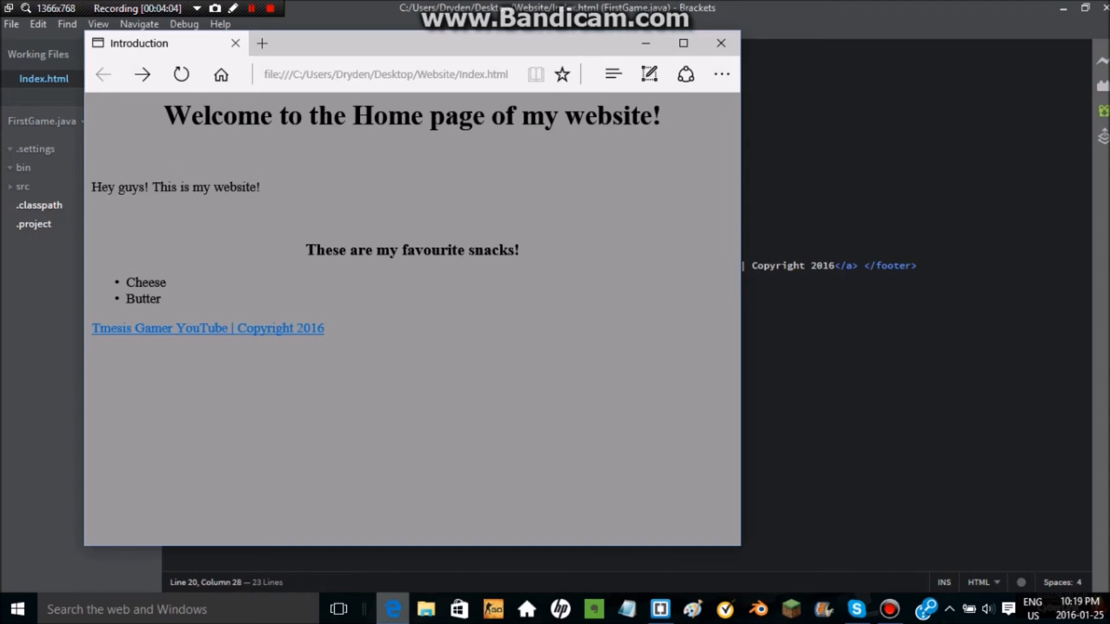
# Step: Search planetminecraft in a new Edge tab and open the Planet Minecraft result
pyautogui.click(264, 44)
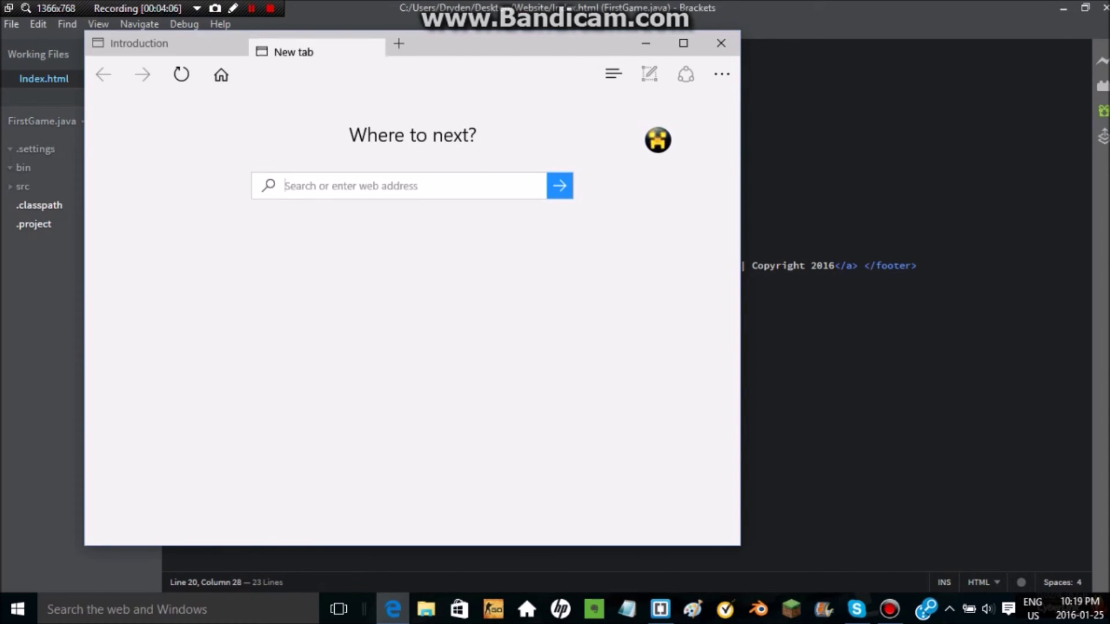
pyautogui.write('planetminecraft&ie=&oe=')
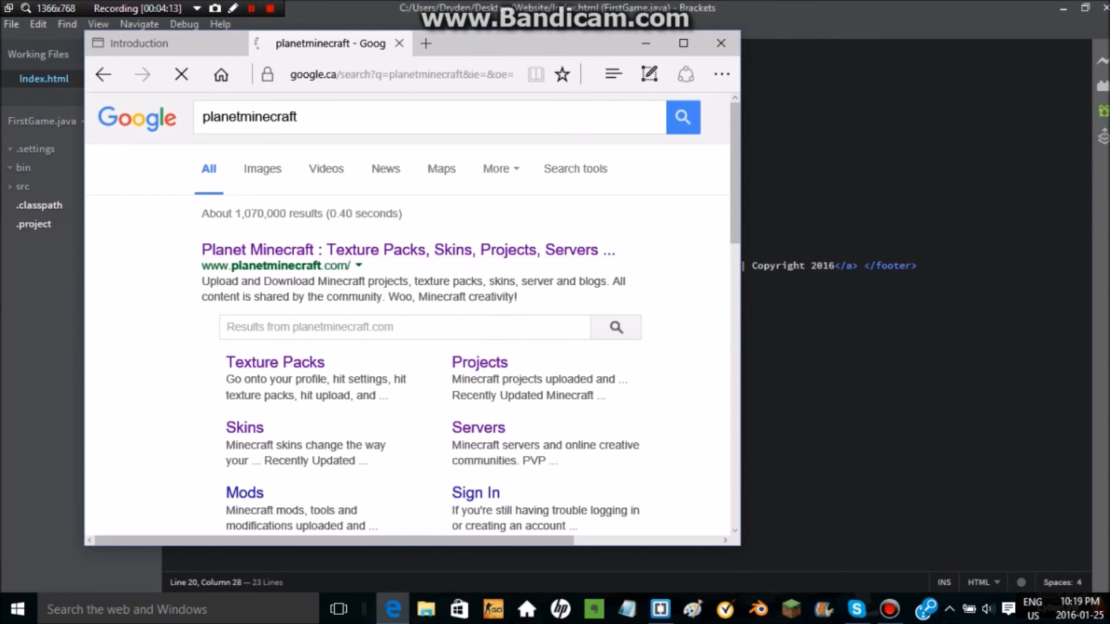
pyautogui.click(407, 250)
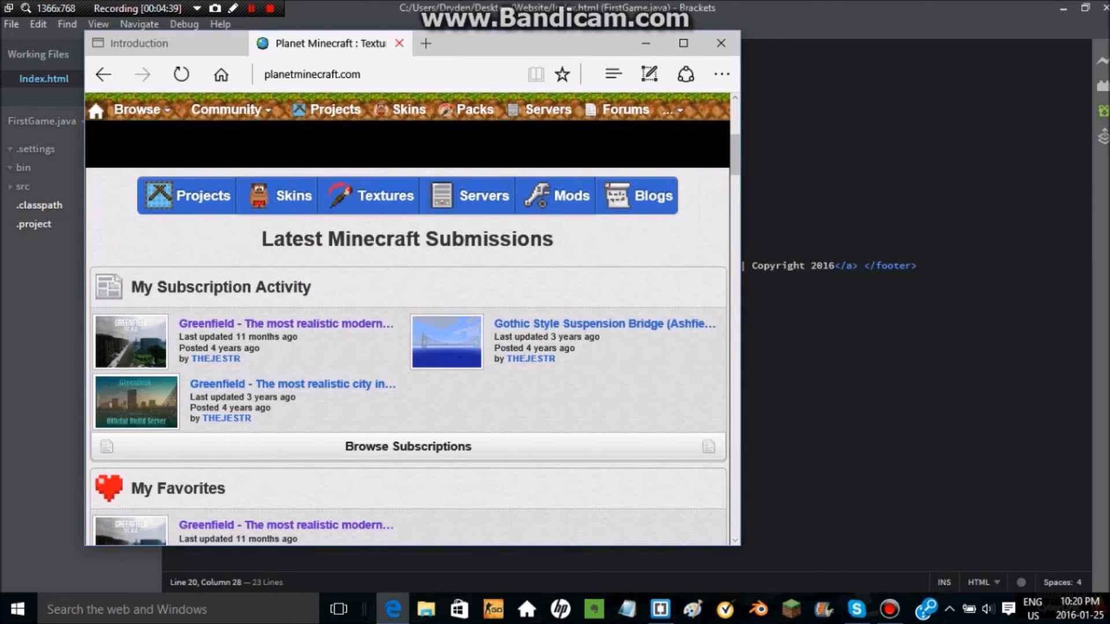
# Step: Back in Brackets, select the Hello There!! text inside the comment for replacement
pyautogui.click(720, 44)
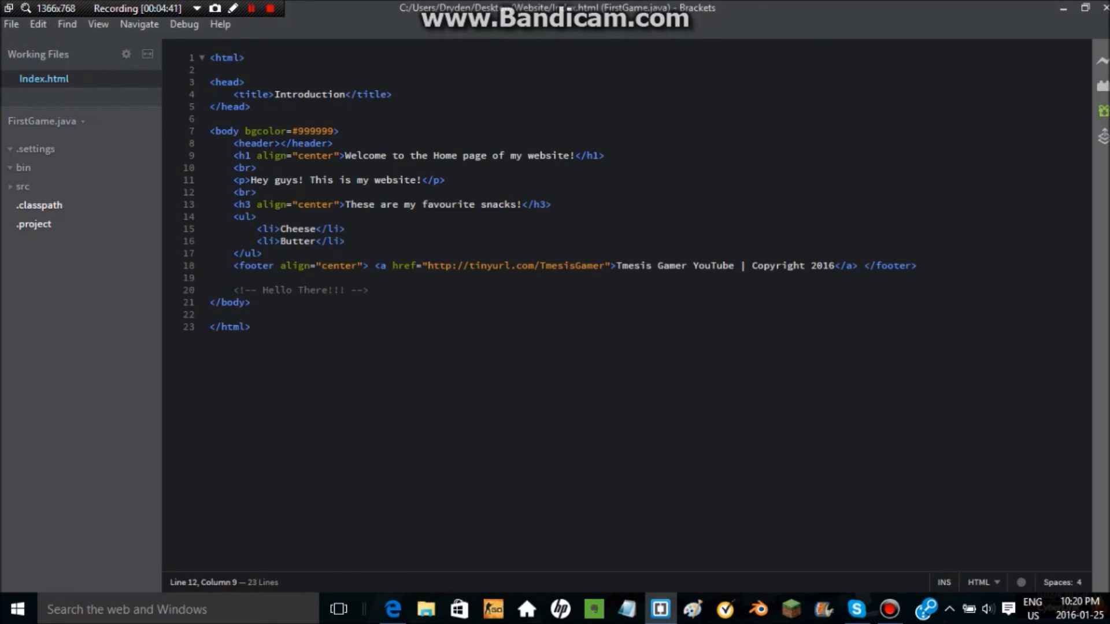
pyautogui.click(251, 326)
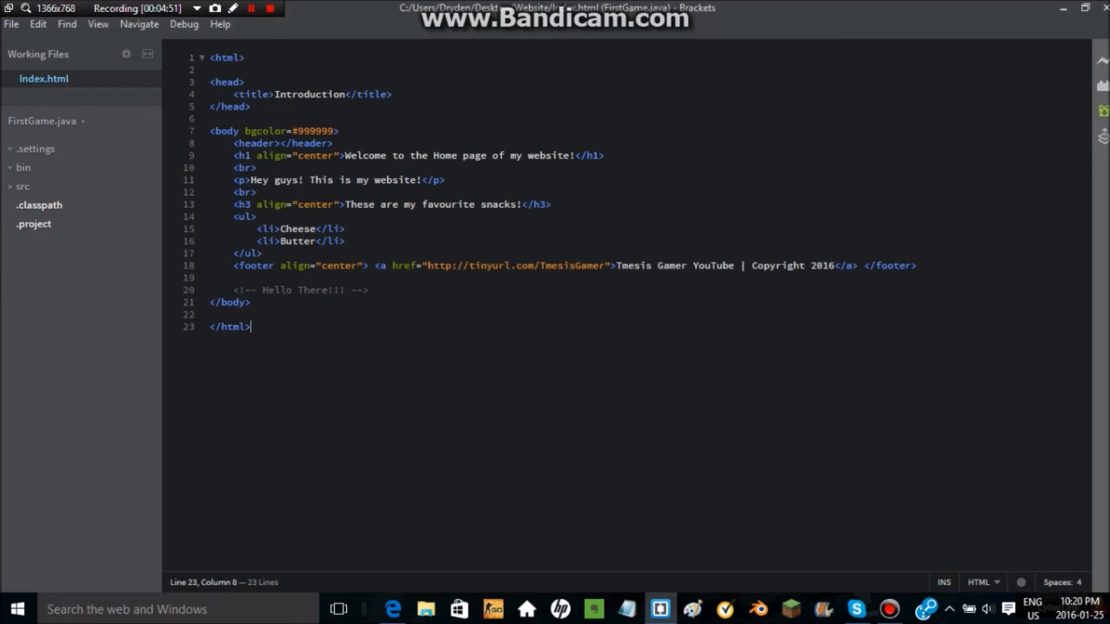
pyautogui.moveTo(213, 277); pyautogui.dragTo(368, 290)
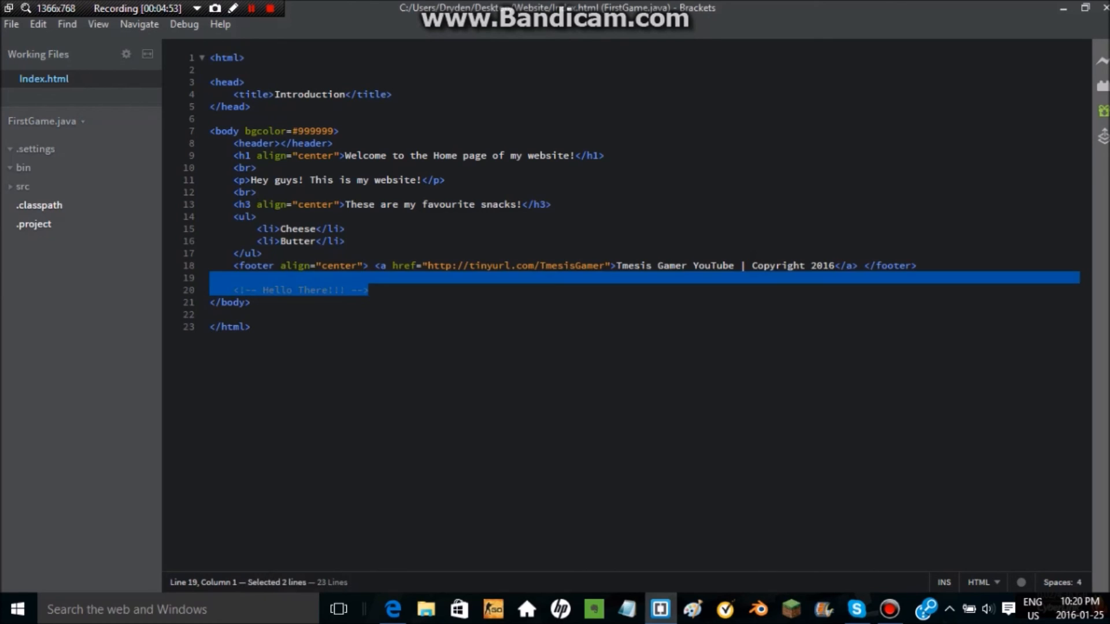
pyautogui.click(370, 289)
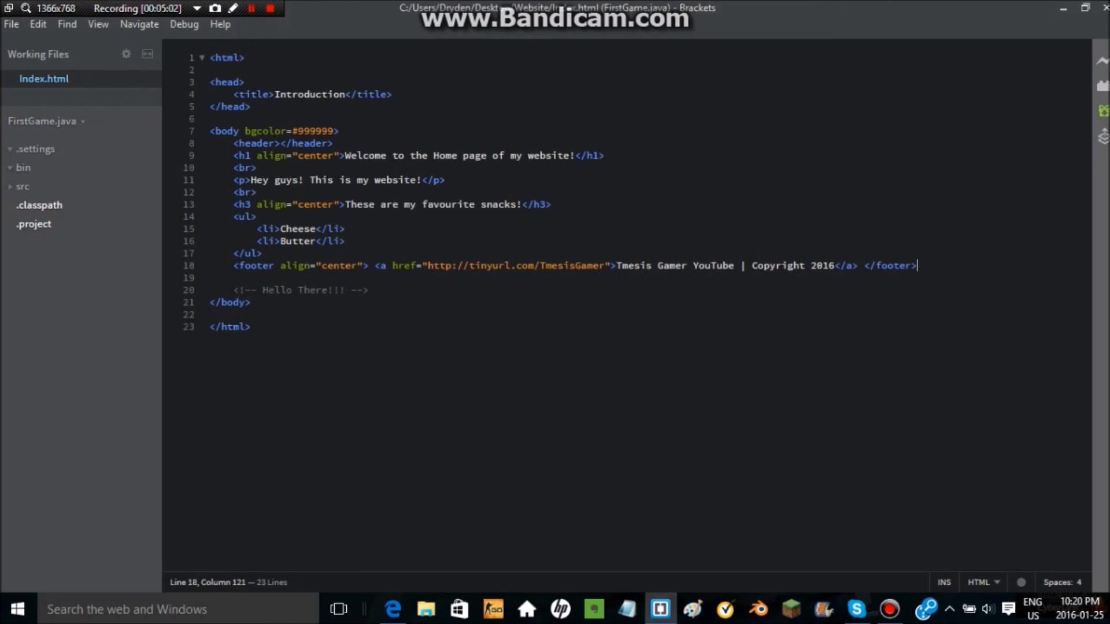
pyautogui.moveTo(266, 290); pyautogui.dragTo(340, 291)
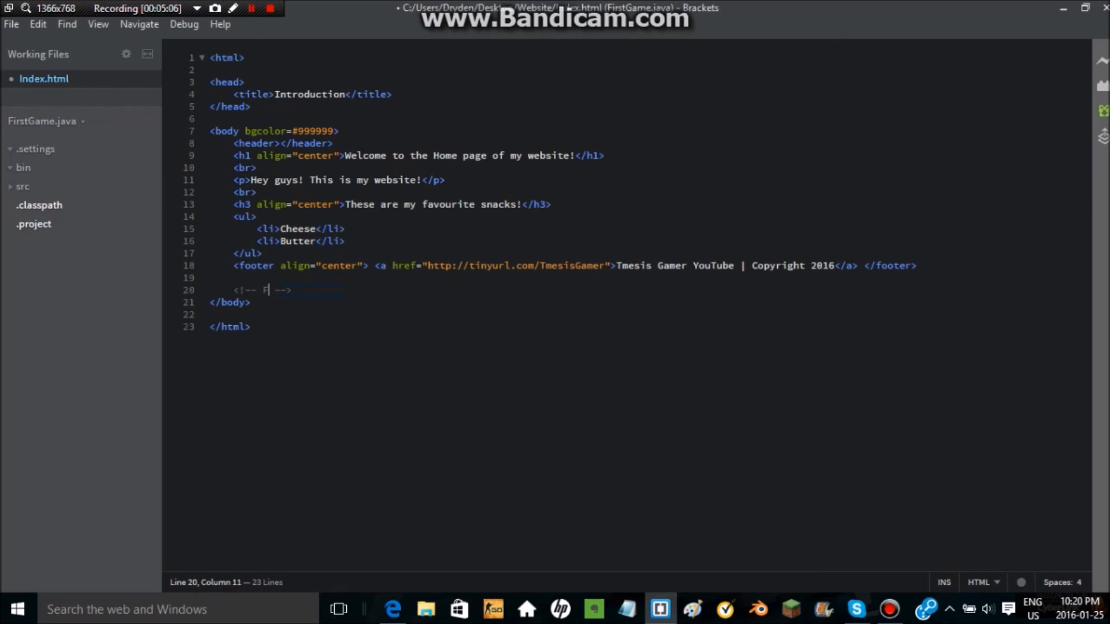
# Step: Replace it with 'Finished at ul, enter 5 times, then continue' and select the new comment
pyautogui.write('inished a')
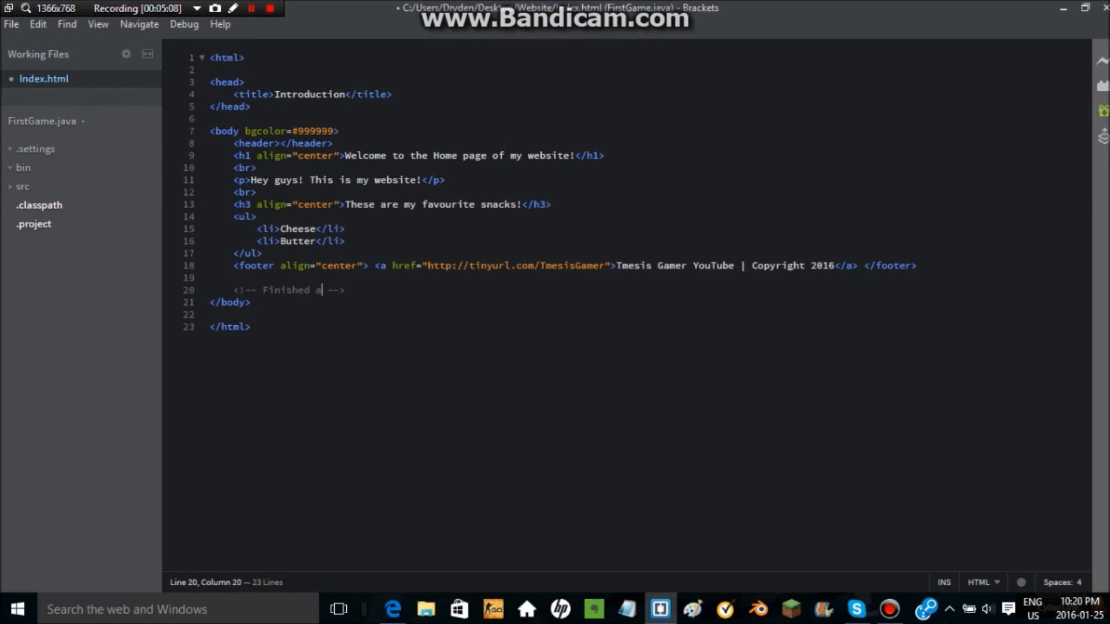
pyautogui.write('t')
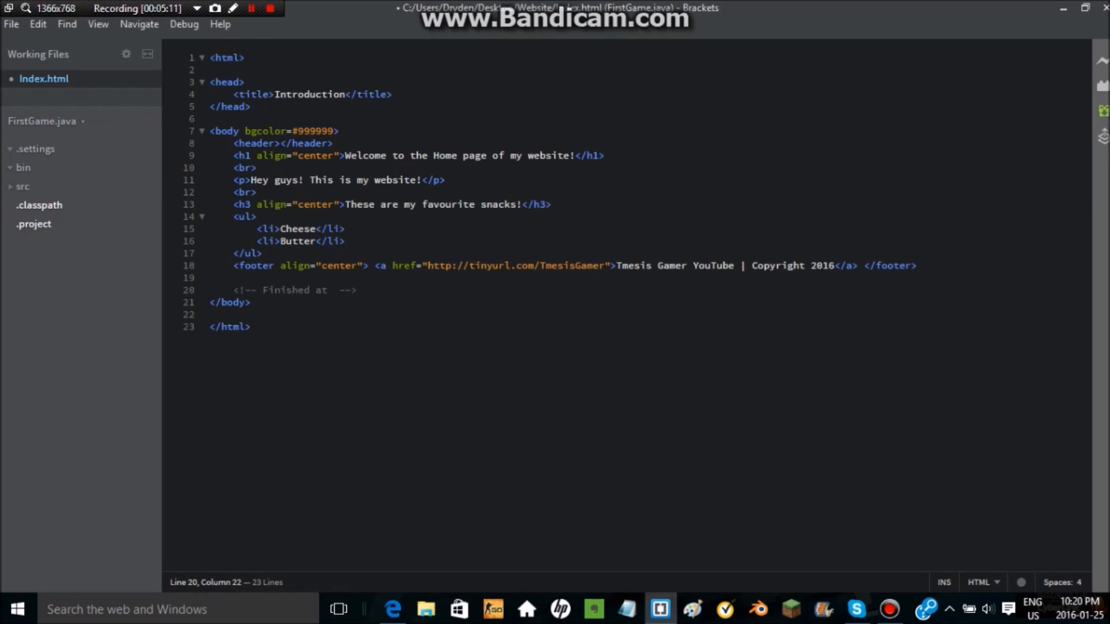
pyautogui.write('ul')
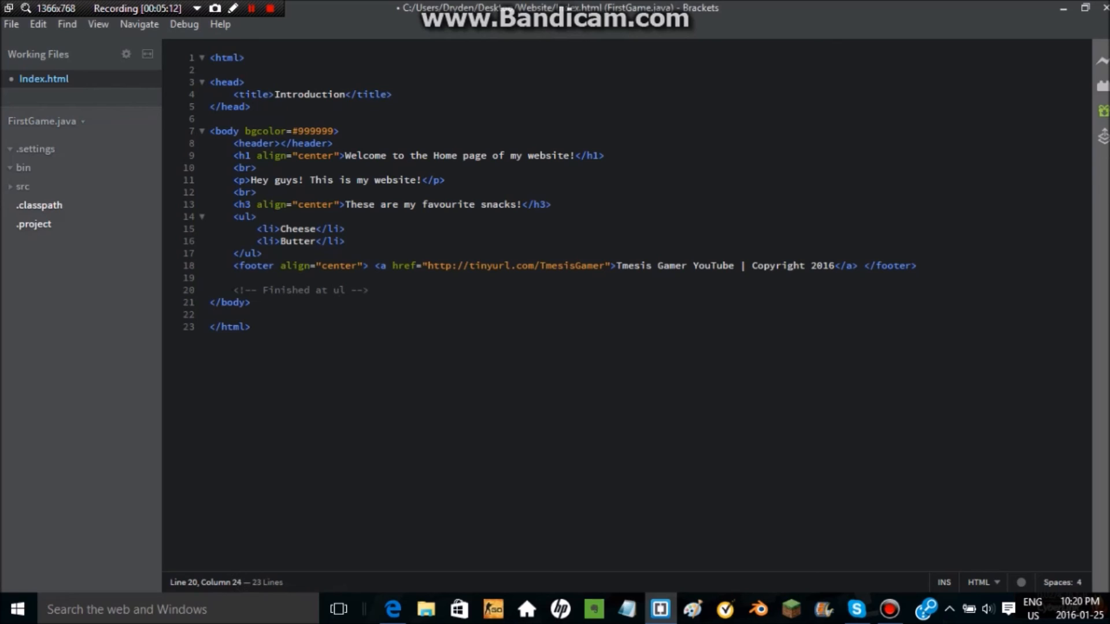
pyautogui.write(', enter 5 times')
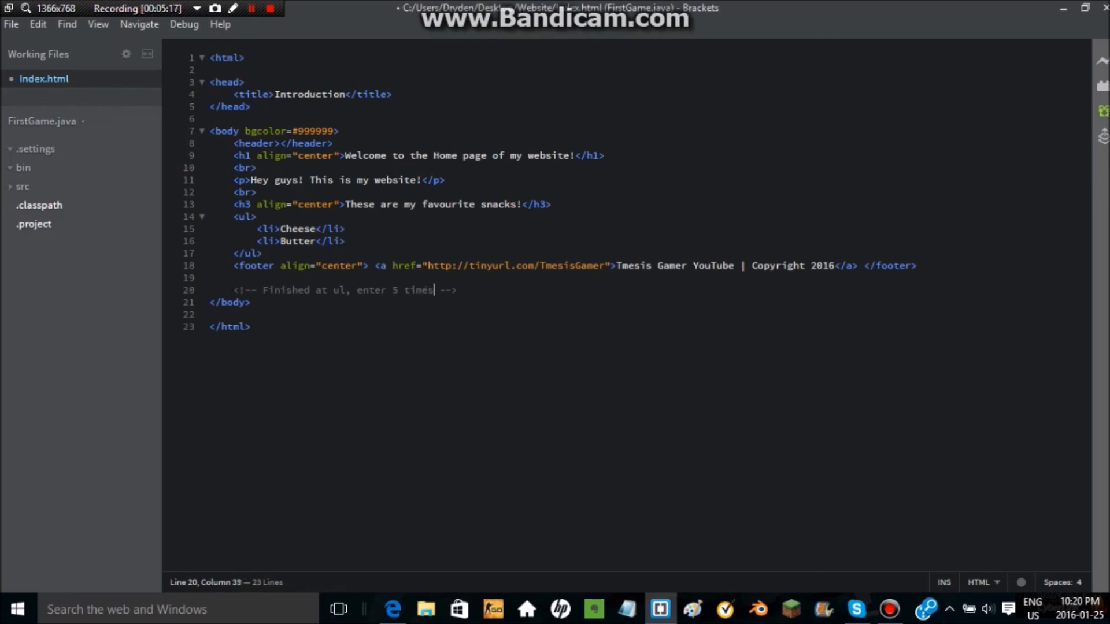
pyautogui.write(', then c')
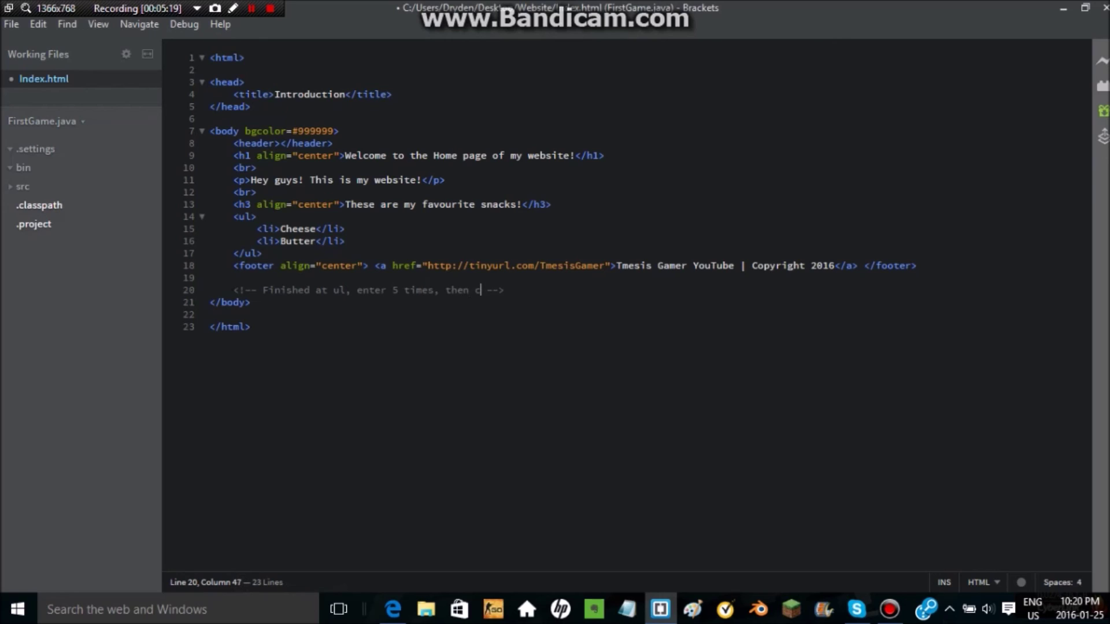
pyautogui.write('ontinue')
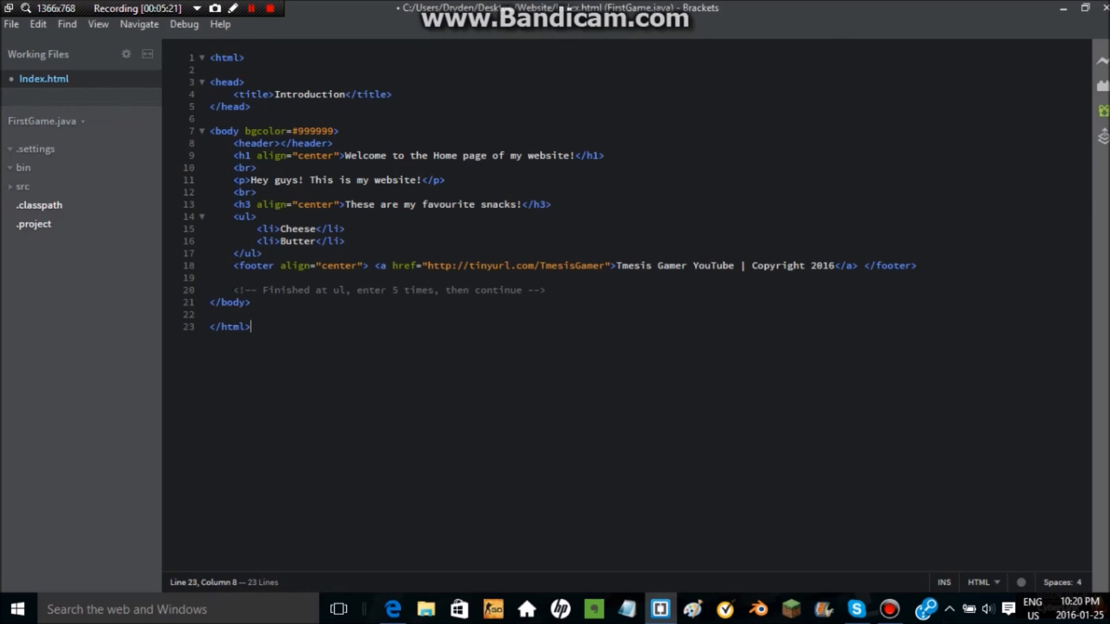
pyautogui.moveTo(237, 289); pyautogui.dragTo(251, 302)
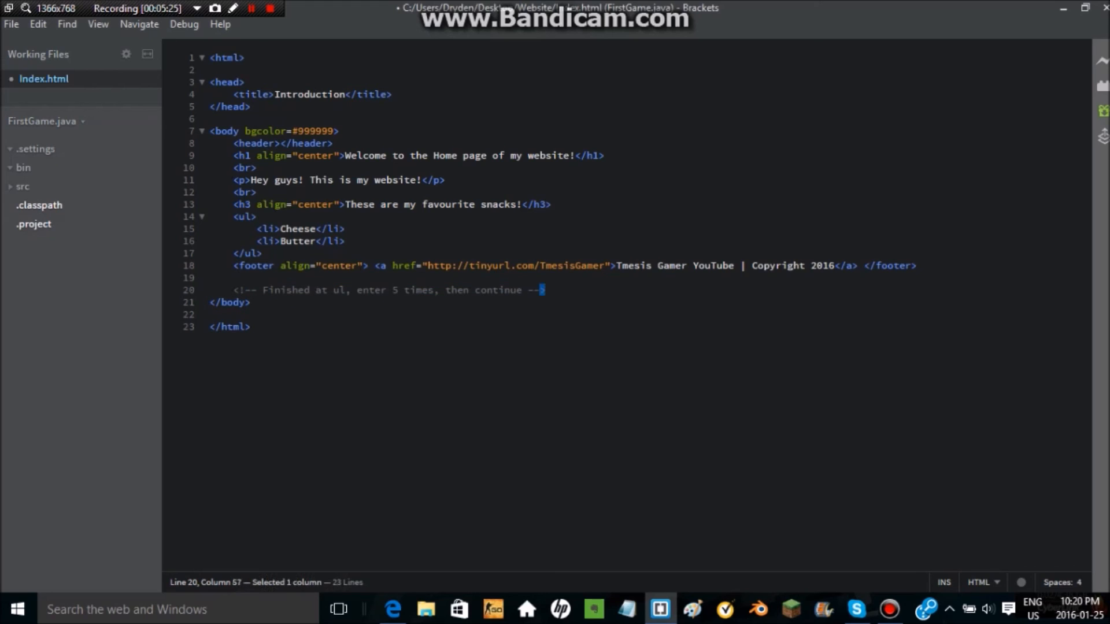
# Step: Cut the comment from below the footer and re-enter it on its own line after </ul>
pyautogui.press('Delete')
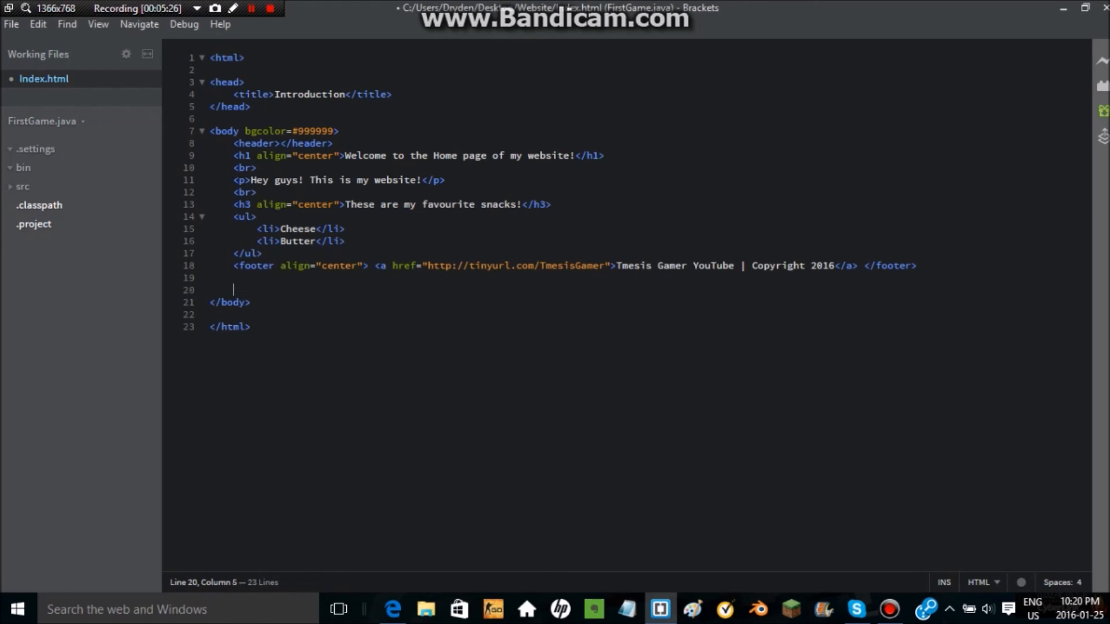
pyautogui.press('Backspace')
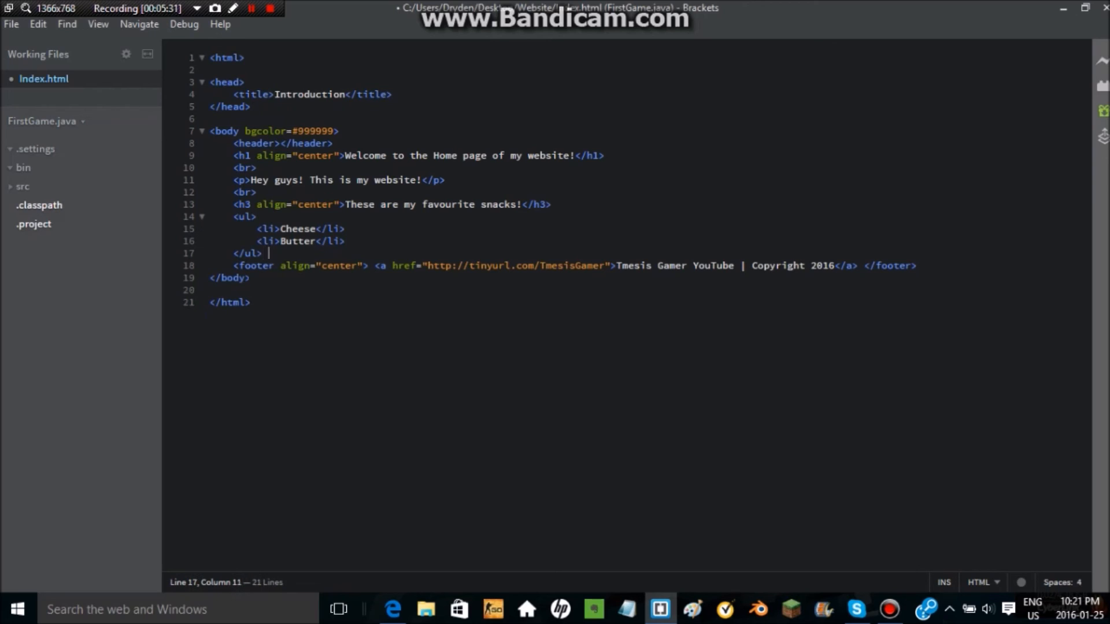
pyautogui.write('<!-- Finished at ul, enter 5 times, then continue -->')
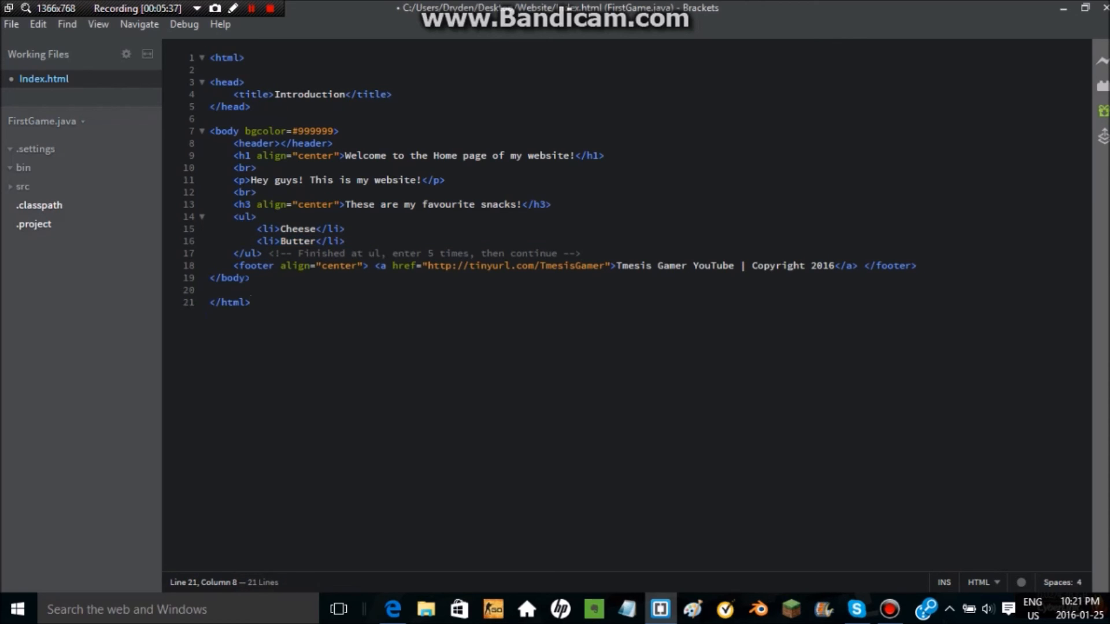
pyautogui.press('Enter')
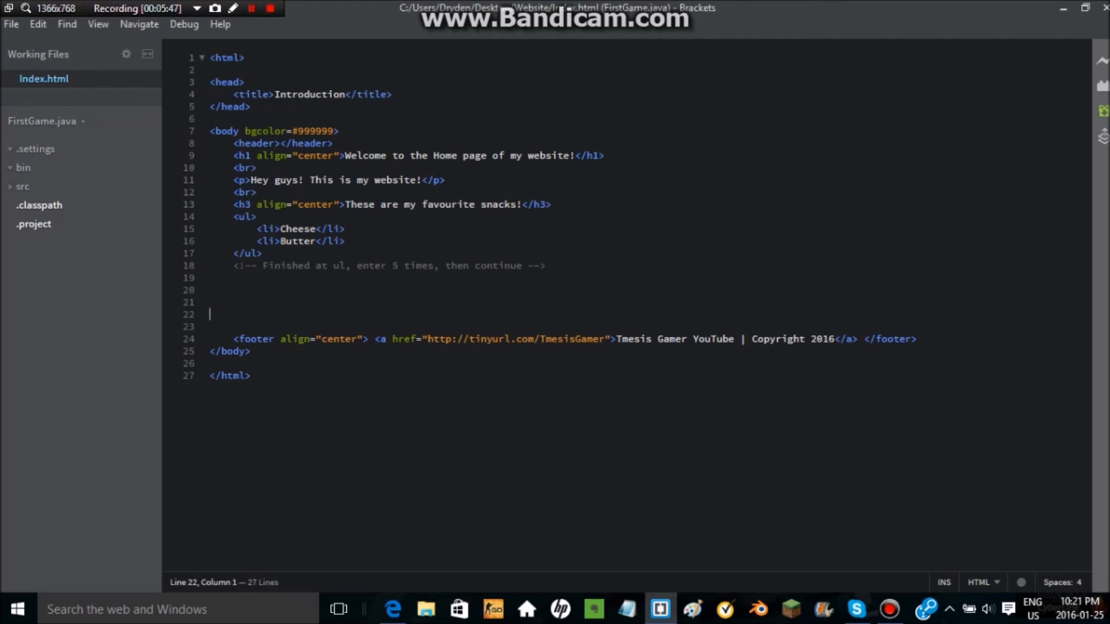
# Step: Remove the extra blank lines before the footer and select the whole document
pyautogui.press('Backspace')
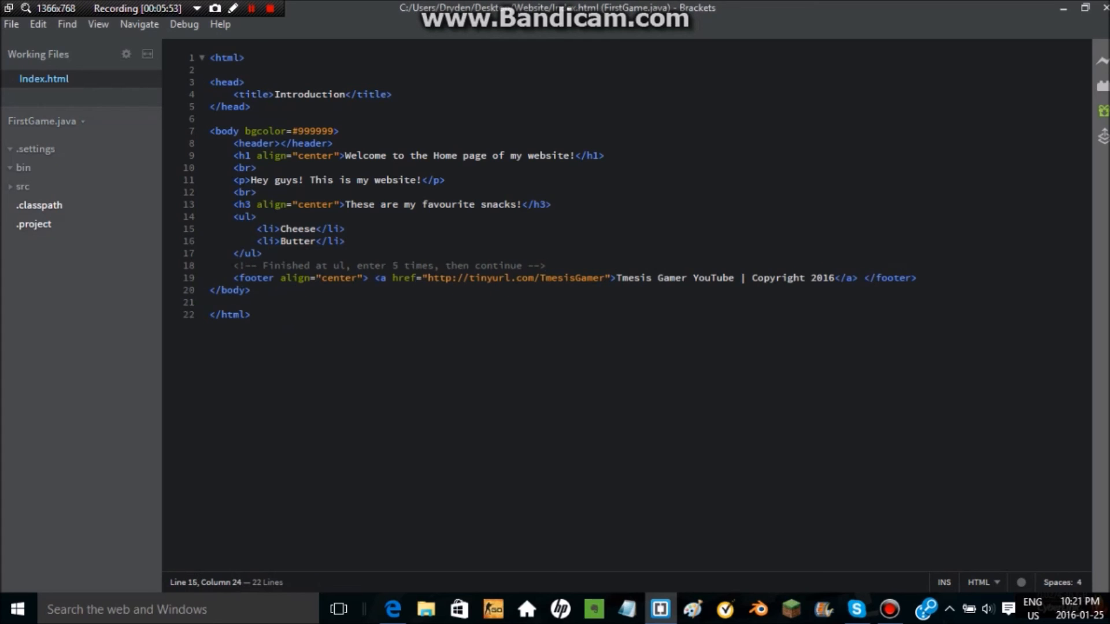
pyautogui.click(251, 315)
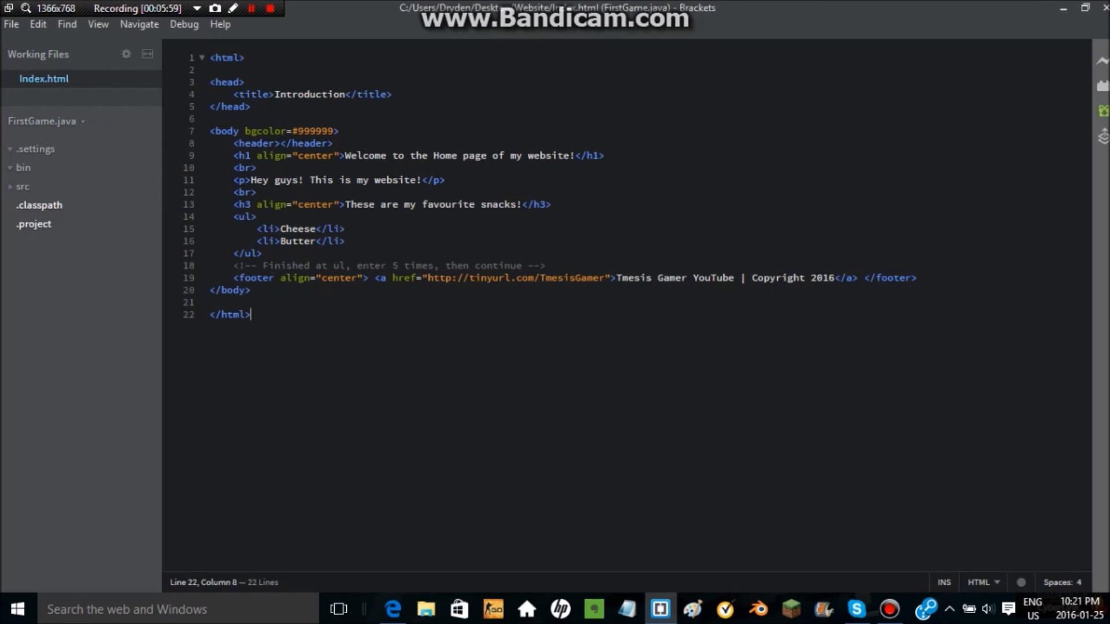
pyautogui.press('ctrl+a')
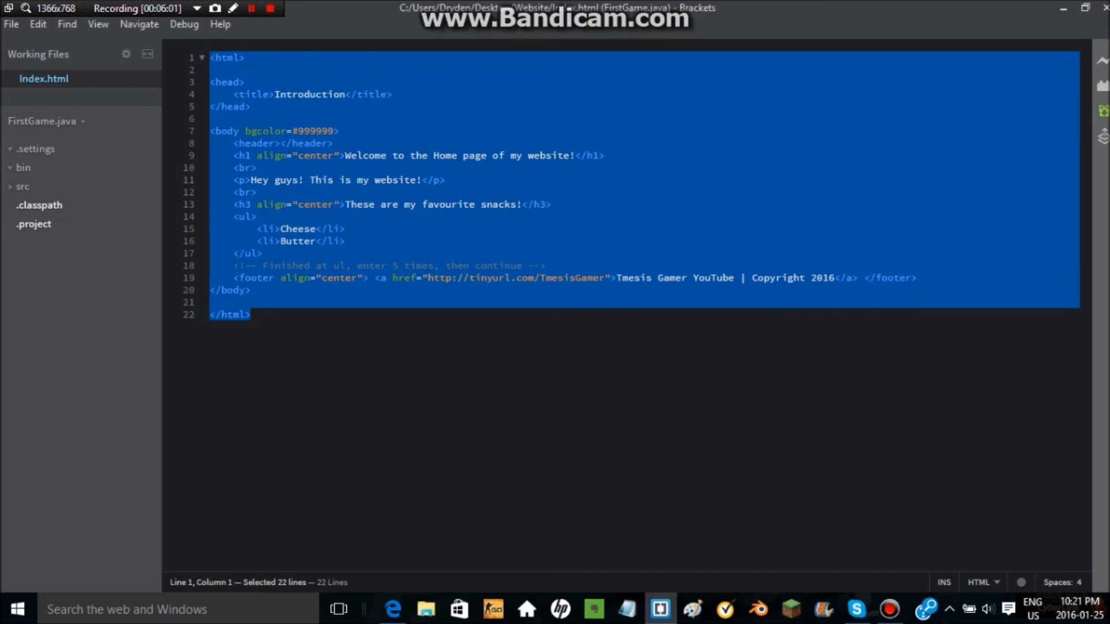